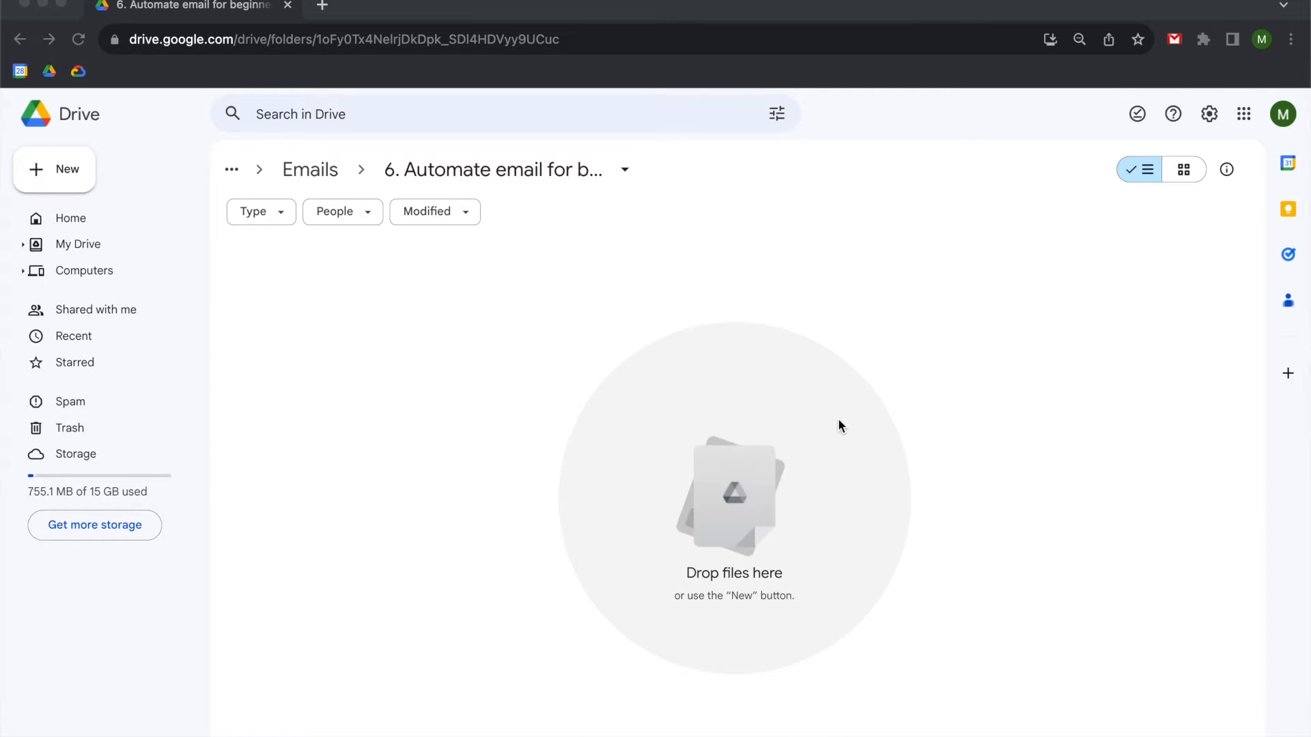
mouse_move(607, 337)
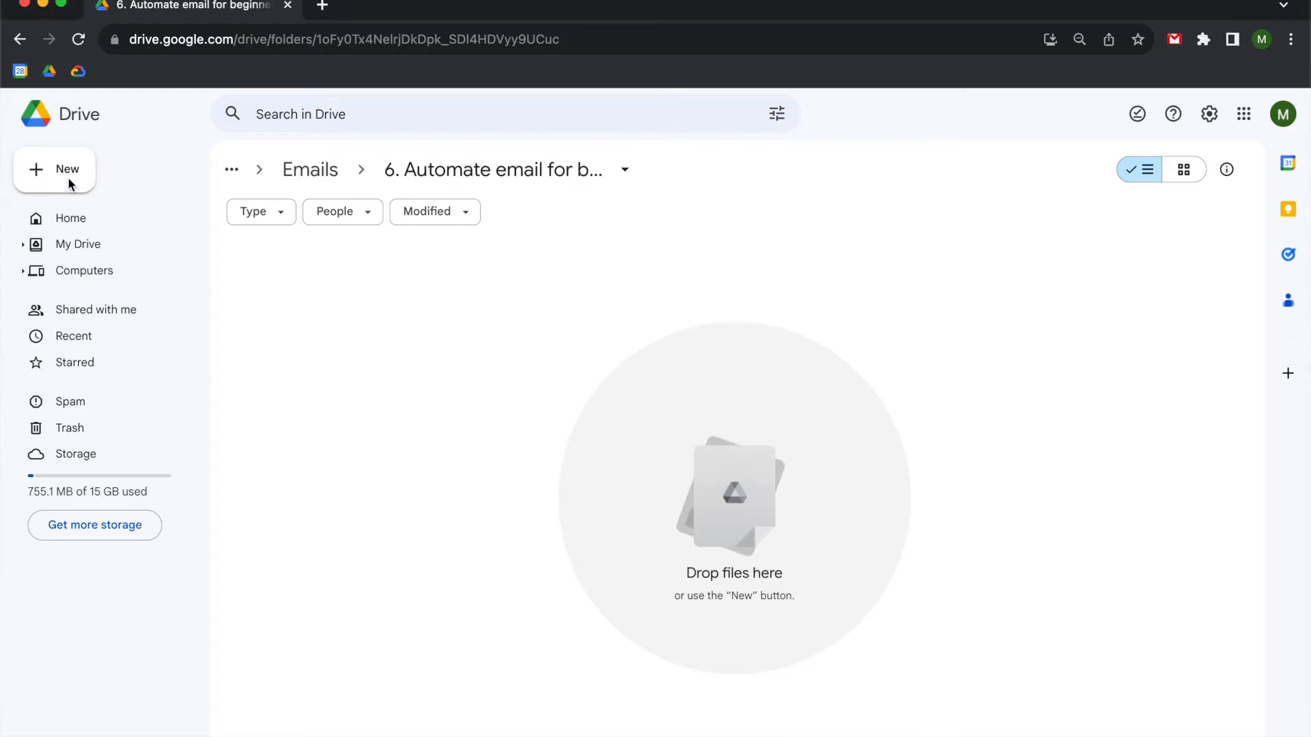
- Start a new Google Apps Script project from the Drive folder's New menu
click(55, 169)
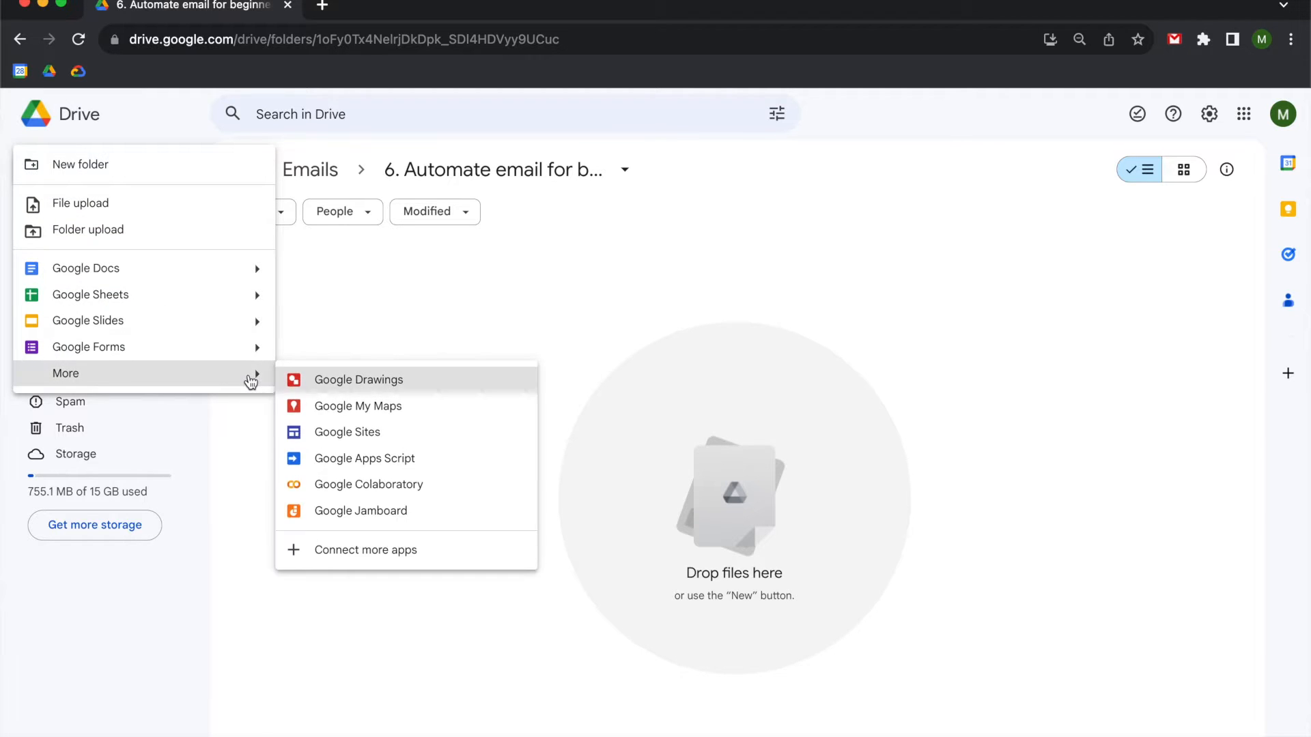
click(365, 459)
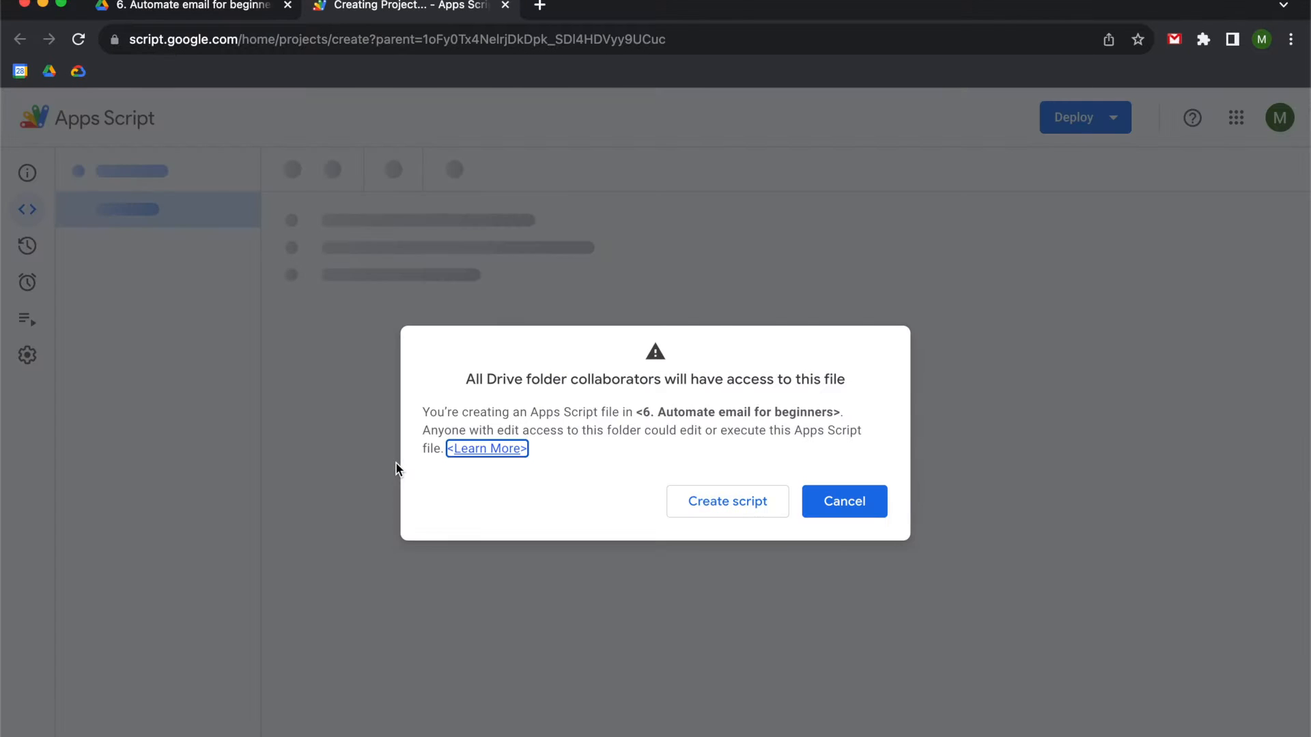
- Confirm script creation, rename the project 'Automated Email', and clear the default myFunction code
click(725, 501)
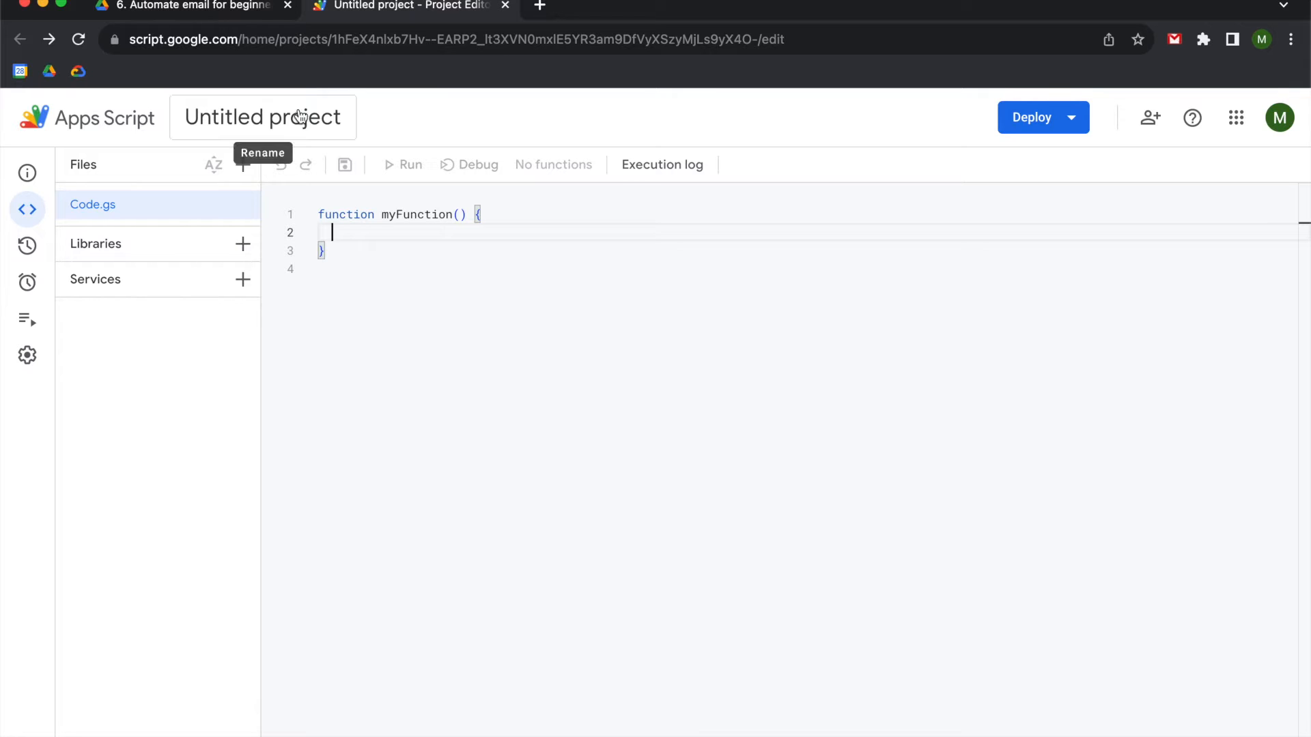
click(262, 118)
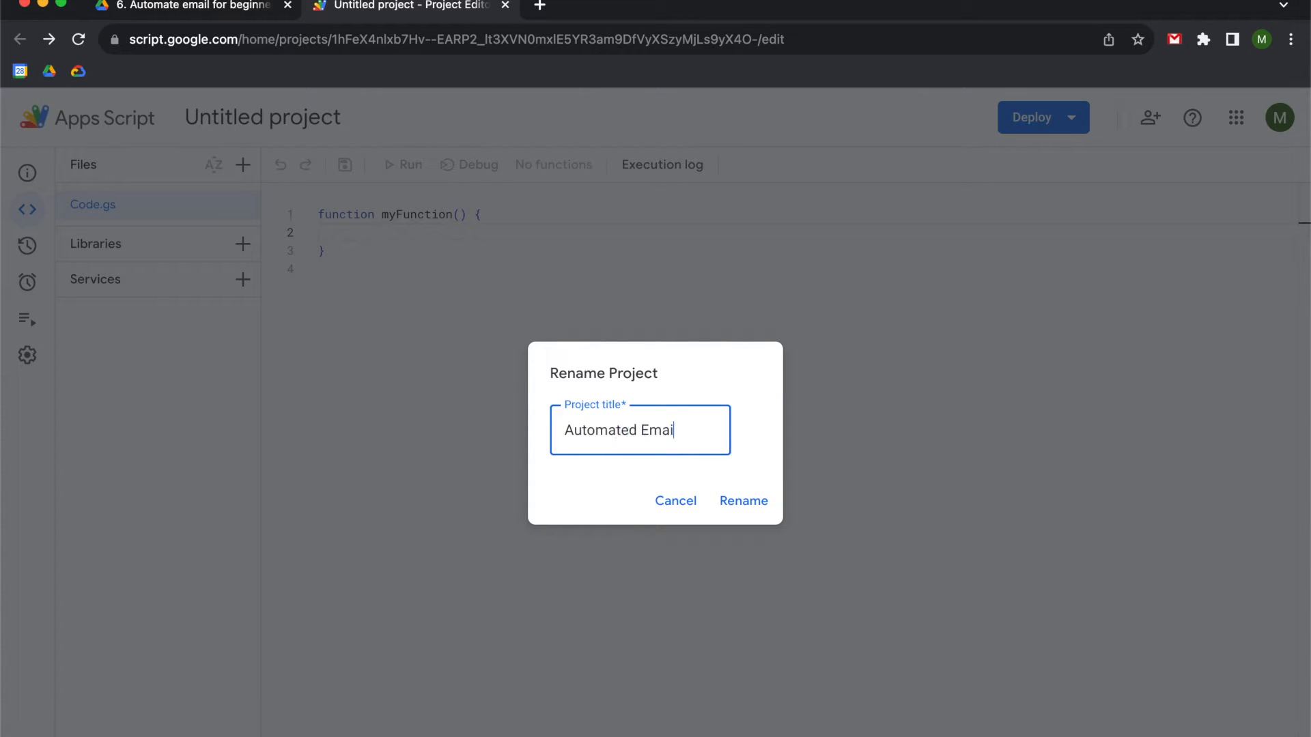
click(743, 501)
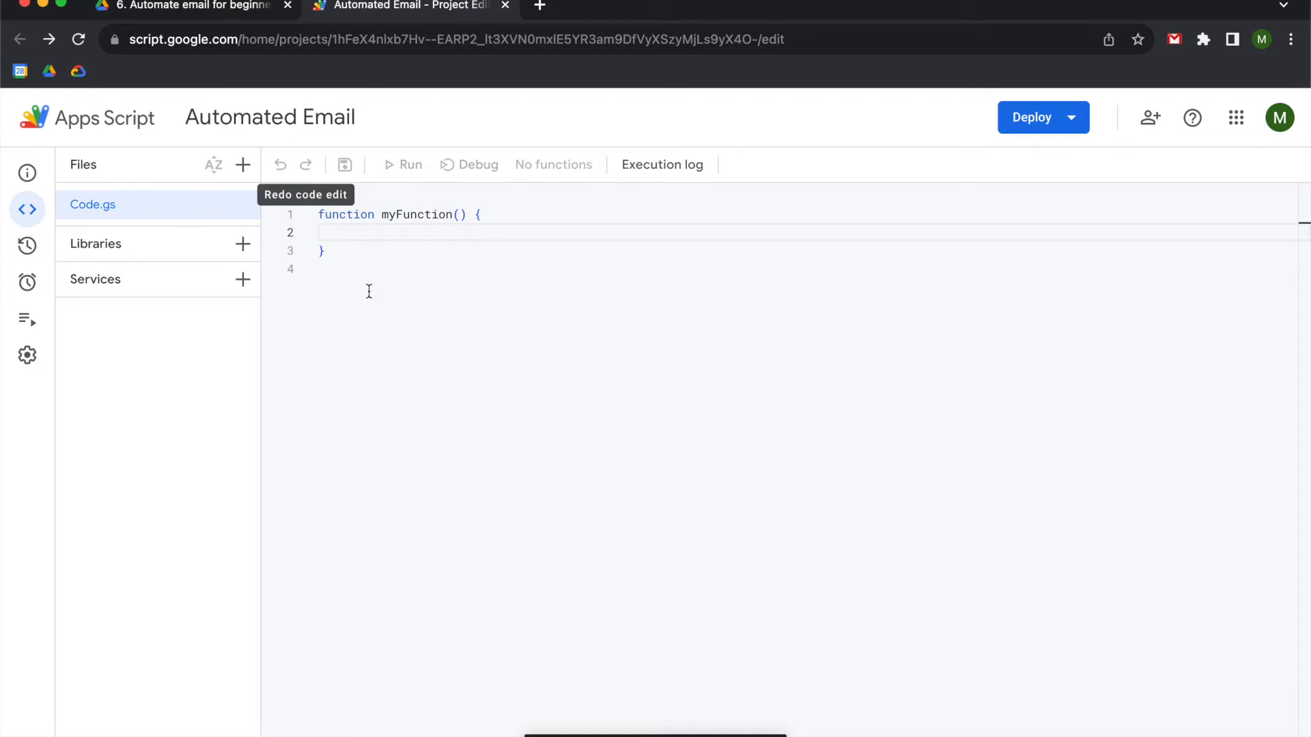
click(279, 164)
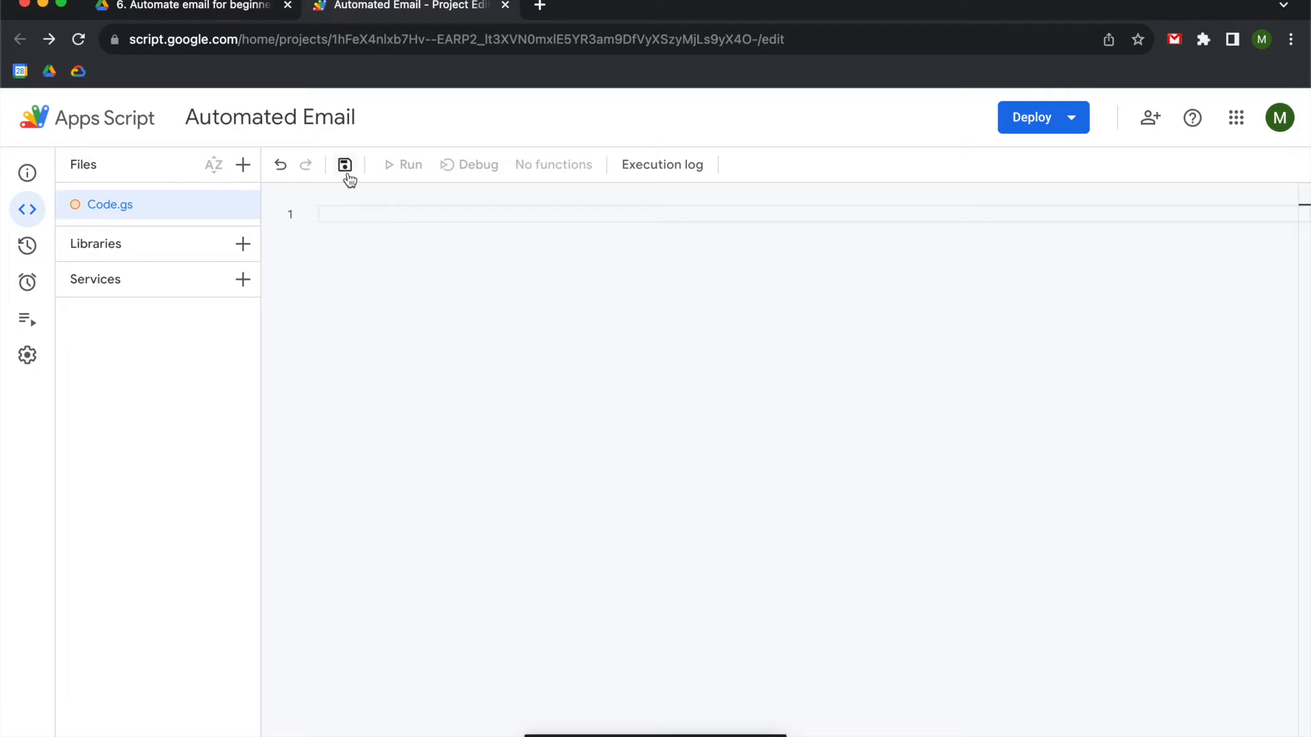
mouse_move(243, 166)
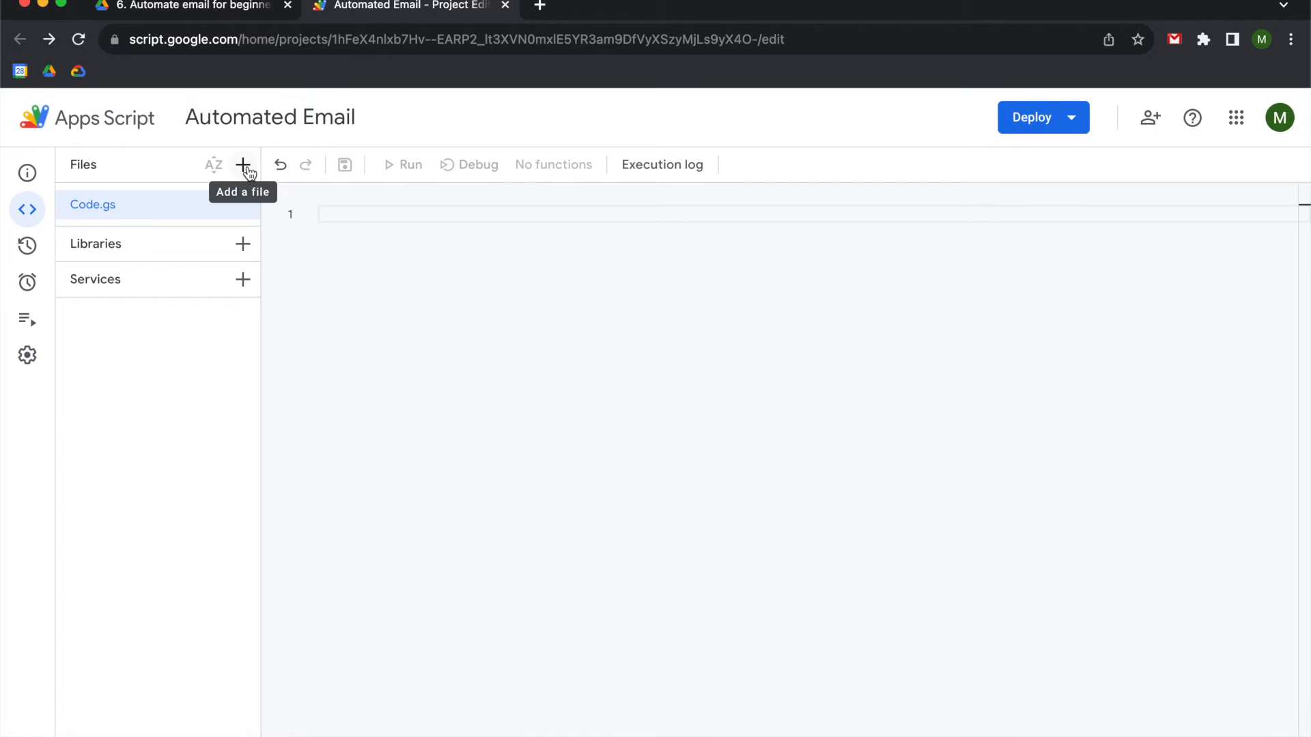
- Add an HTML file named email.html to the project and return to Code.gs
click(243, 165)
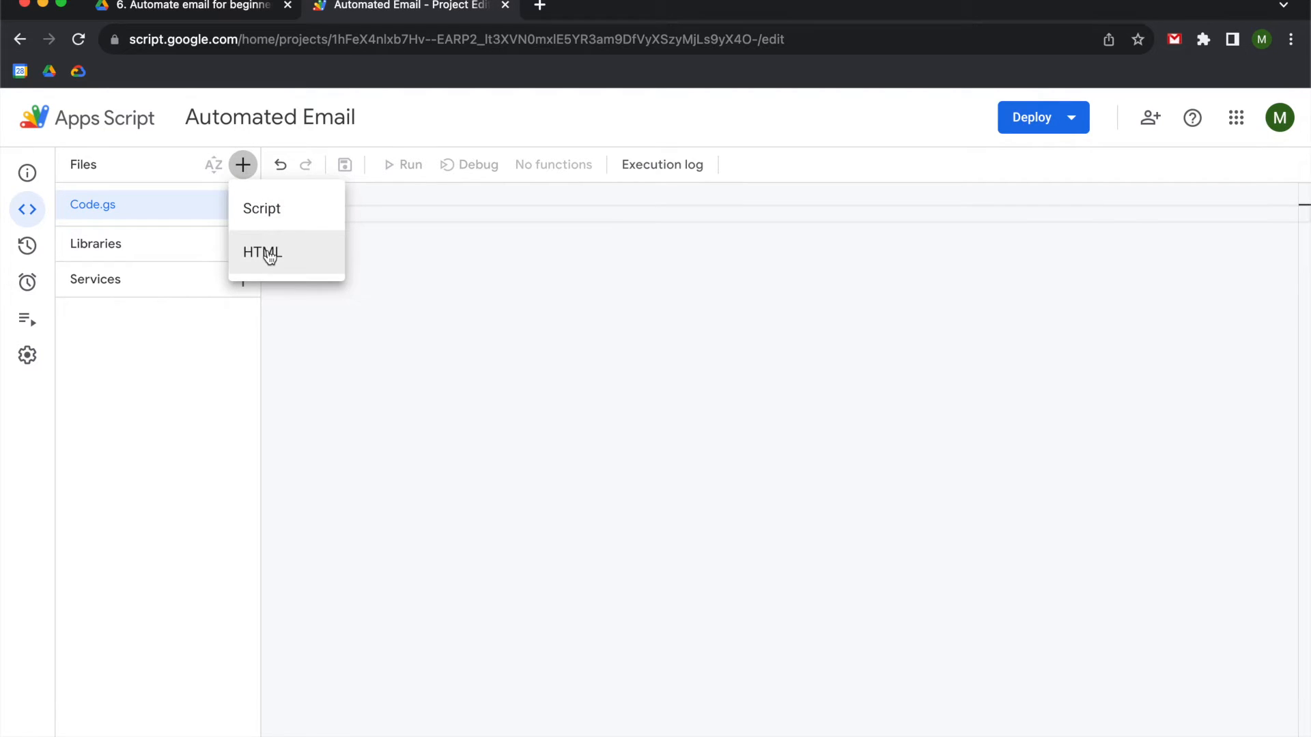
mouse_move(288, 262)
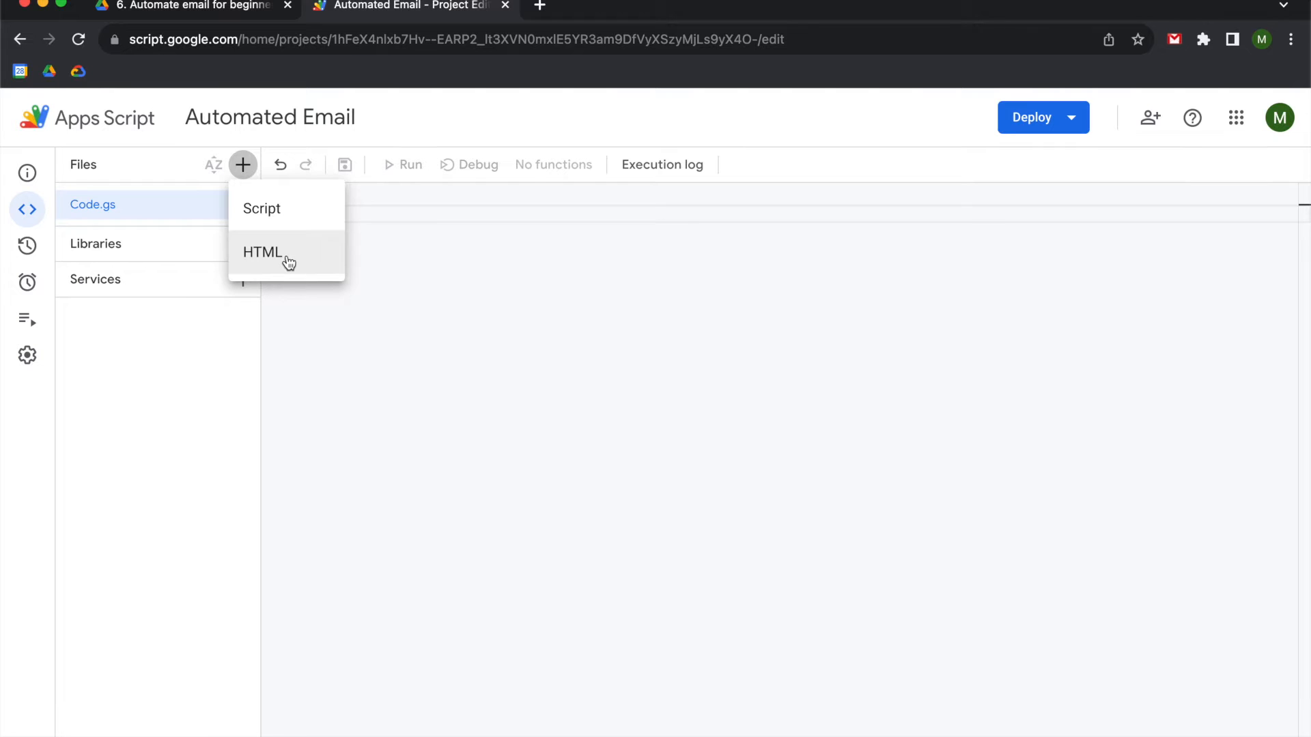
click(262, 253)
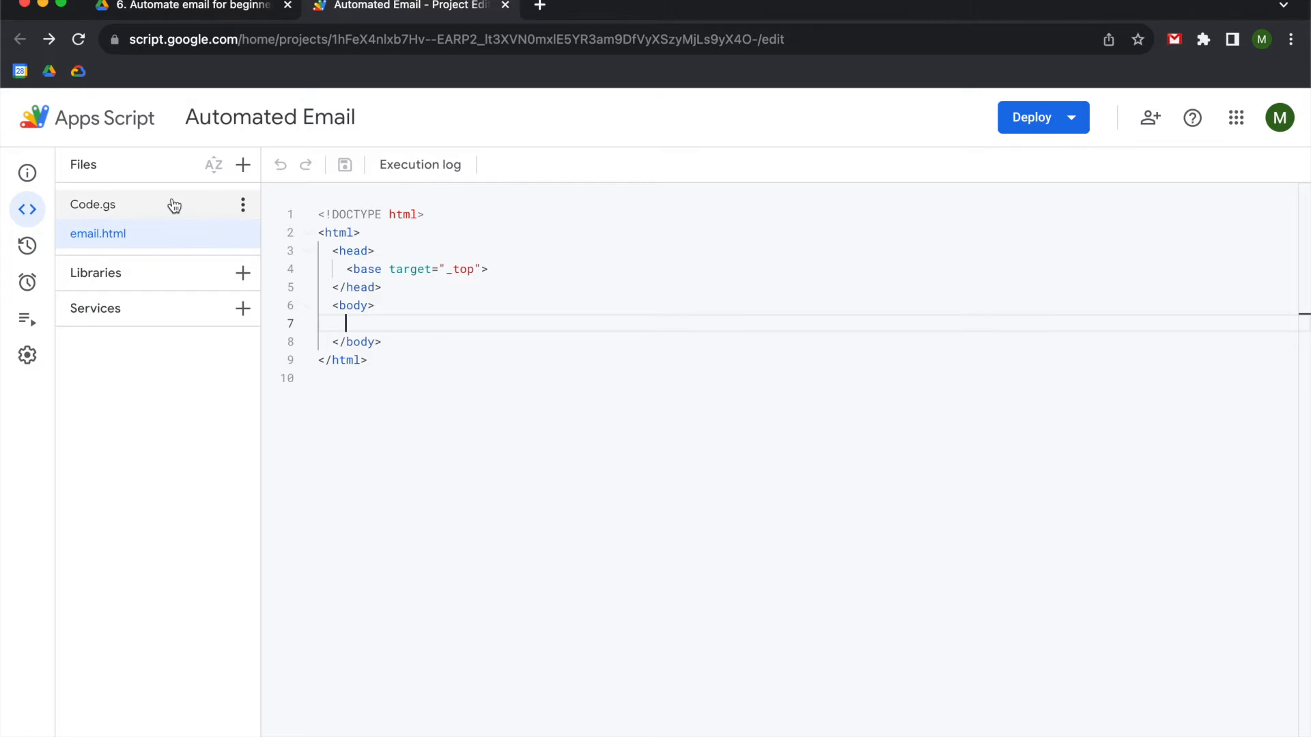
click(93, 204)
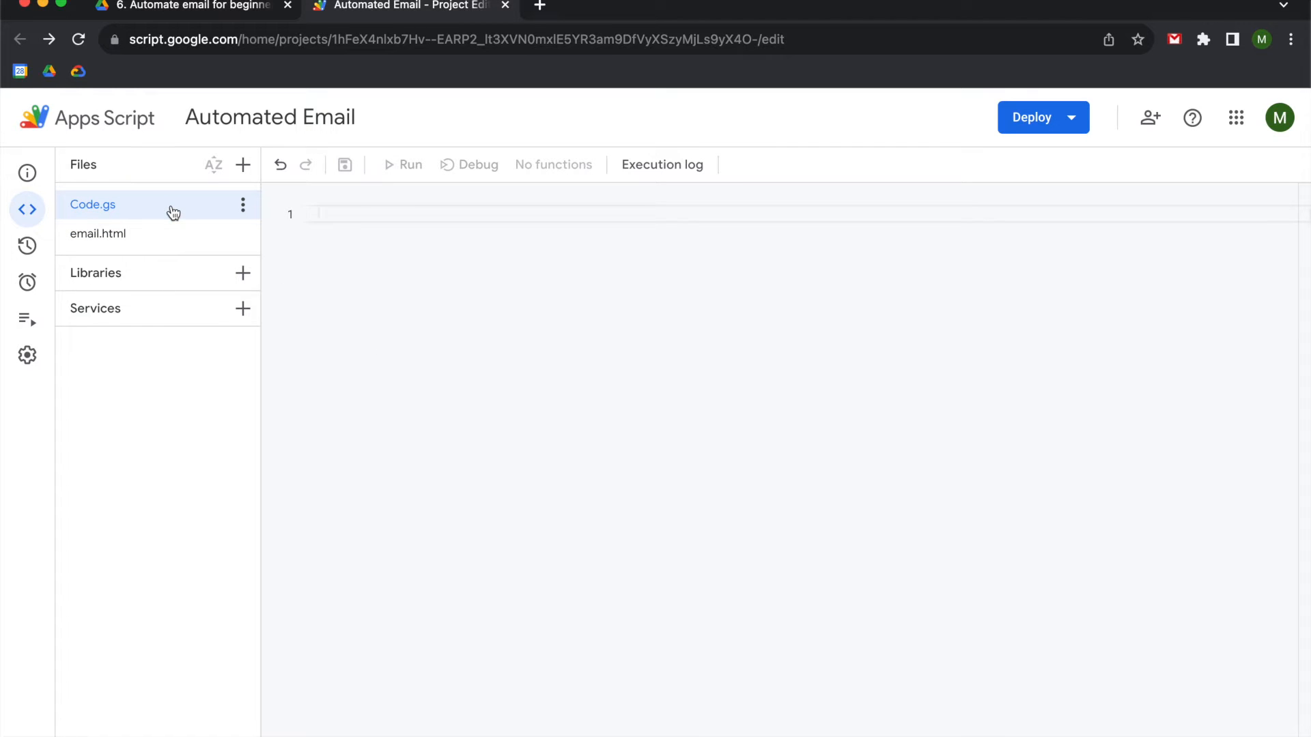
- Declare an empty function autoEmail() {} in Code.gs with a blank body line
text(fu)
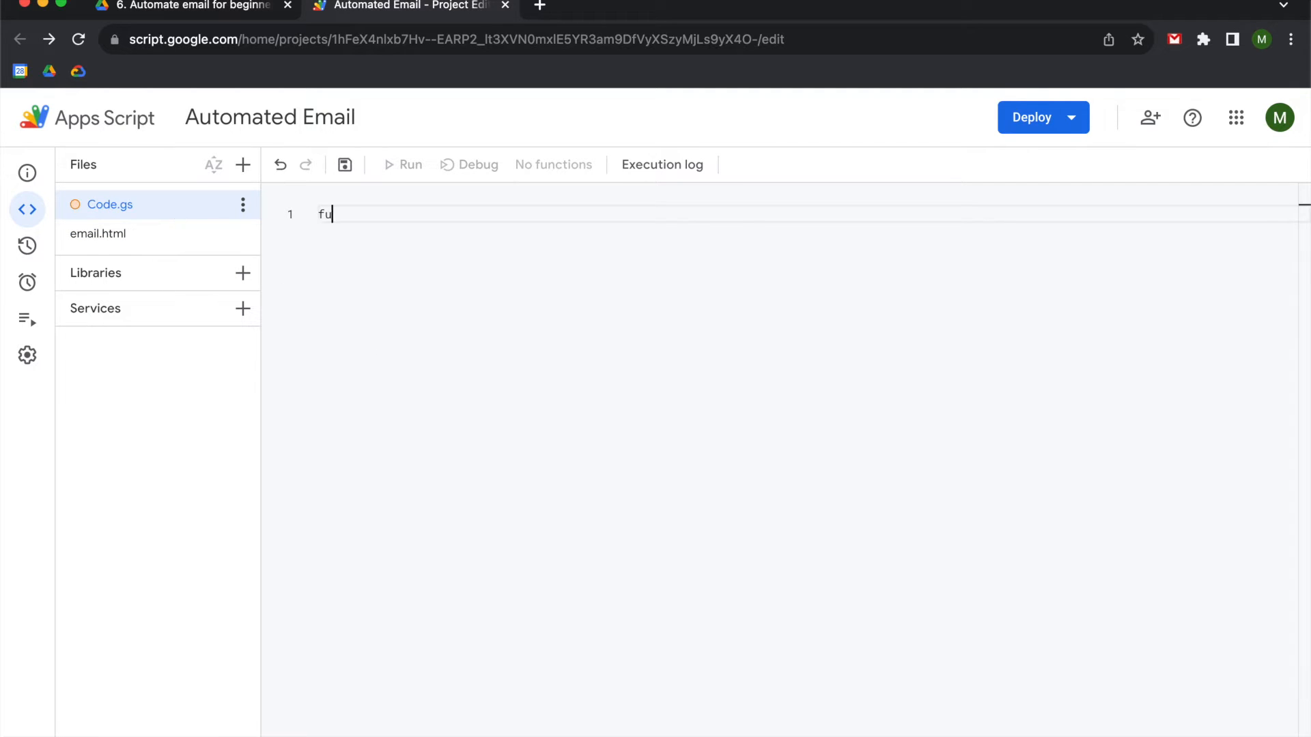
text(nction)
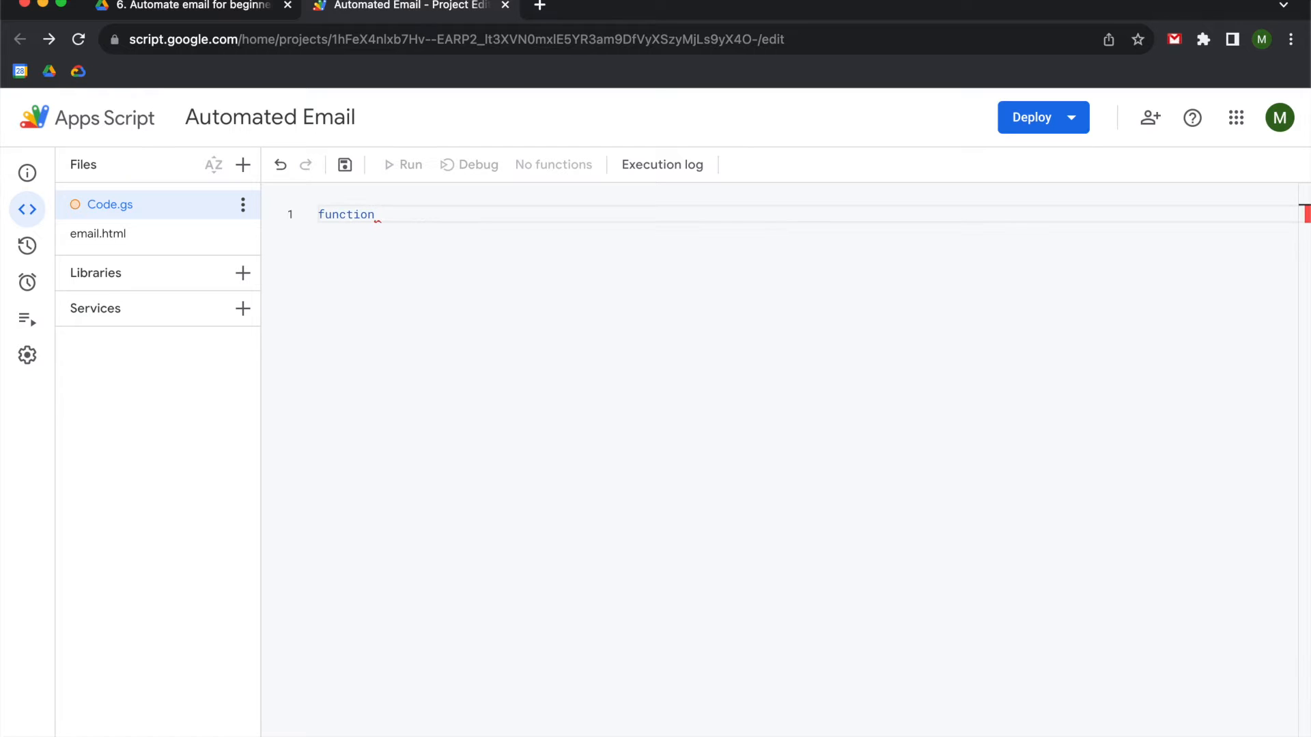
text(auto)
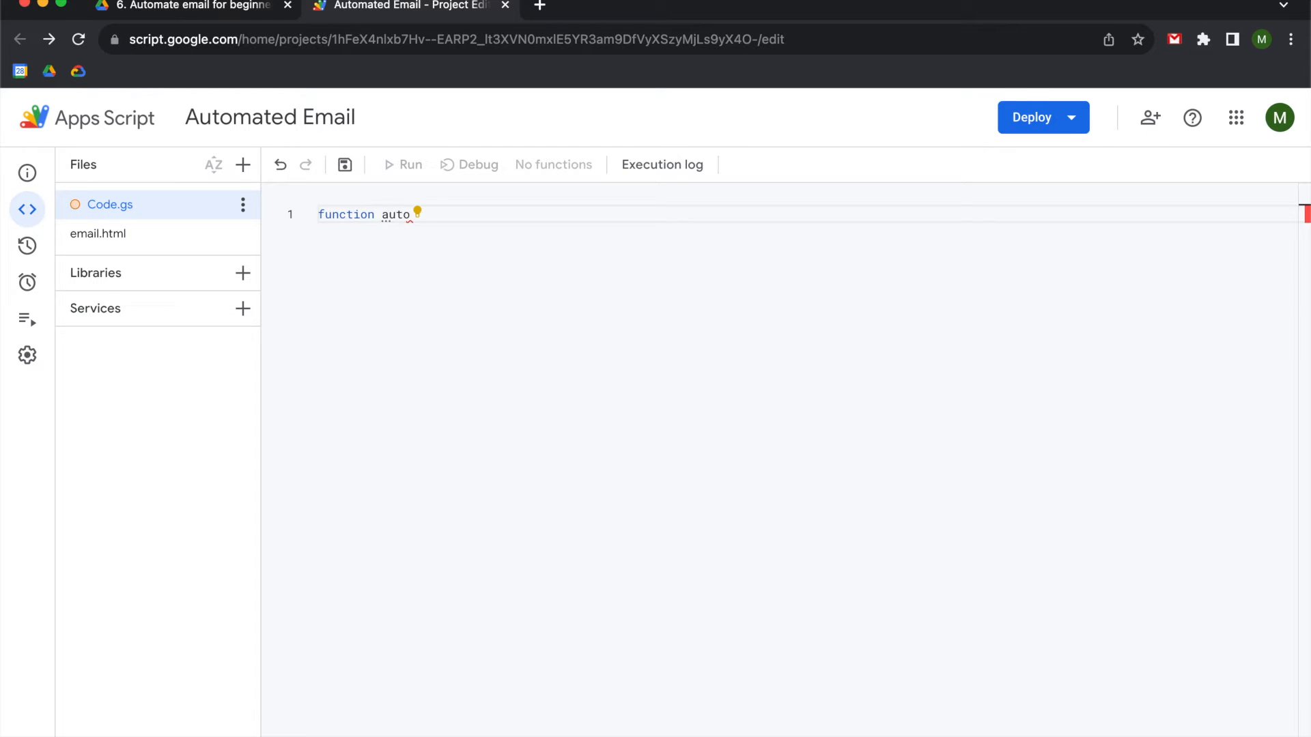
text(Email)
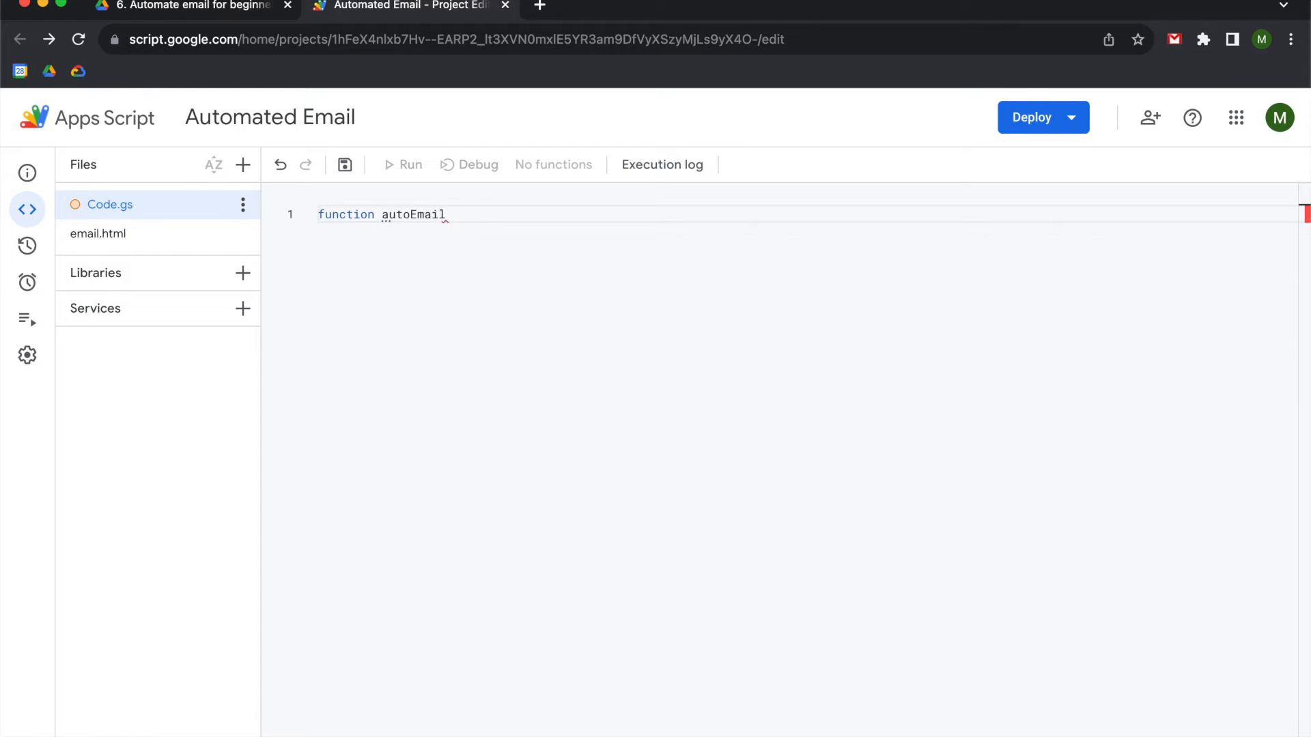
text(())
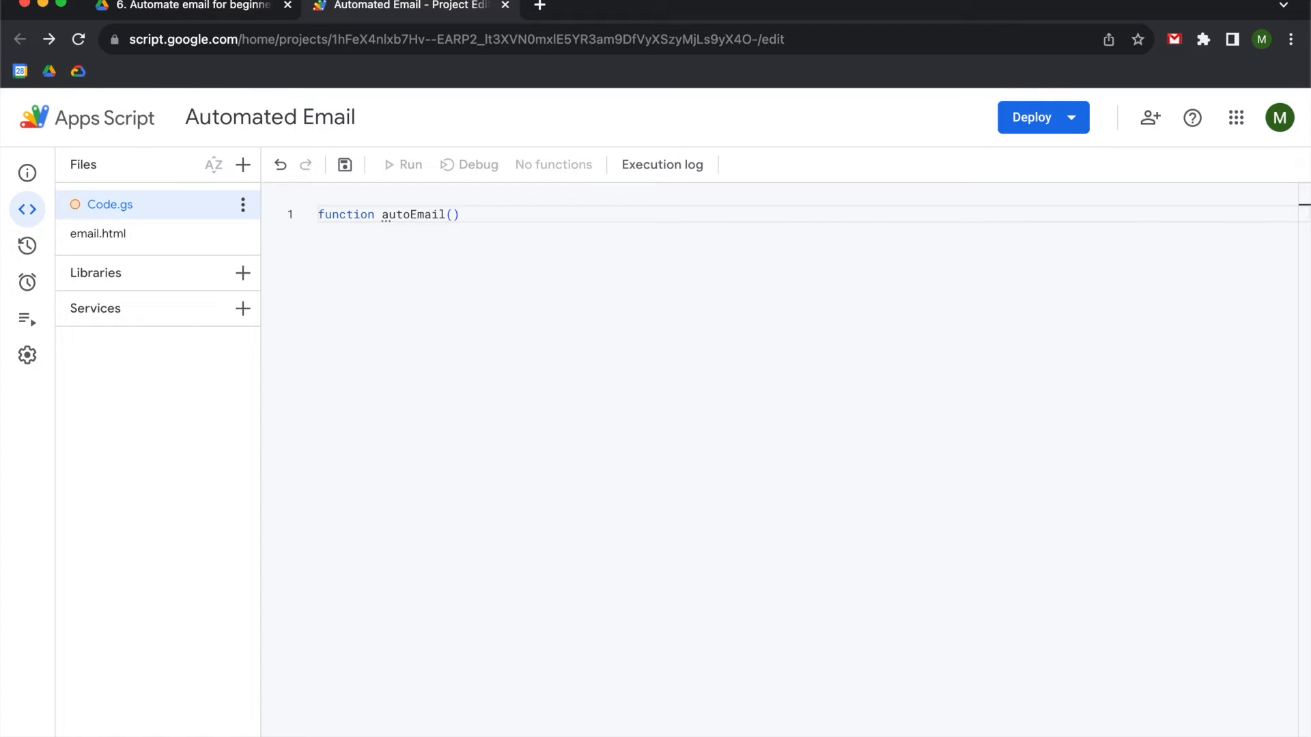
text({})
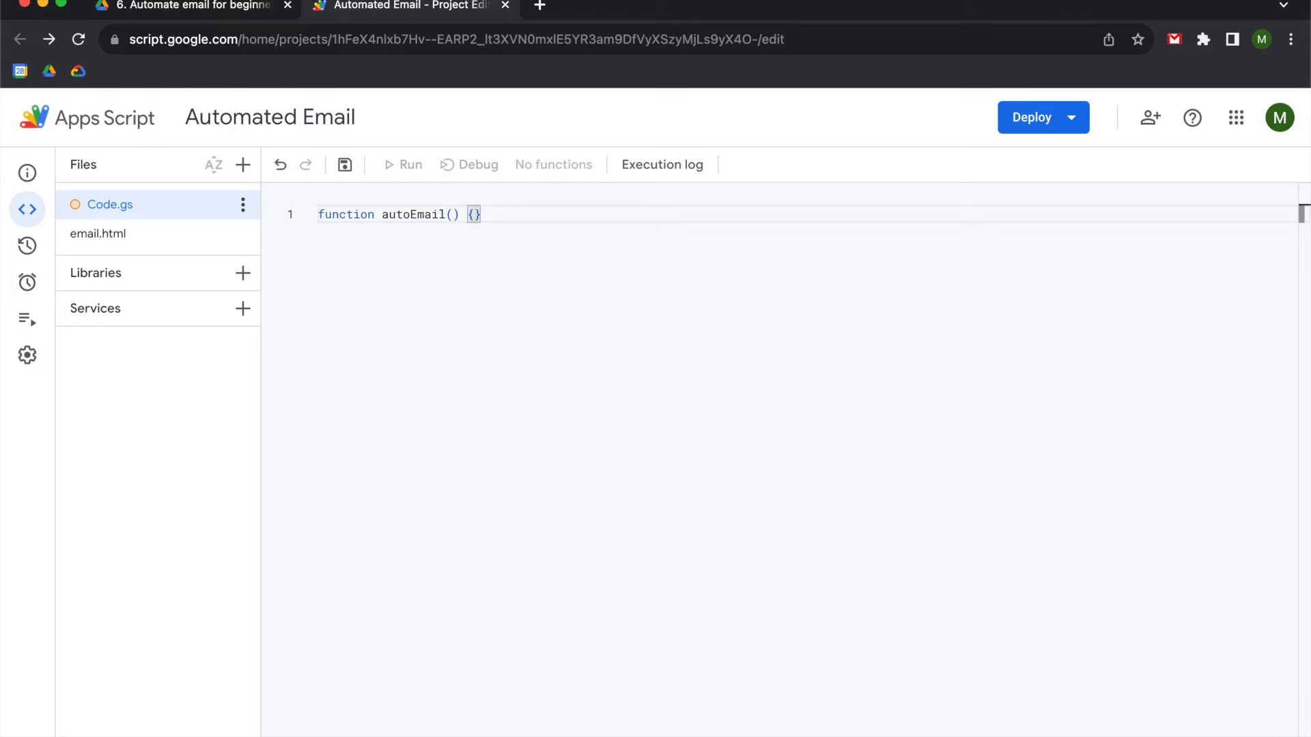
key(Enter)
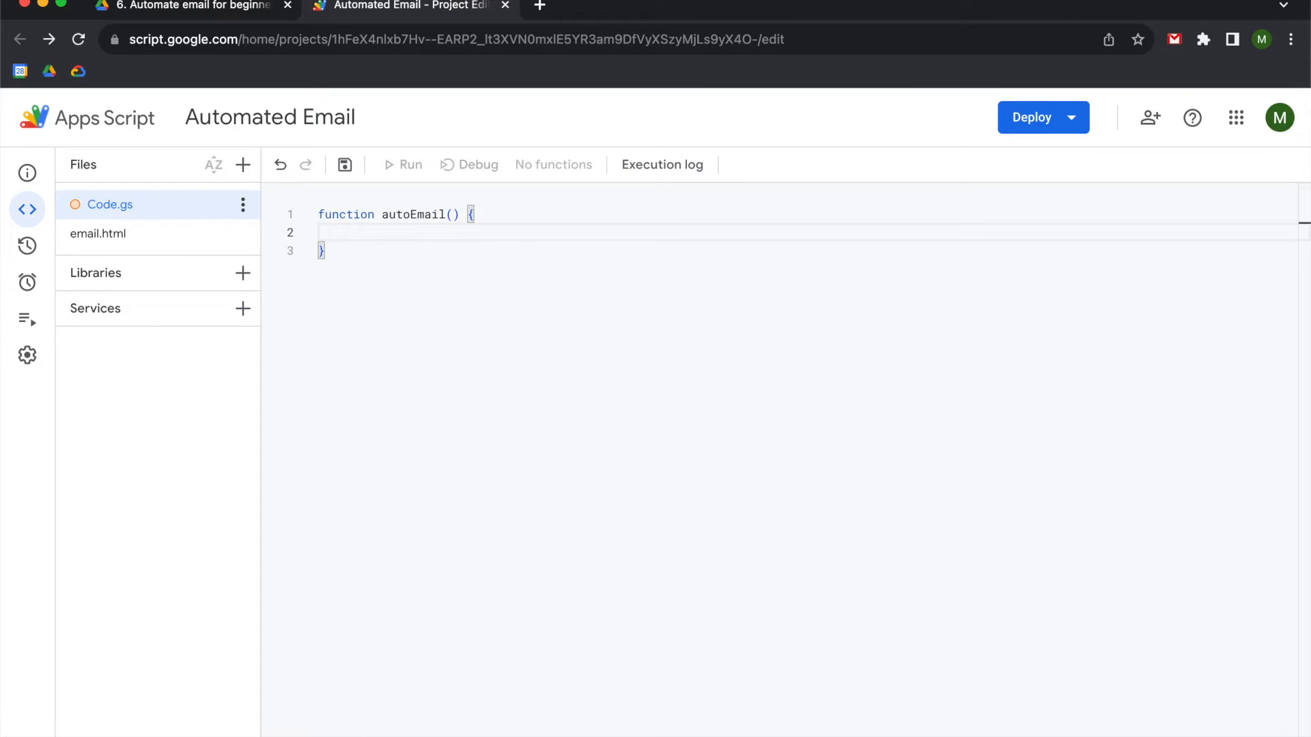
- Add the comment '// connect to the html template' and begin the var html line
text(// conne)
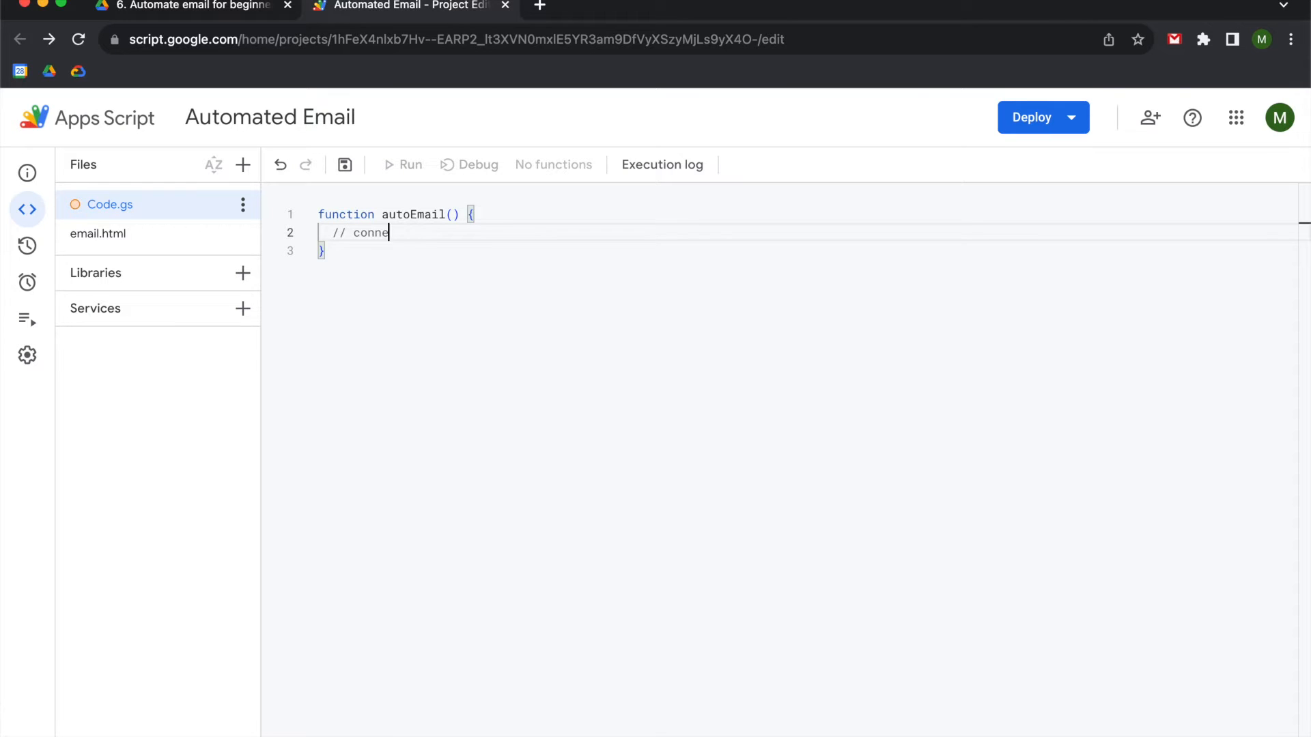
text(ct to t)
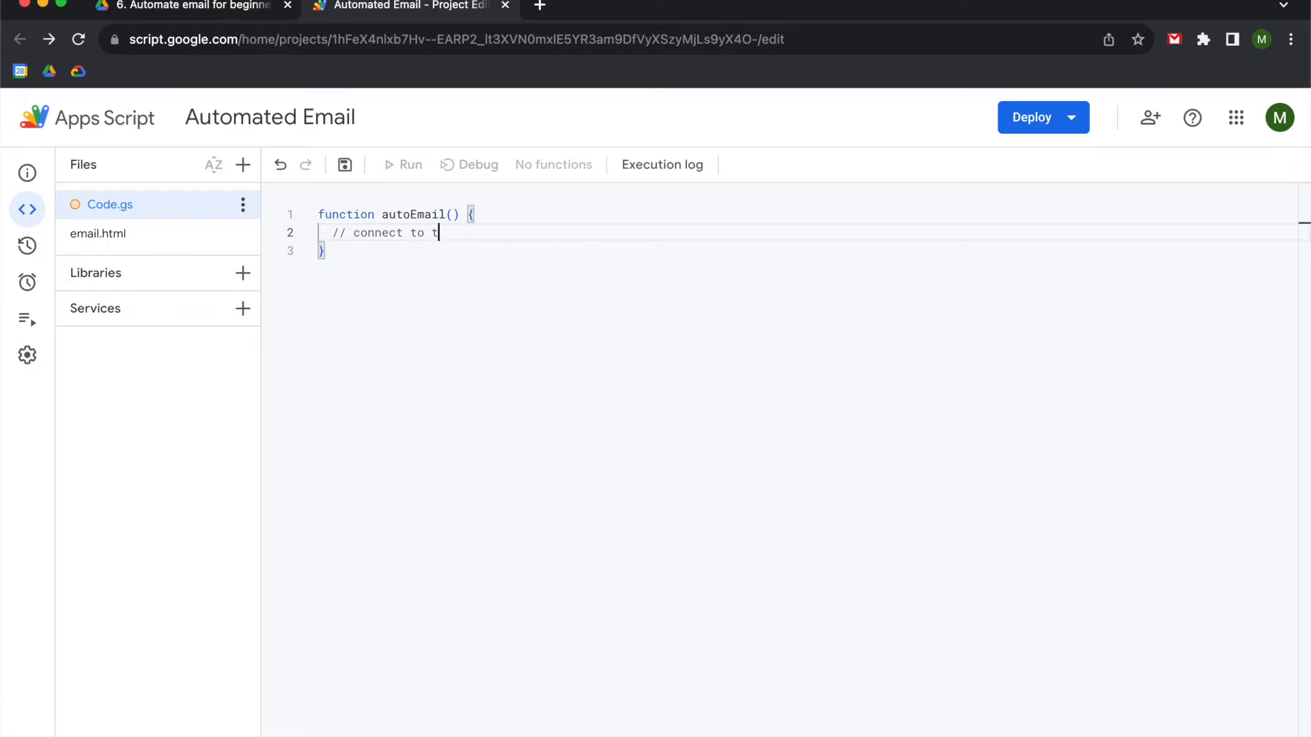
text(he html template)
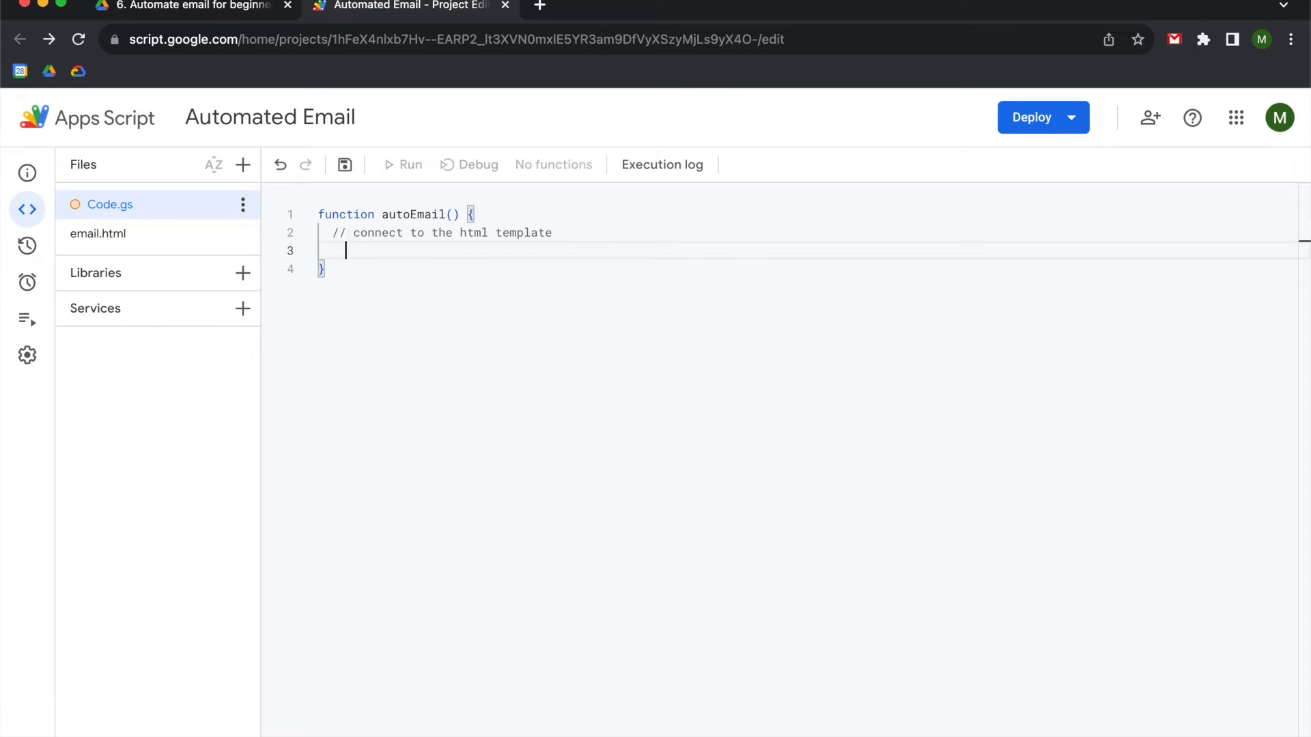
text(var html =)
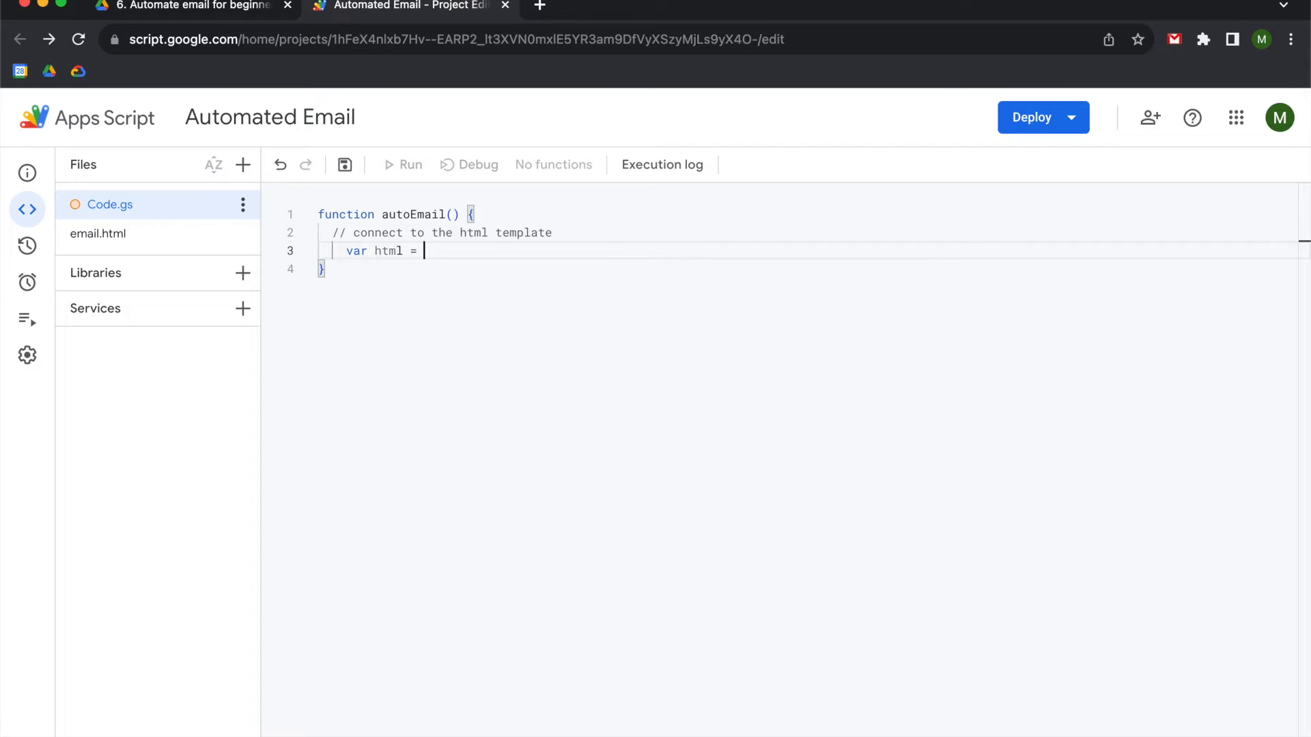
- Complete var html = HtmlService.createTemplateFromFile('email'); inside autoEmail
text(H)
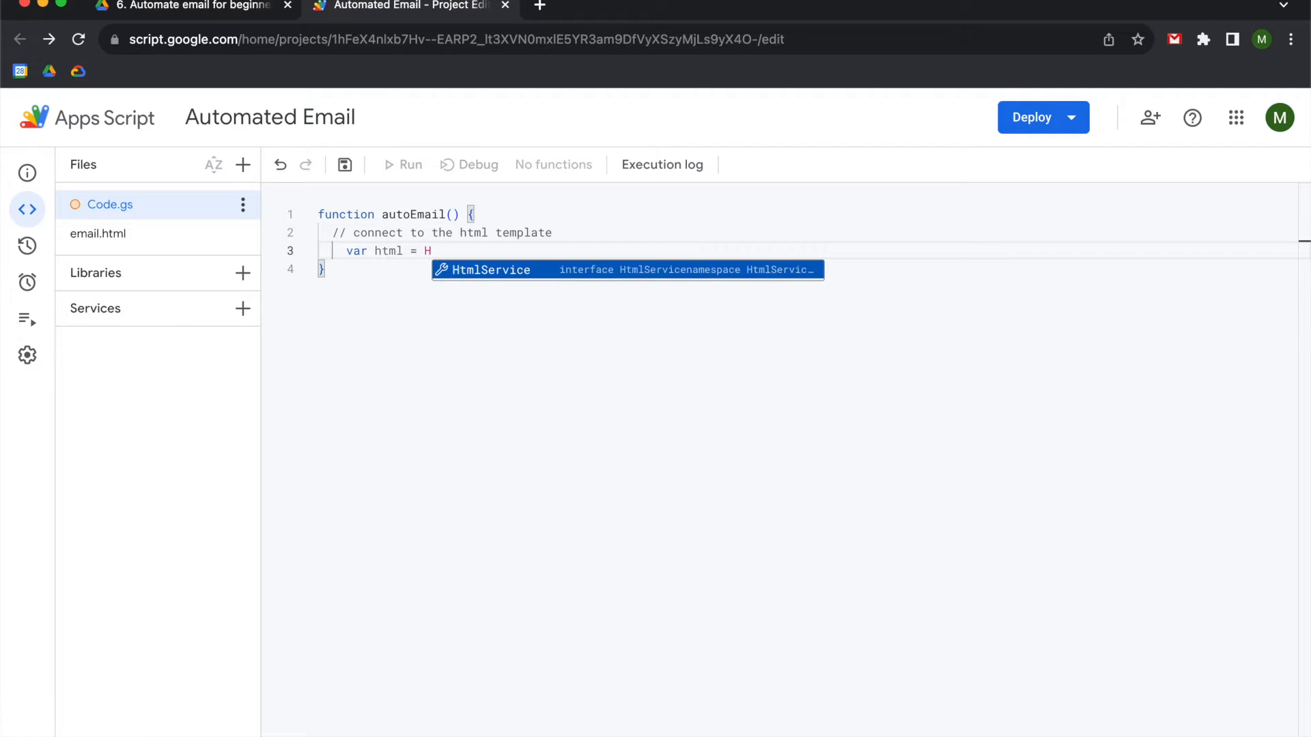
click(490, 269)
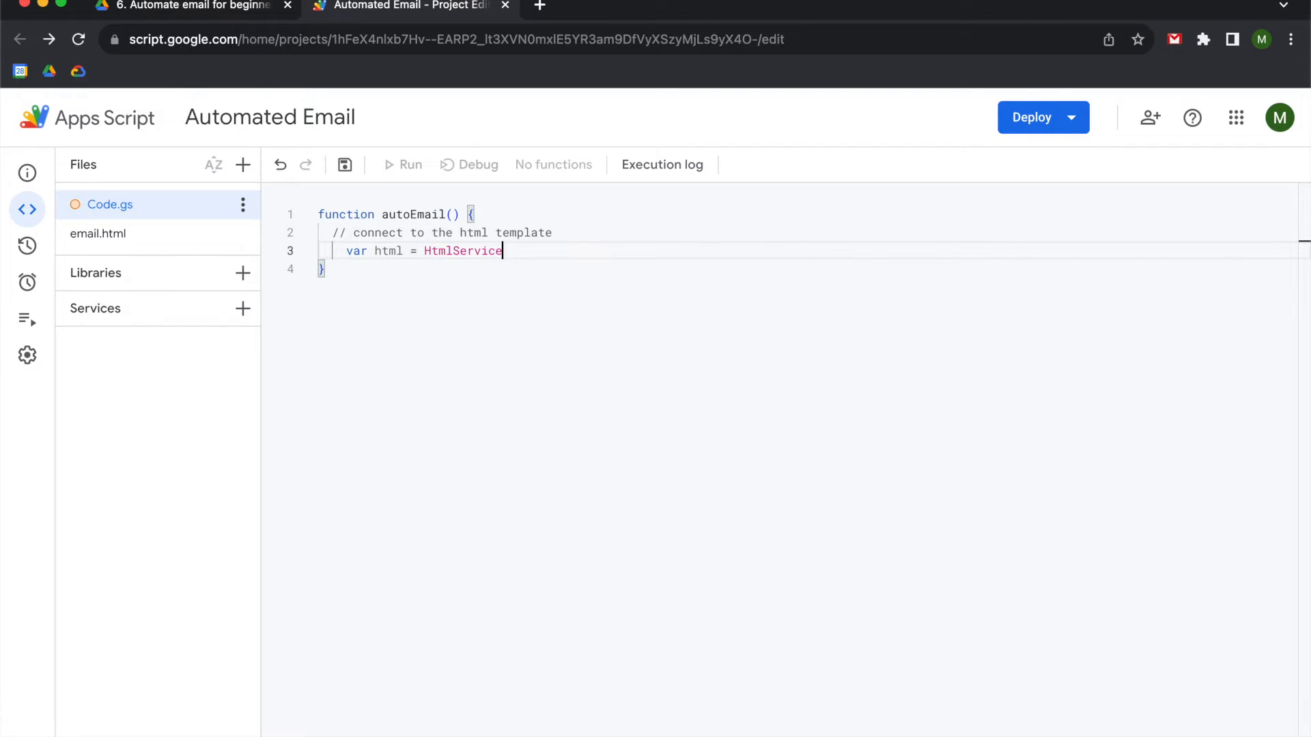
text(.)
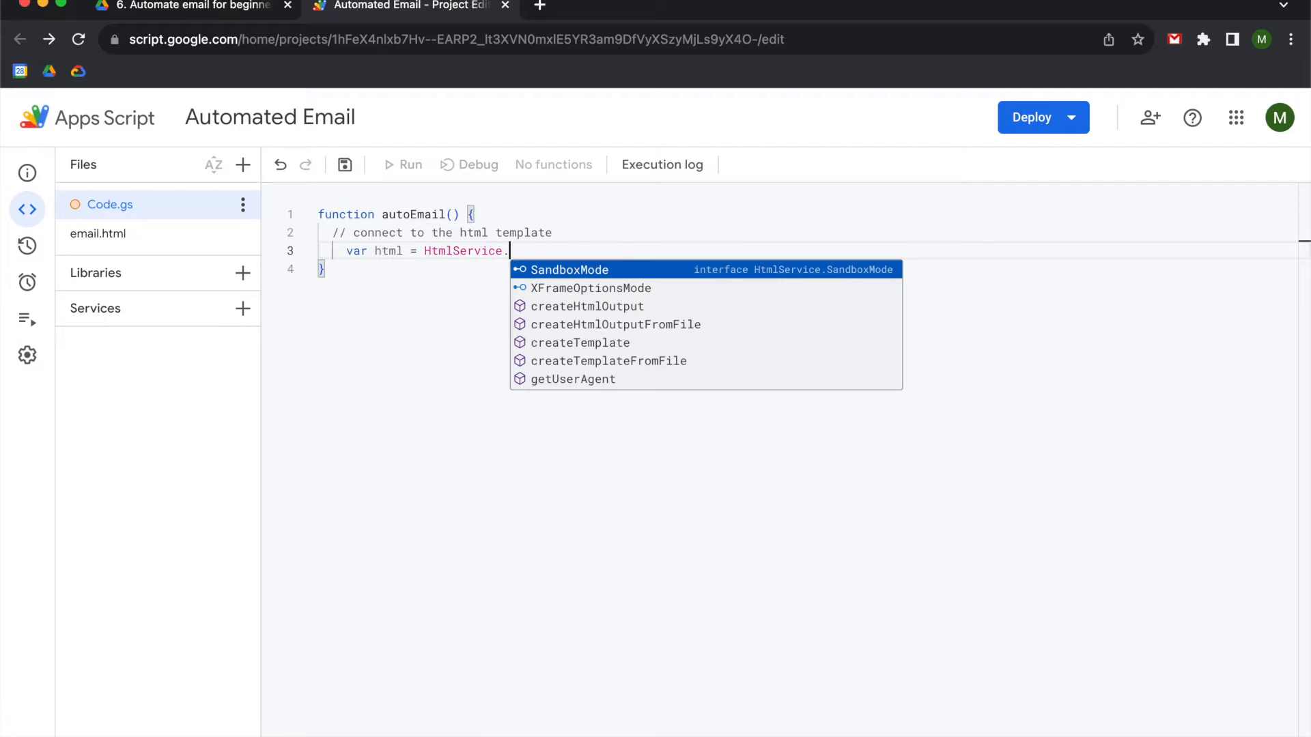
text(cre)
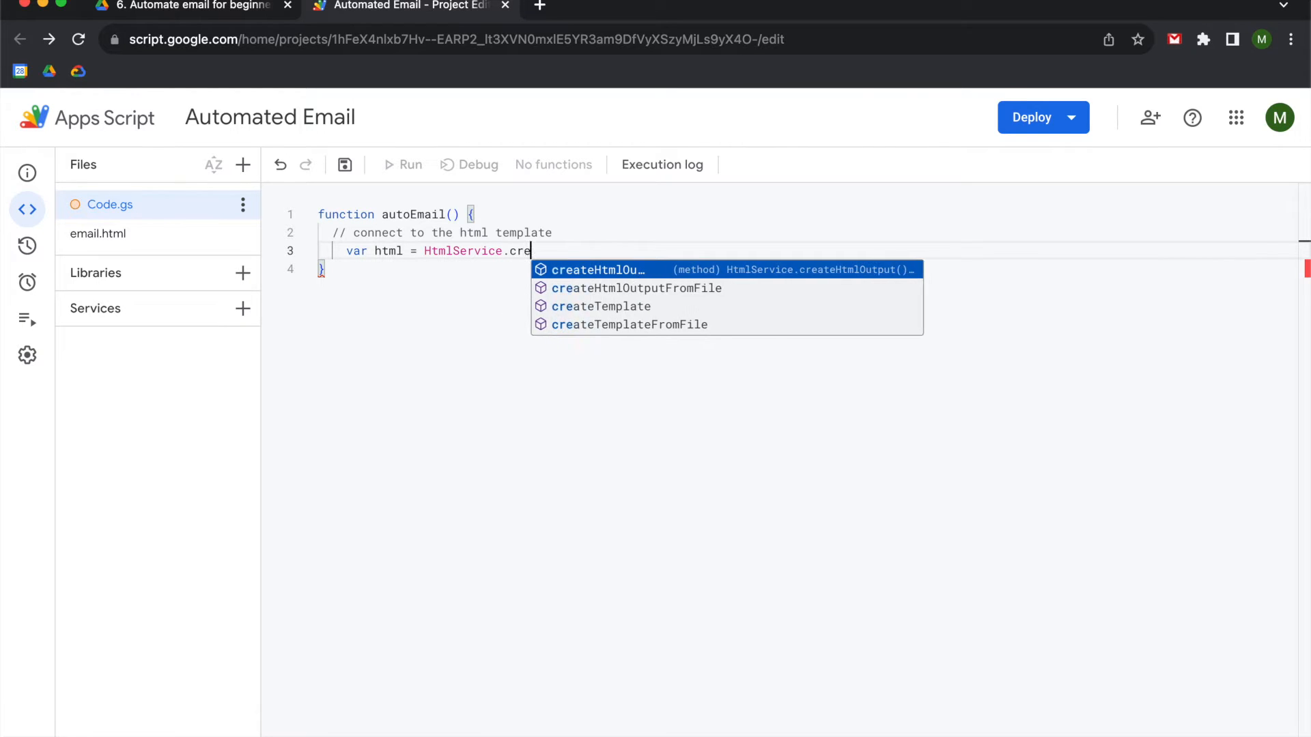
text(teTemplateFromFile)
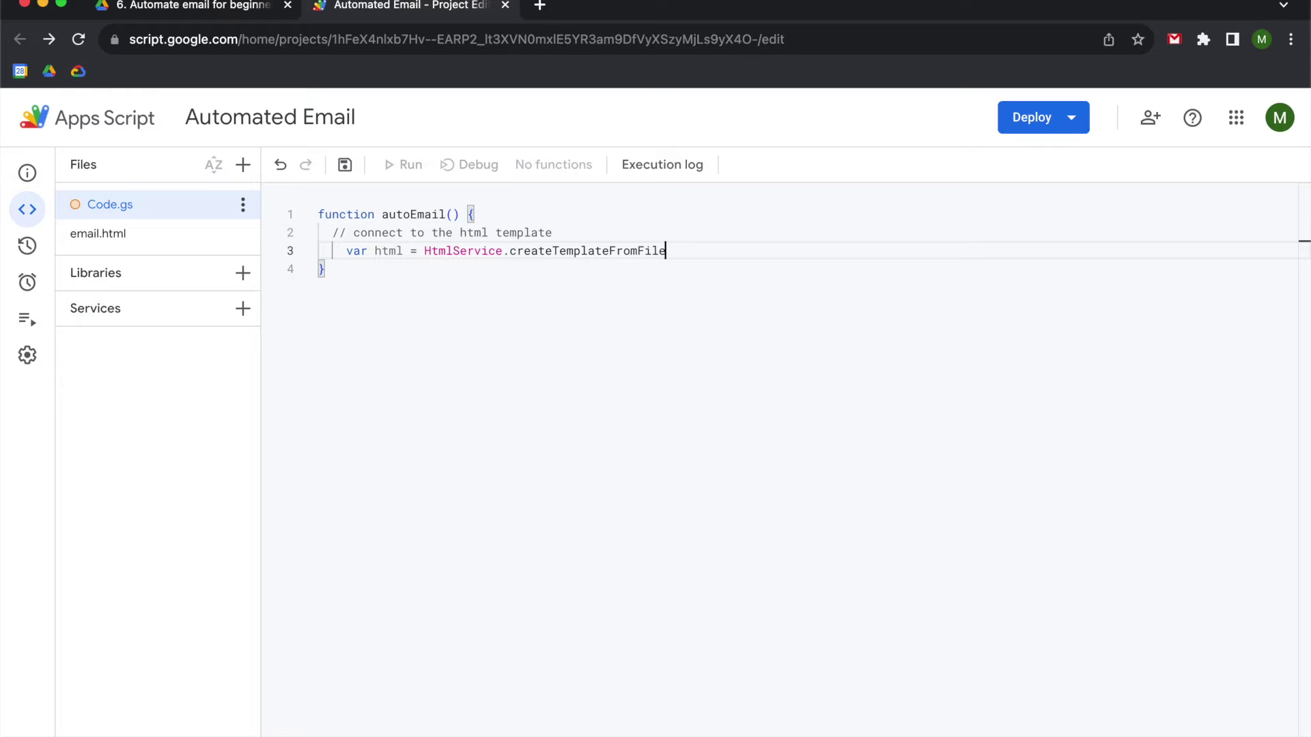
text(())
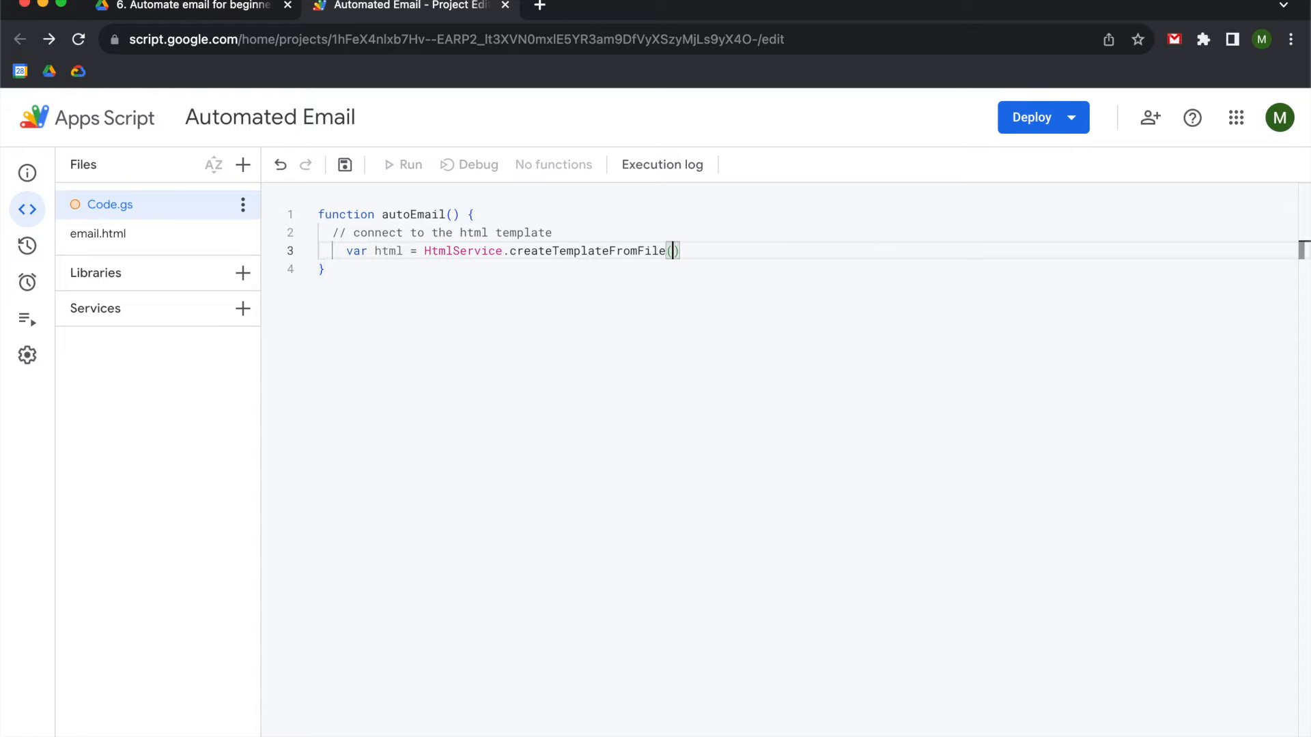
text(')
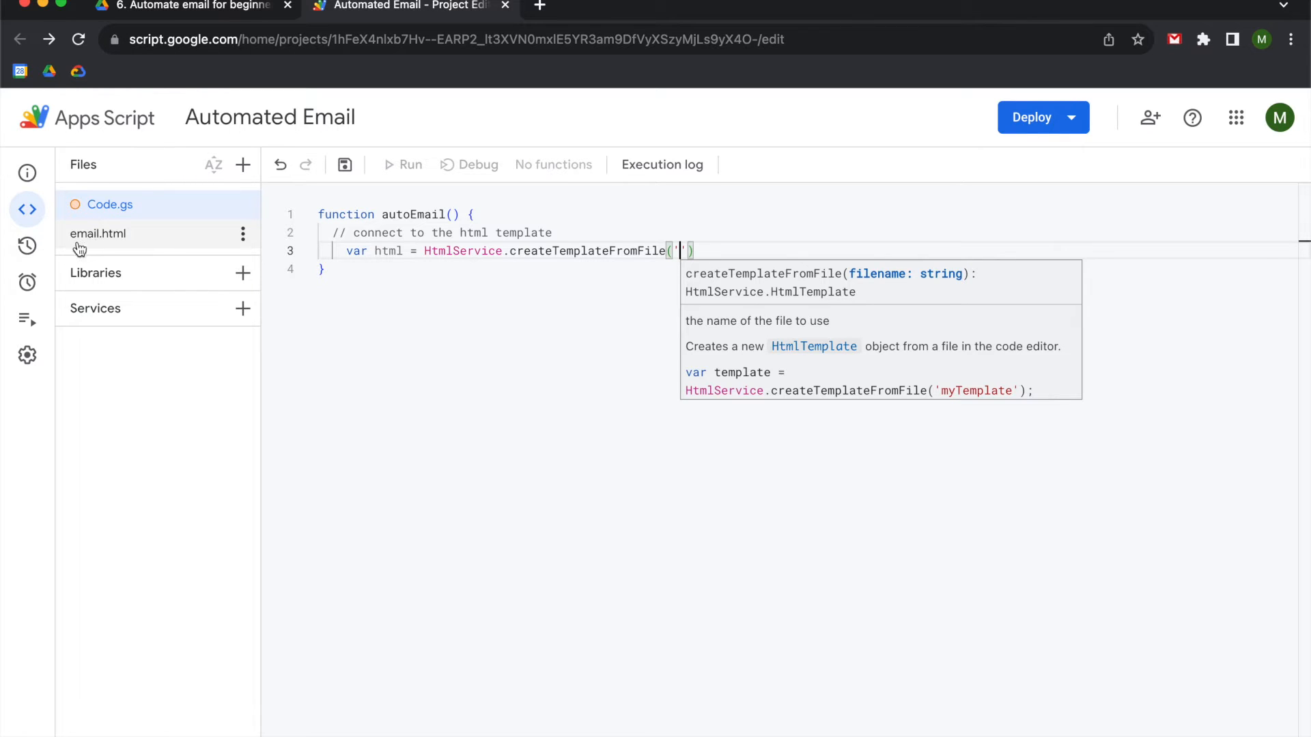
mouse_move(98, 234)
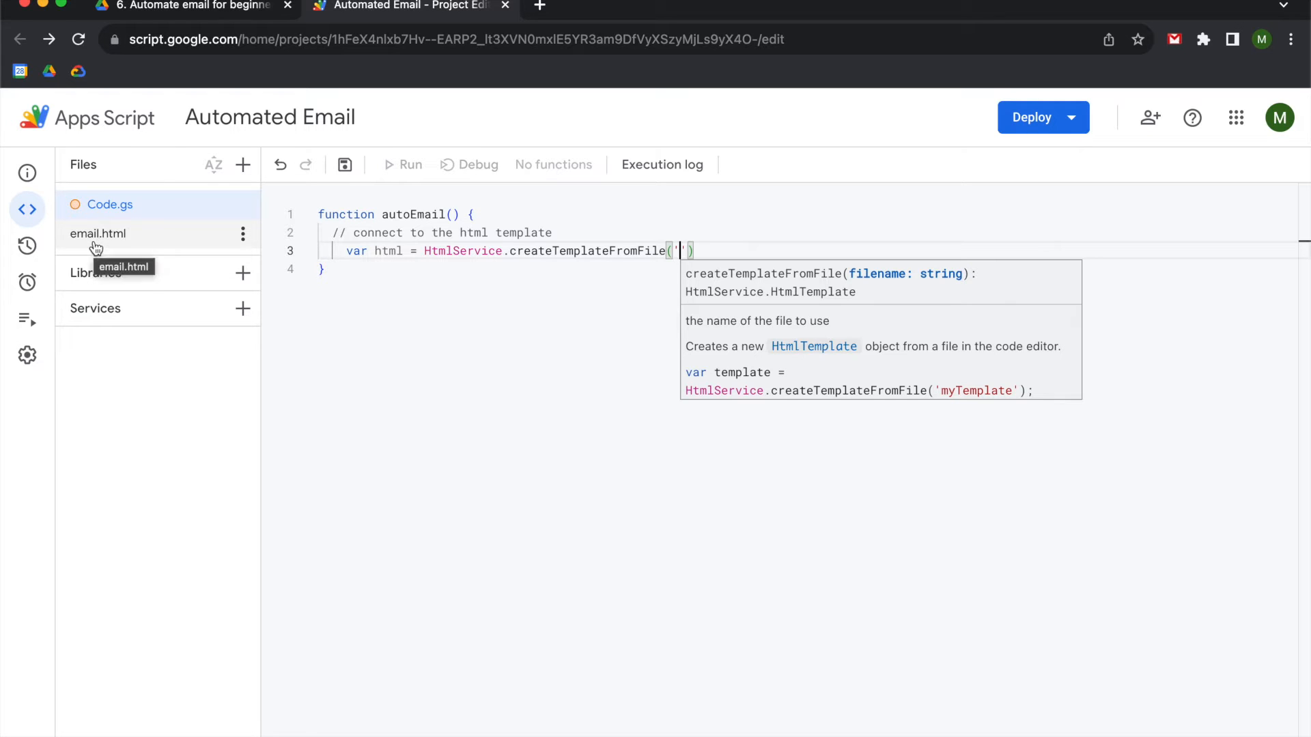
text(email)
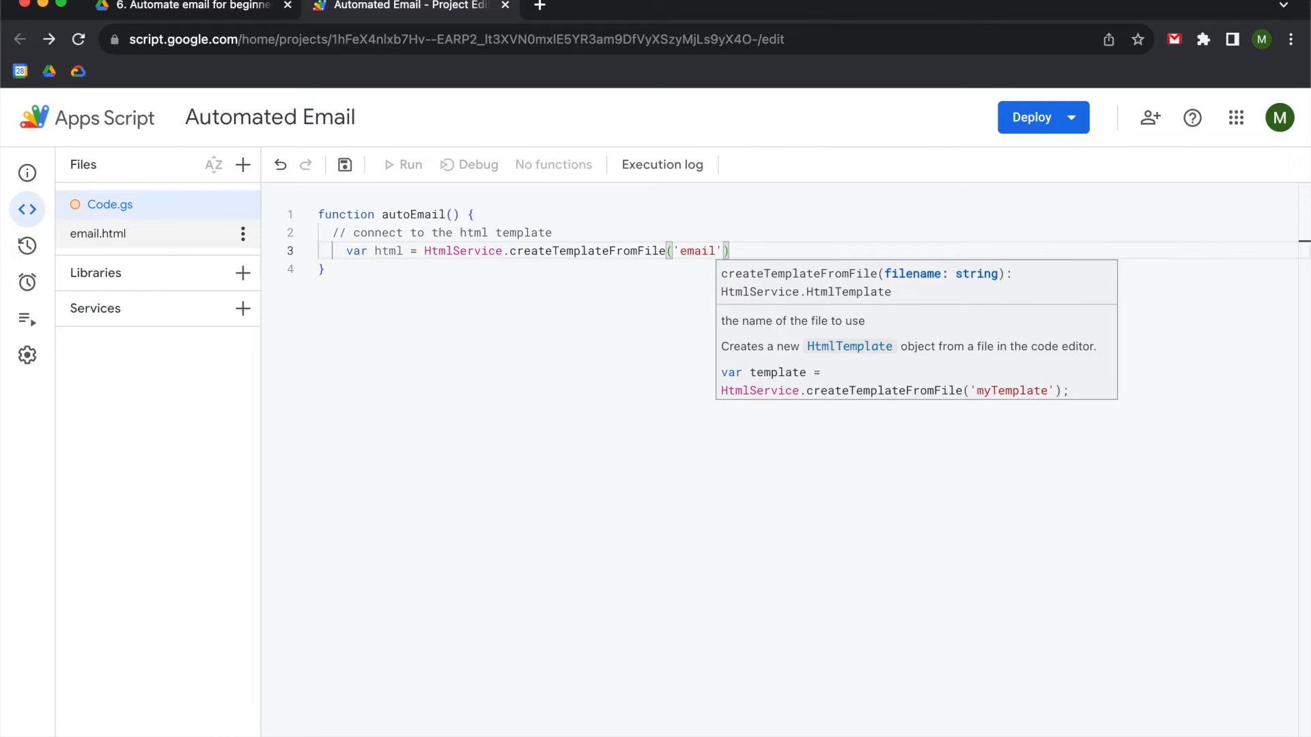
mouse_move(136, 251)
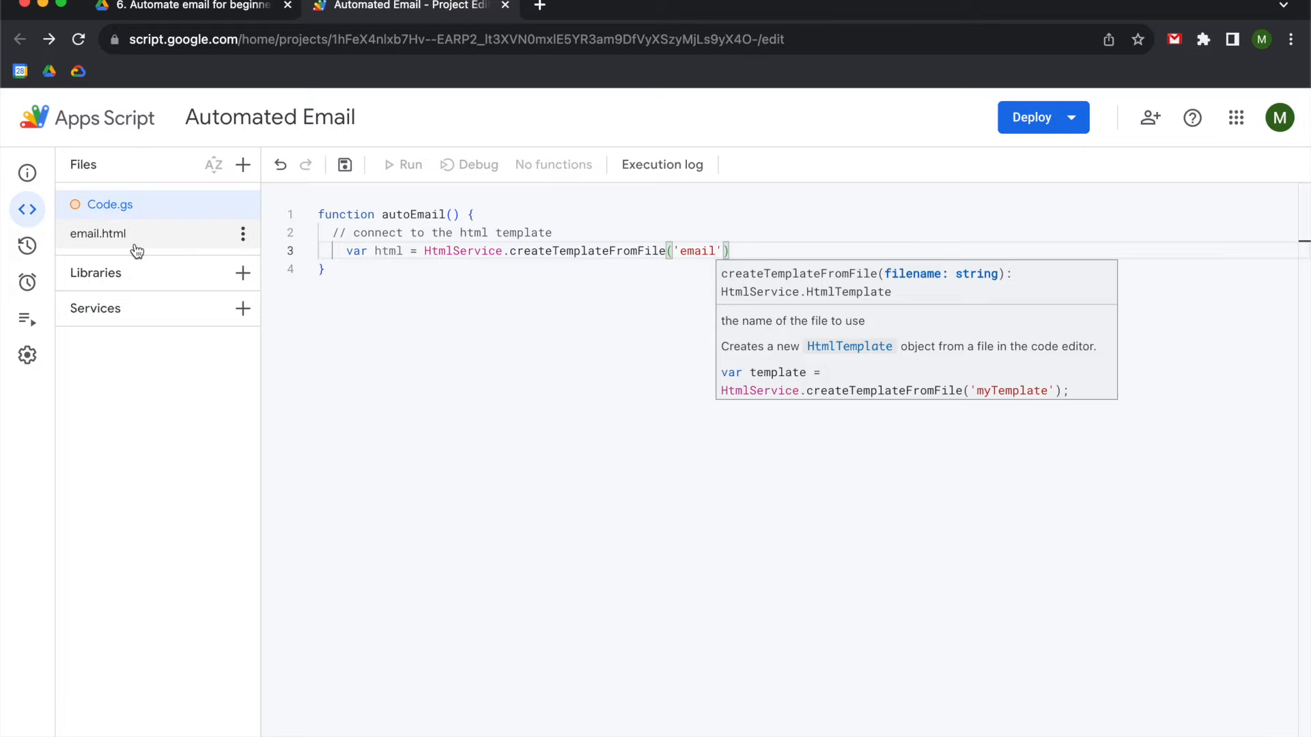
mouse_move(407, 387)
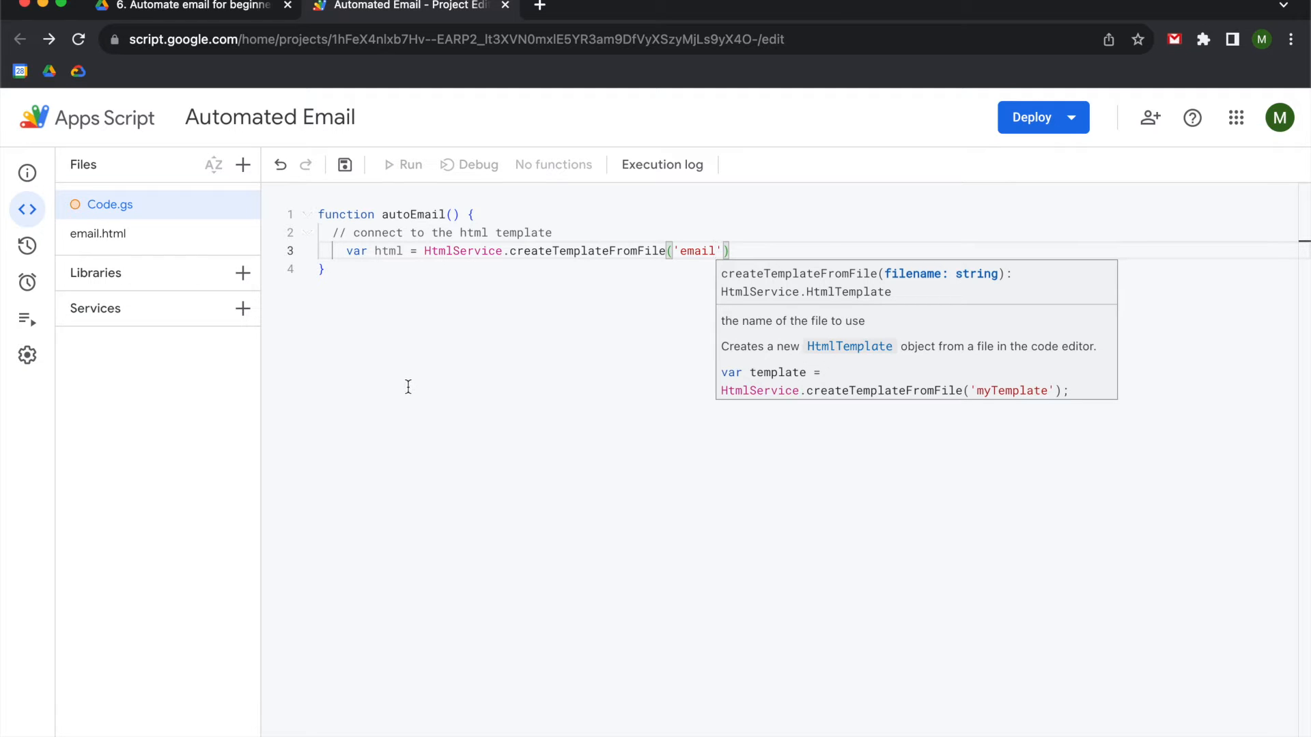
mouse_move(459, 259)
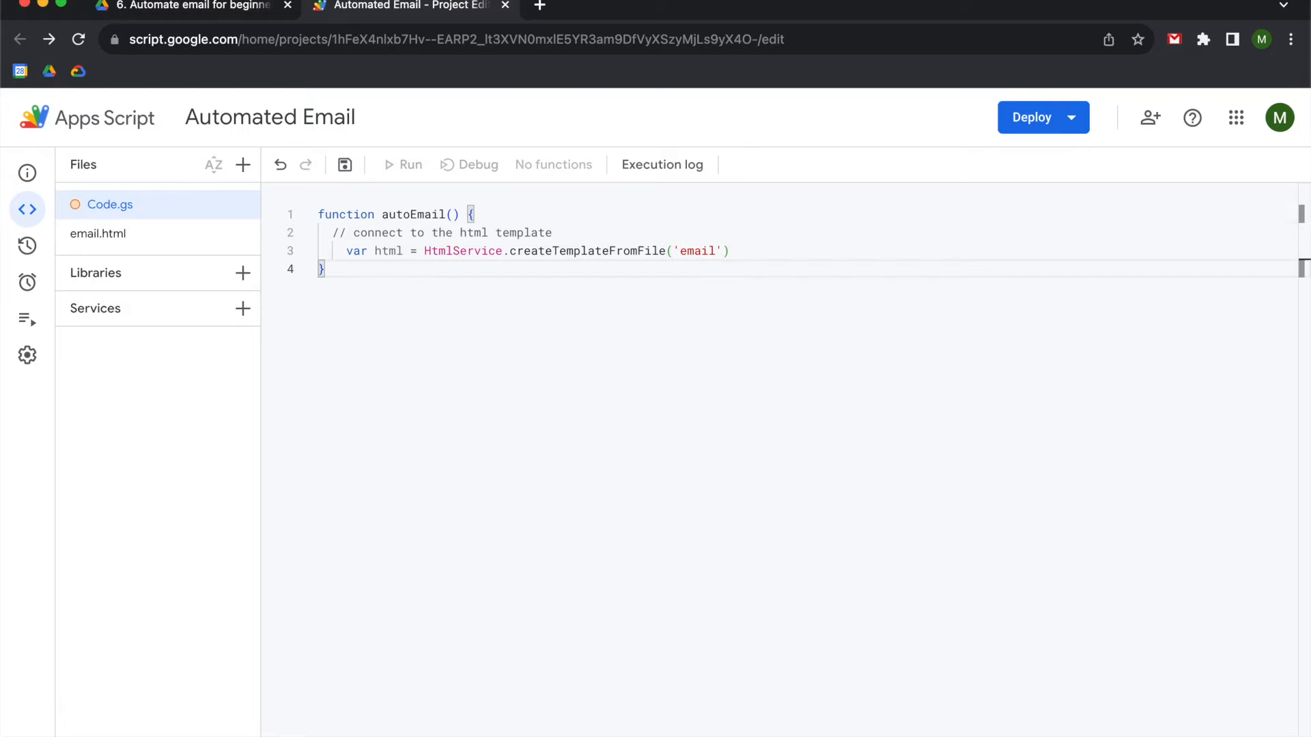
text(;)
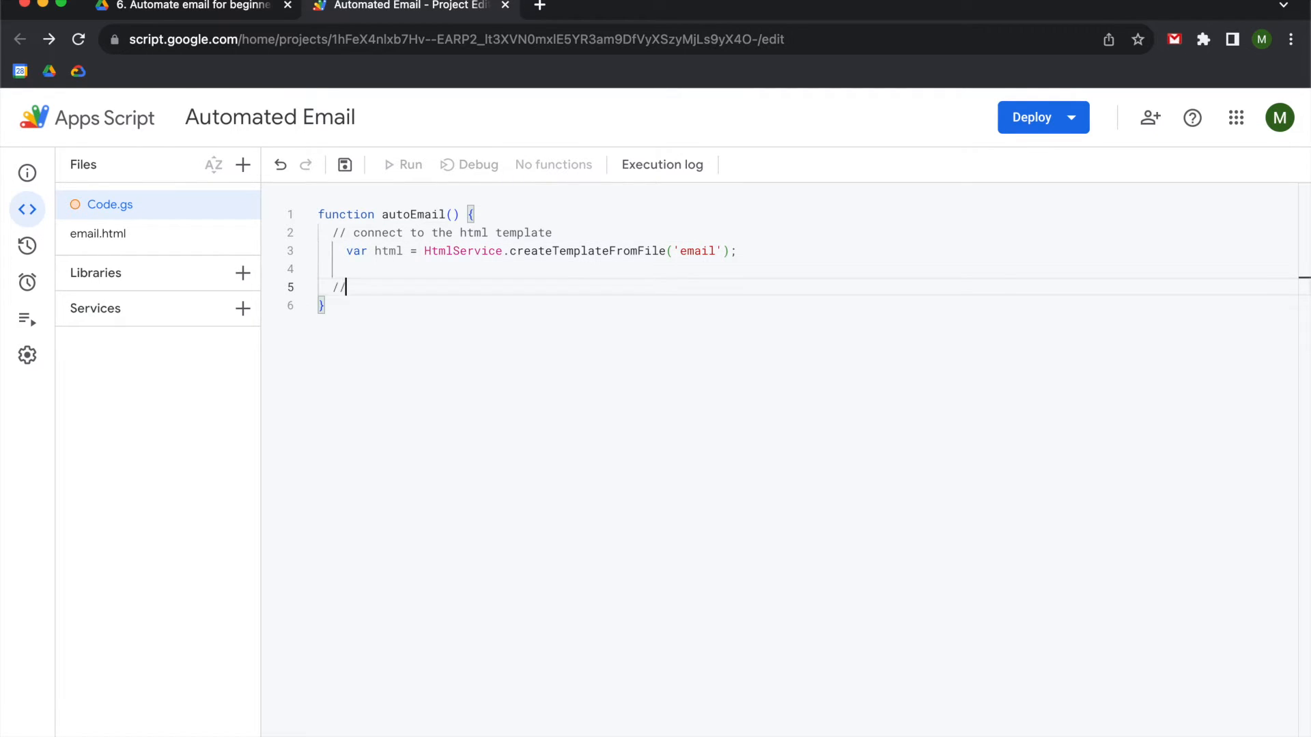
- Write a comment about connecting the template so it can be sent via the Gmail app
text(connect)
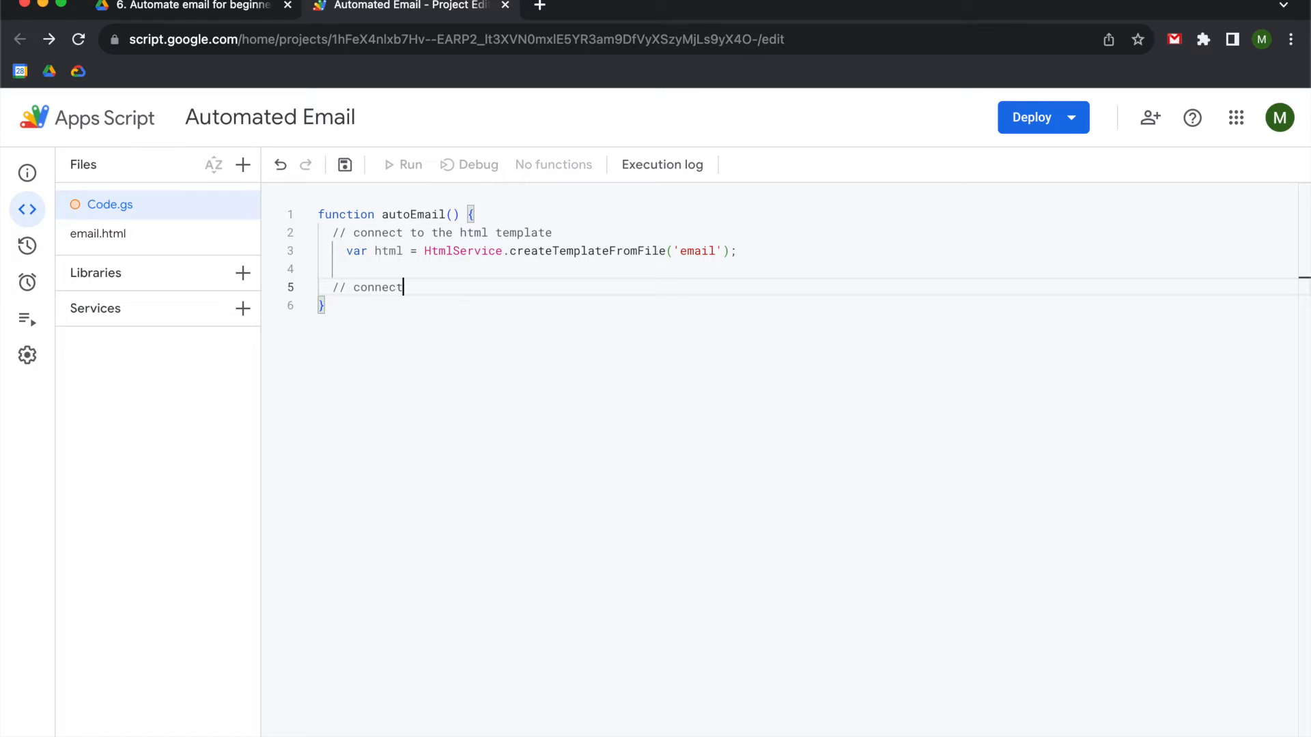
text(the template)
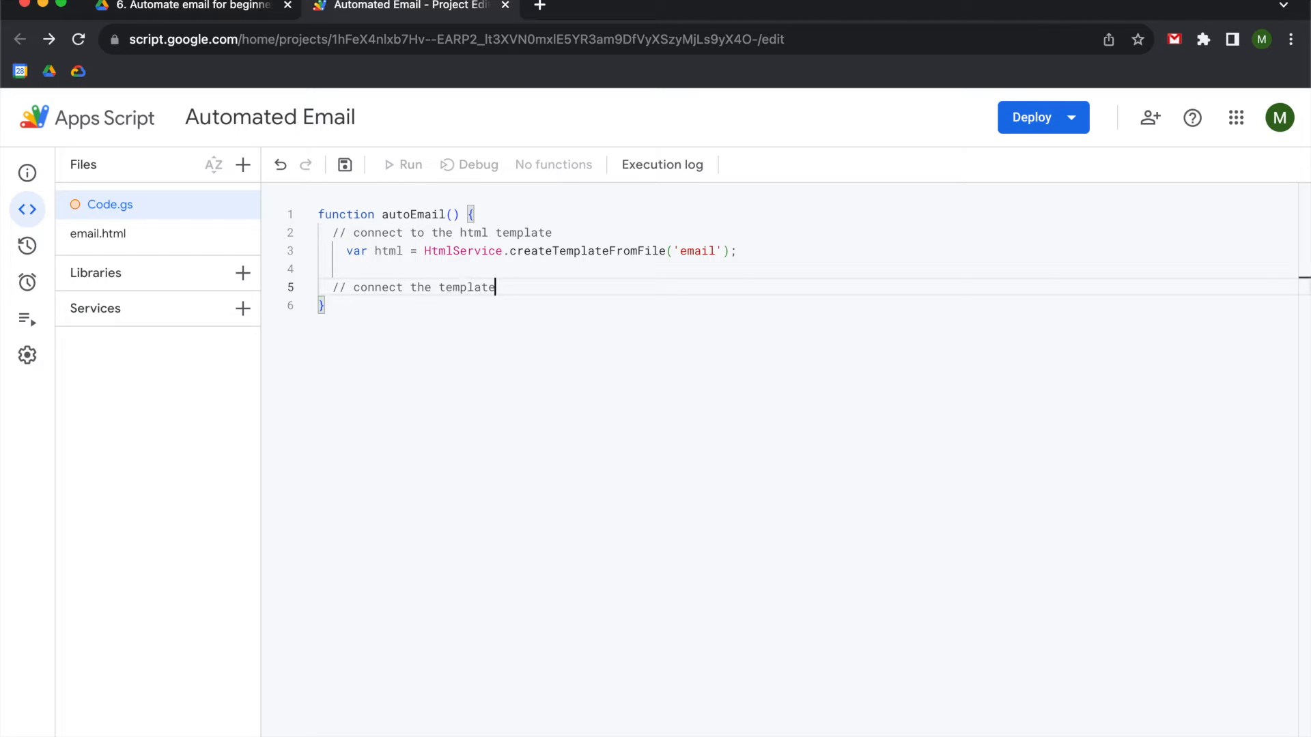
text(so y)
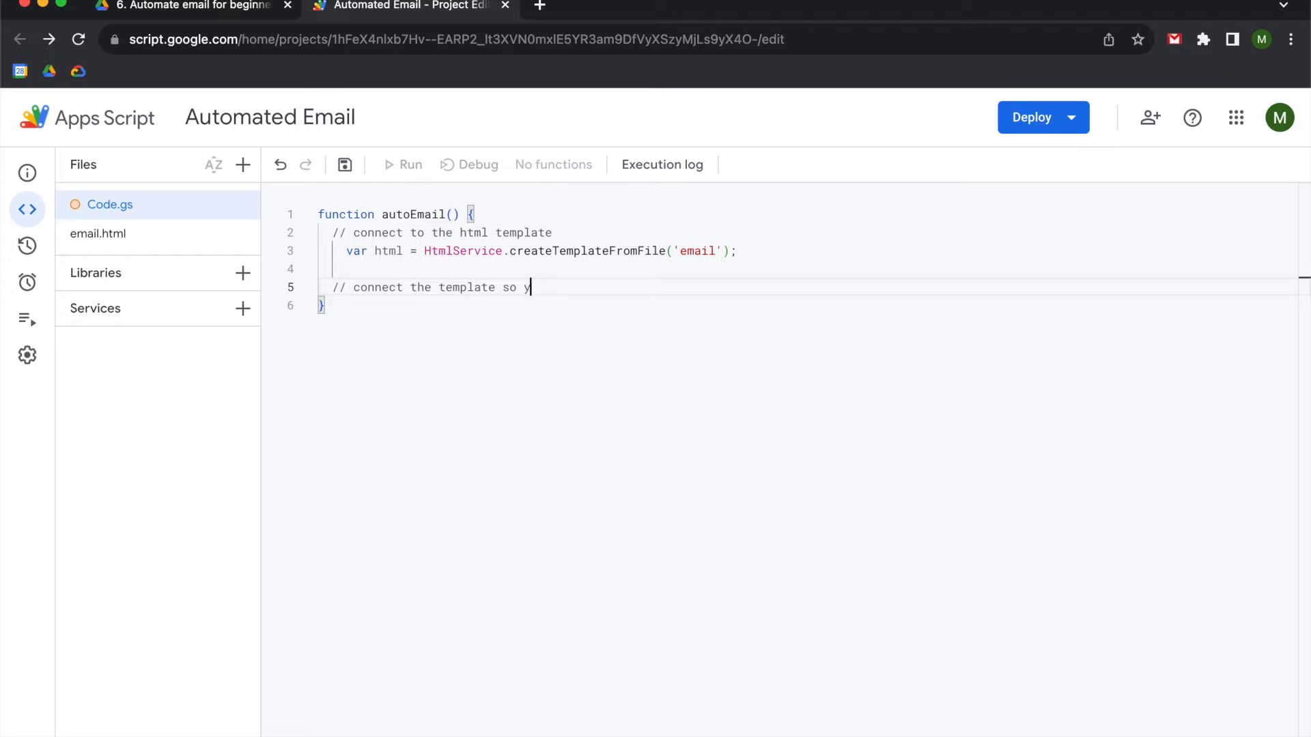
text(ou can send it via gma)
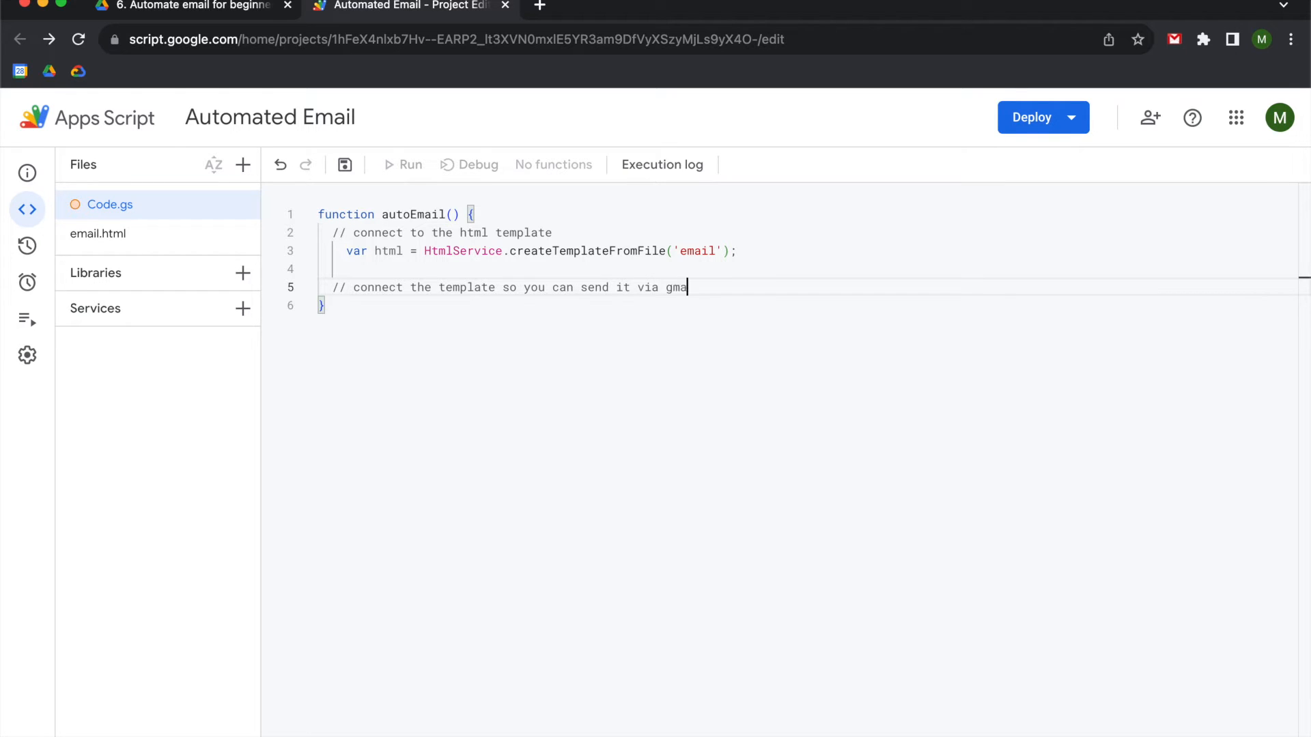
text(" app")
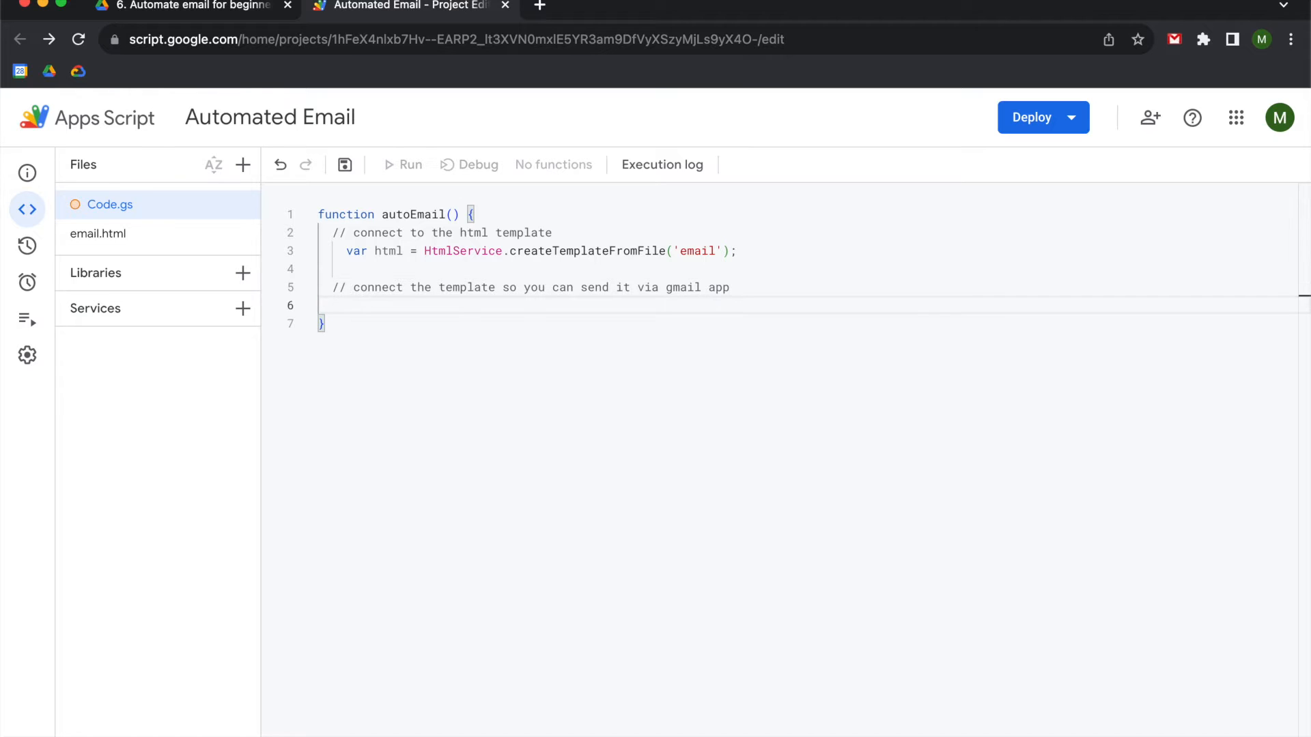
- Write var emailContent = html.evaluate().getContent(); on the next line
text(v)
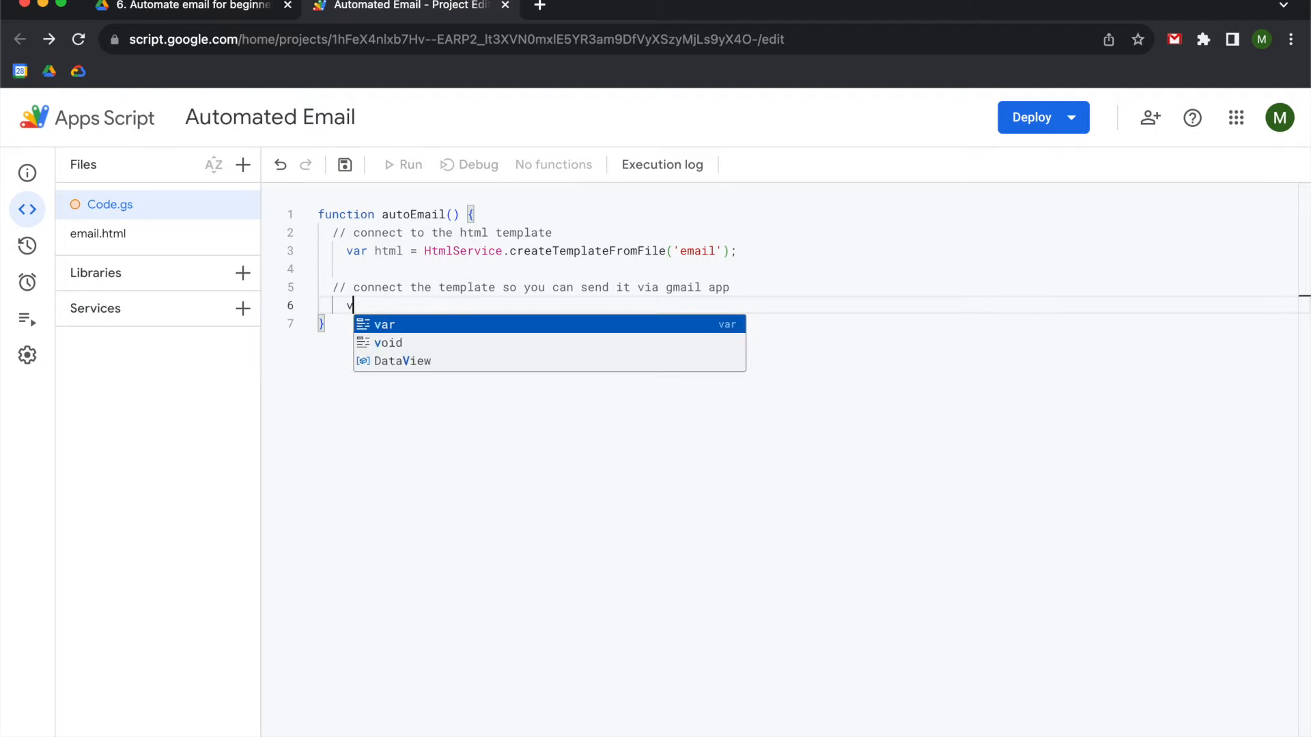
text(var emailCo)
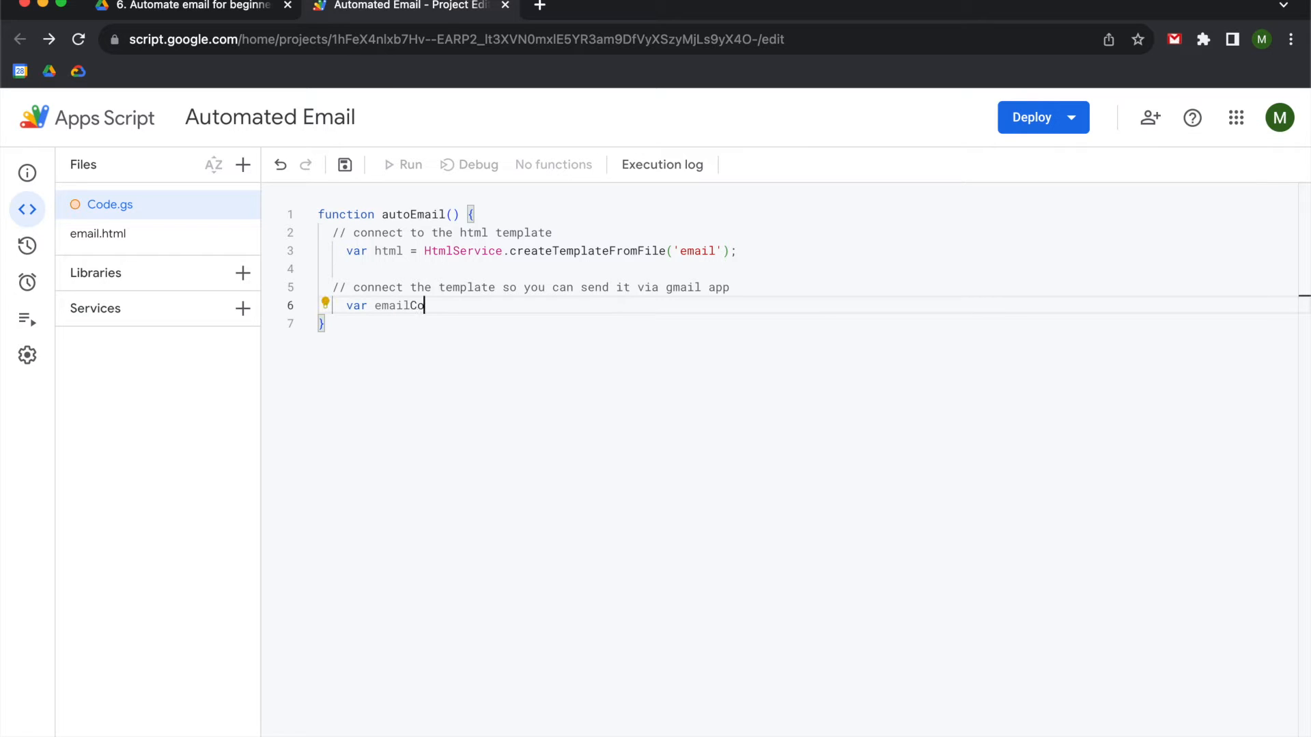
text(ntent =)
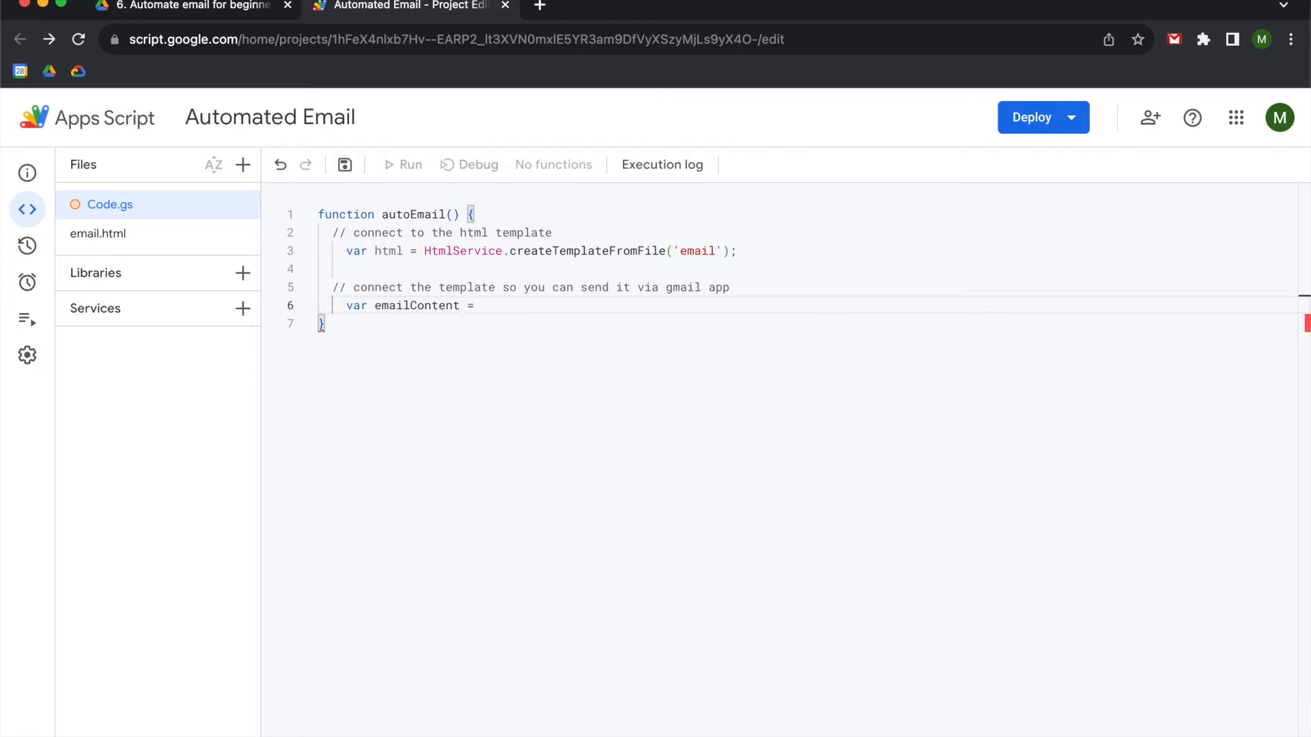
text(html.evaluate)
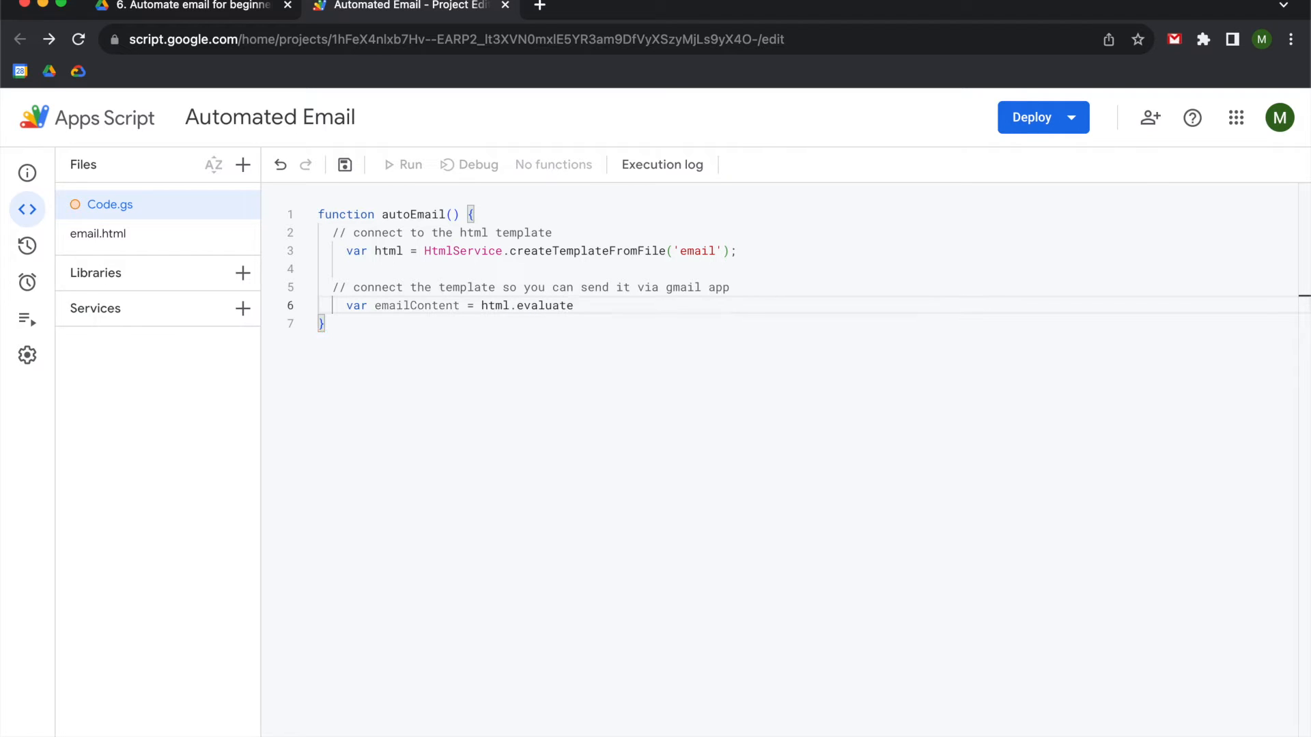
text(().)
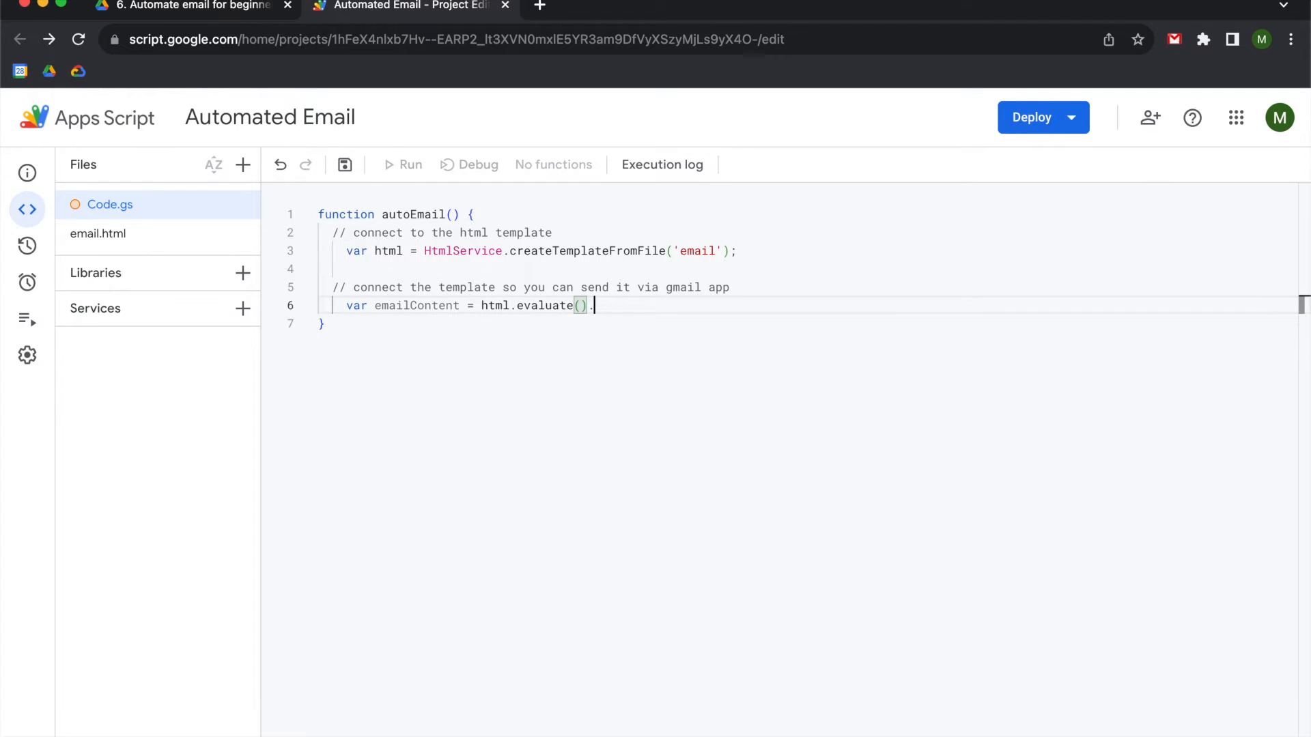
text(.getContent();)
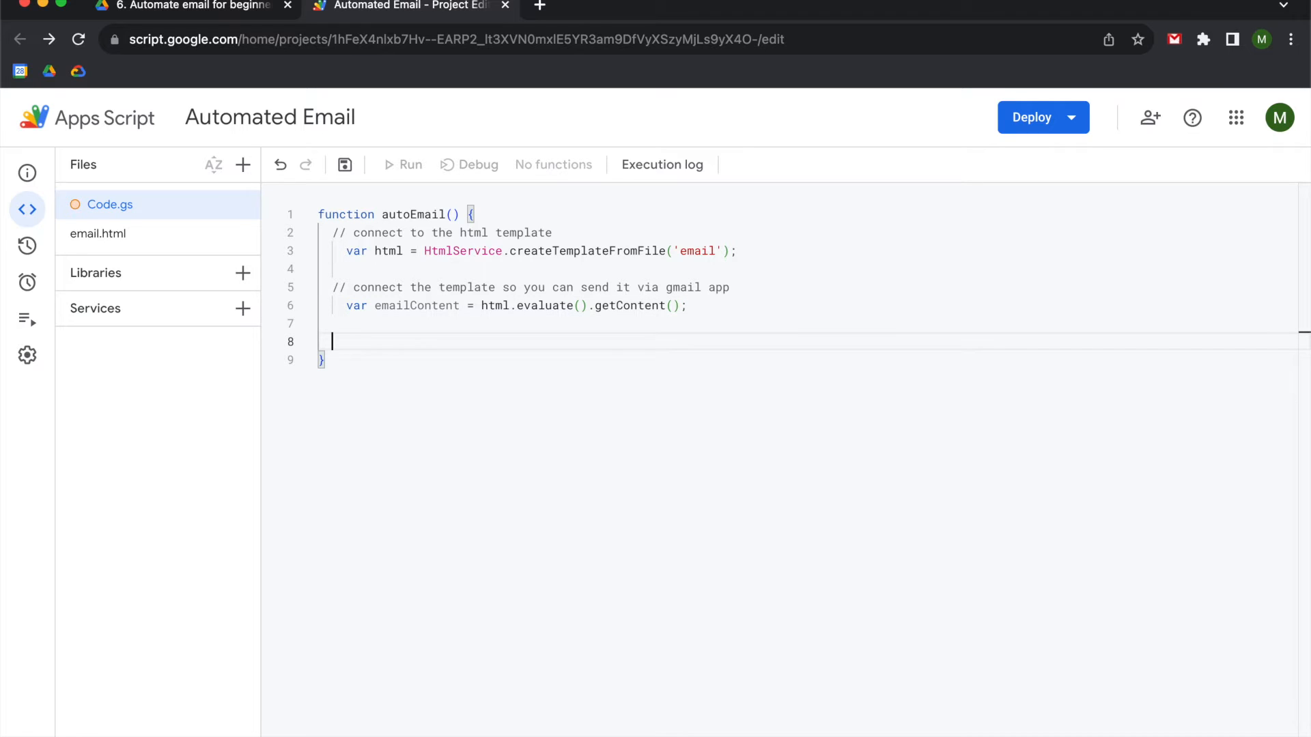
- Add a '// send email' comment and start GmailApp.sendEmail( with the recipient Gmail address
text(//)
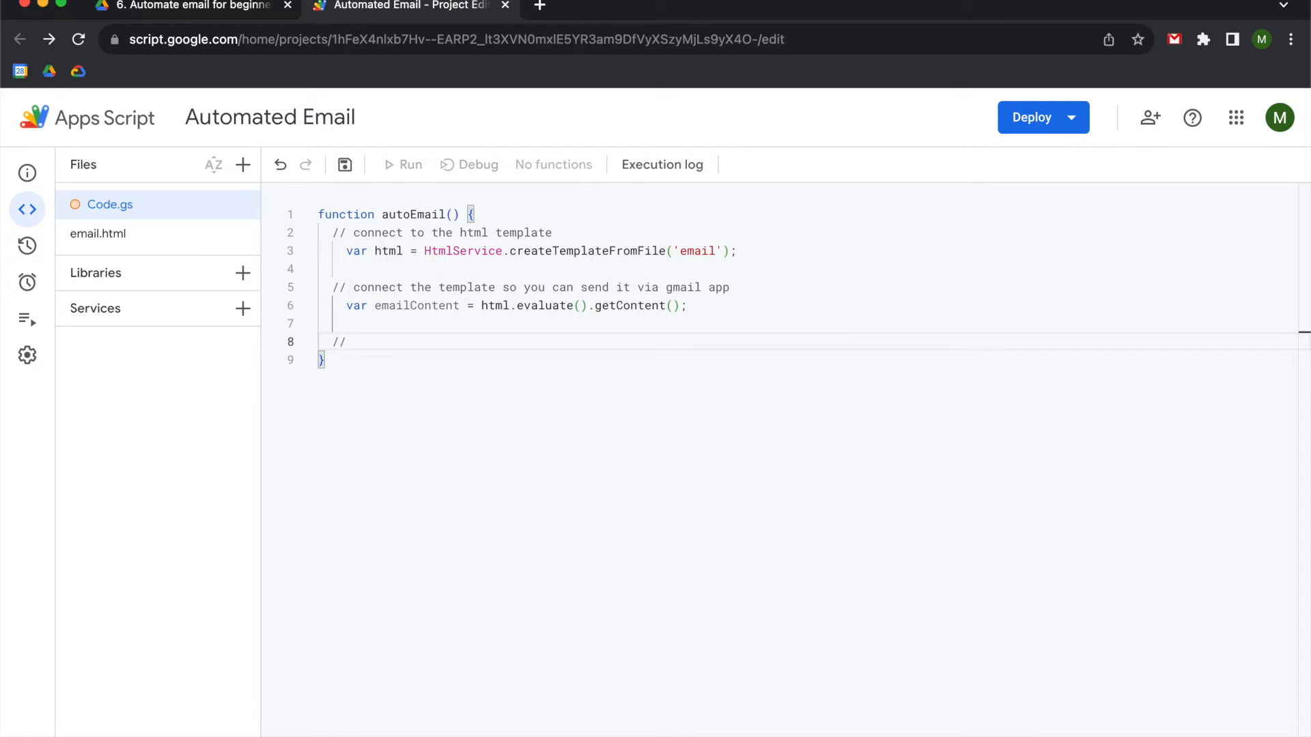
text(send)
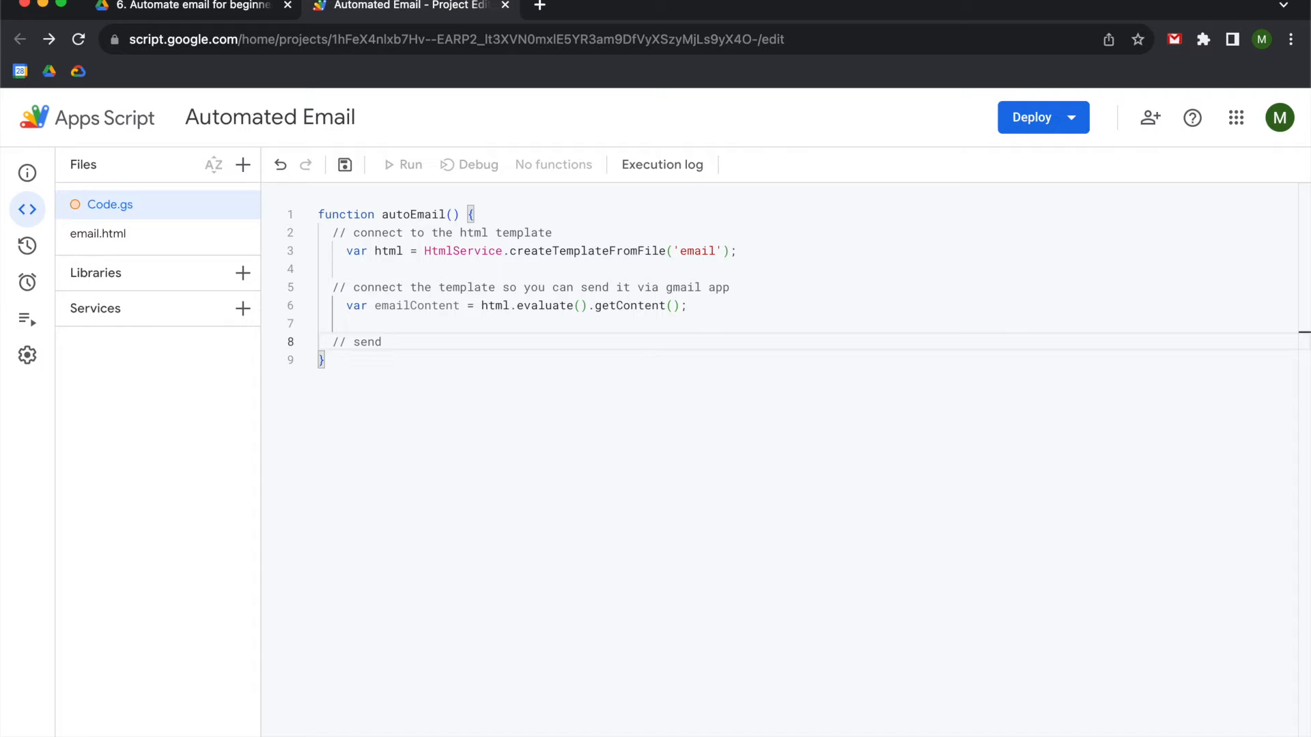
text(email)
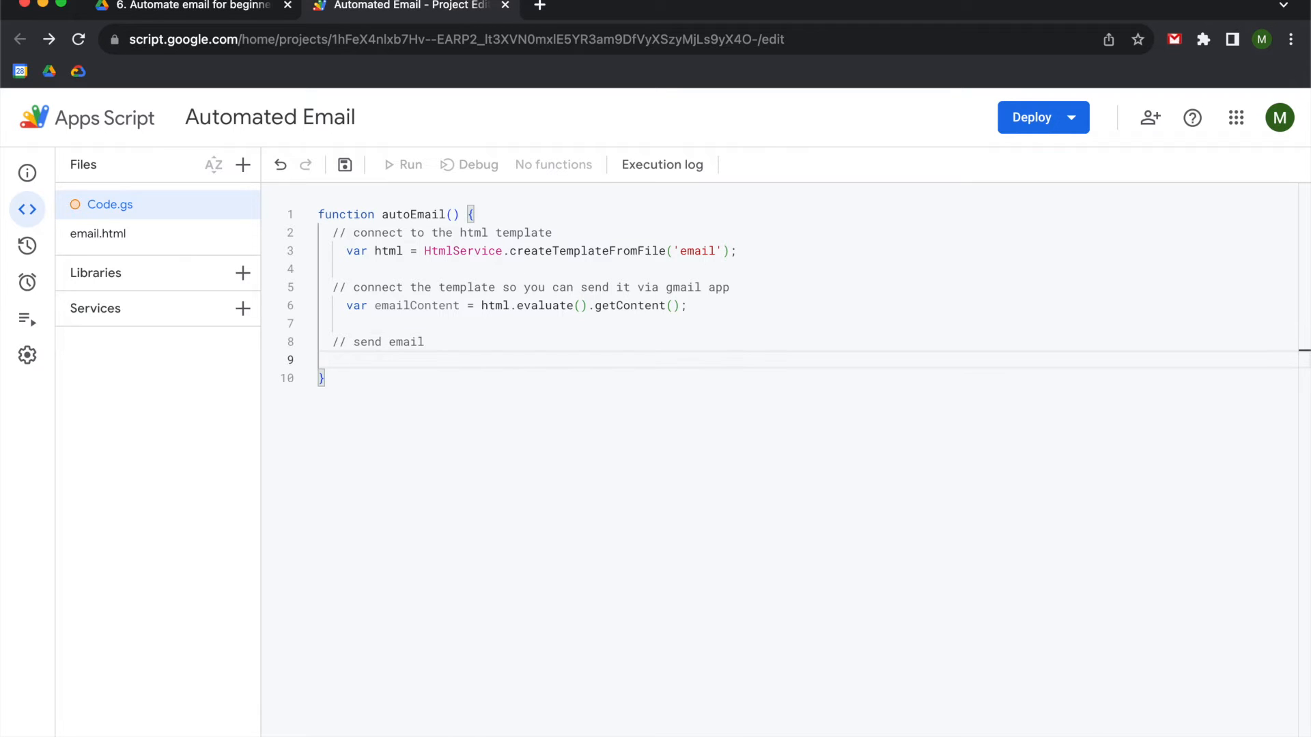
text(GmailApp)
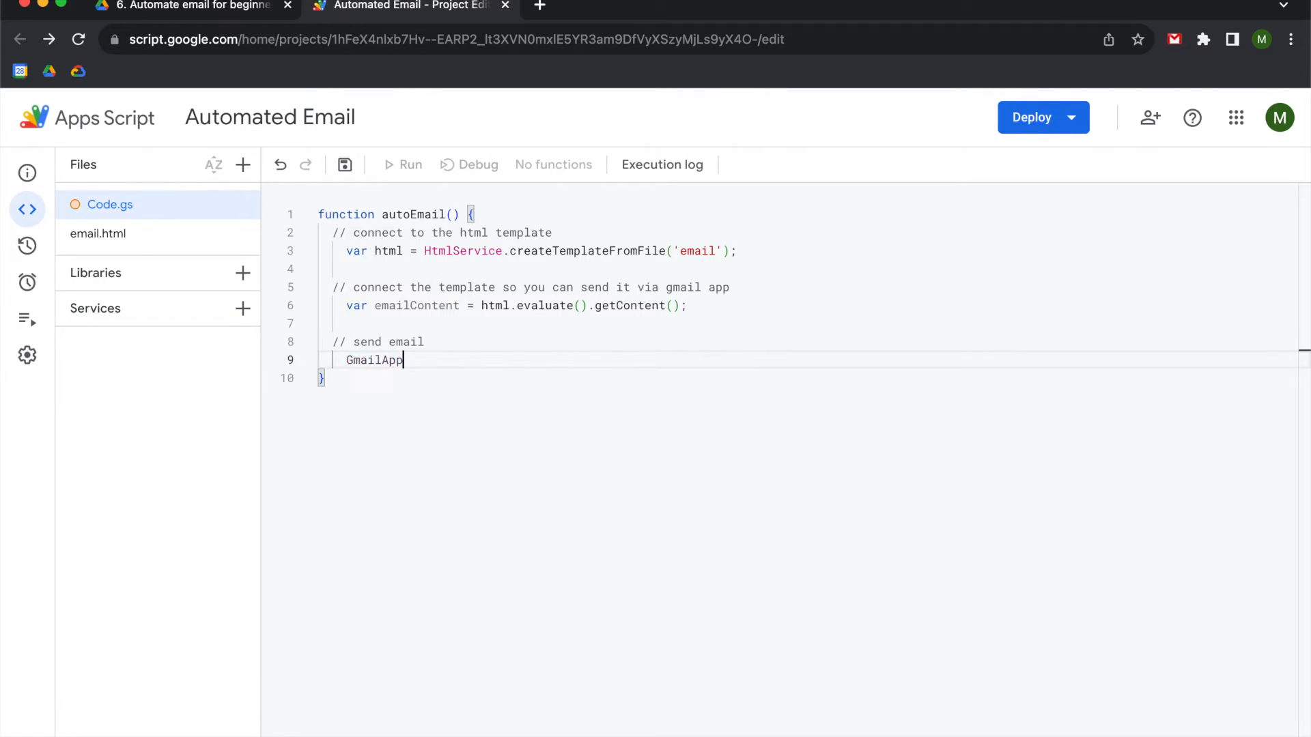
text(.)
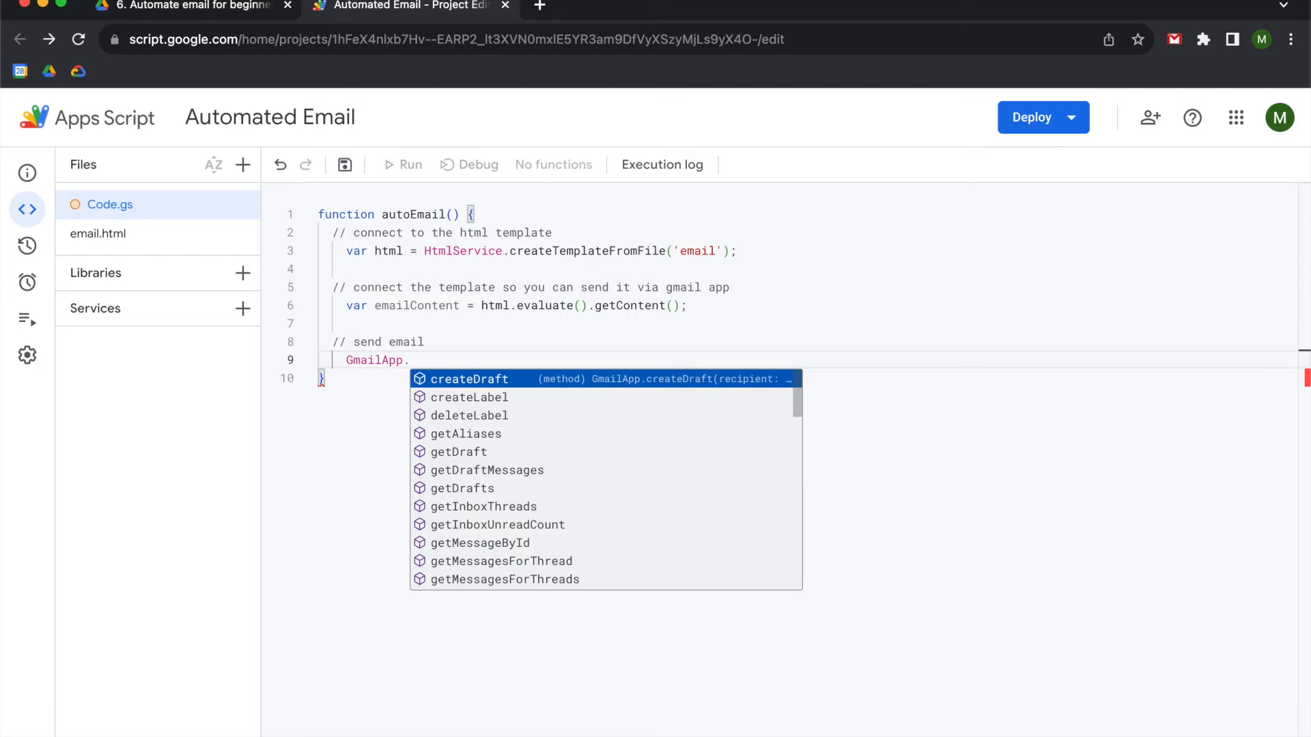
text(sendEmail)
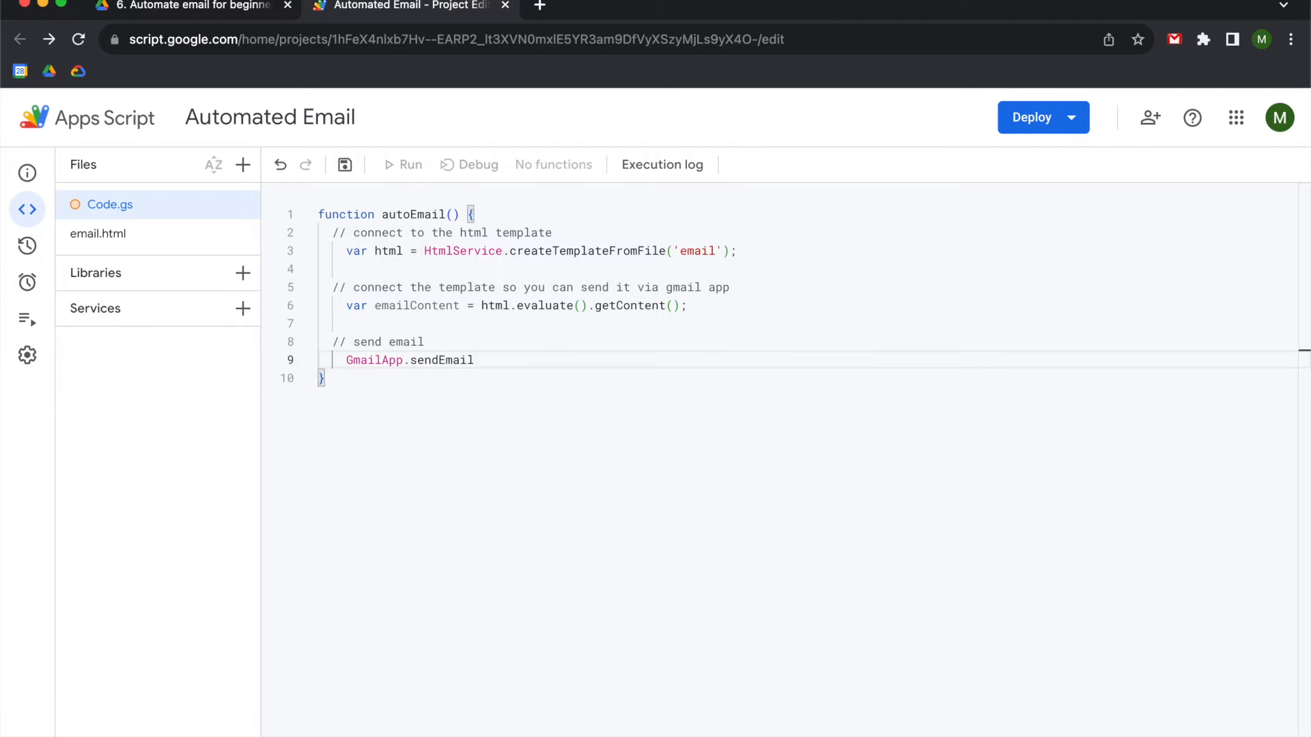
text(()
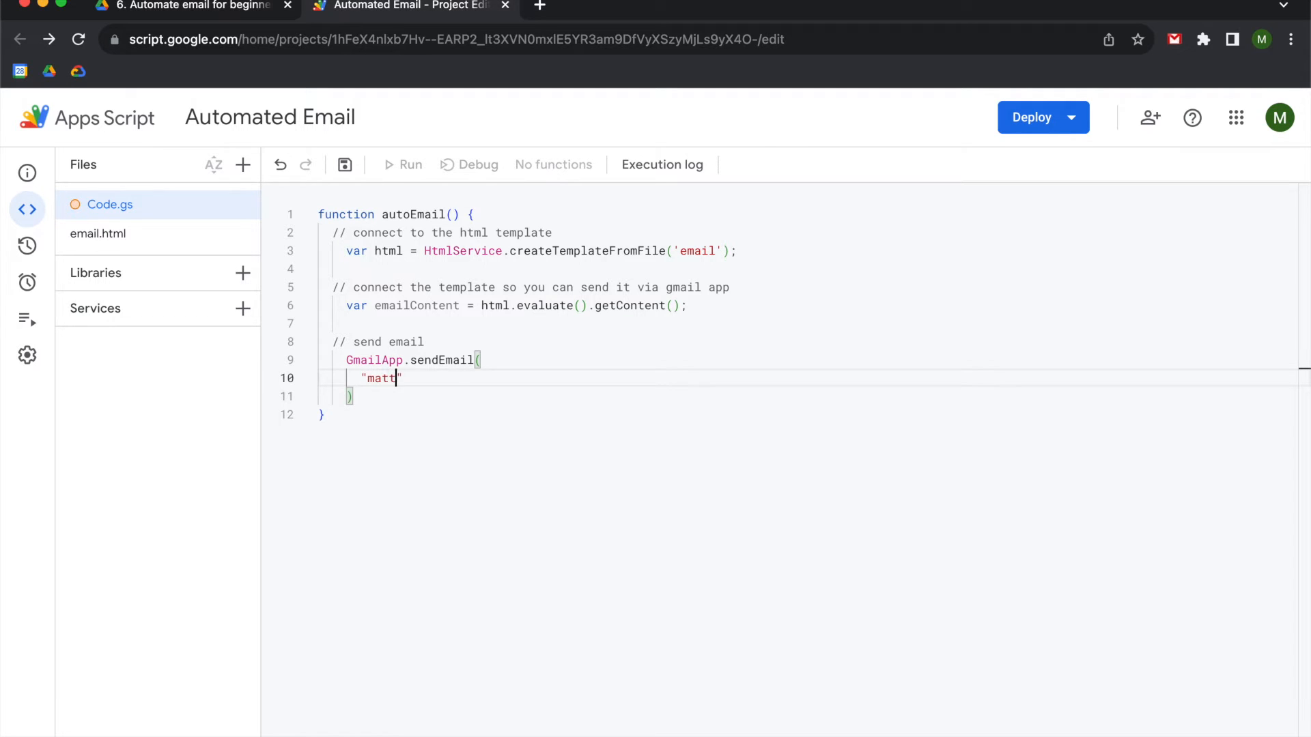
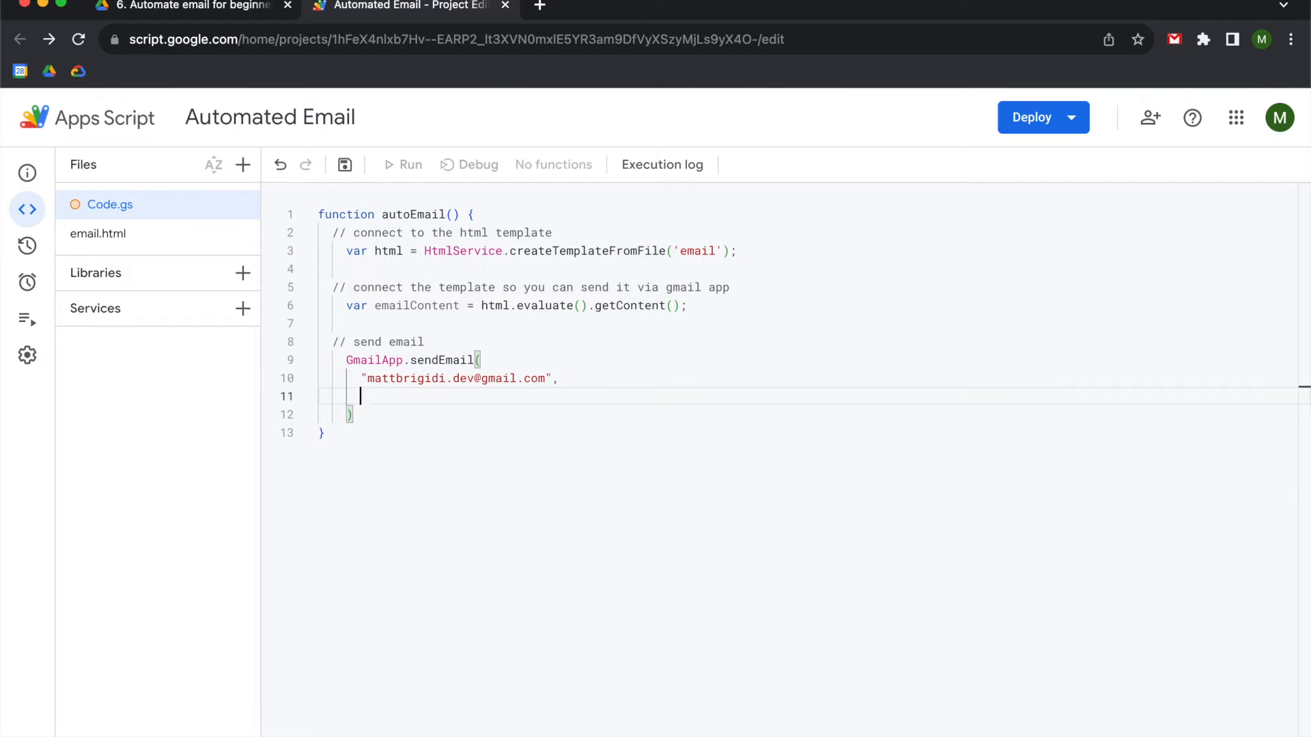
- Give sendEmail the subject "Reminder to pick up groceries" as its second argument
text("")
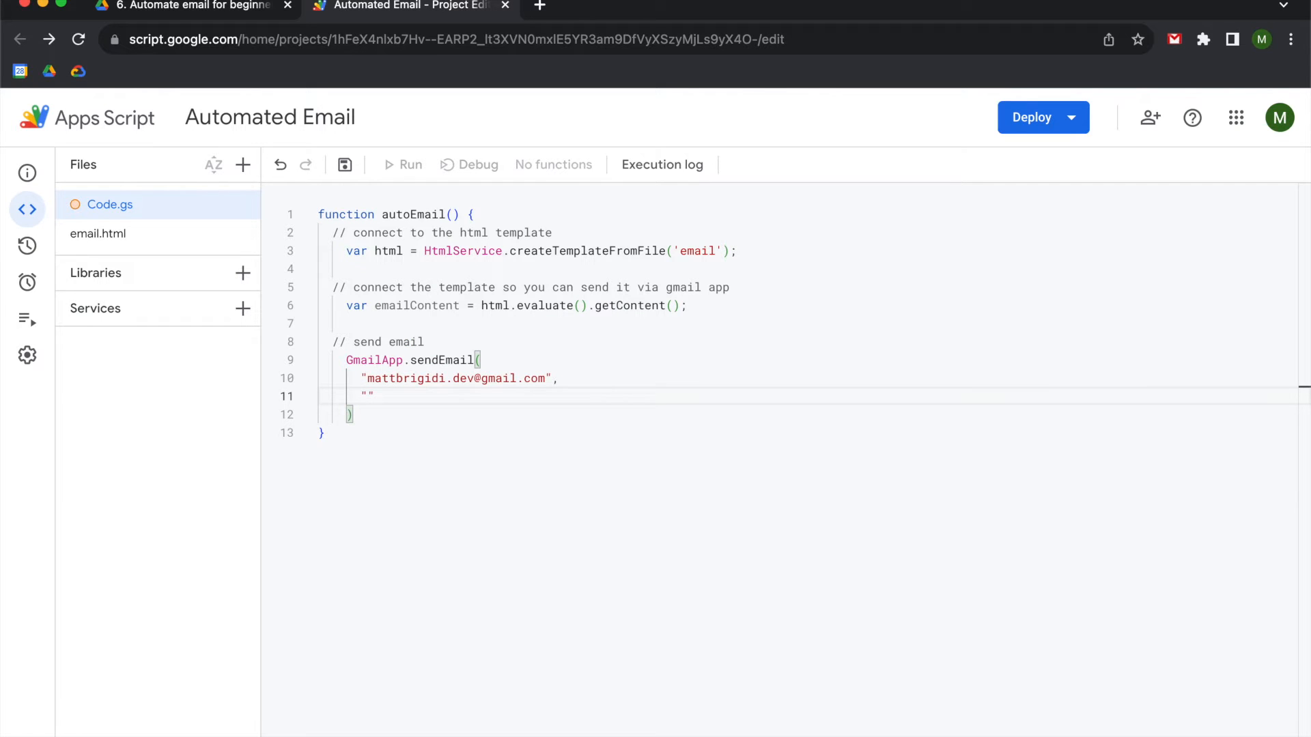
text(Se)
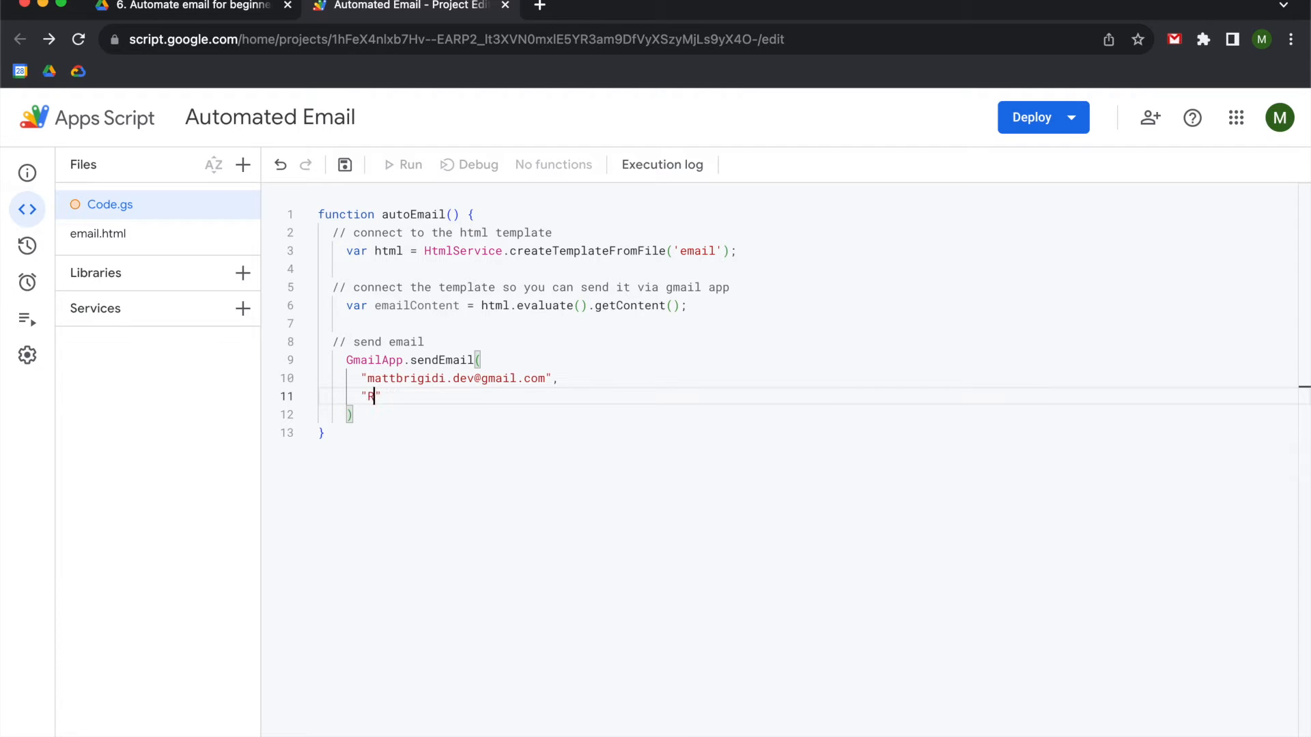
text(eminder)
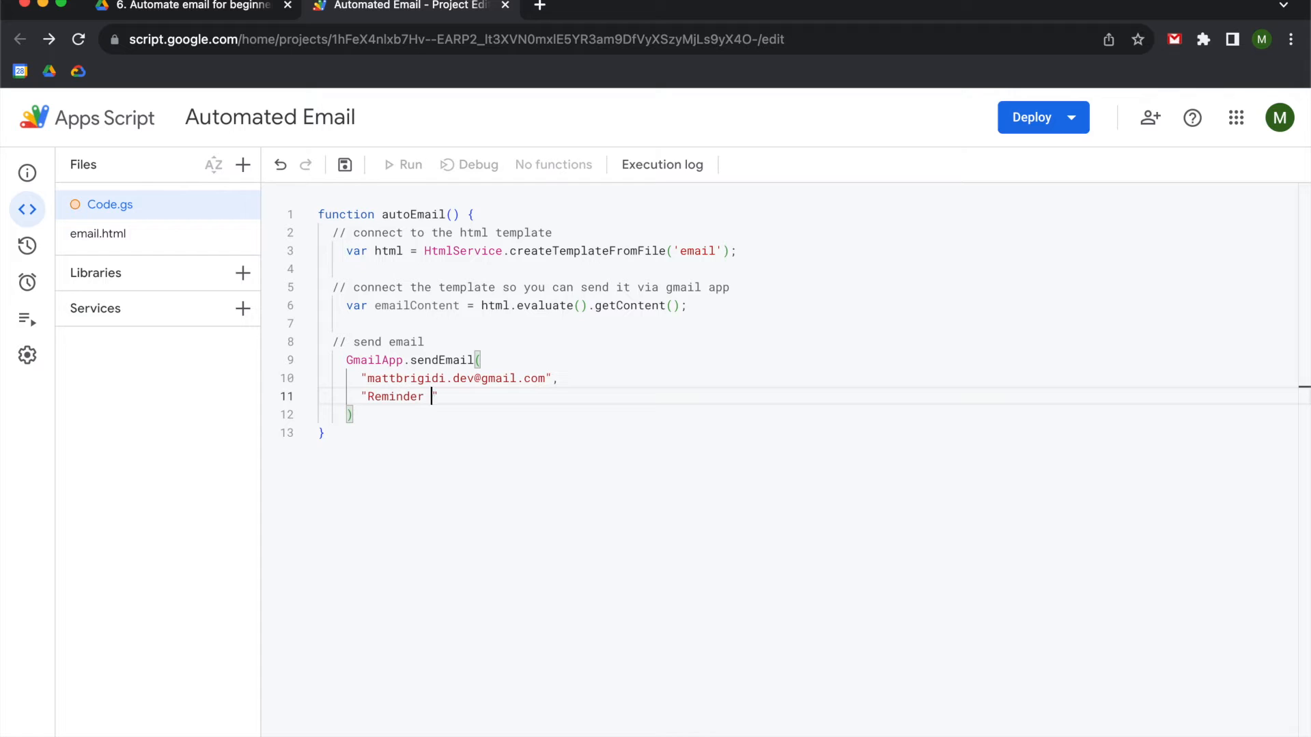
text(to pick up)
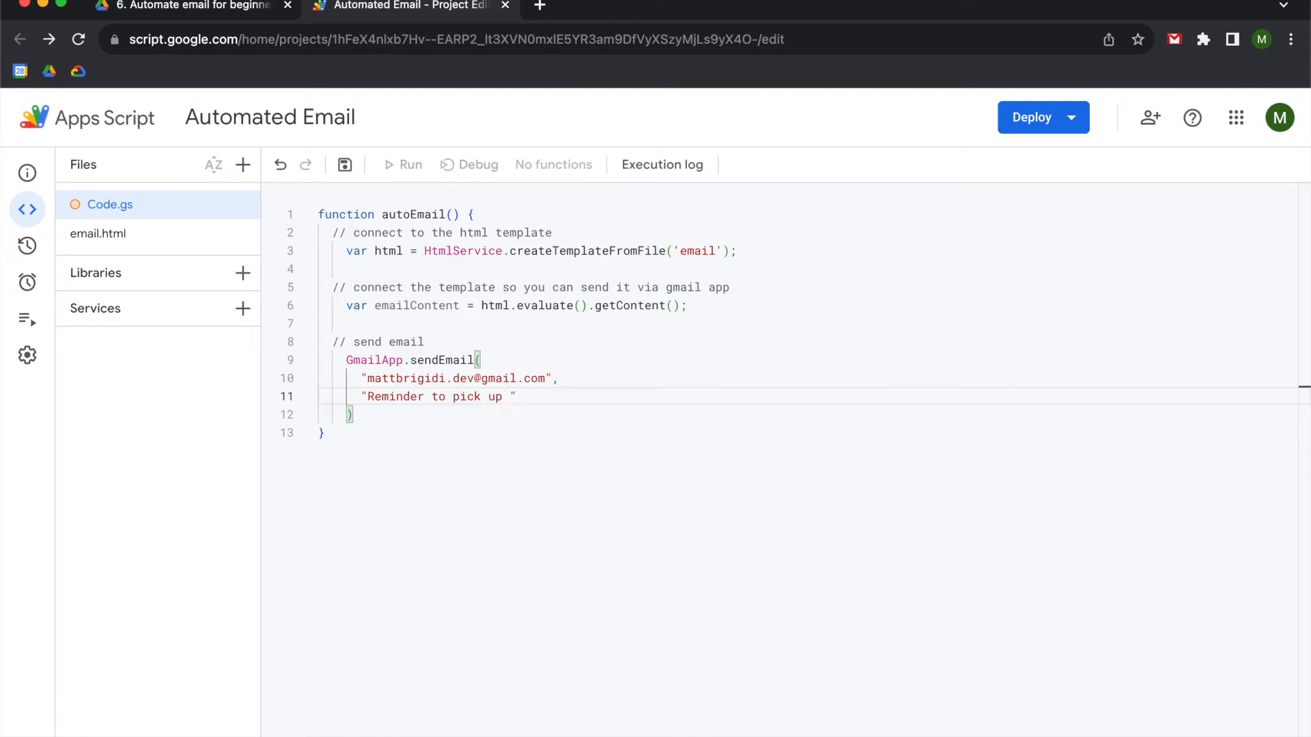
text(groceries)
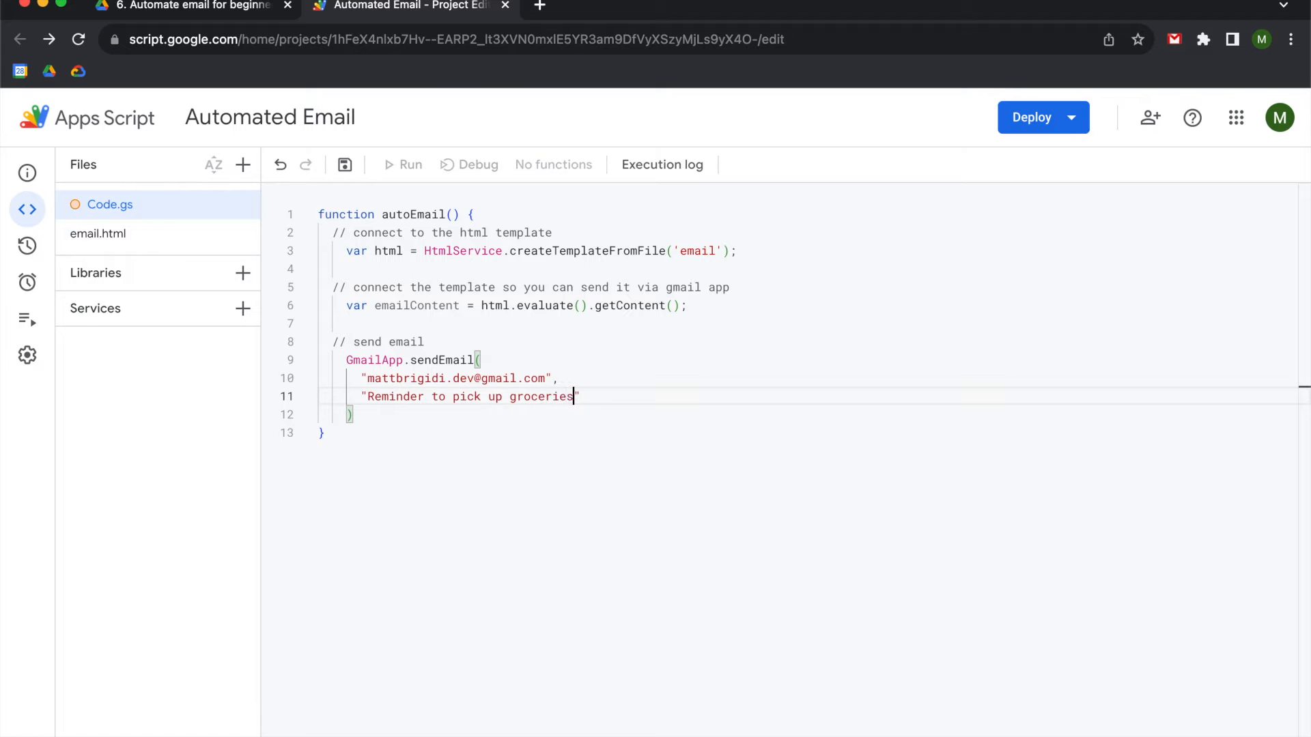
text(,)
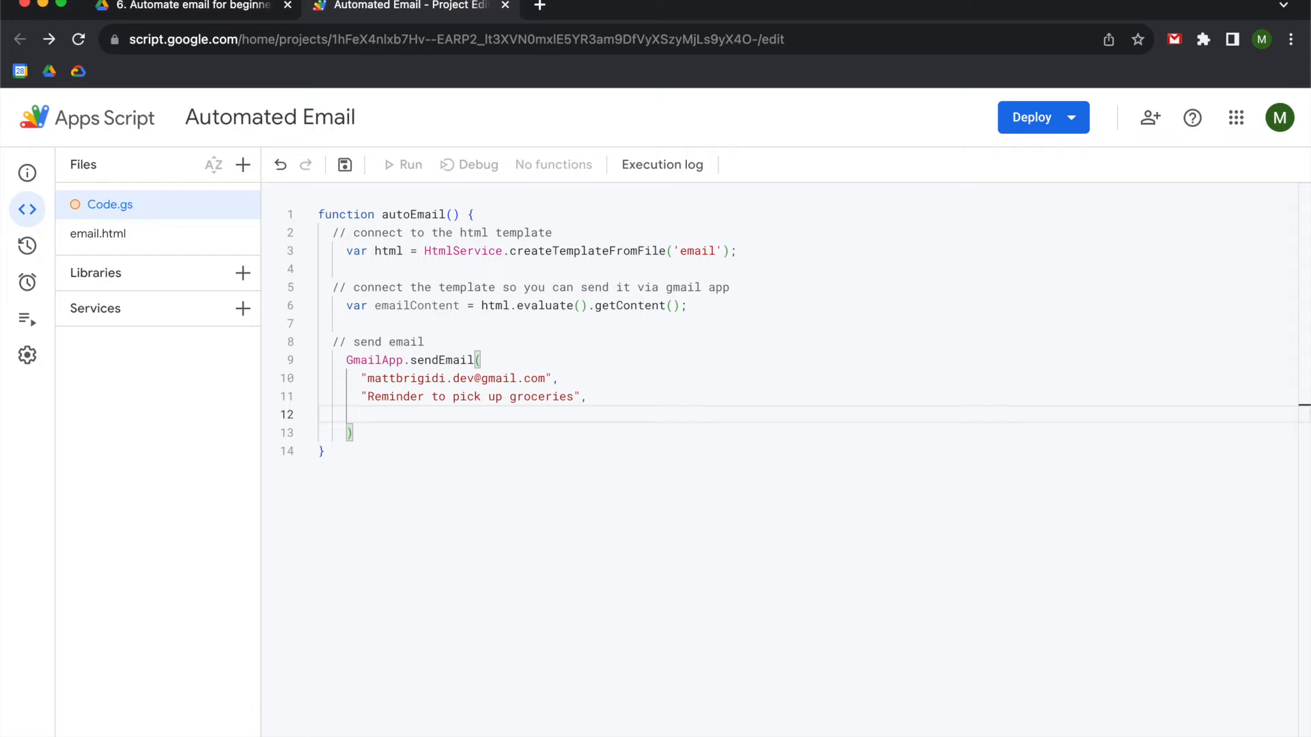
- Add the plain-text body "Please use gmail" as the third argument and dismiss the docs preview
text("")
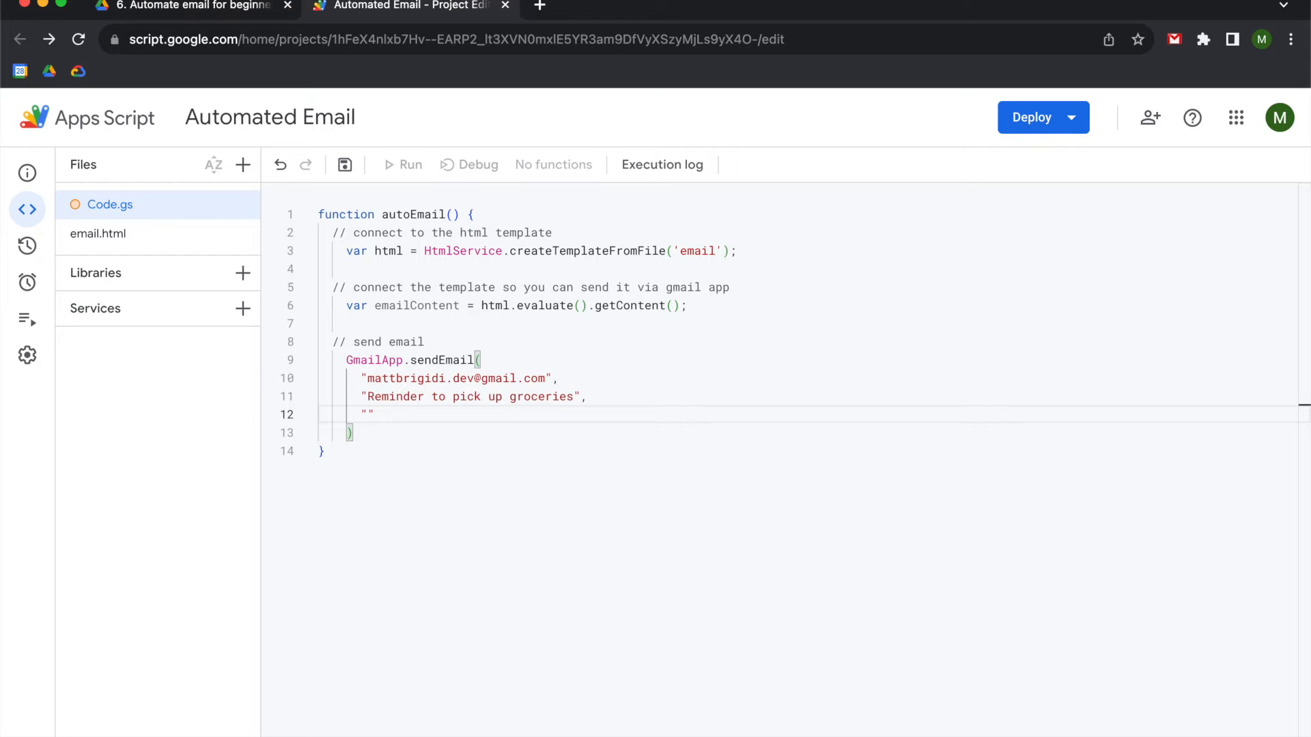
text(Please)
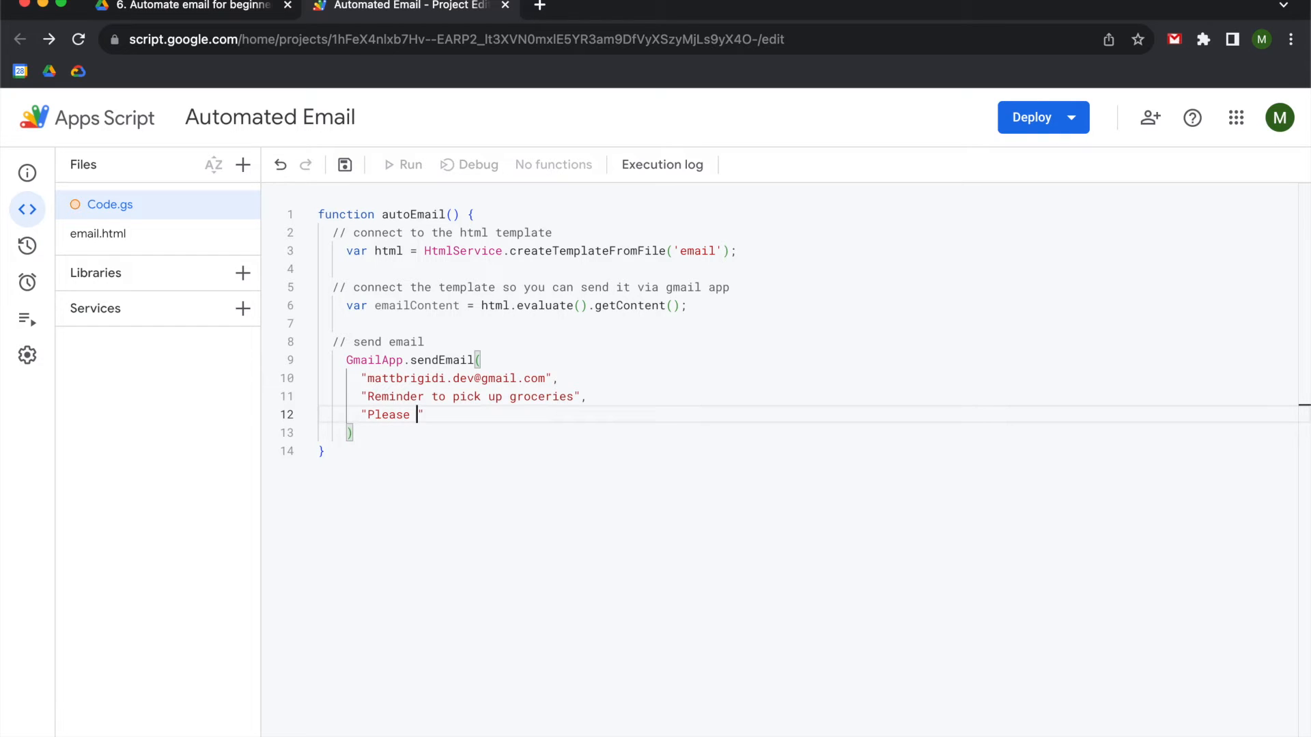
text(use)
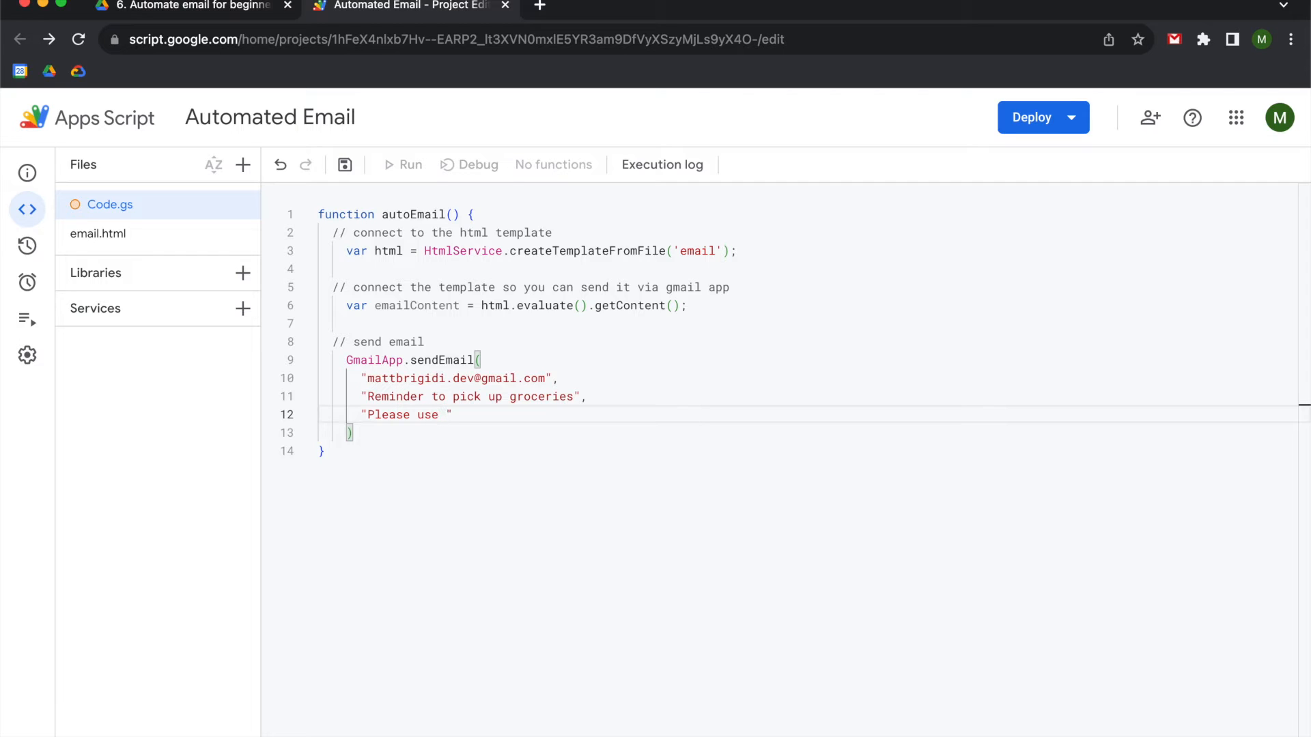
text(gmail)
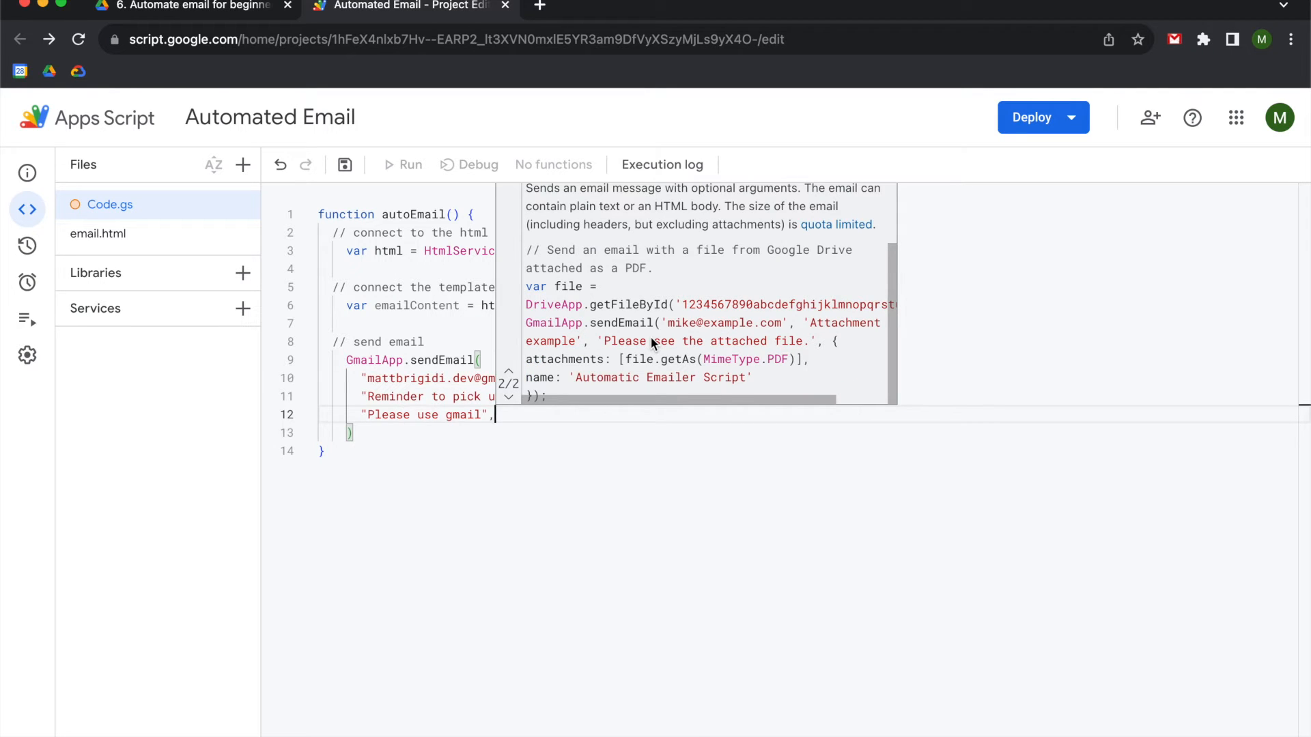
mouse_move(706, 353)
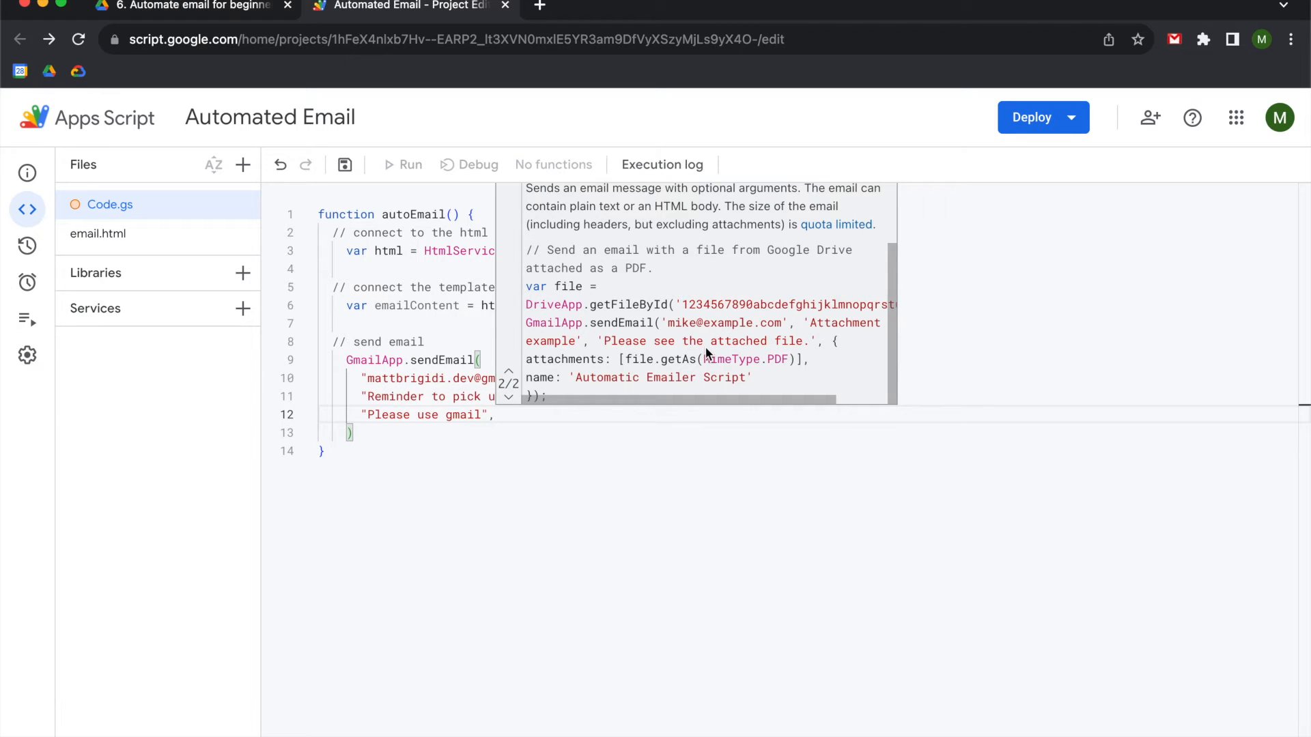
click(493, 415)
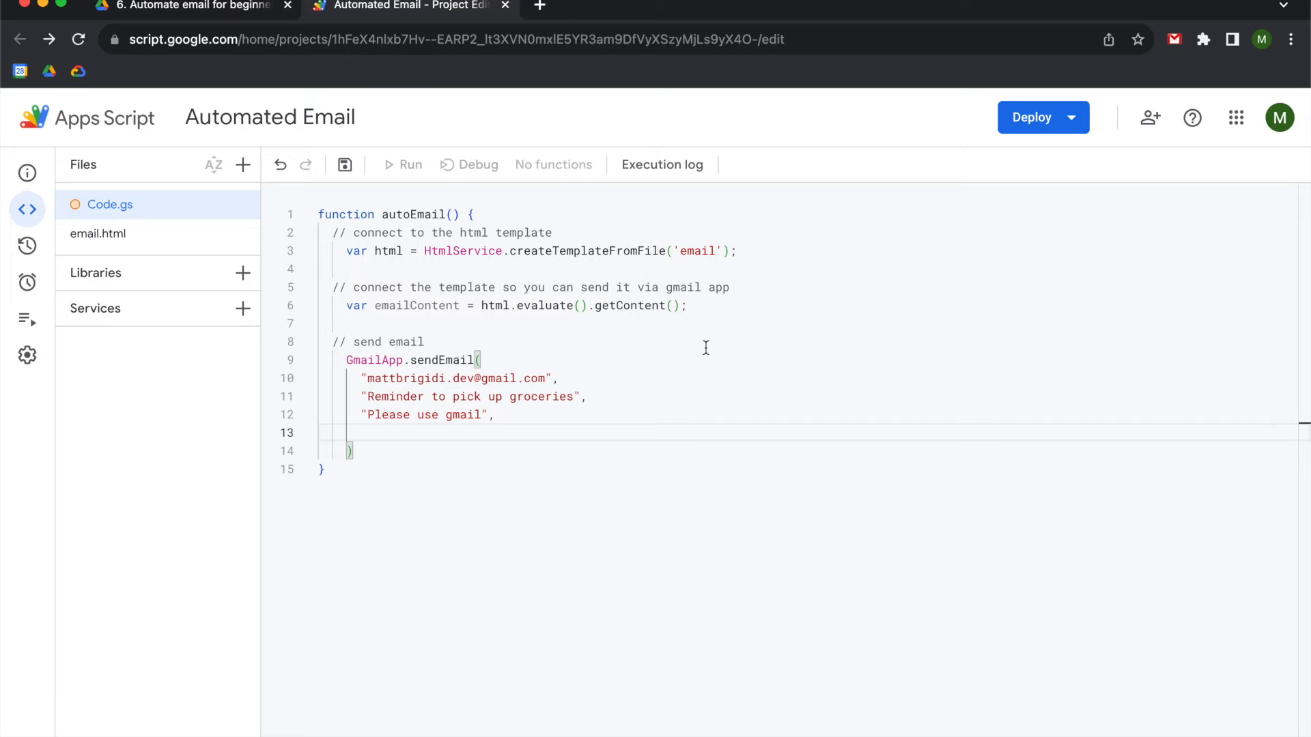
- Add the options object {htmlBody: emailContent} as sendEmail's fourth argument
text({})
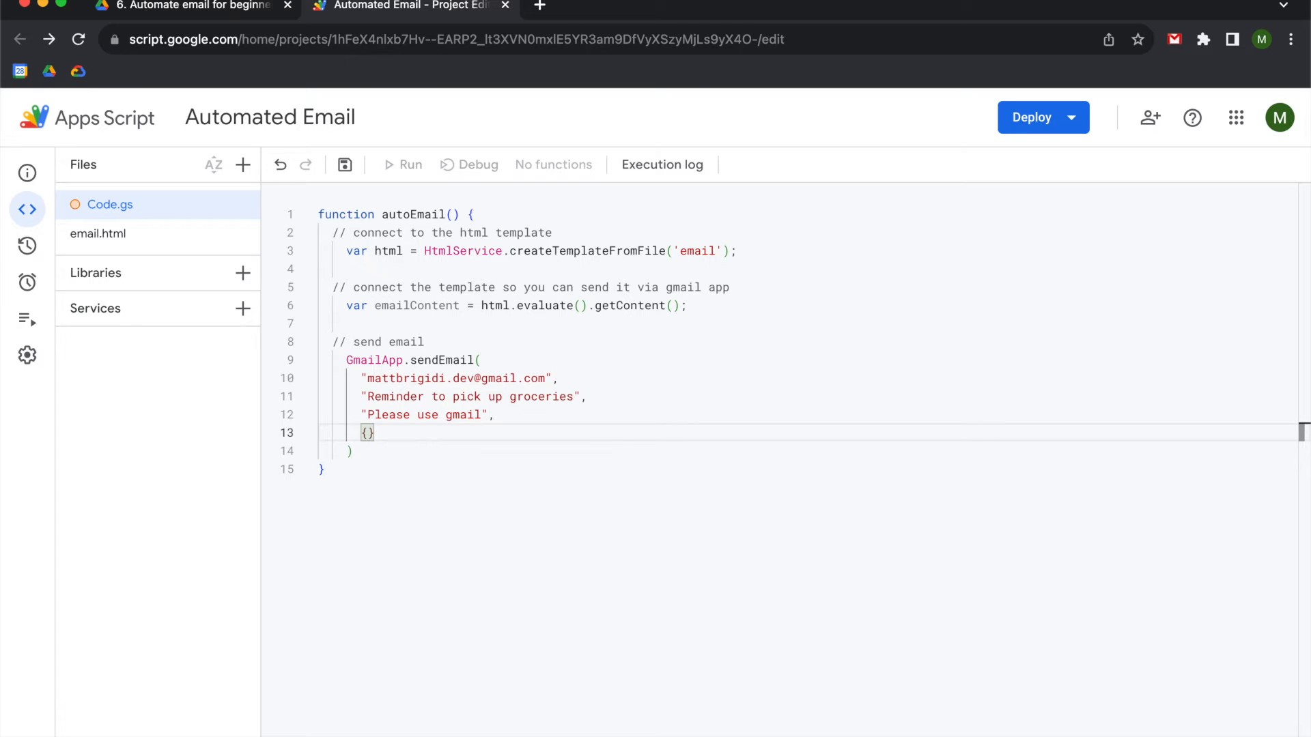
text(htmlBo)
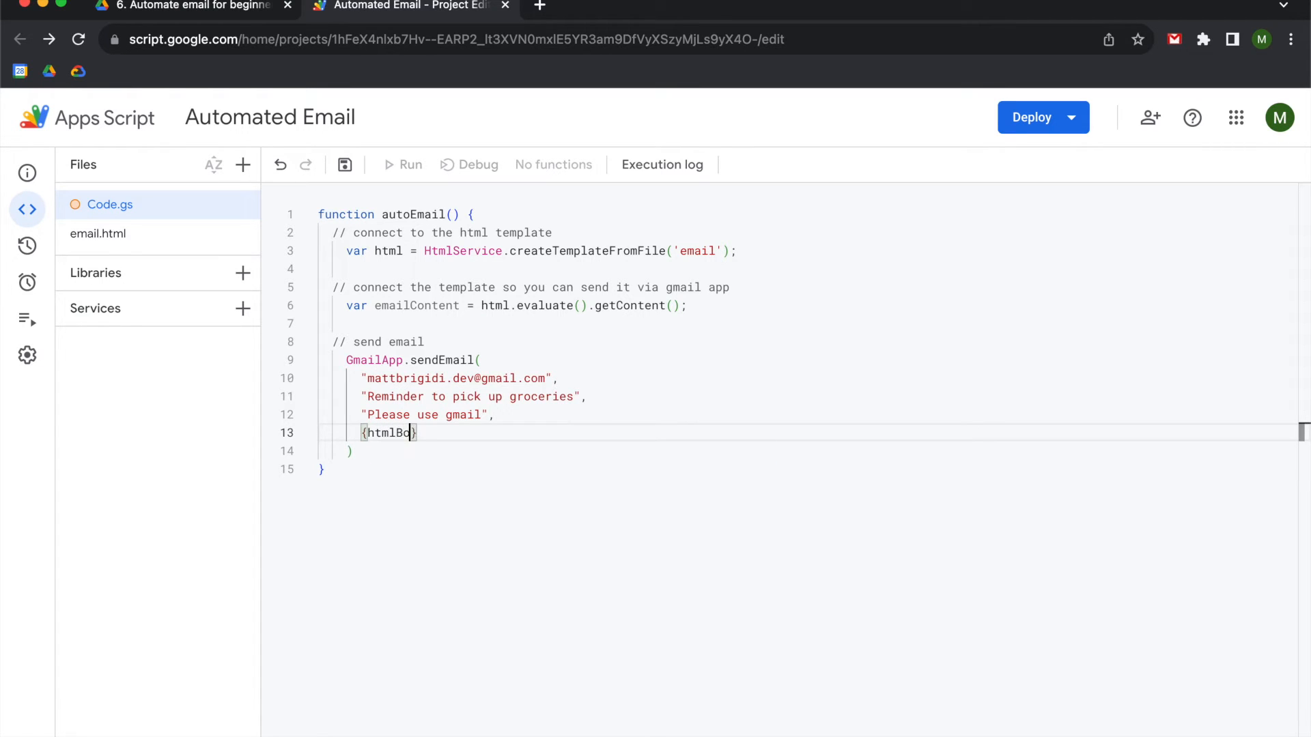
text(dy)
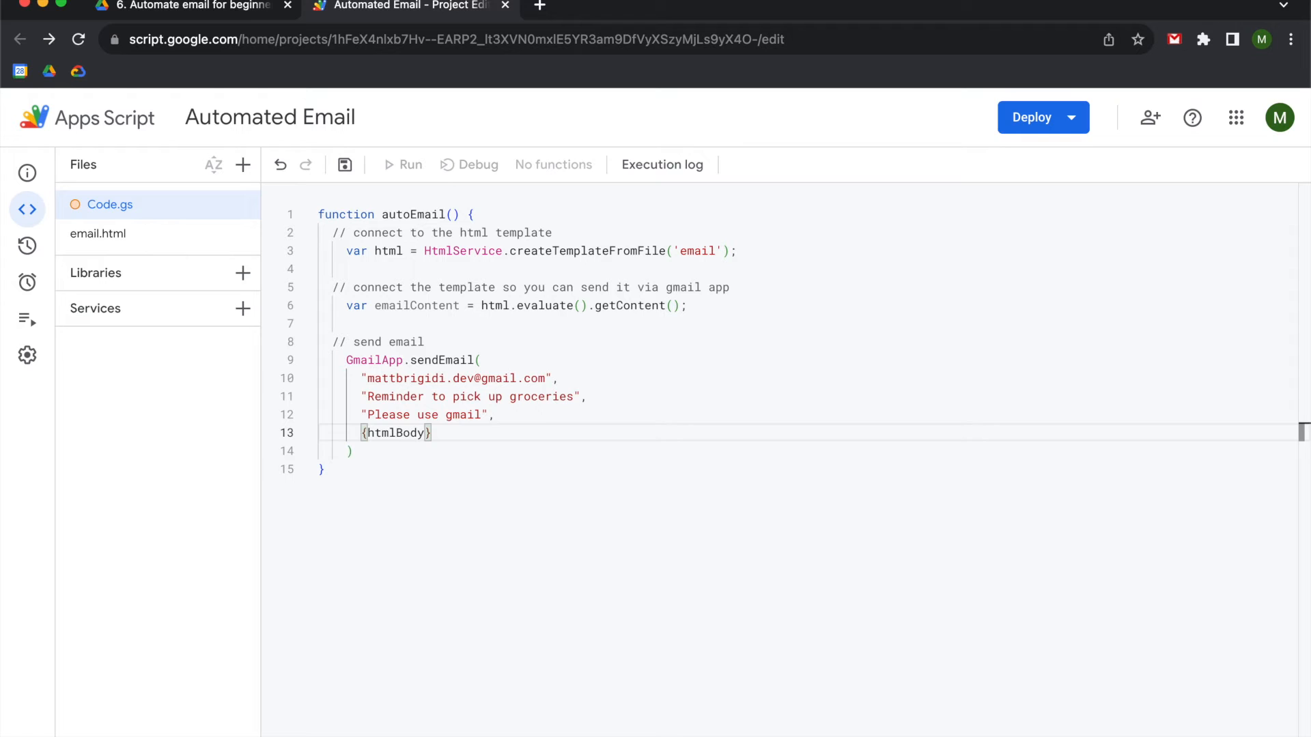
text(: emailContent)
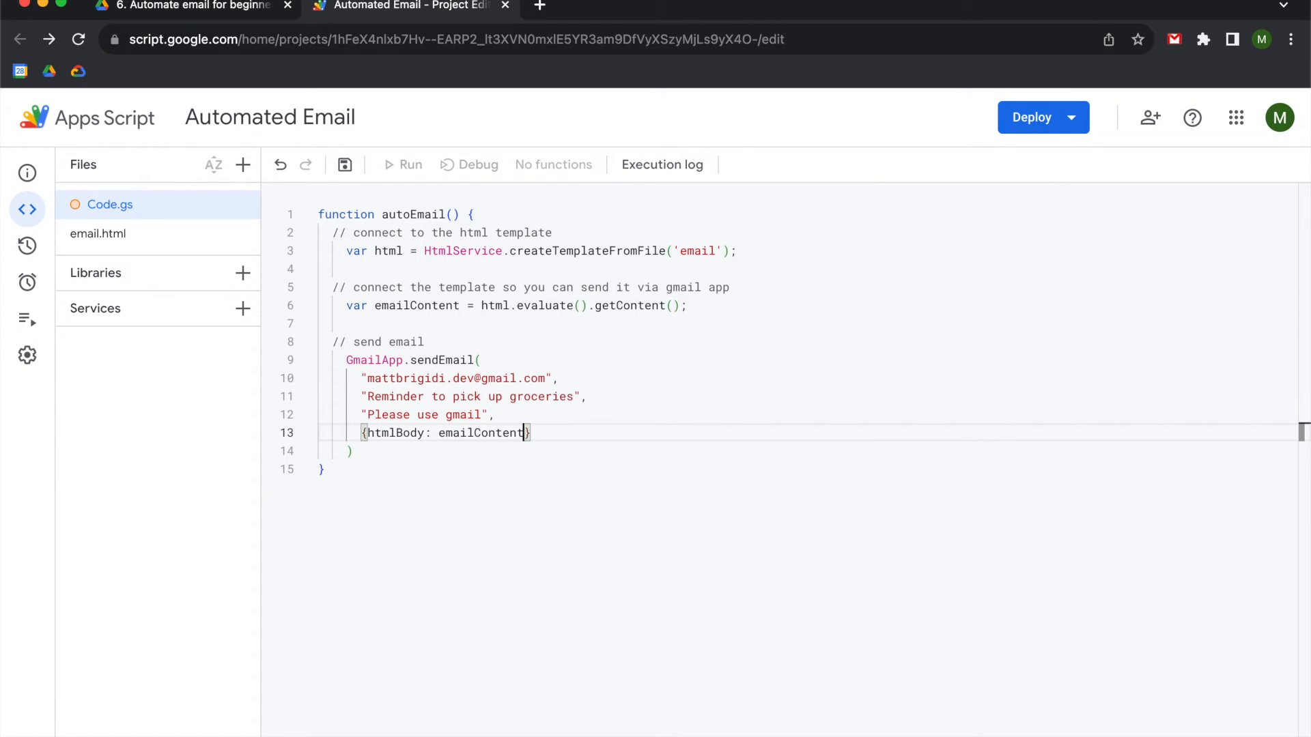
mouse_move(445, 314)
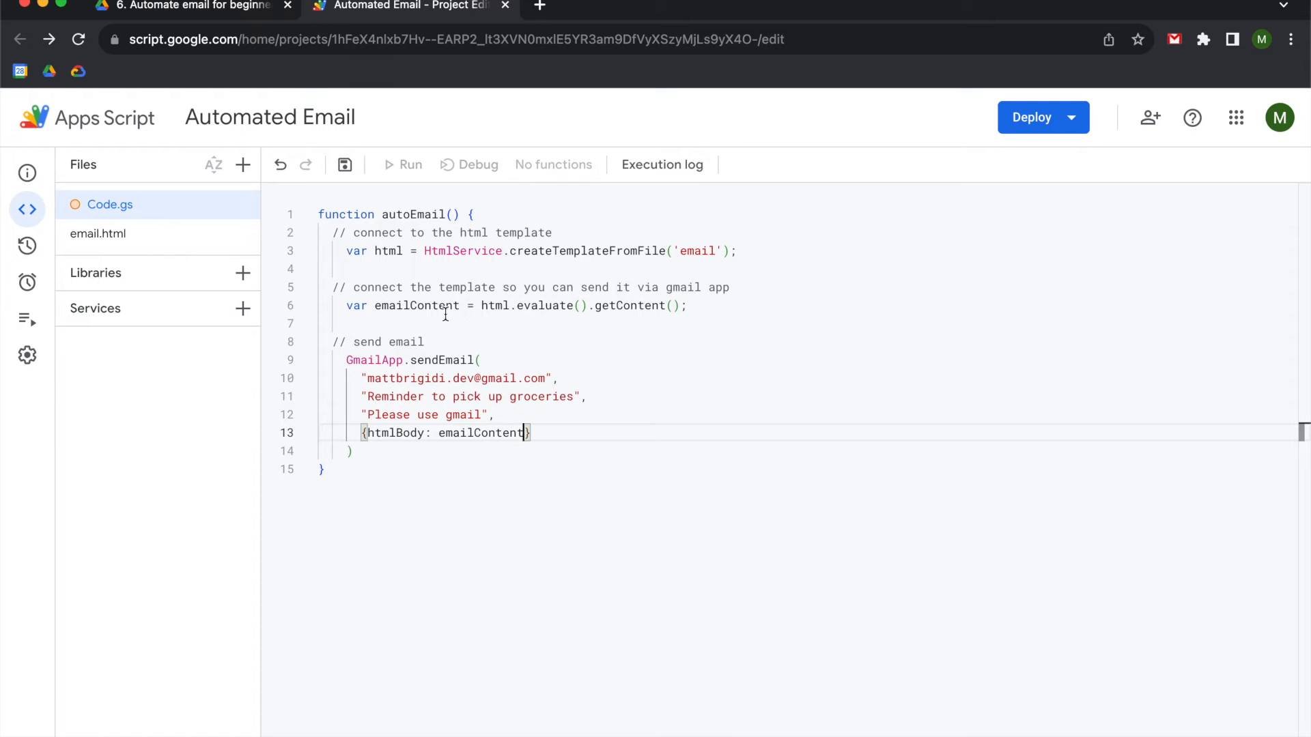
mouse_move(393, 260)
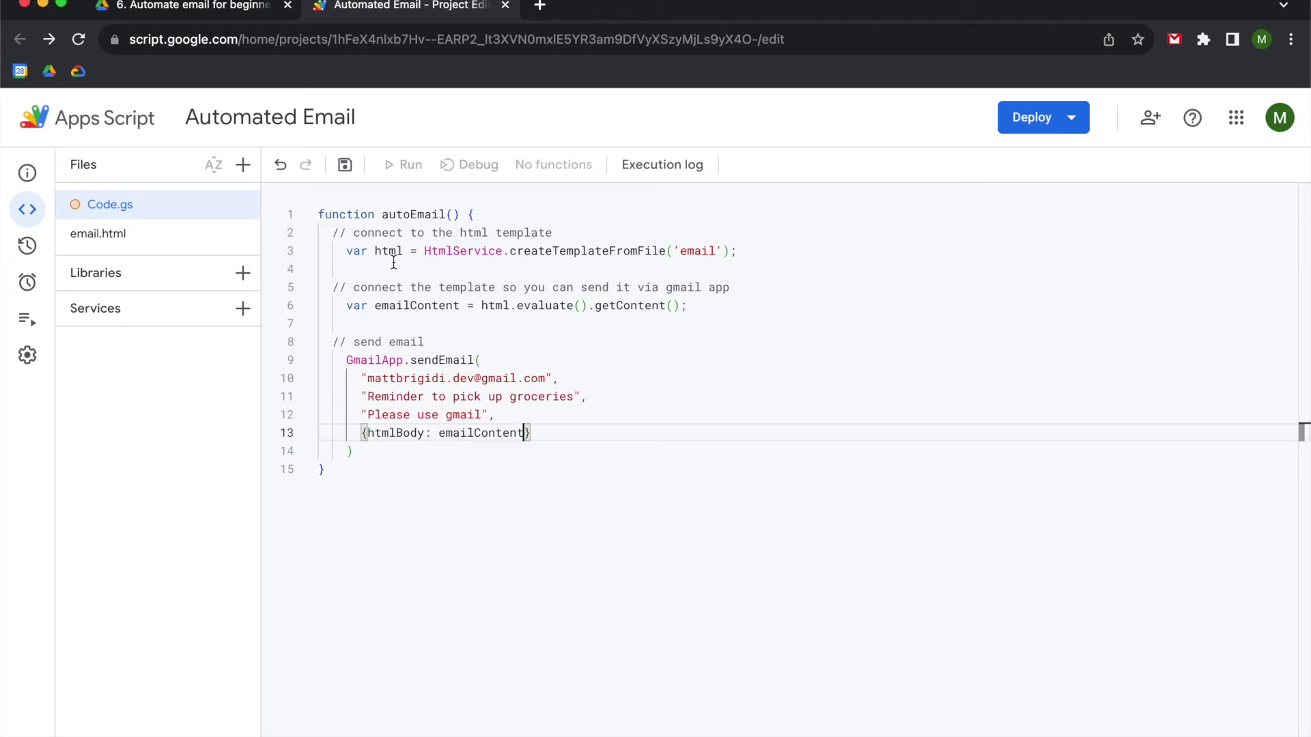
mouse_move(382, 324)
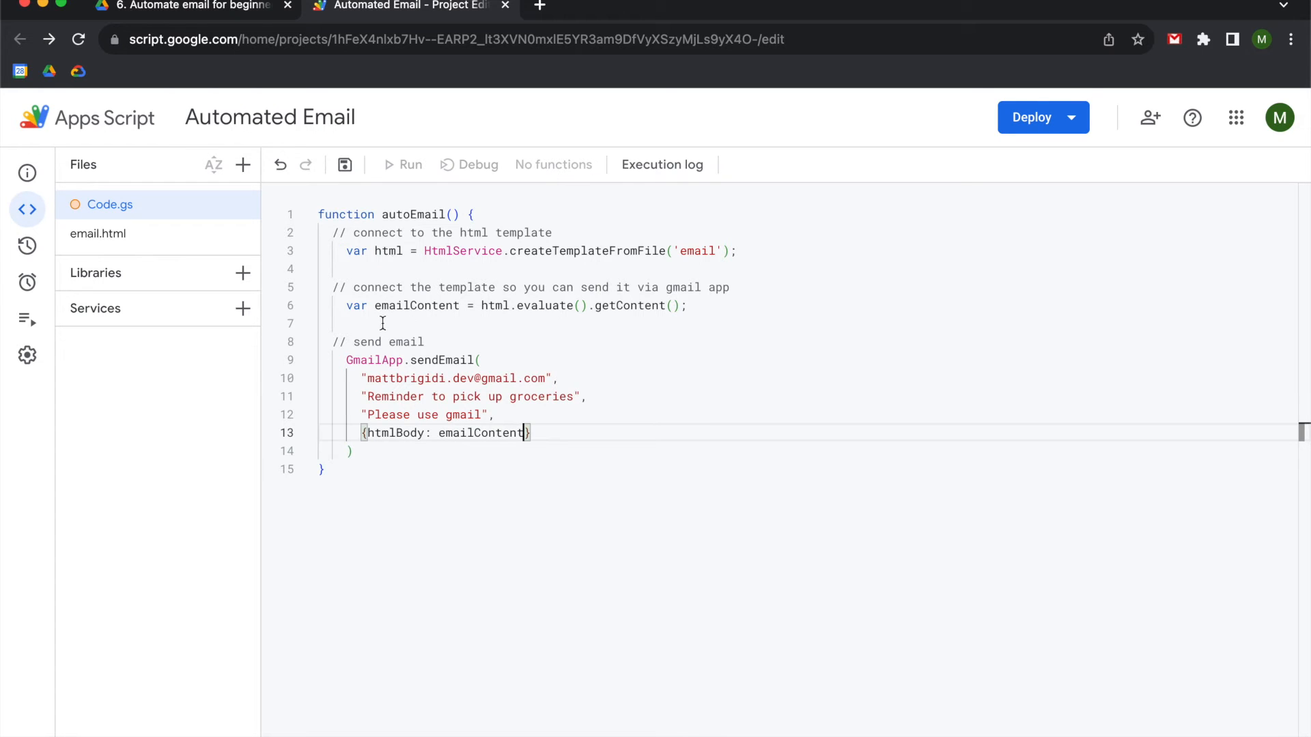
mouse_move(632, 318)
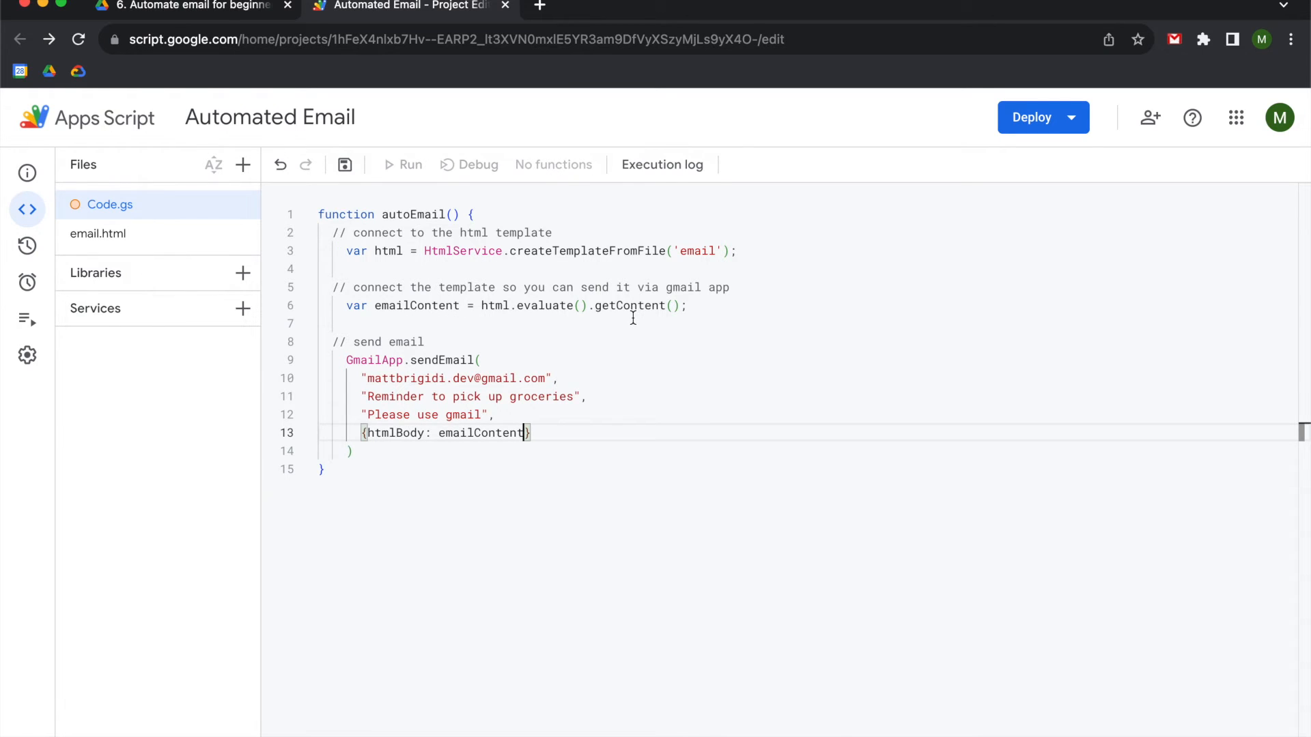
mouse_move(445, 324)
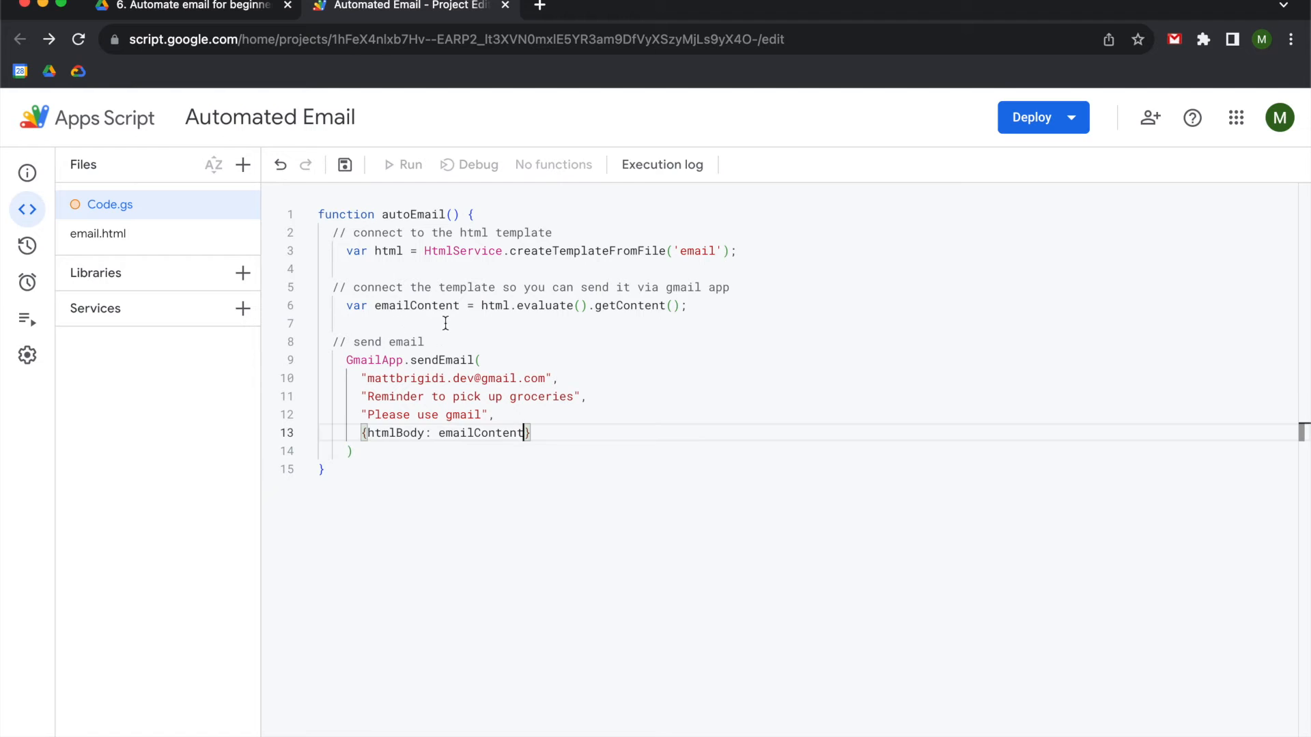
mouse_move(503, 442)
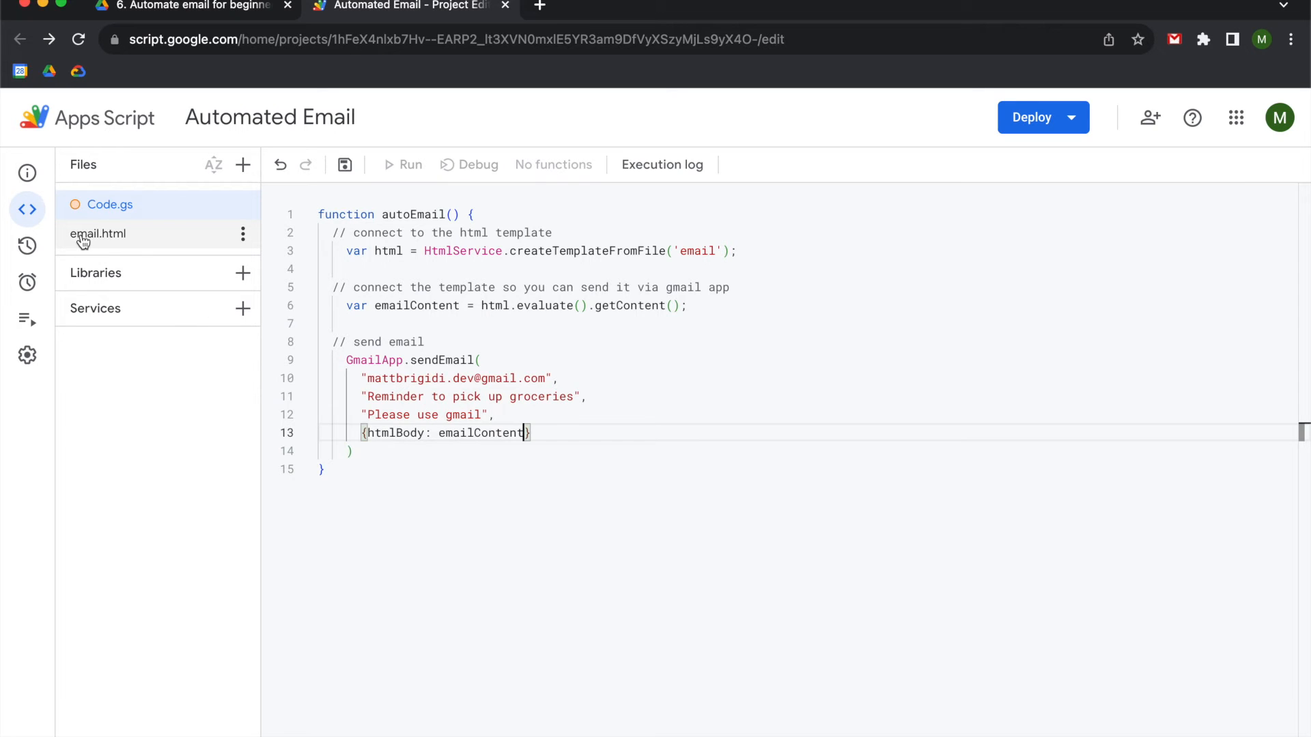
mouse_move(407, 200)
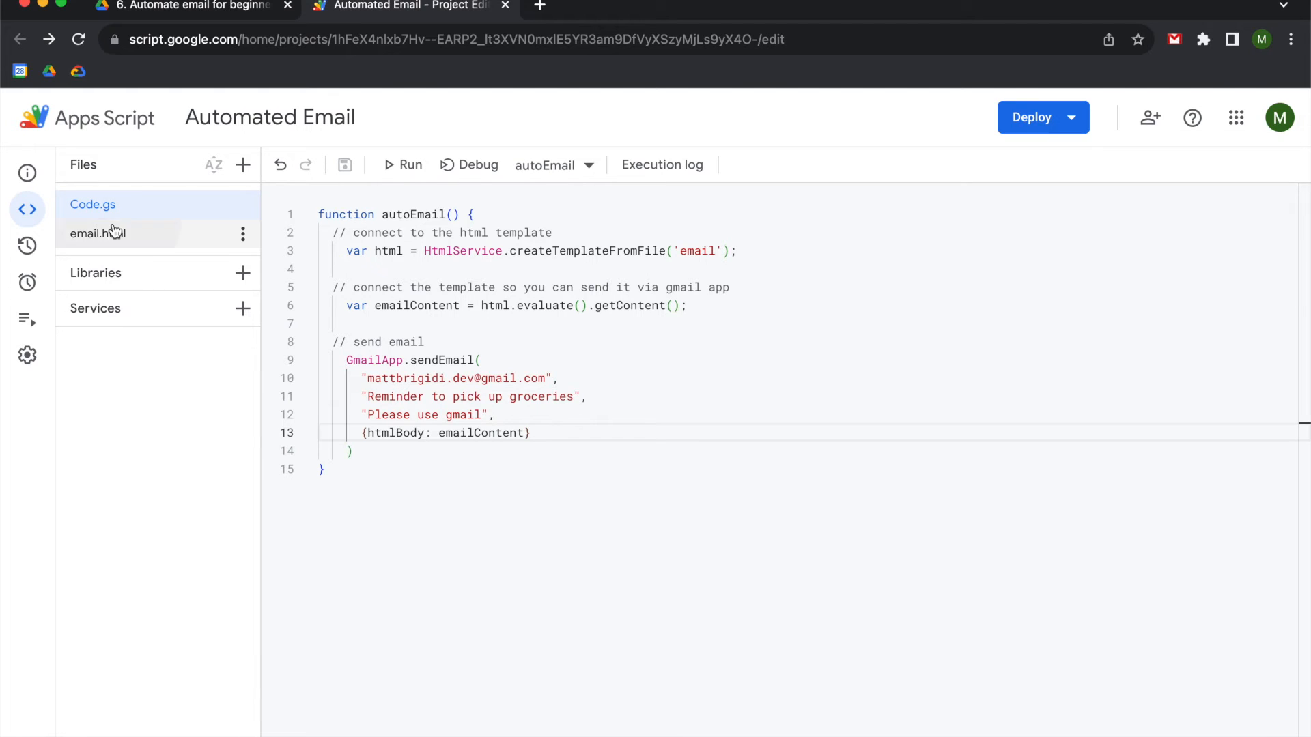
- In email.html, write a <p>Hello,</p> paragraph and open a second paragraph
click(99, 233)
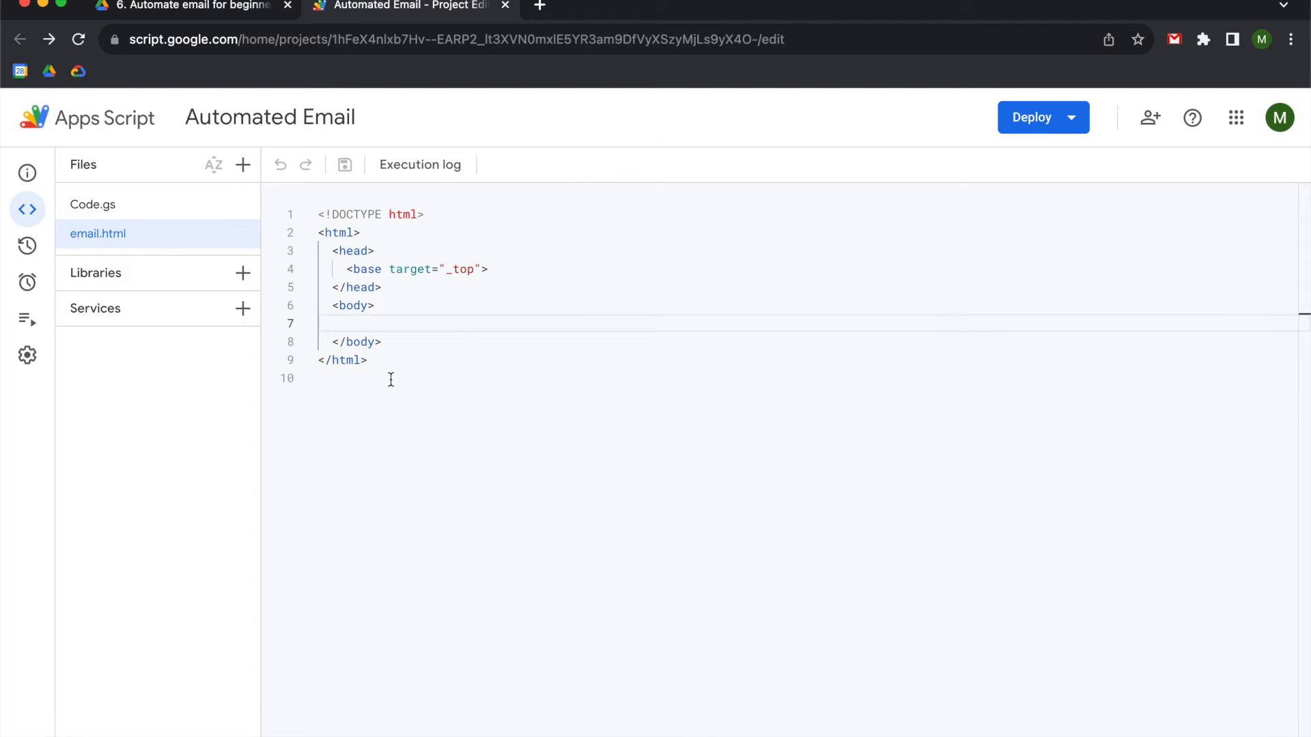
text(<p>)
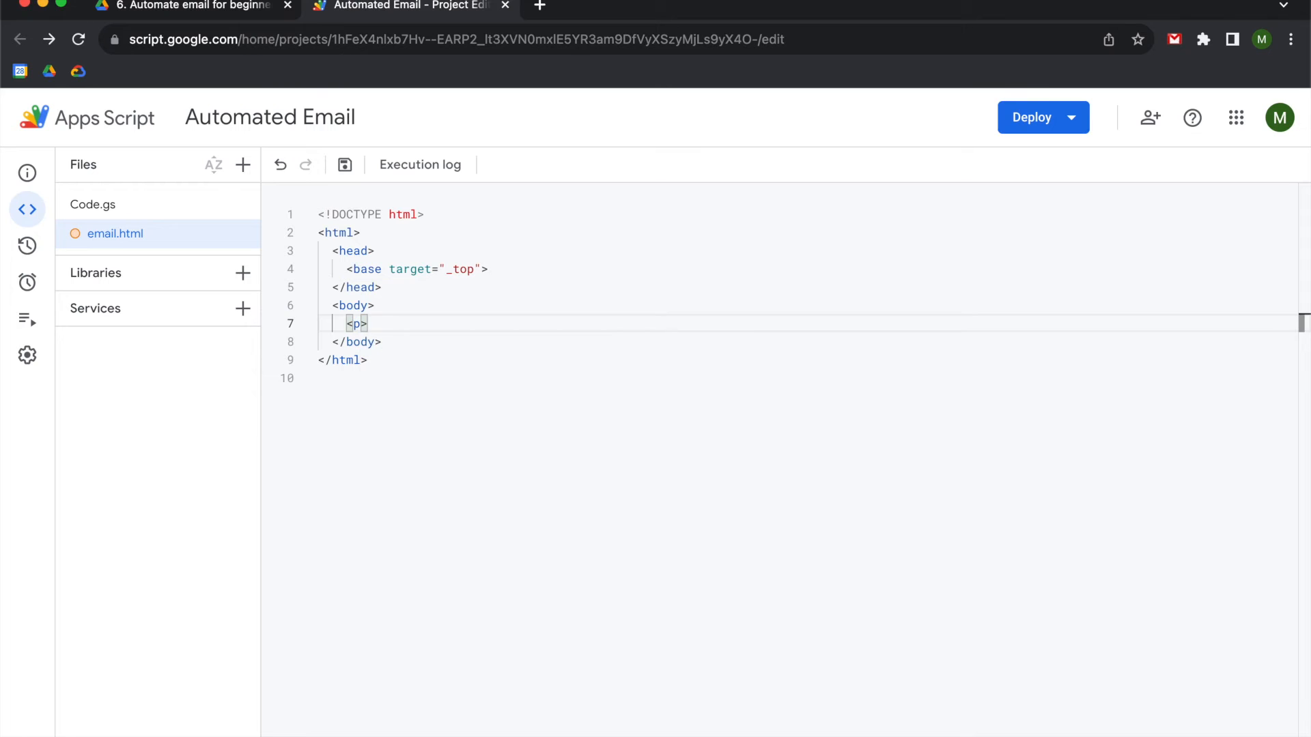
text(</p>)
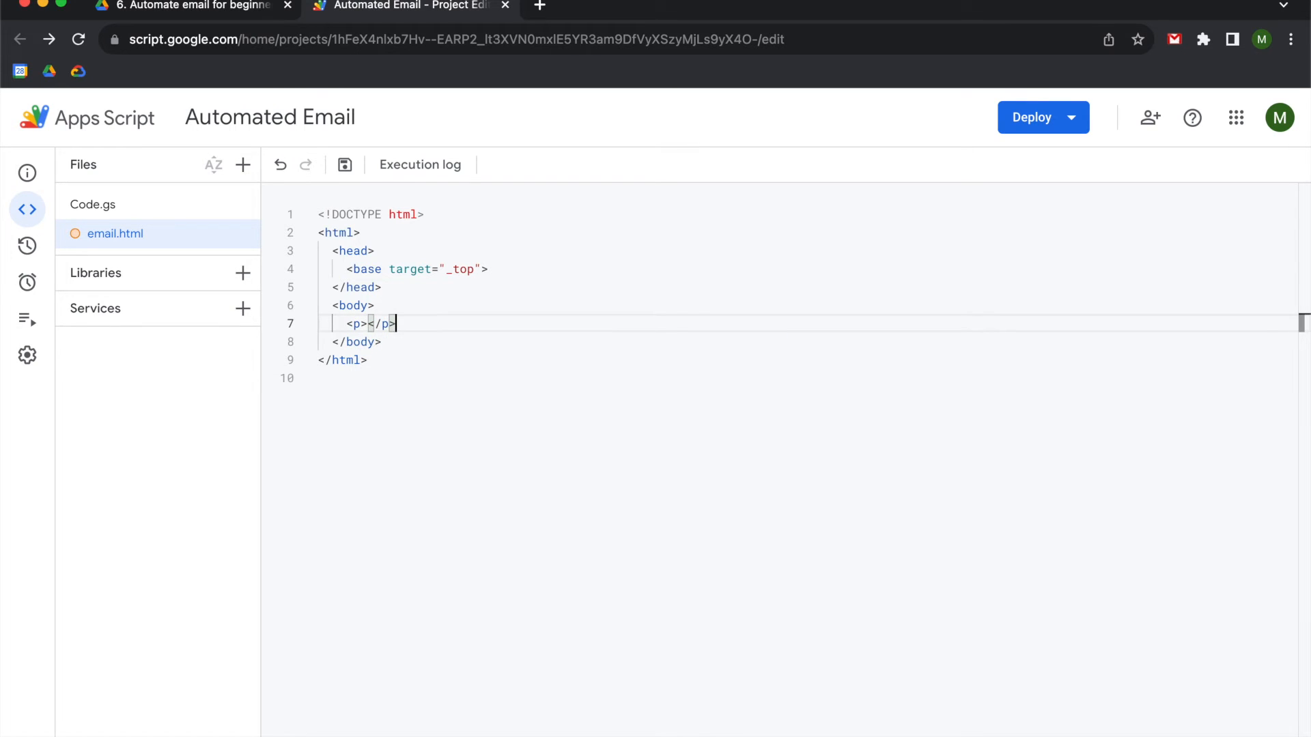
text(h)
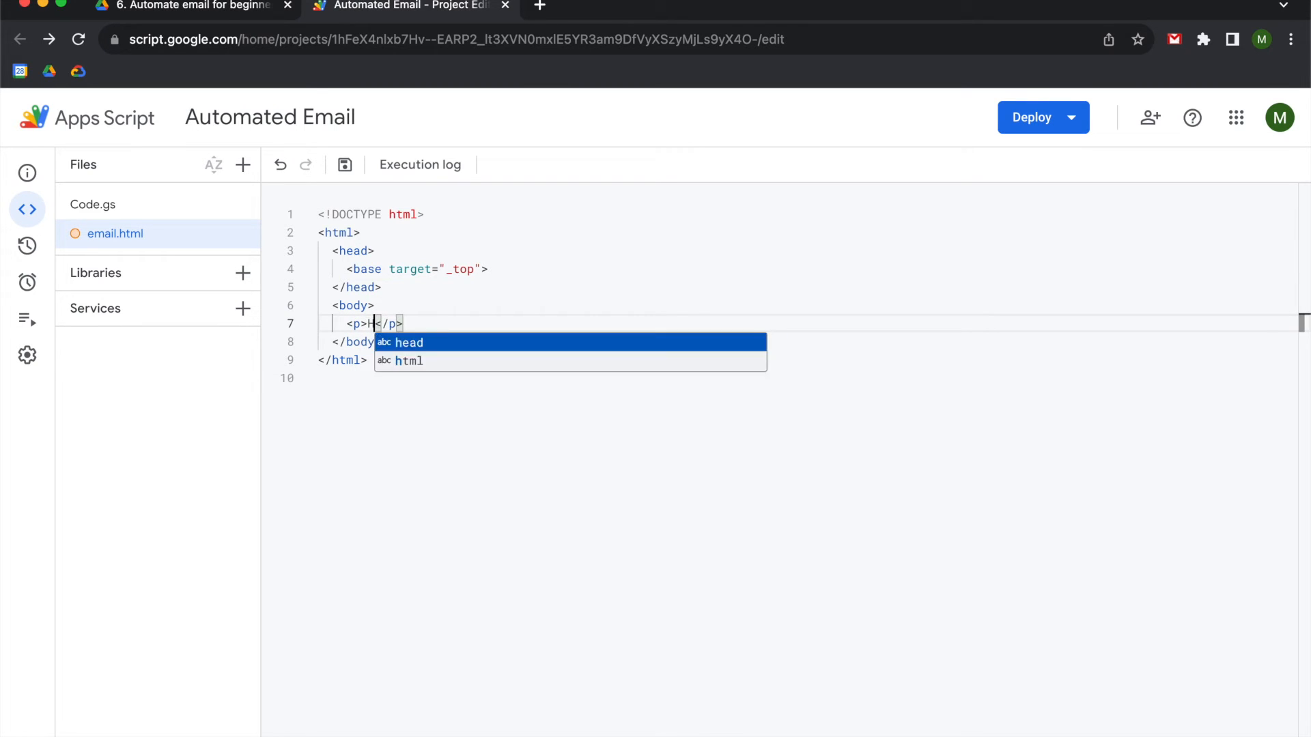
text(ello,)
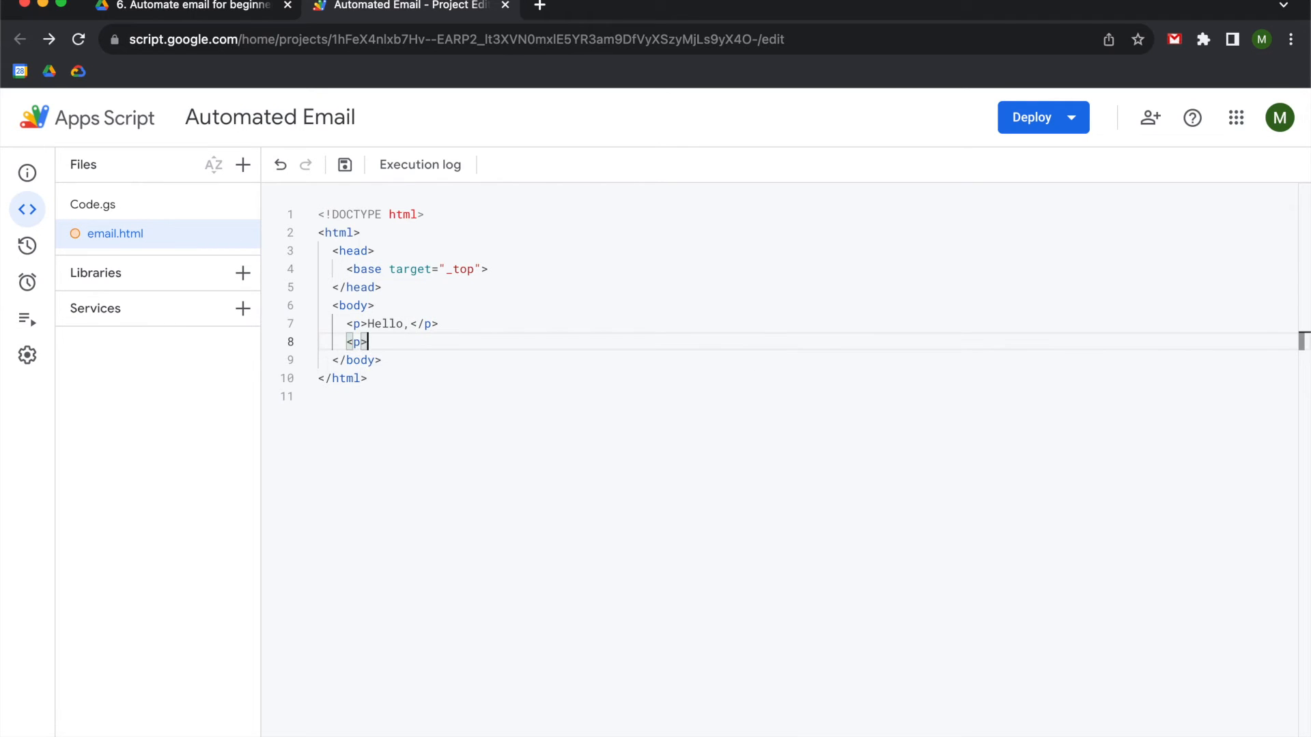
text(</p>)
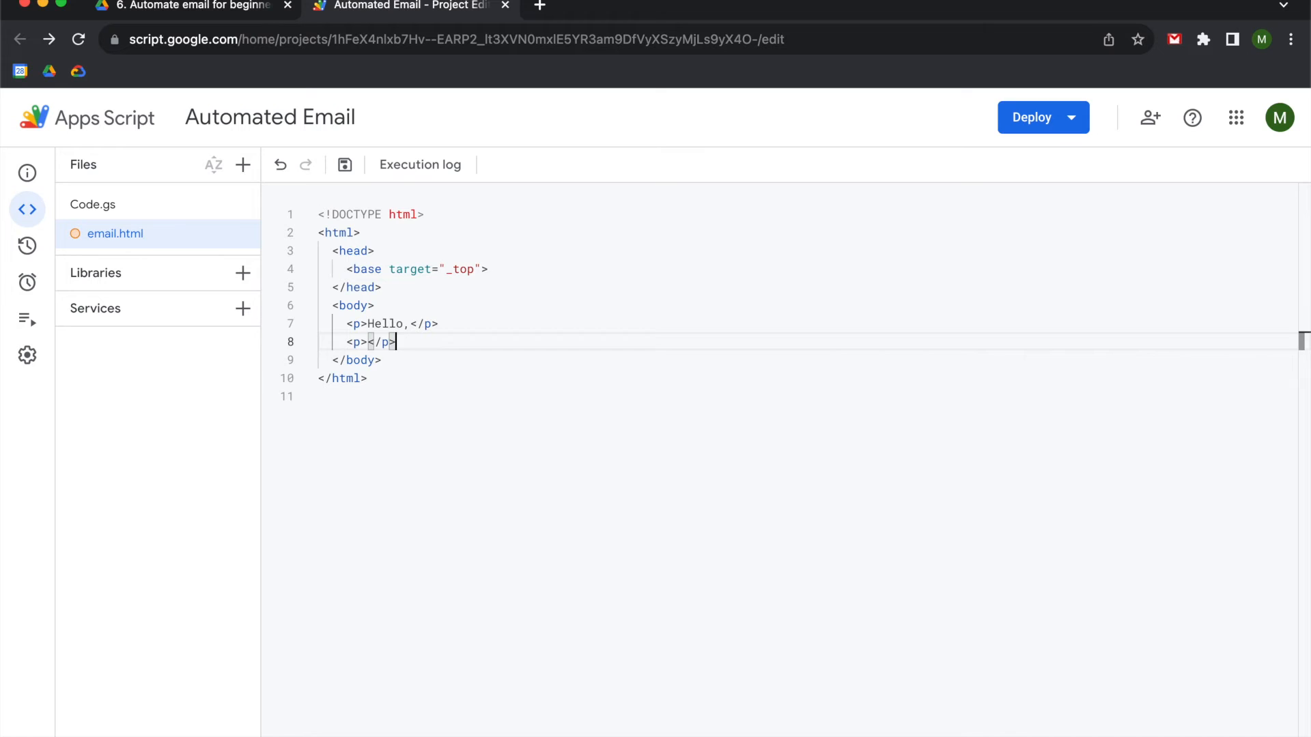
- Fill the second paragraph with 'This a reminder to pick up the groceries this week.' and save the project
click(368, 342)
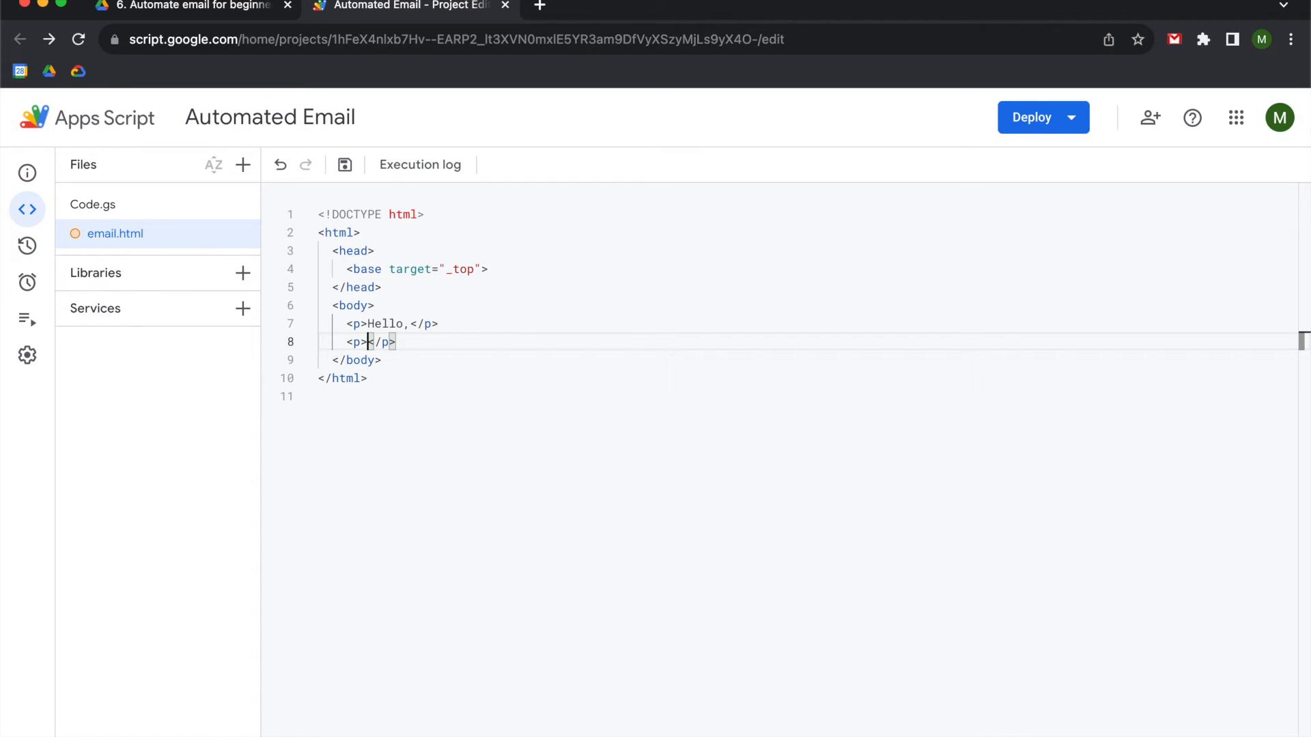
text(This a reminder to pick u)
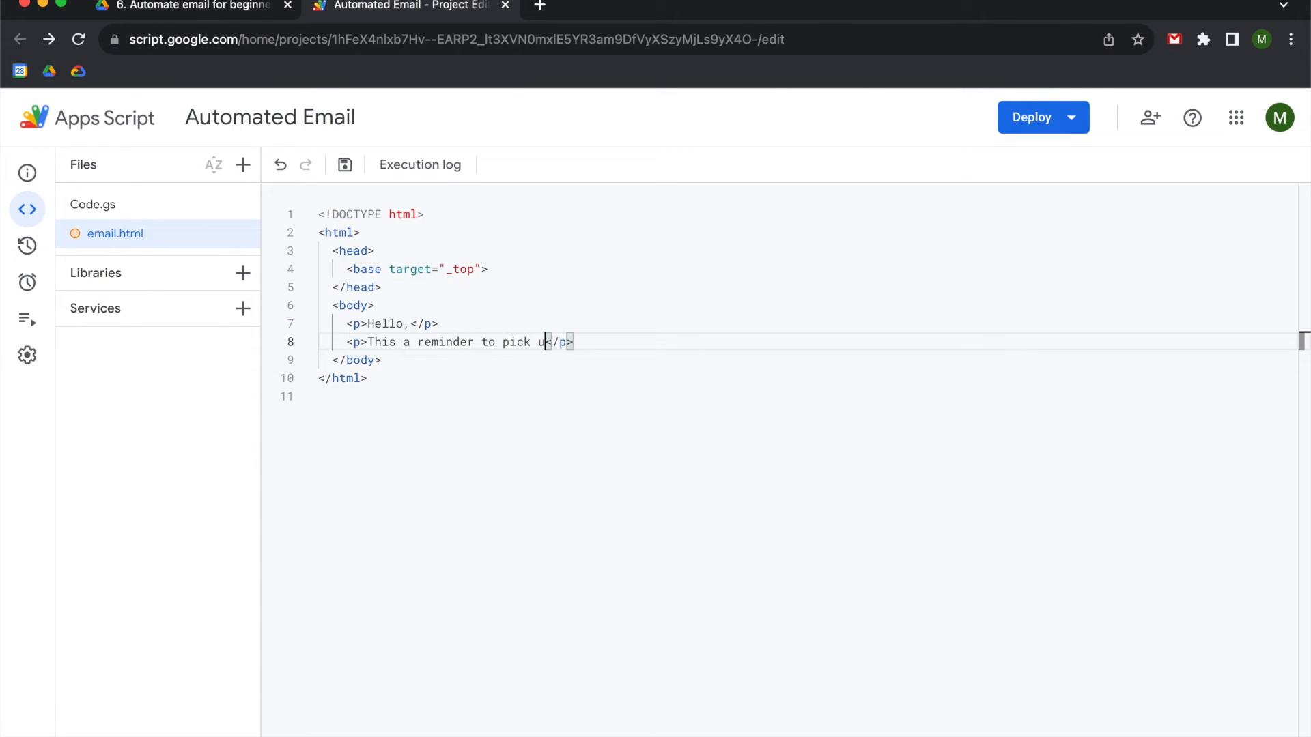
text(p the groceries)
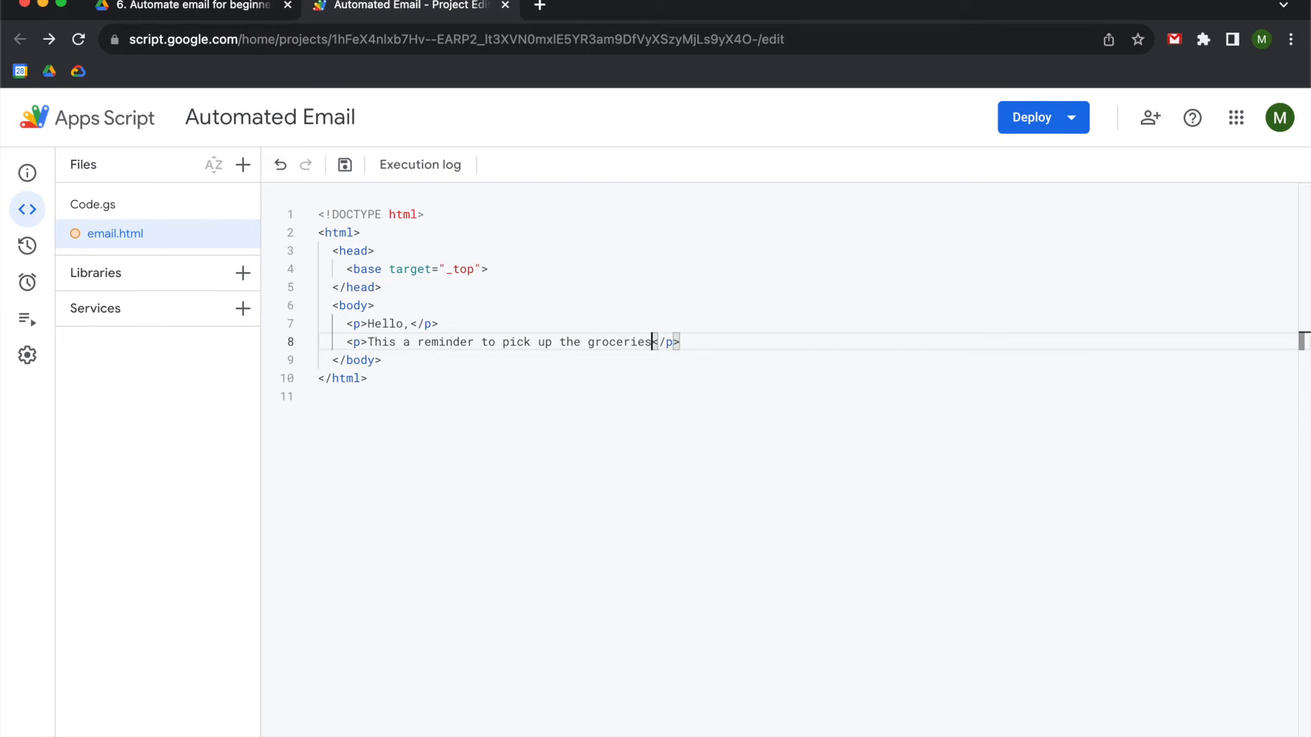
text(this)
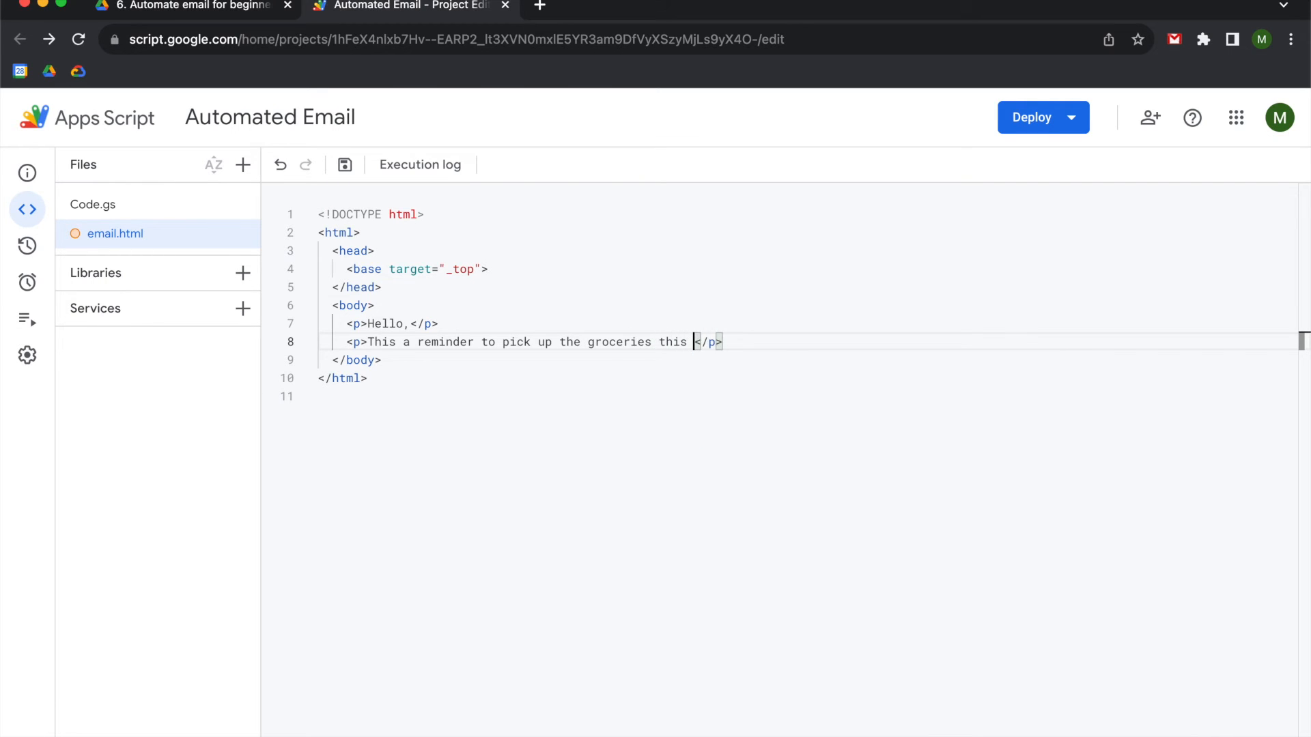
text(week.)
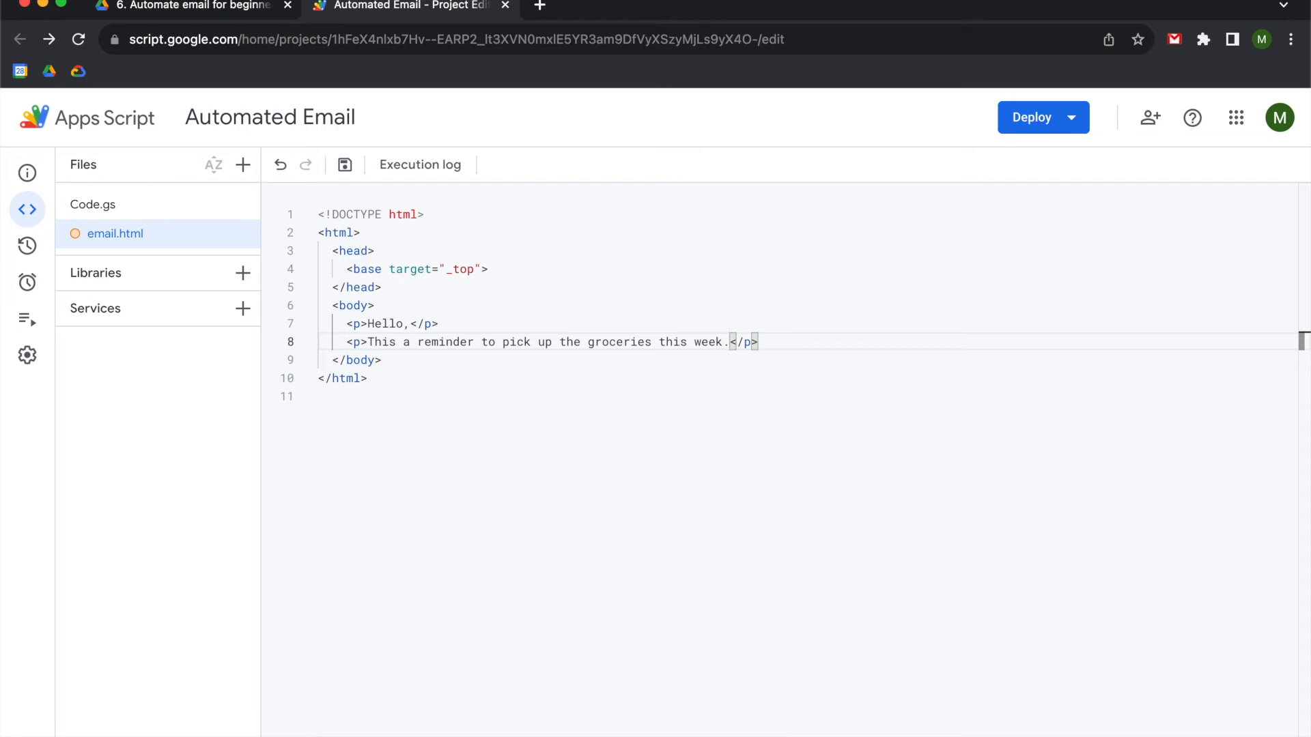
mouse_move(344, 164)
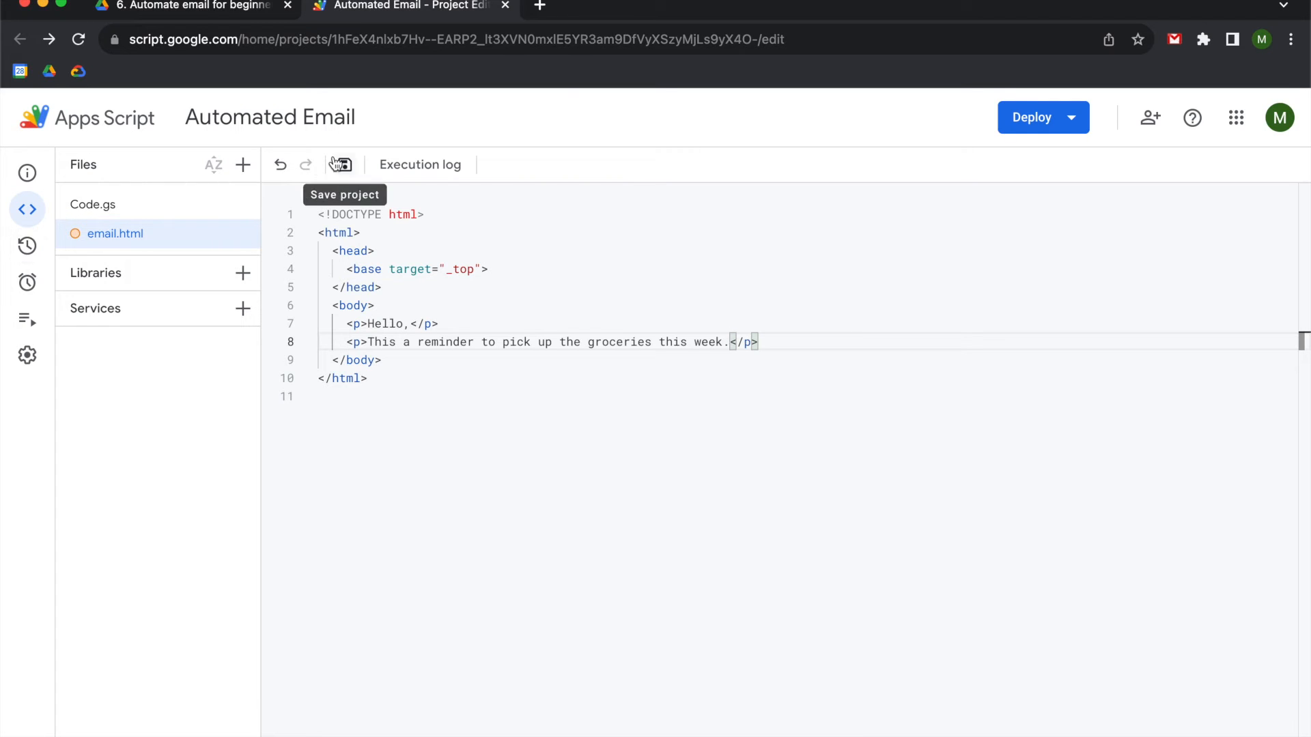
click(343, 164)
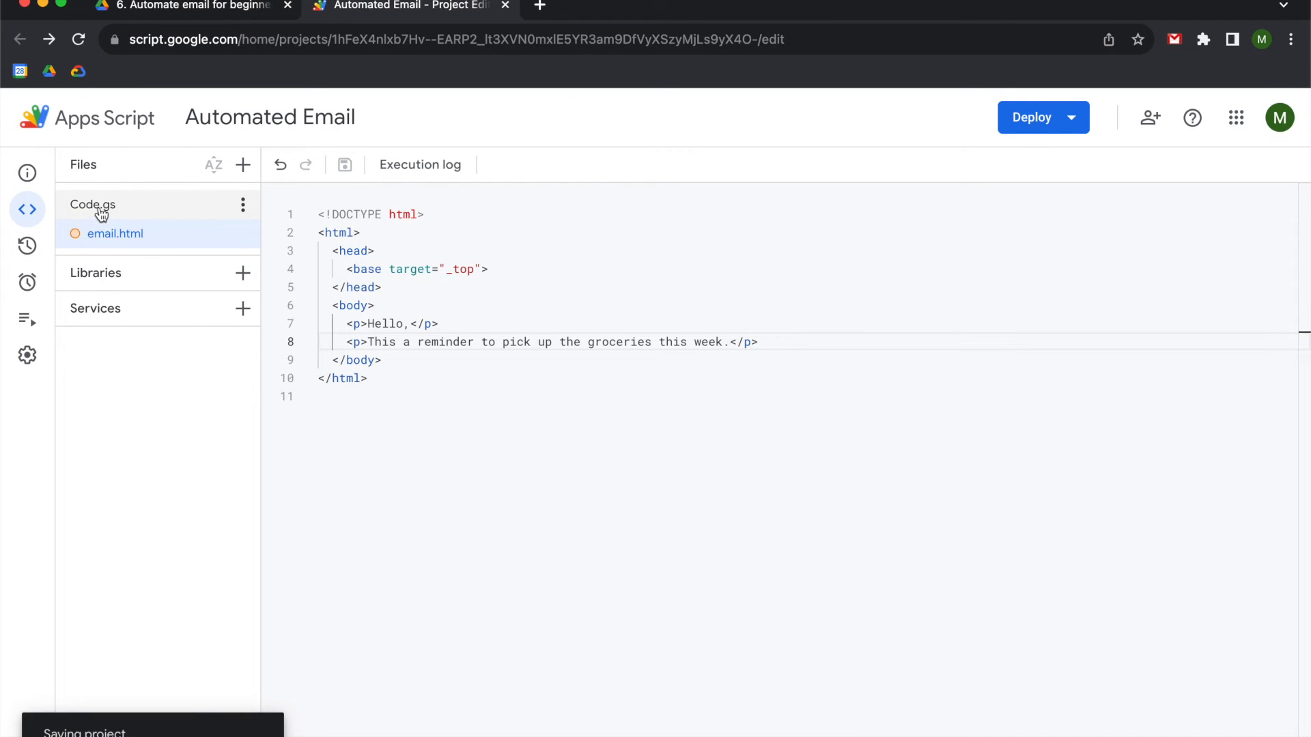
- Run autoEmail from Code.gs, bringing up the Authorization required prompt
click(92, 204)
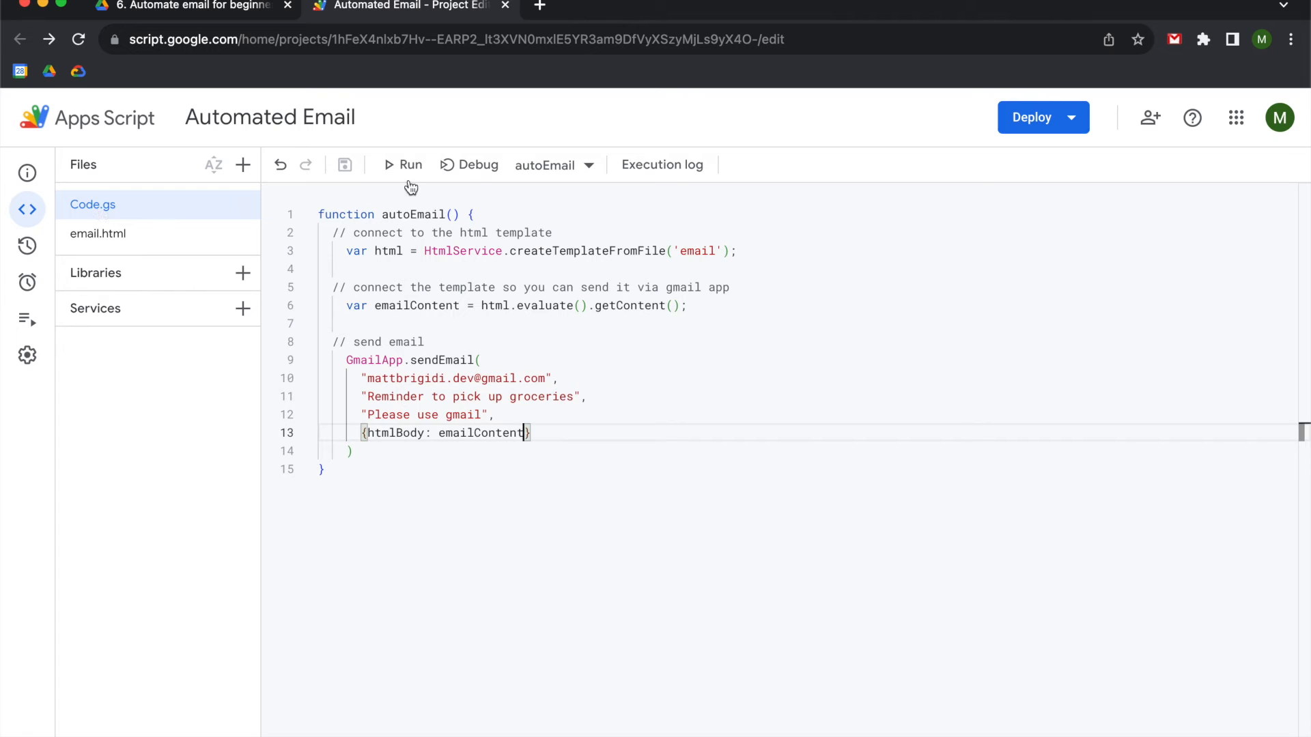
mouse_move(408, 165)
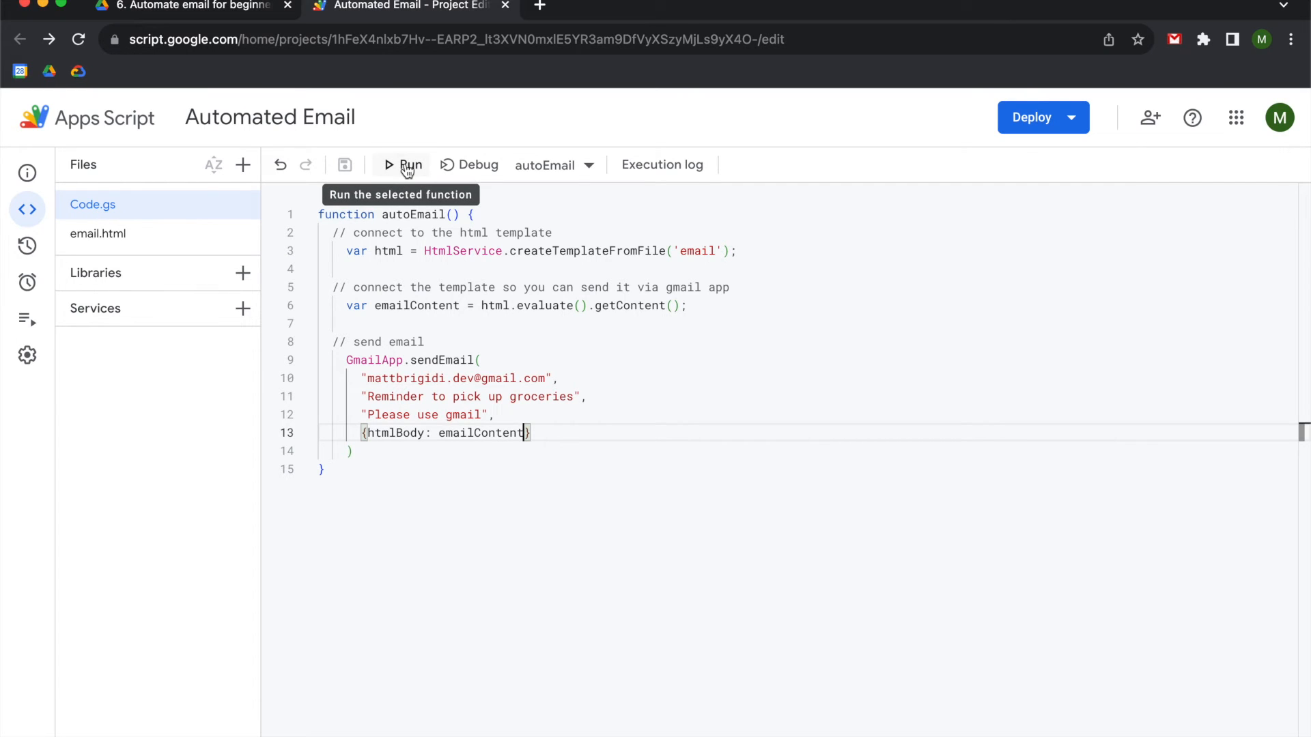
click(410, 166)
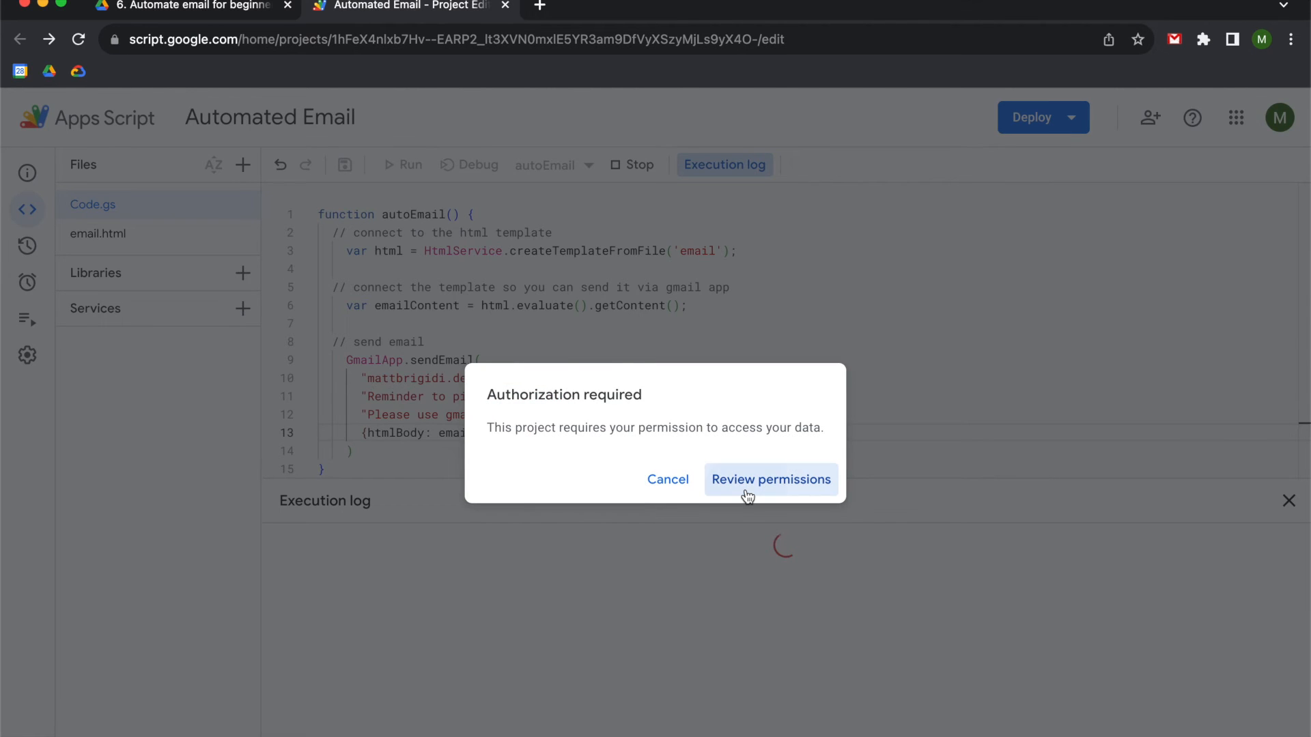
- Choose the account, go past the unverified-app warning to Automated Email (unsafe), and allow Gmail access
click(770, 479)
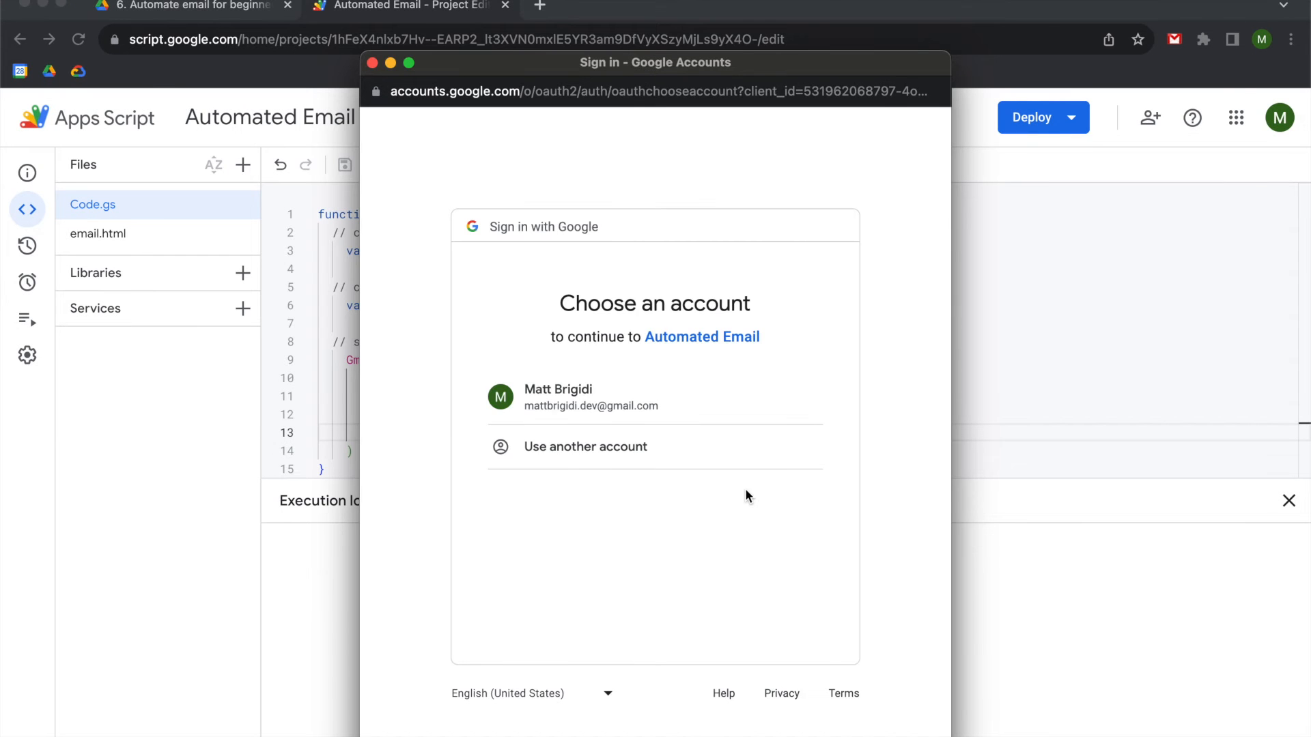
mouse_move(654, 397)
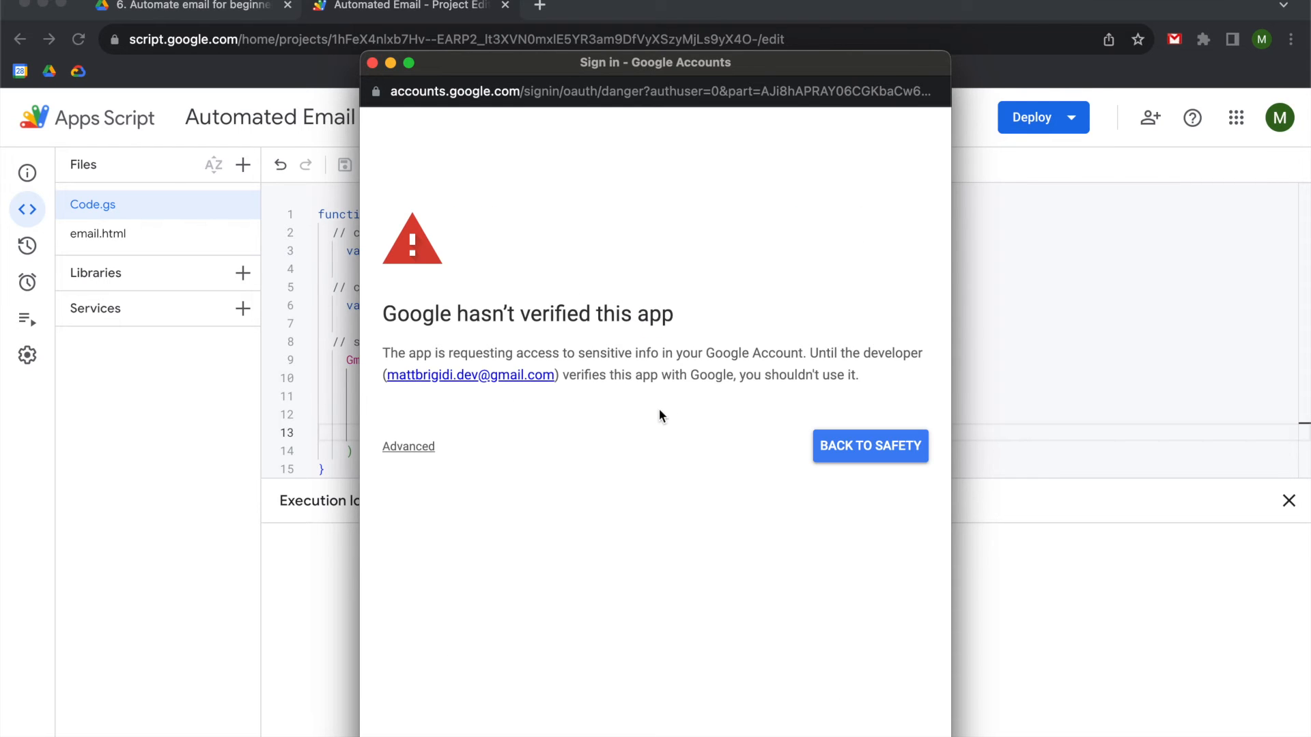
click(408, 446)
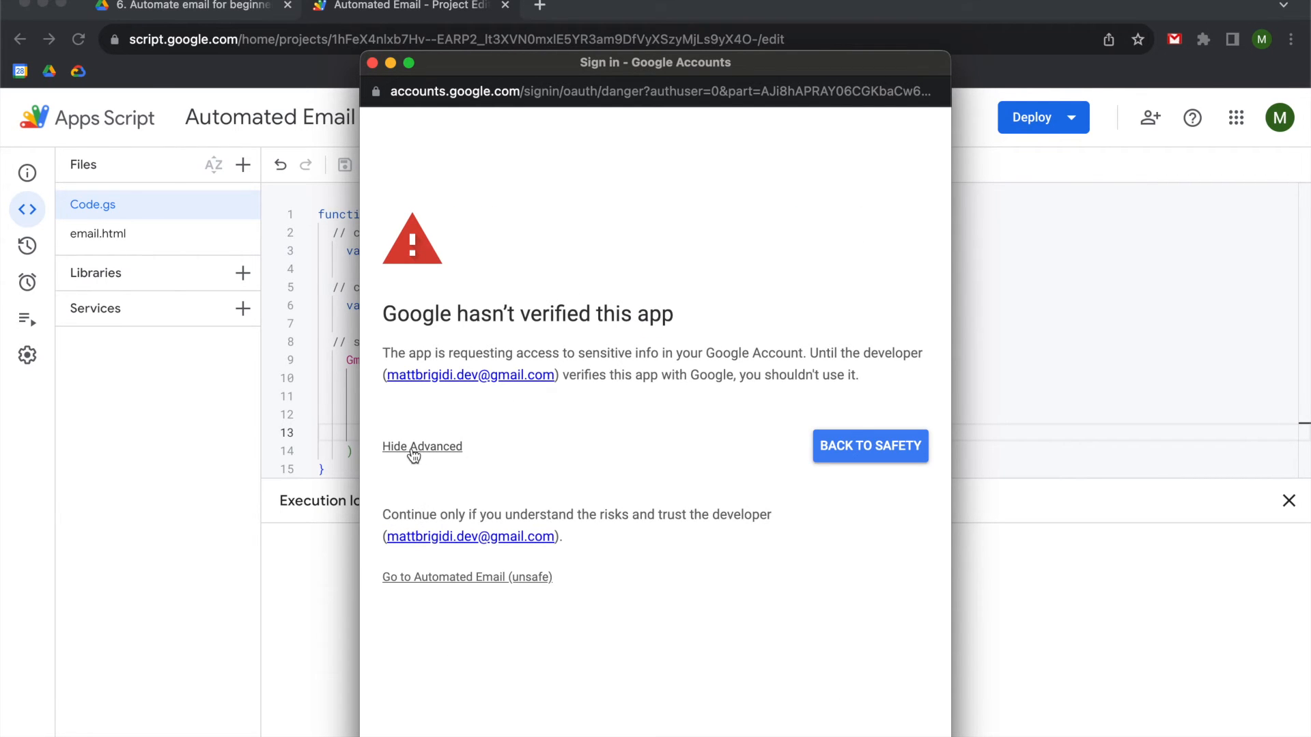
mouse_move(437, 583)
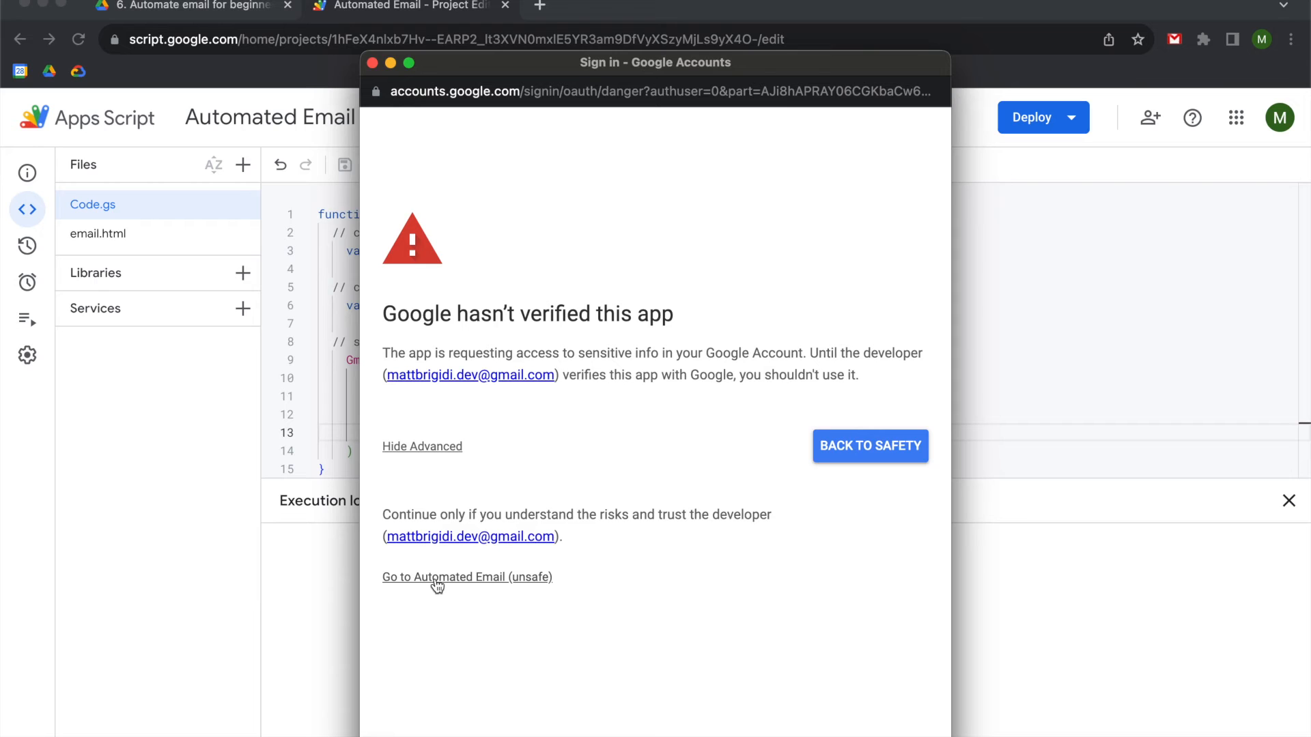
mouse_move(489, 582)
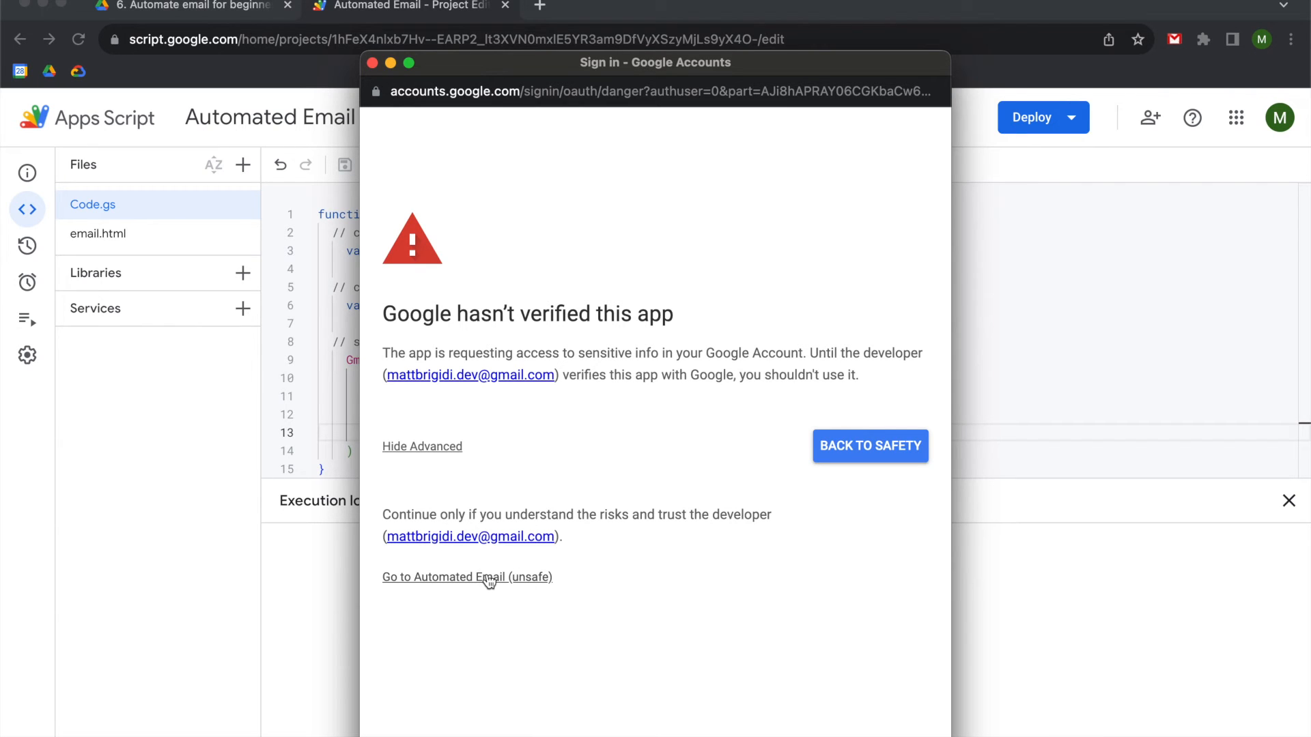
click(467, 576)
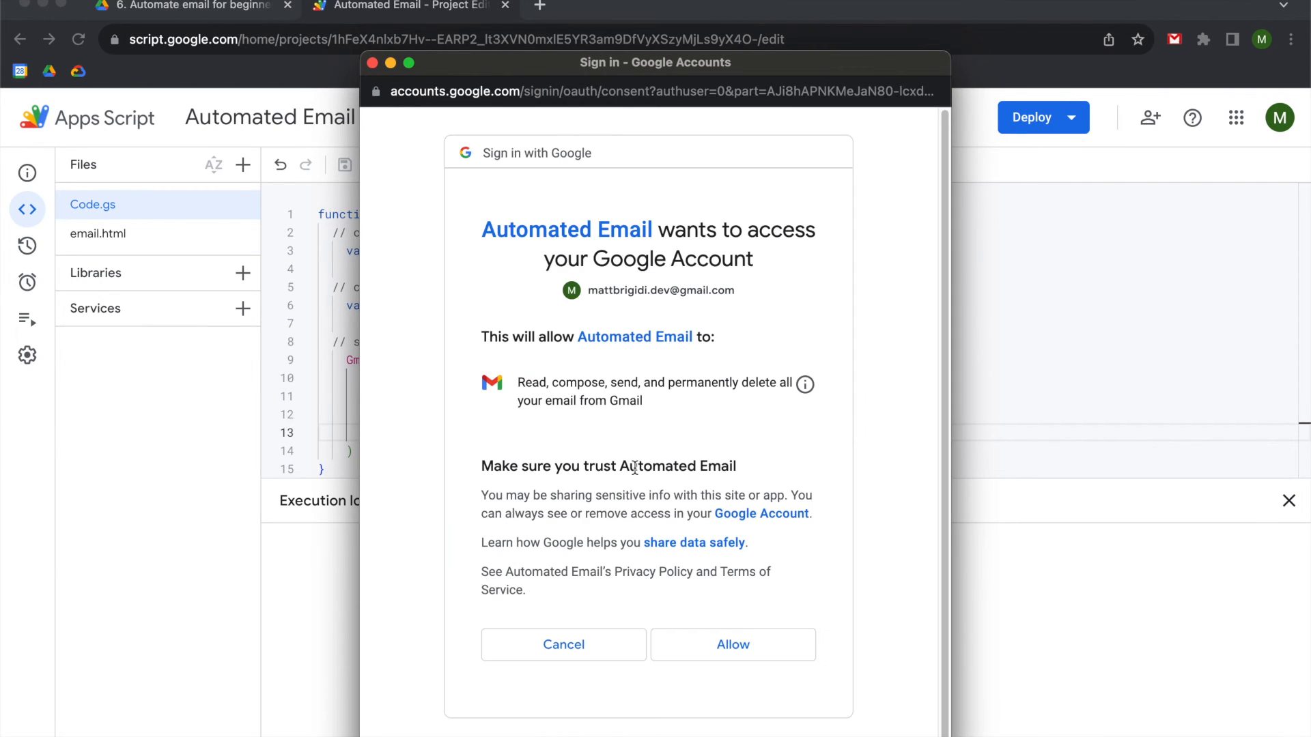
mouse_move(630, 423)
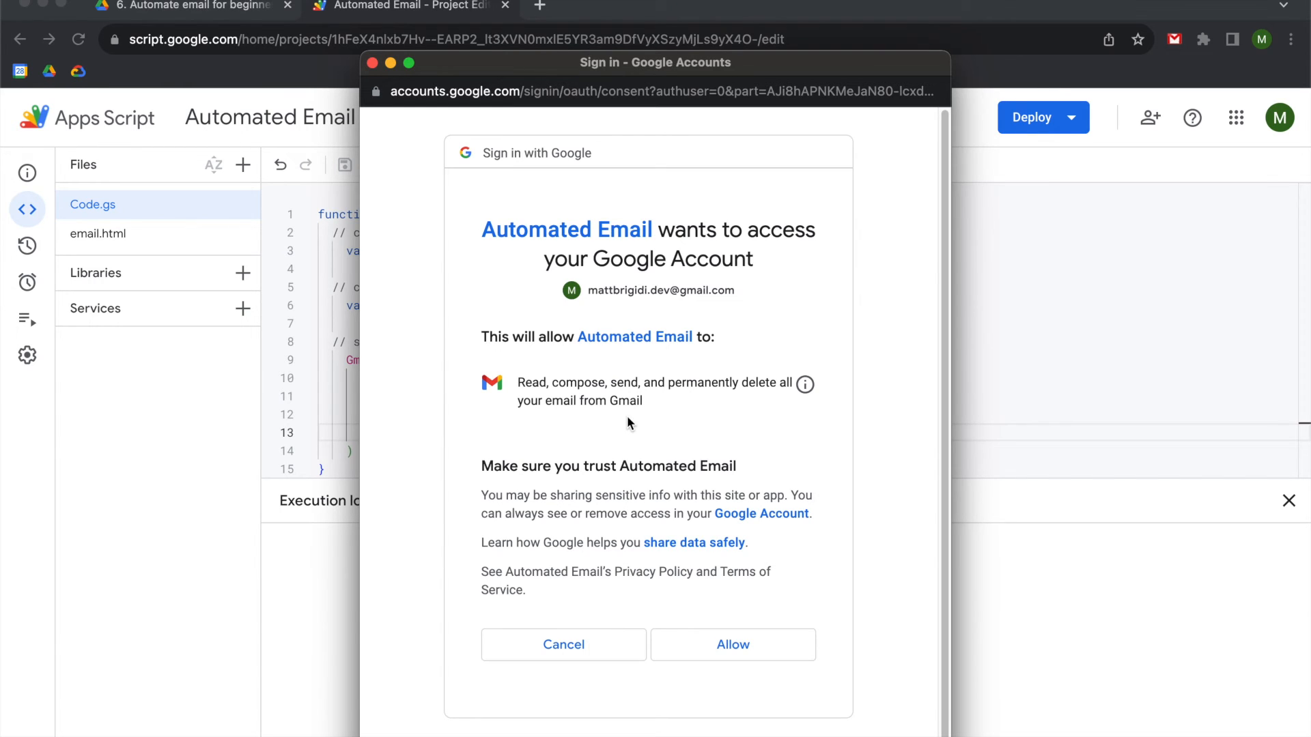
mouse_move(721, 618)
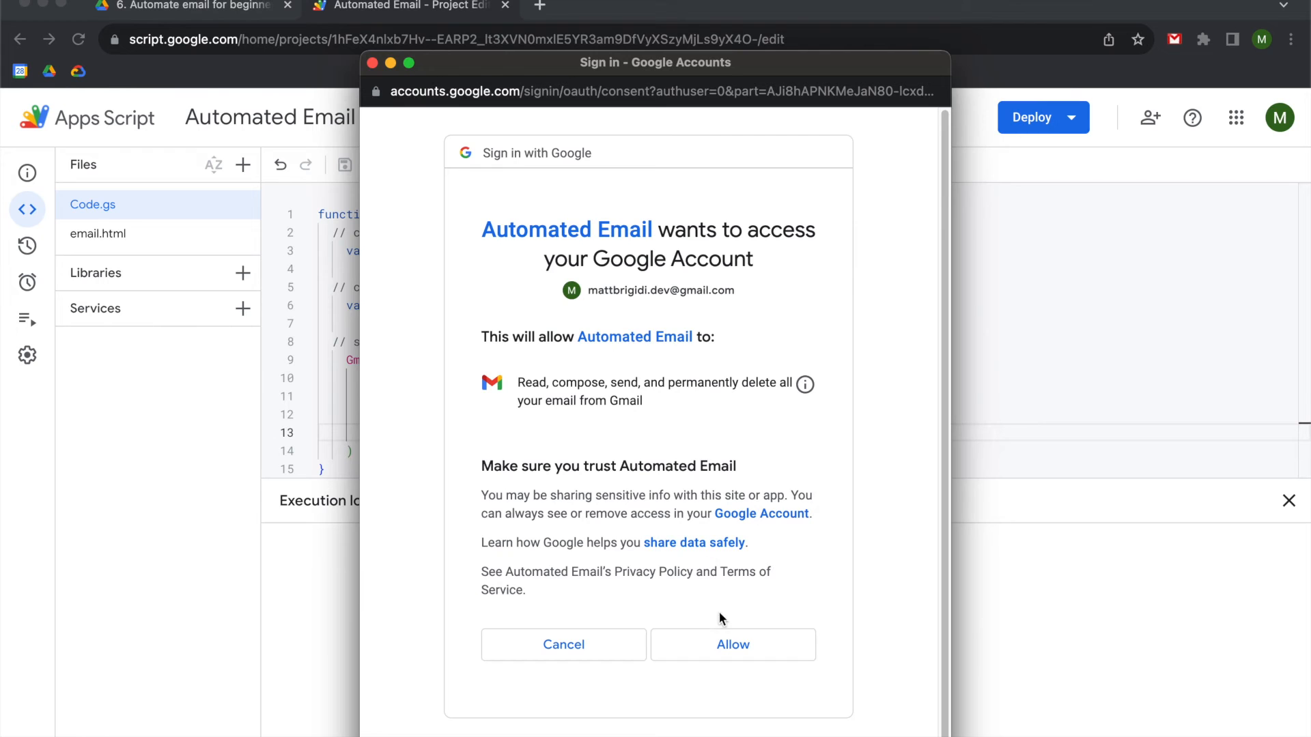
click(732, 644)
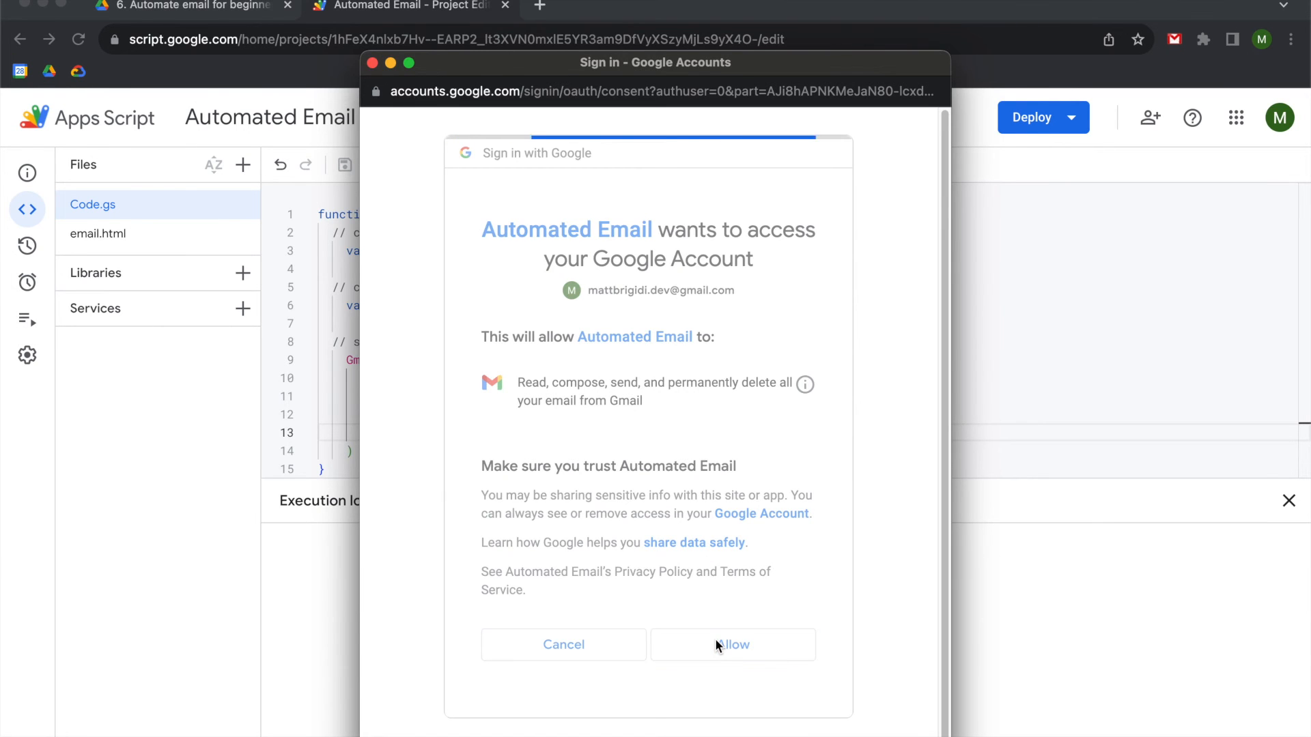
click(732, 645)
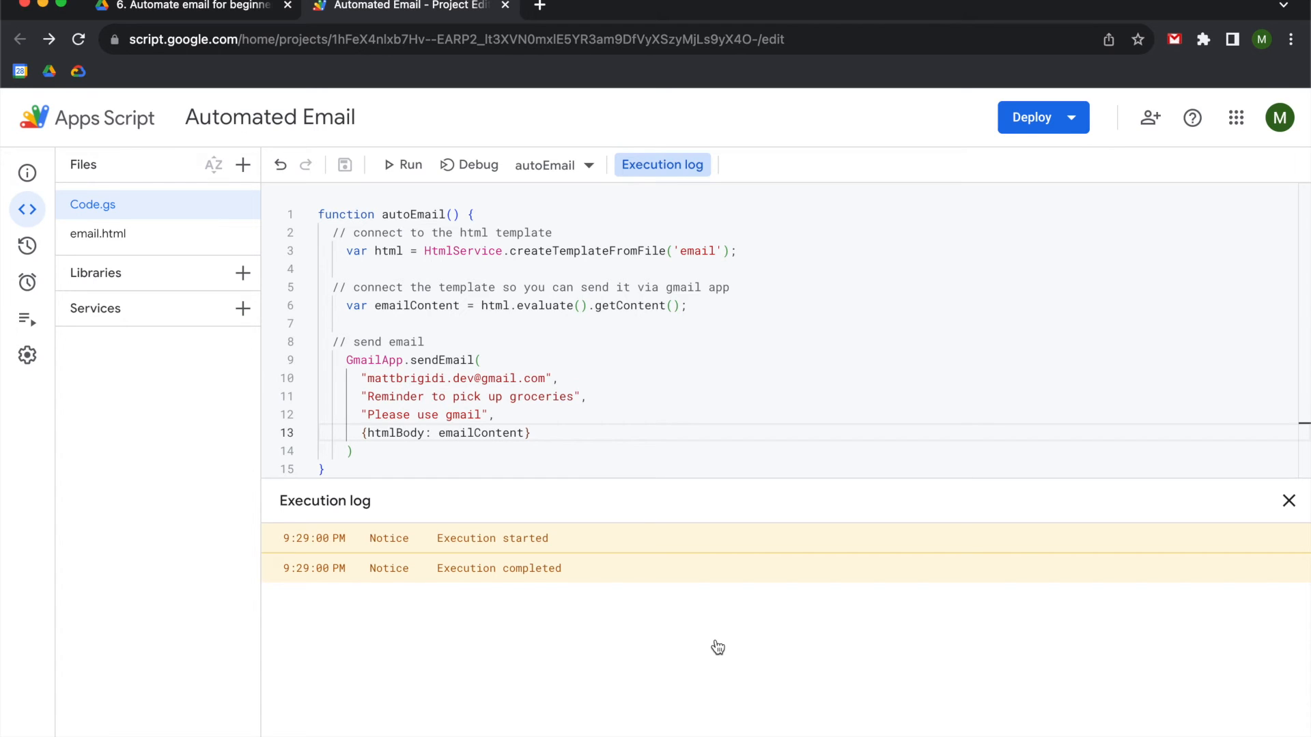
mouse_move(1086, 179)
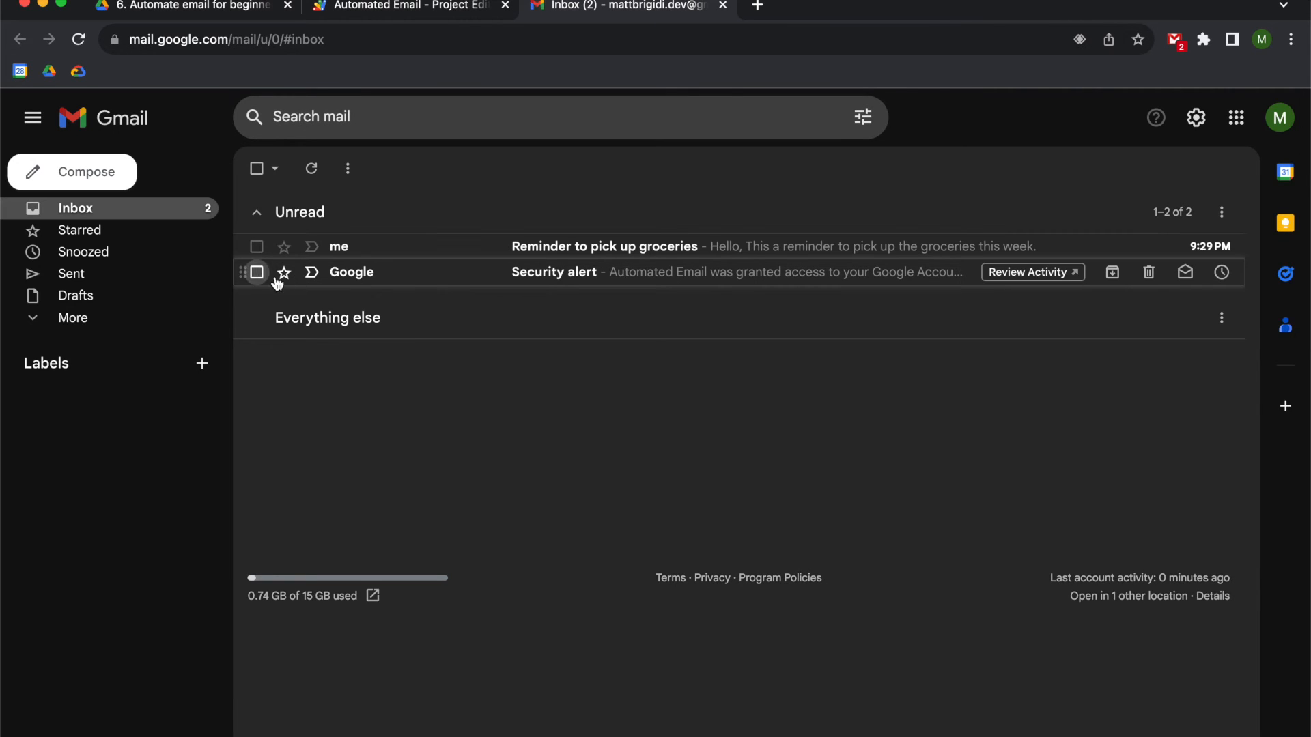
- Delete the security alert and the grocery reminder from the inbox, then return to the Automated Email project
click(257, 272)
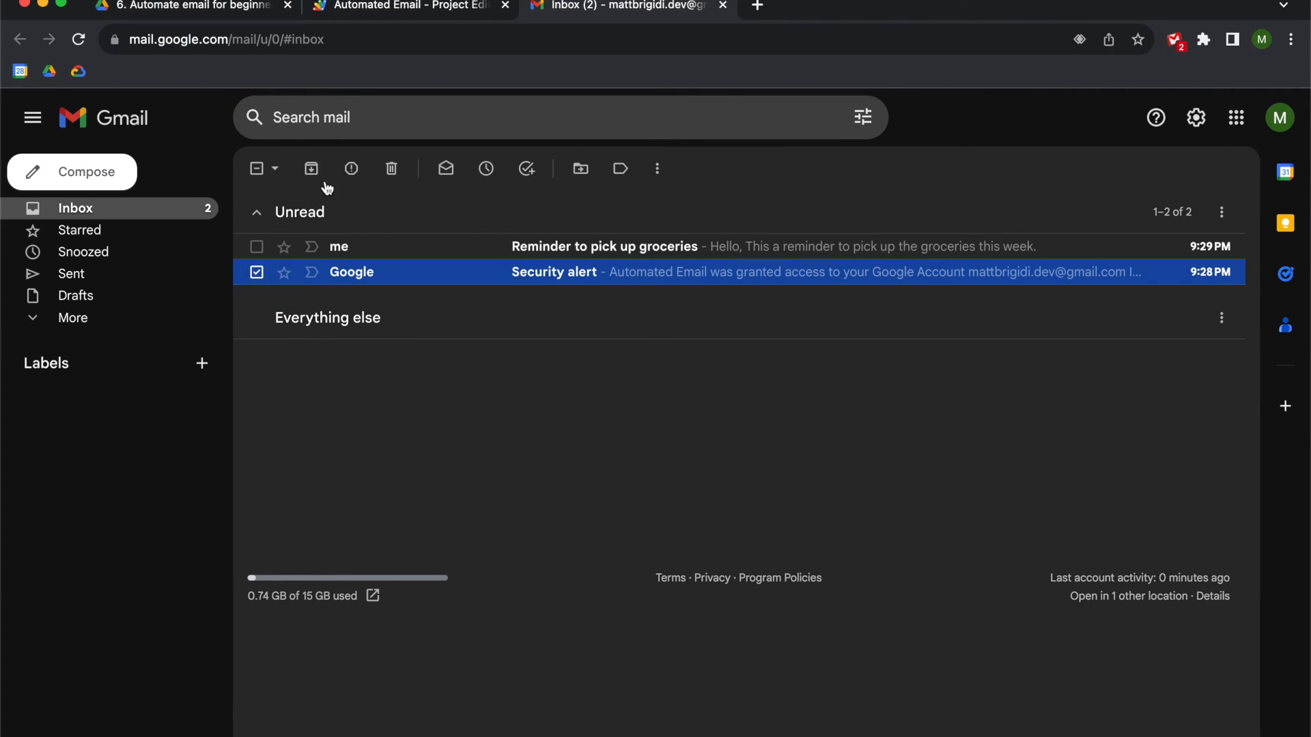
click(389, 168)
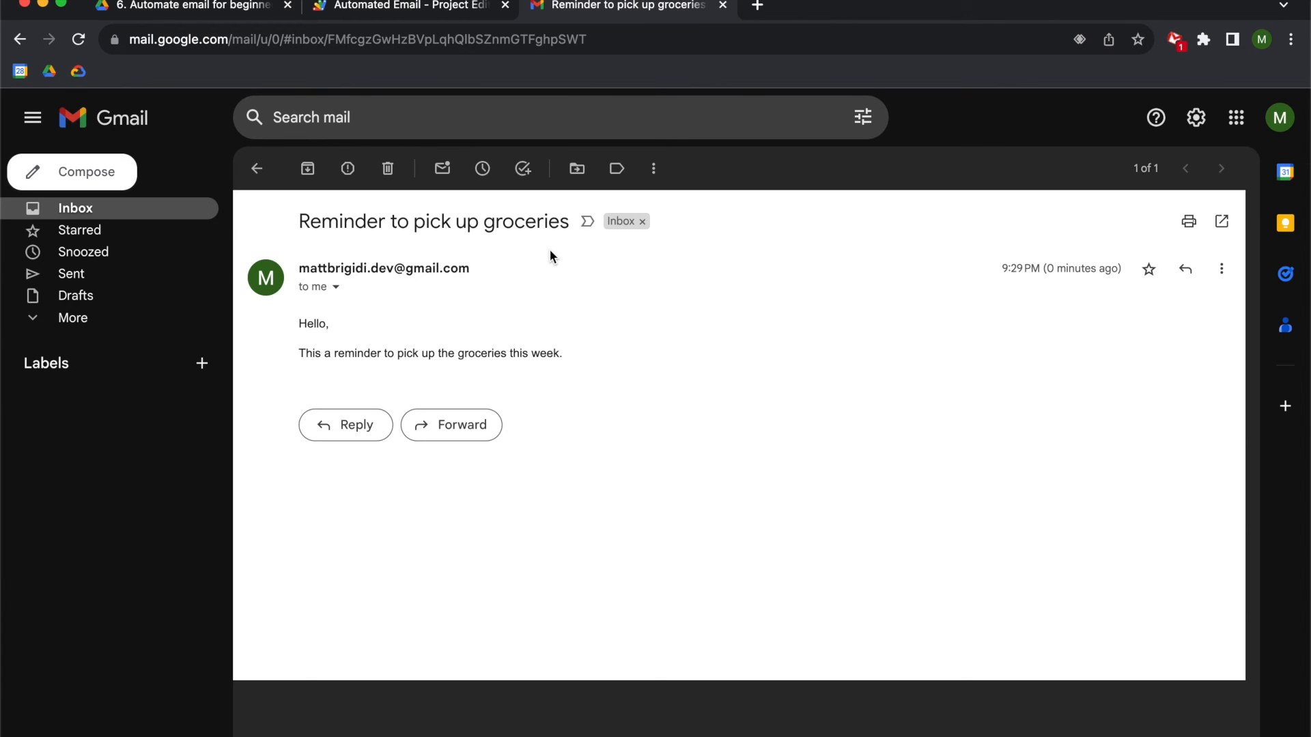
mouse_move(490, 284)
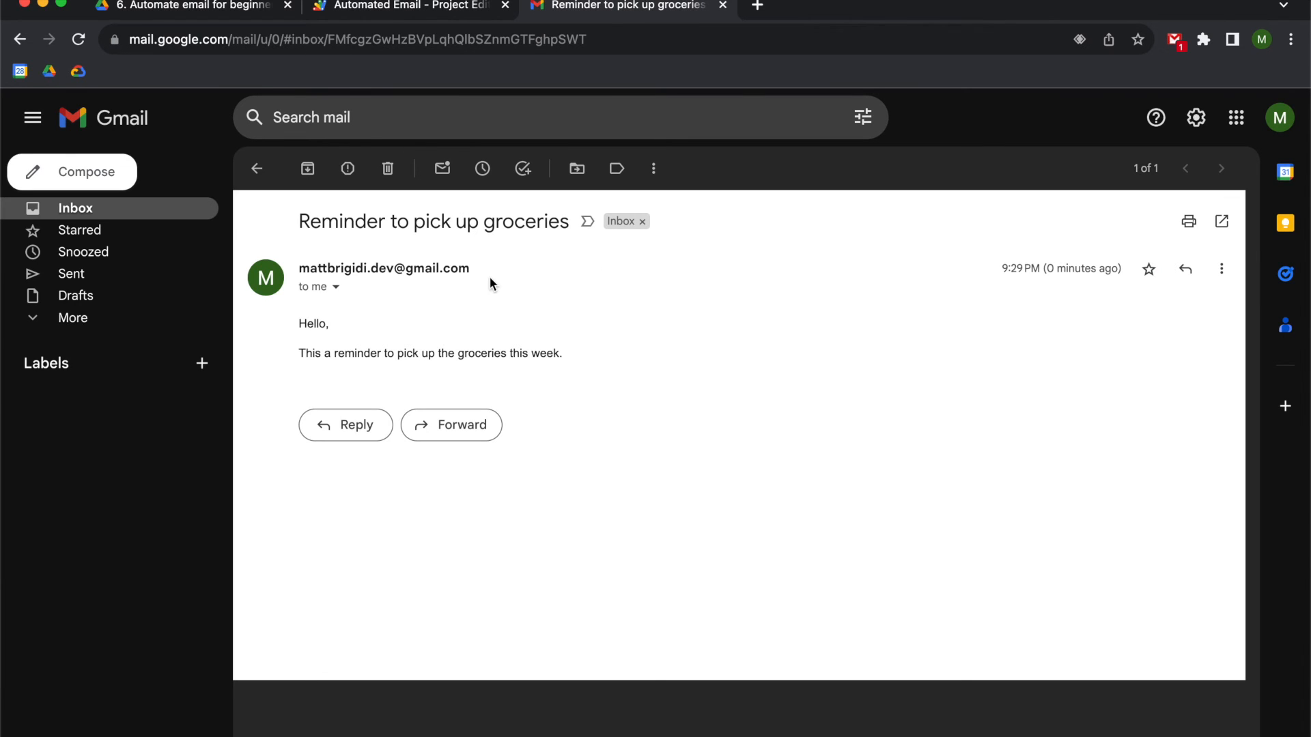
mouse_move(501, 258)
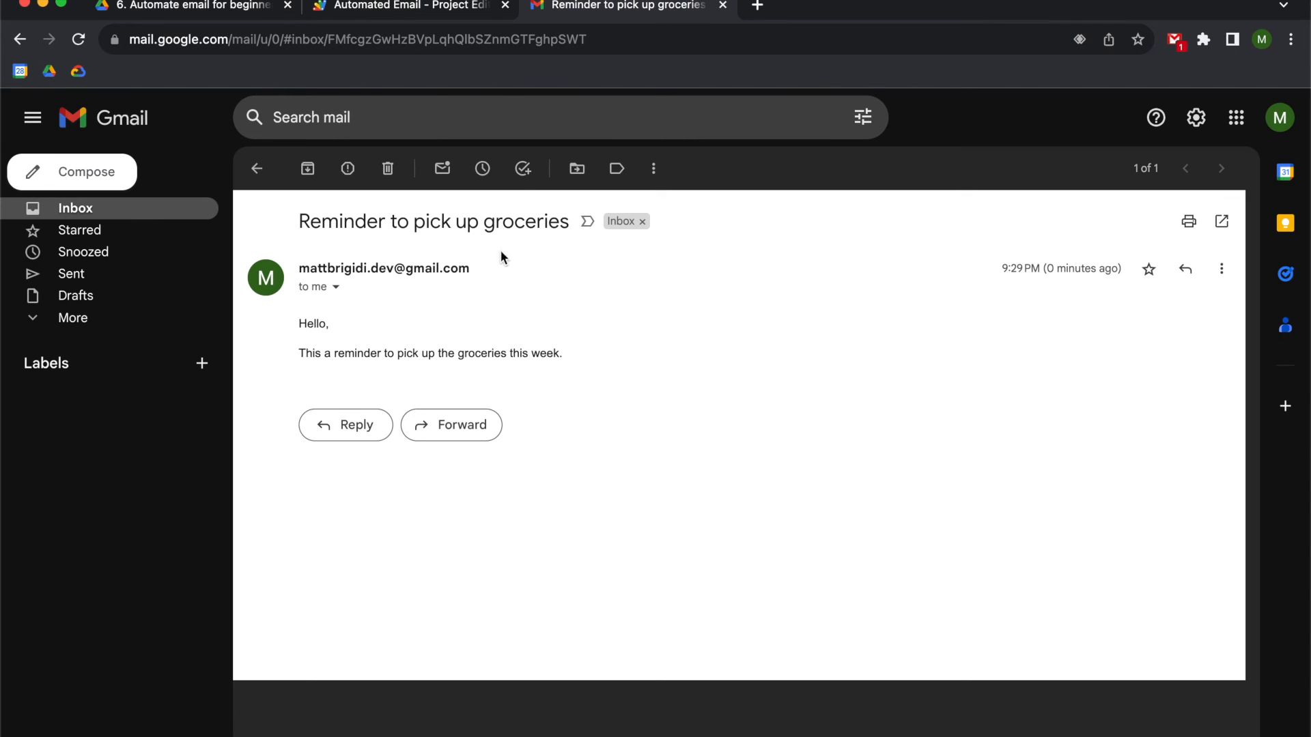
mouse_move(345, 168)
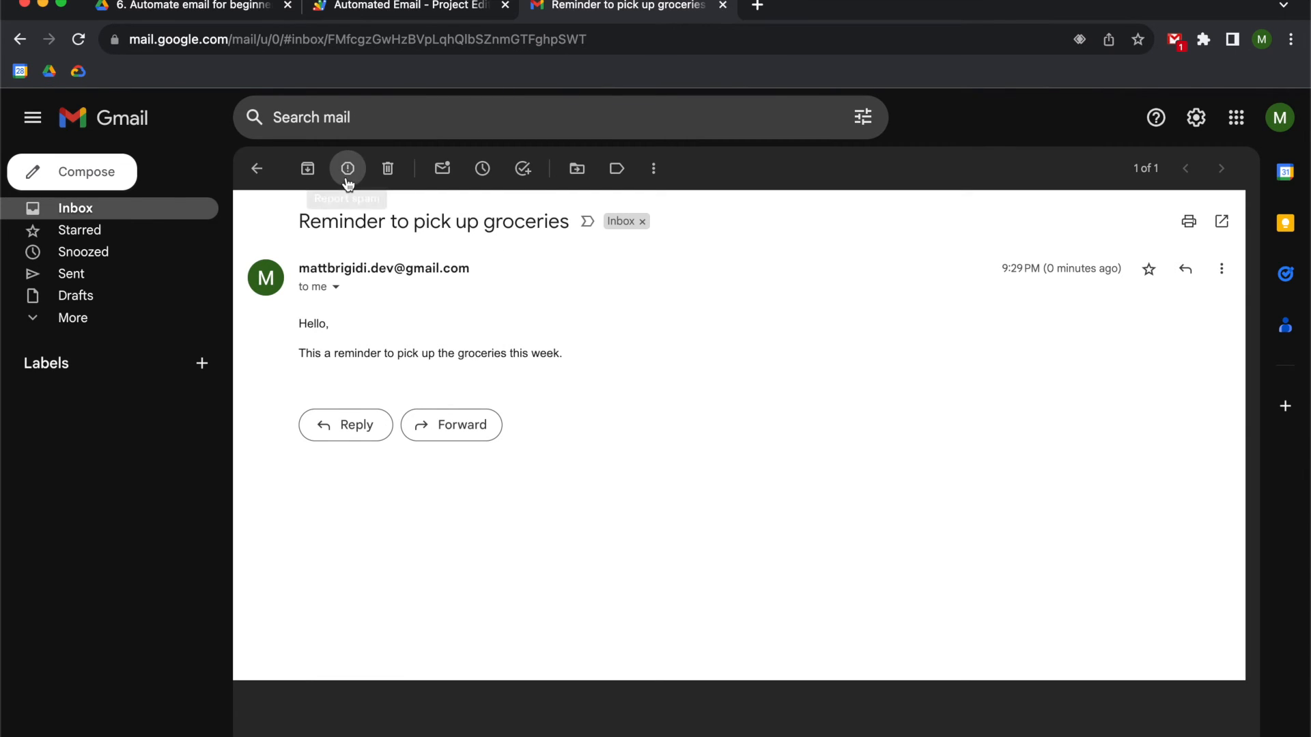
click(386, 168)
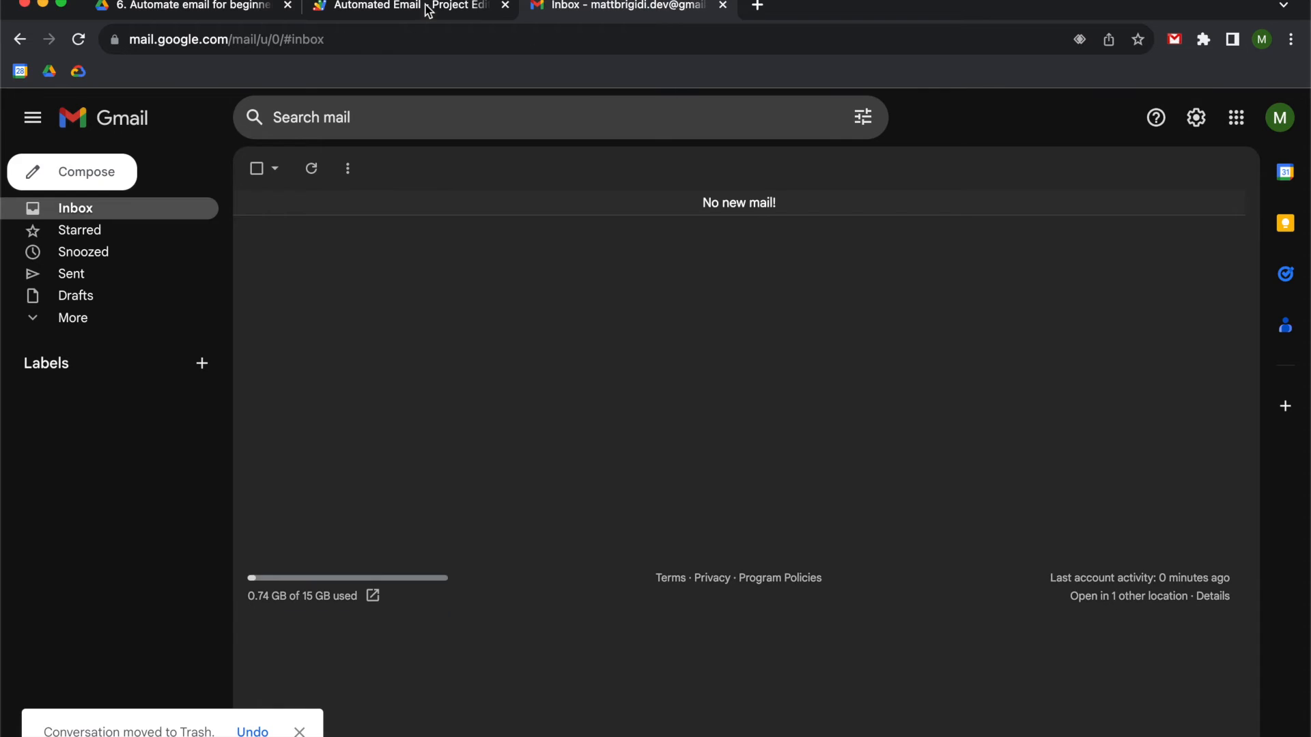
click(410, 6)
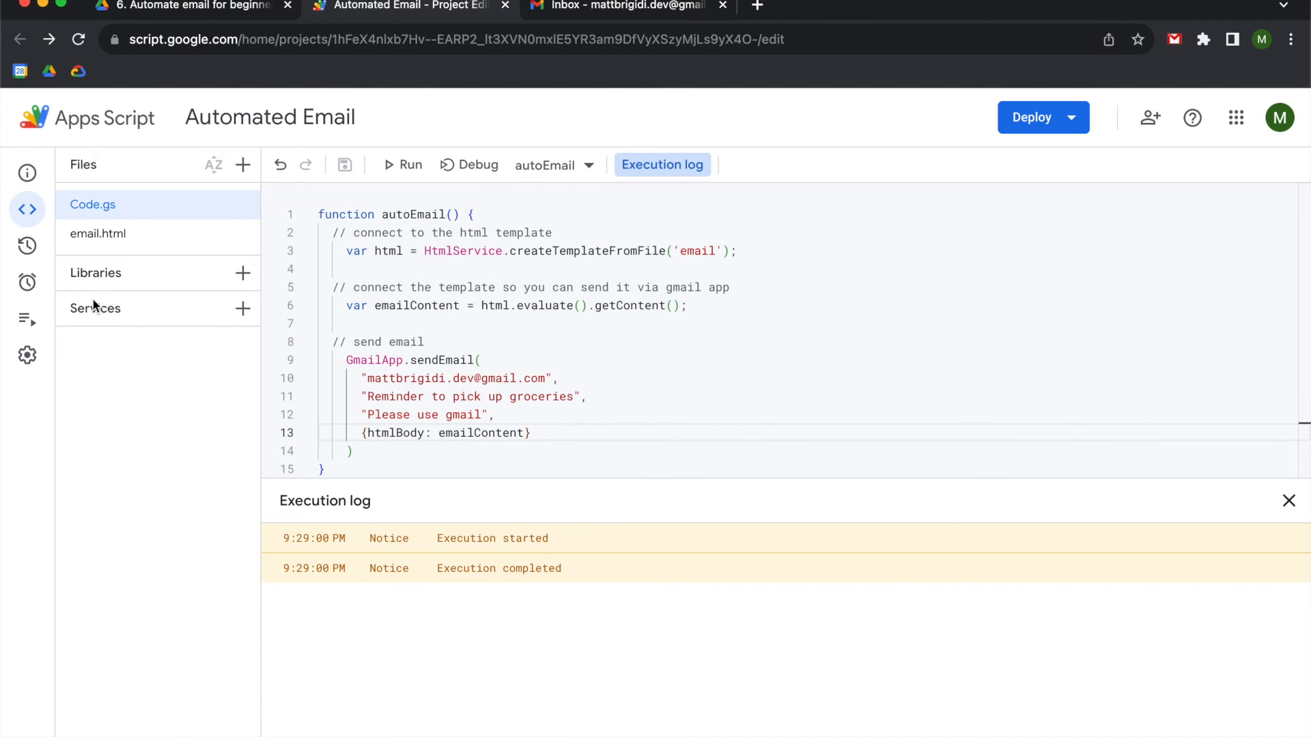
mouse_move(27, 283)
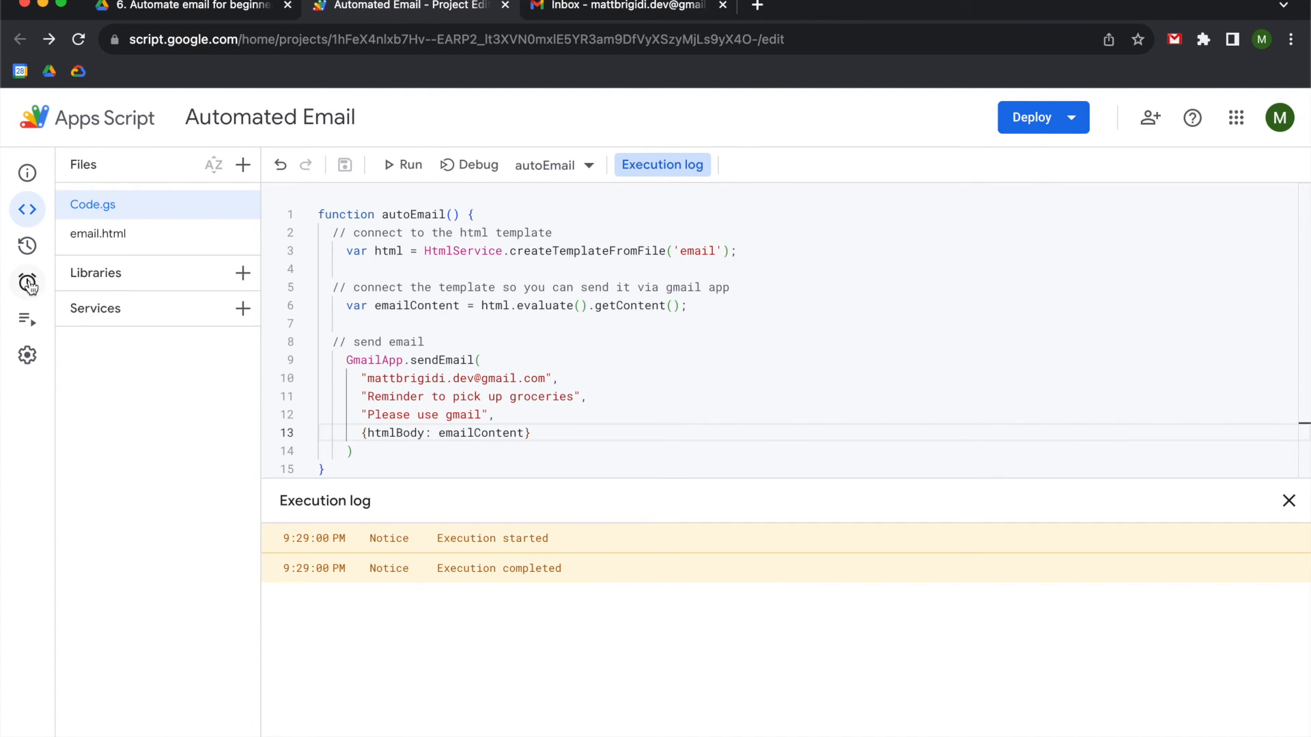
click(27, 283)
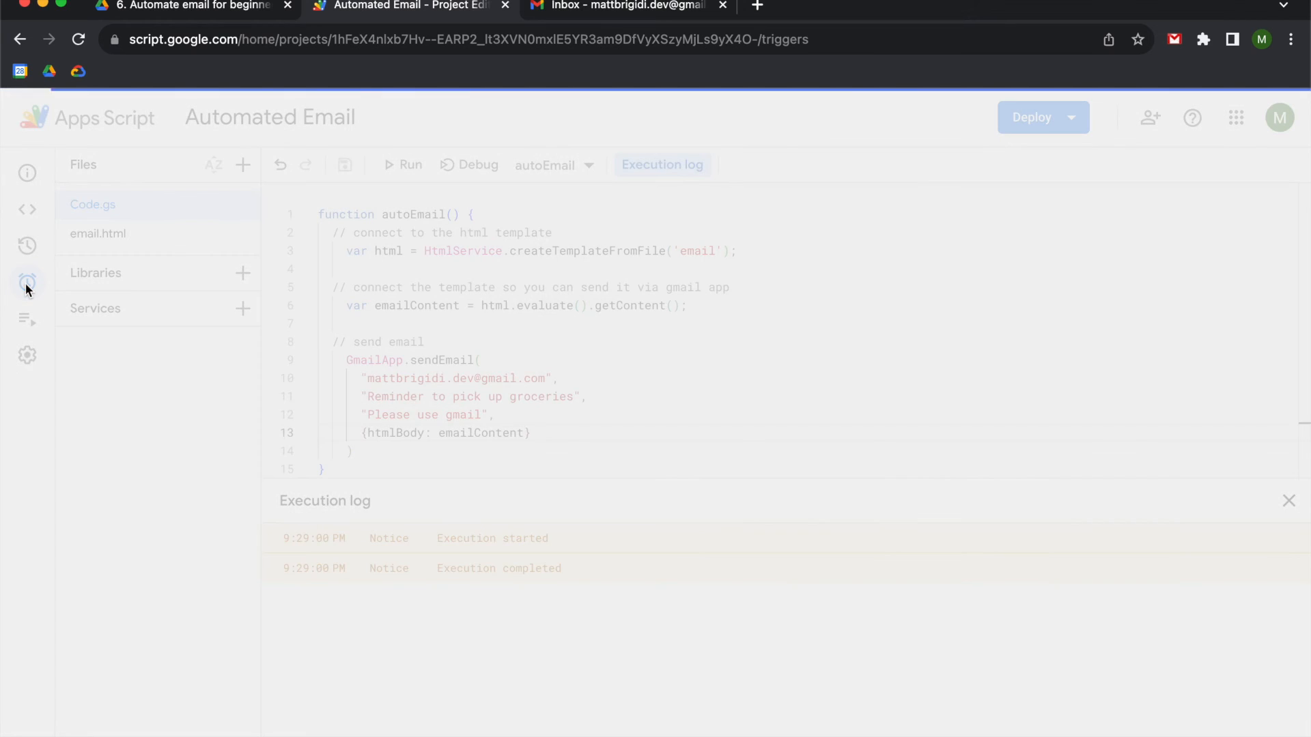
- Add a new time-driven trigger for Automated Email and try a Week timer on Wednesday
click(28, 283)
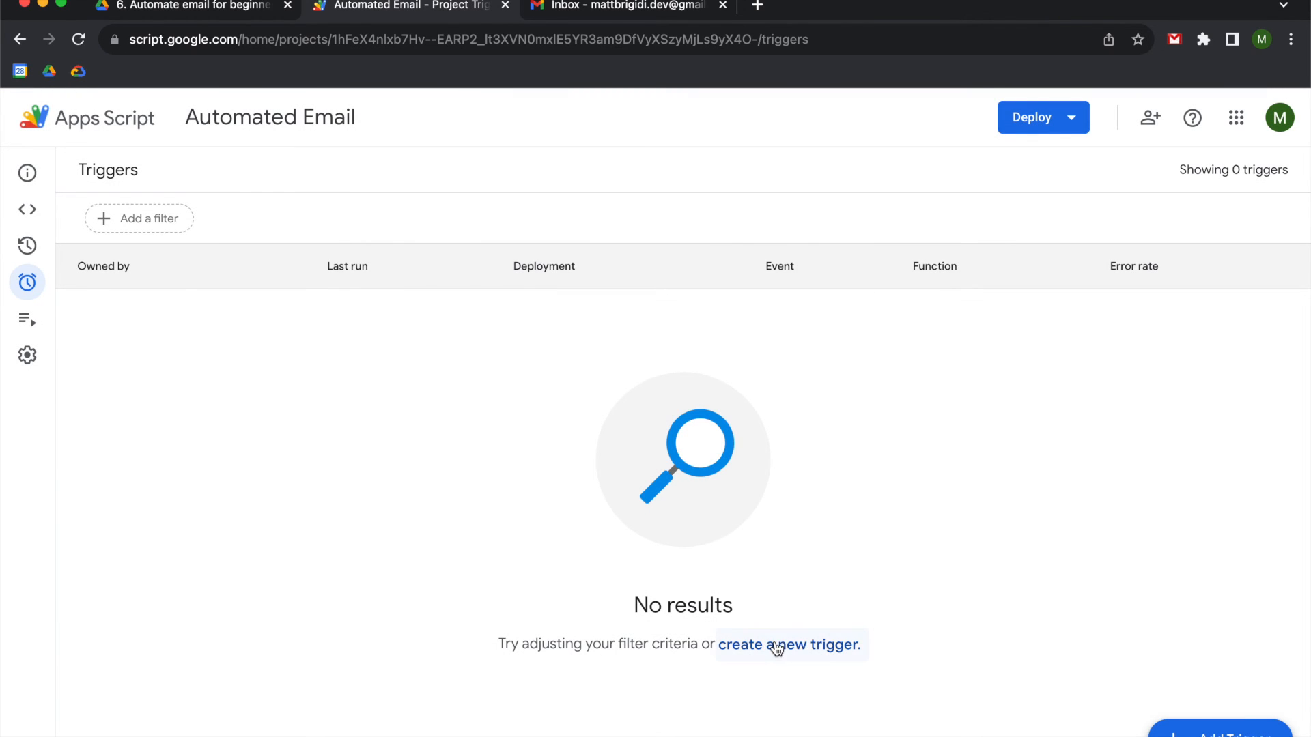
click(788, 643)
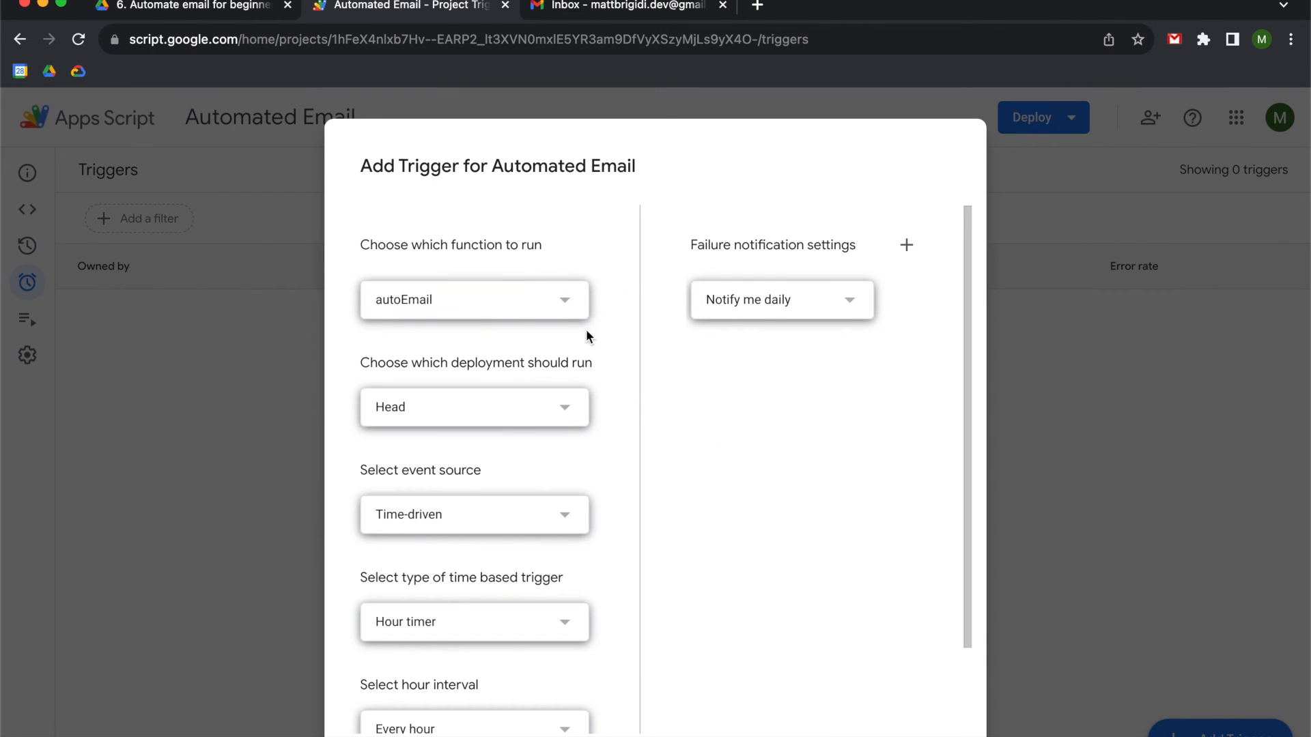
mouse_move(392, 317)
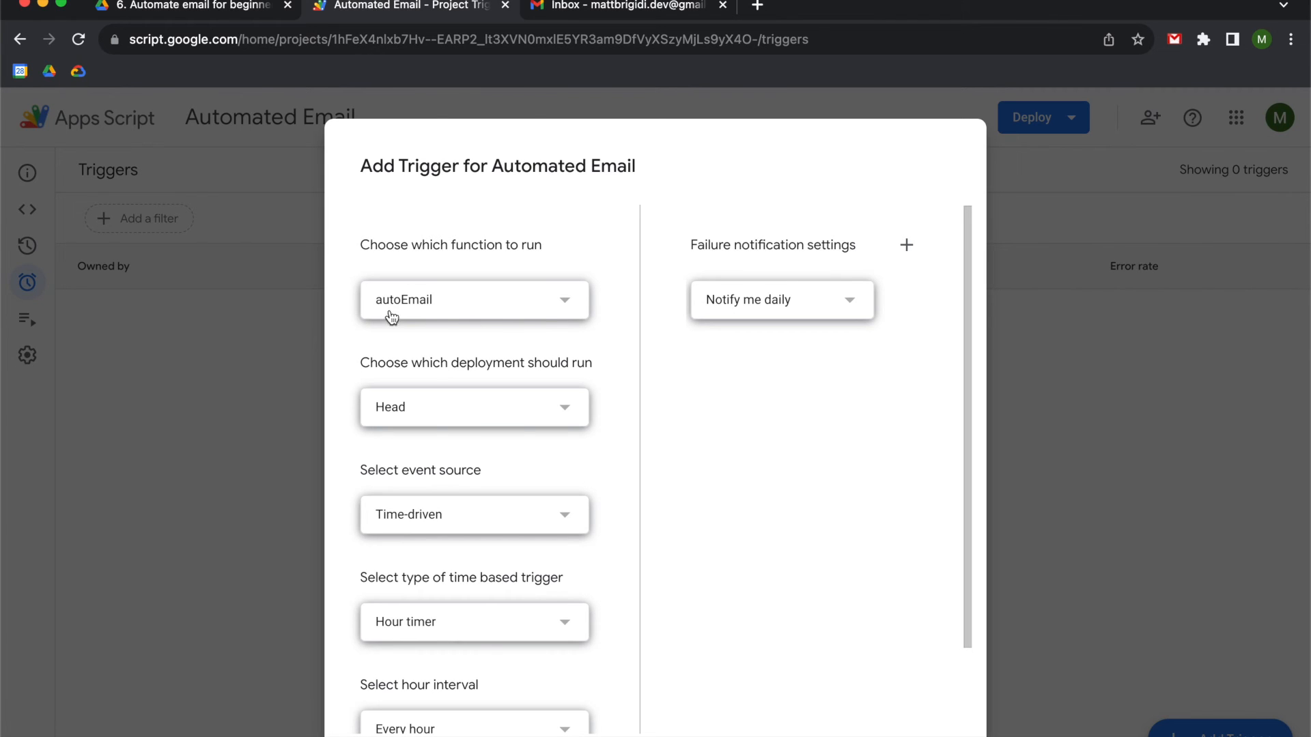
mouse_move(531, 371)
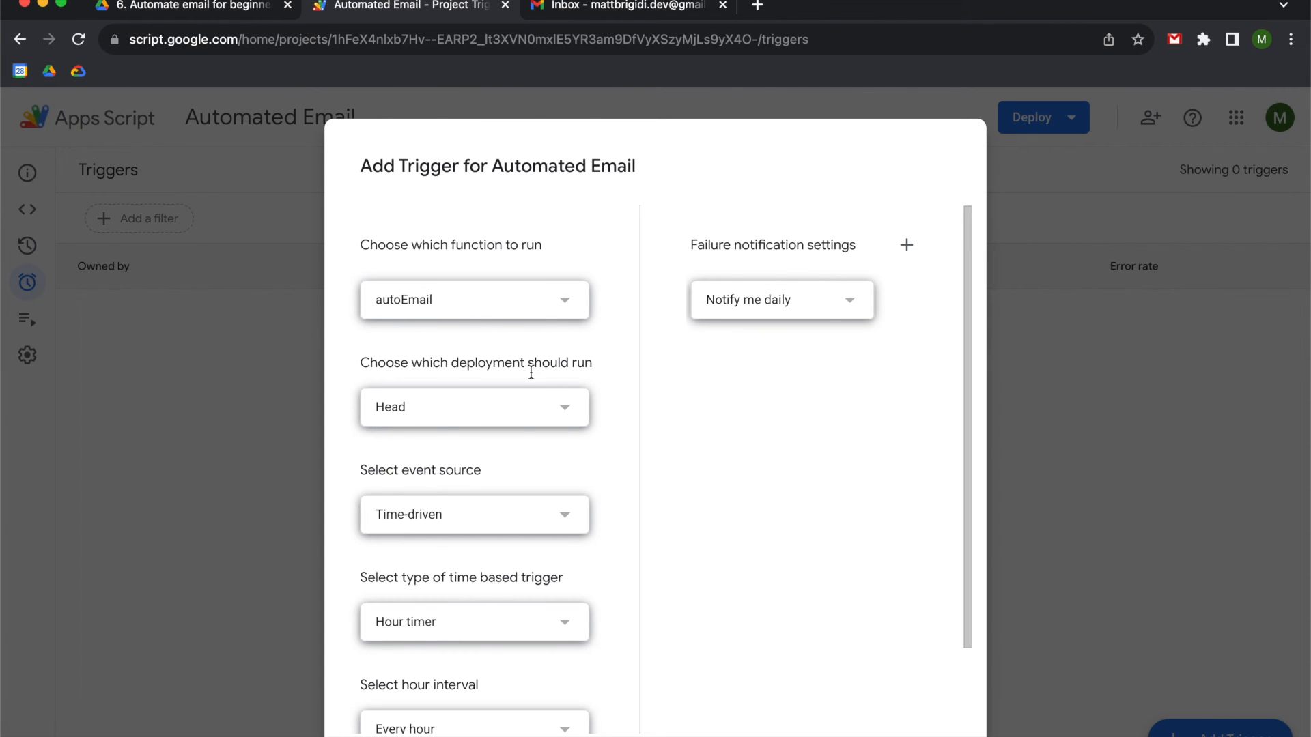
scroll(down, 3)
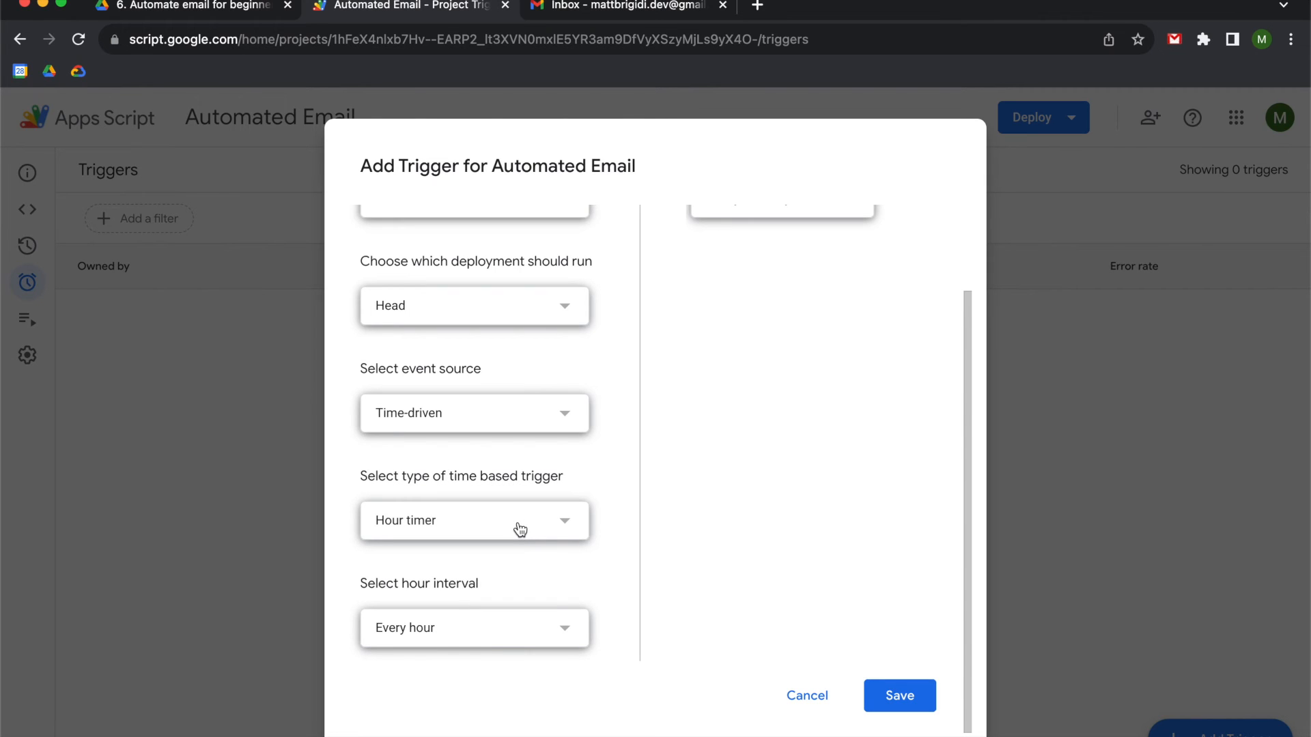
click(474, 520)
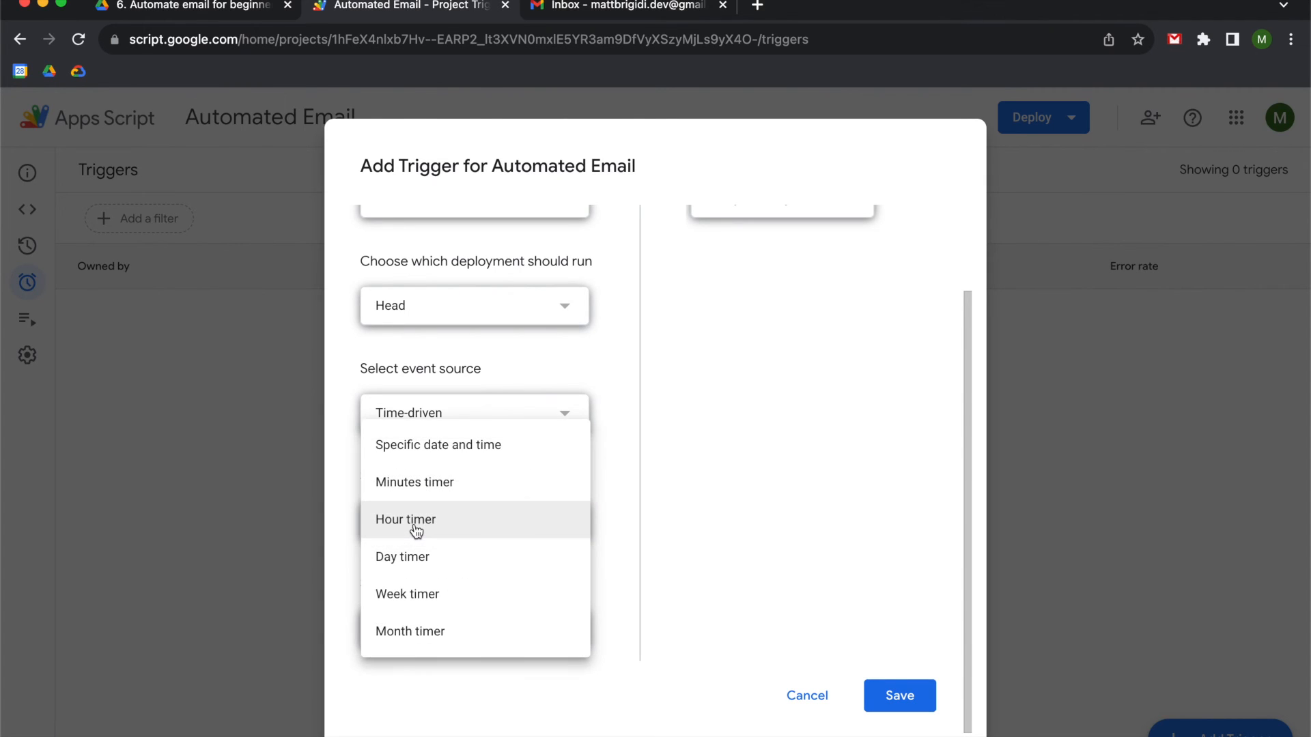
mouse_move(423, 492)
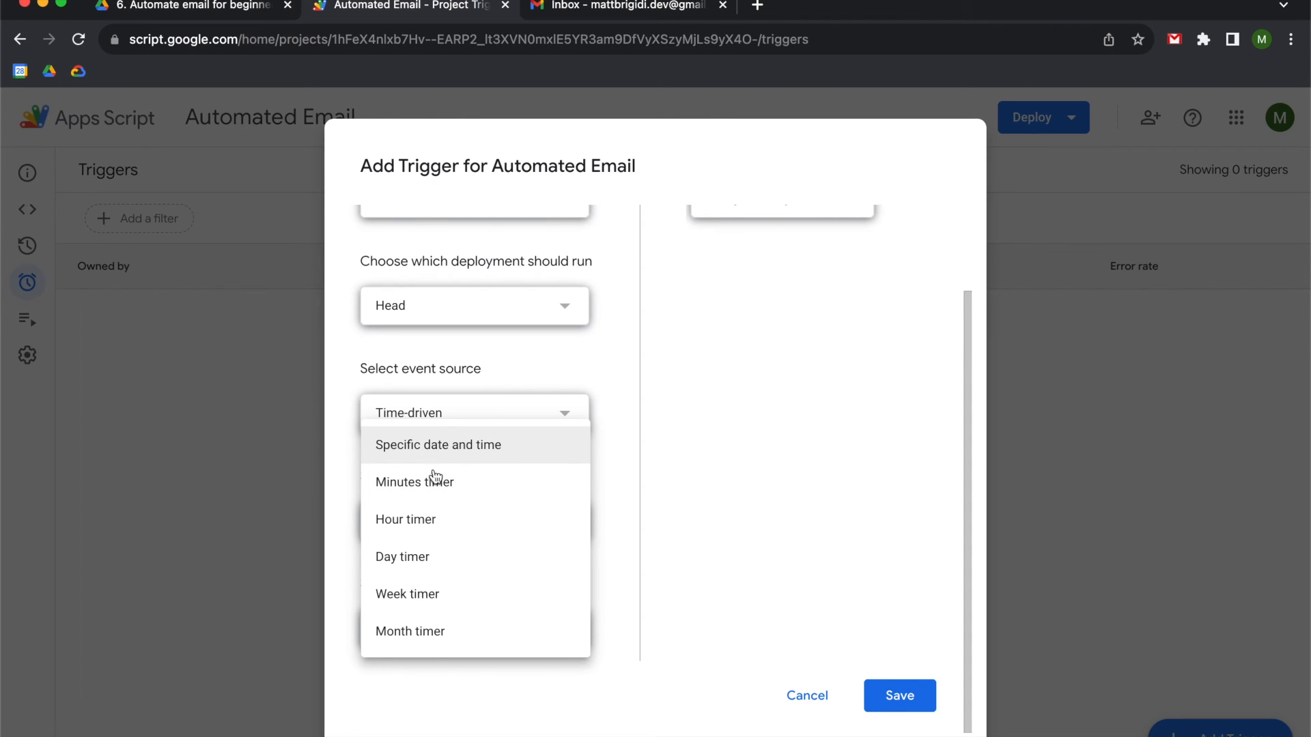
mouse_move(420, 597)
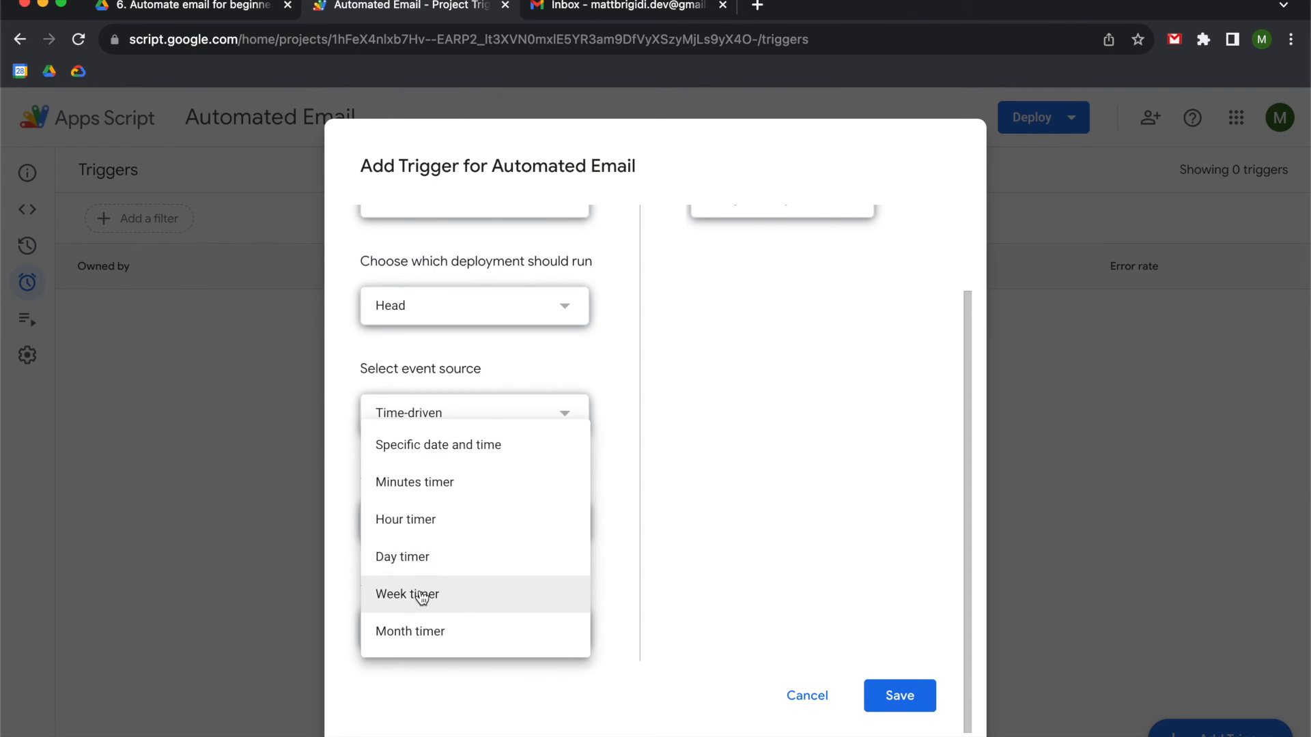
click(407, 594)
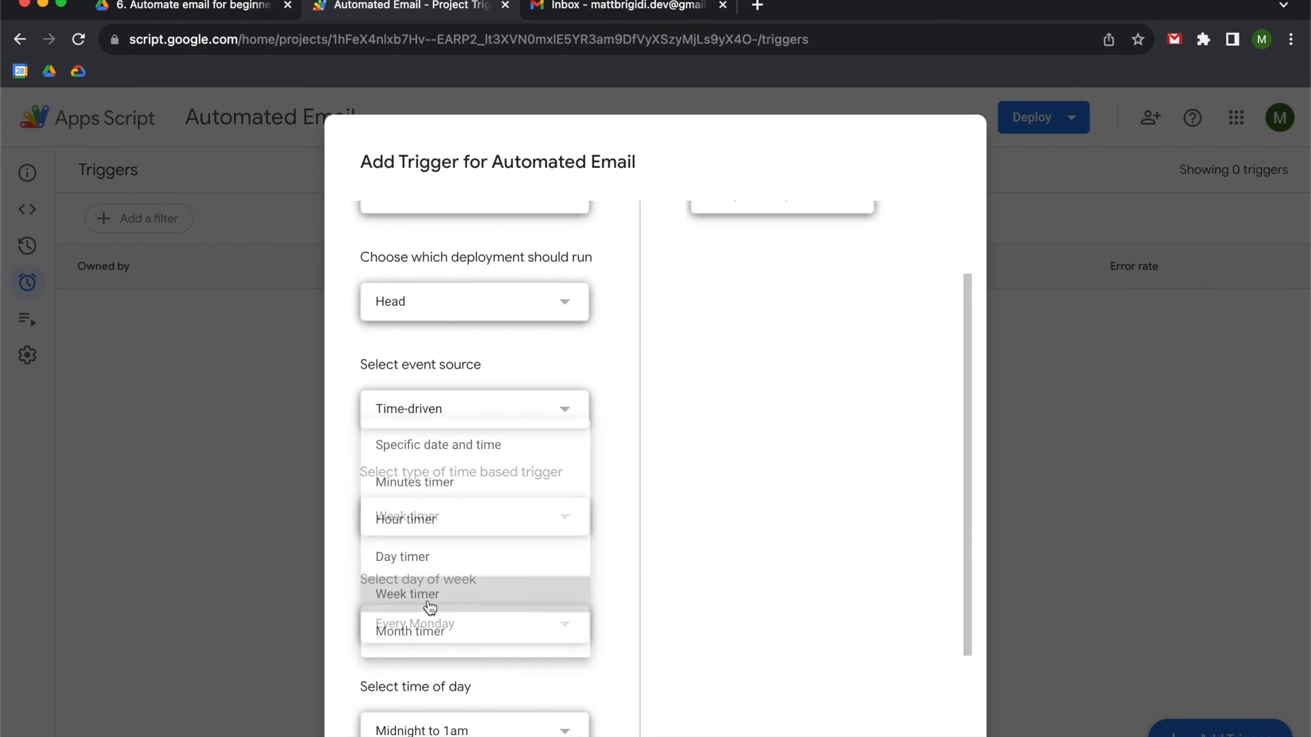
click(406, 594)
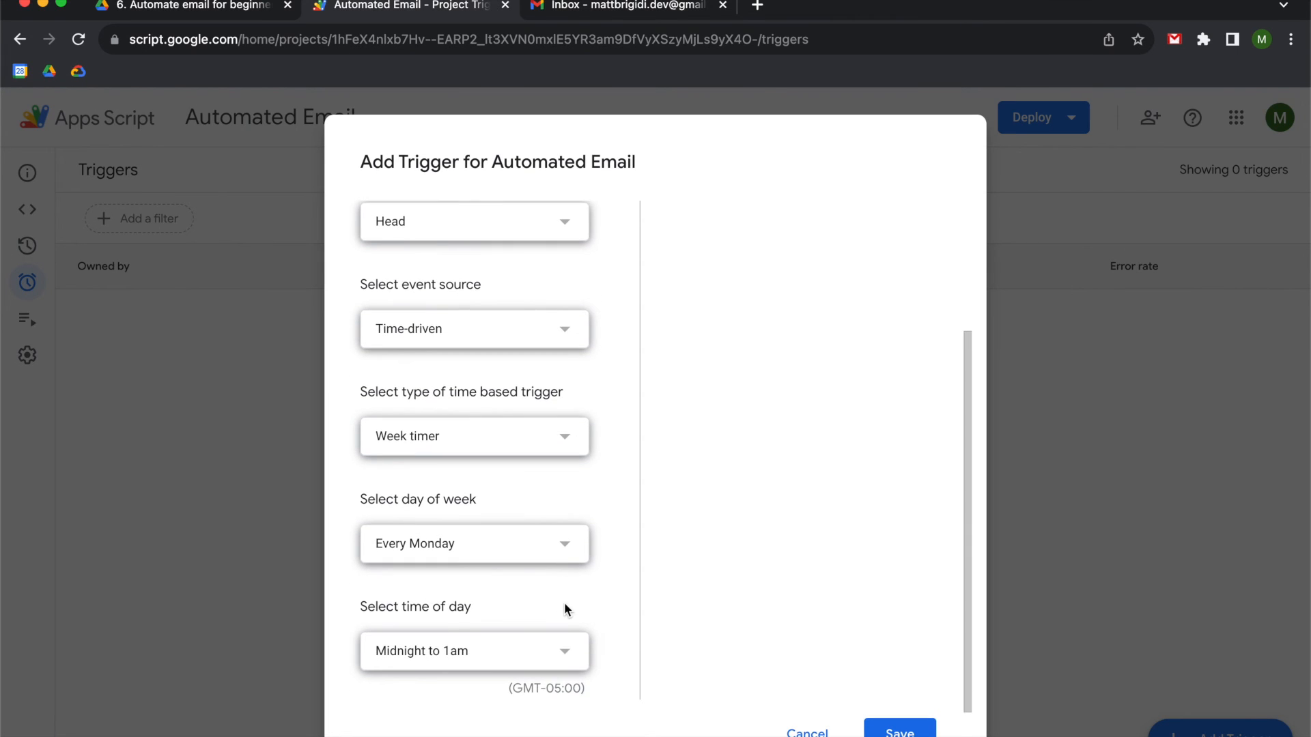
mouse_move(549, 551)
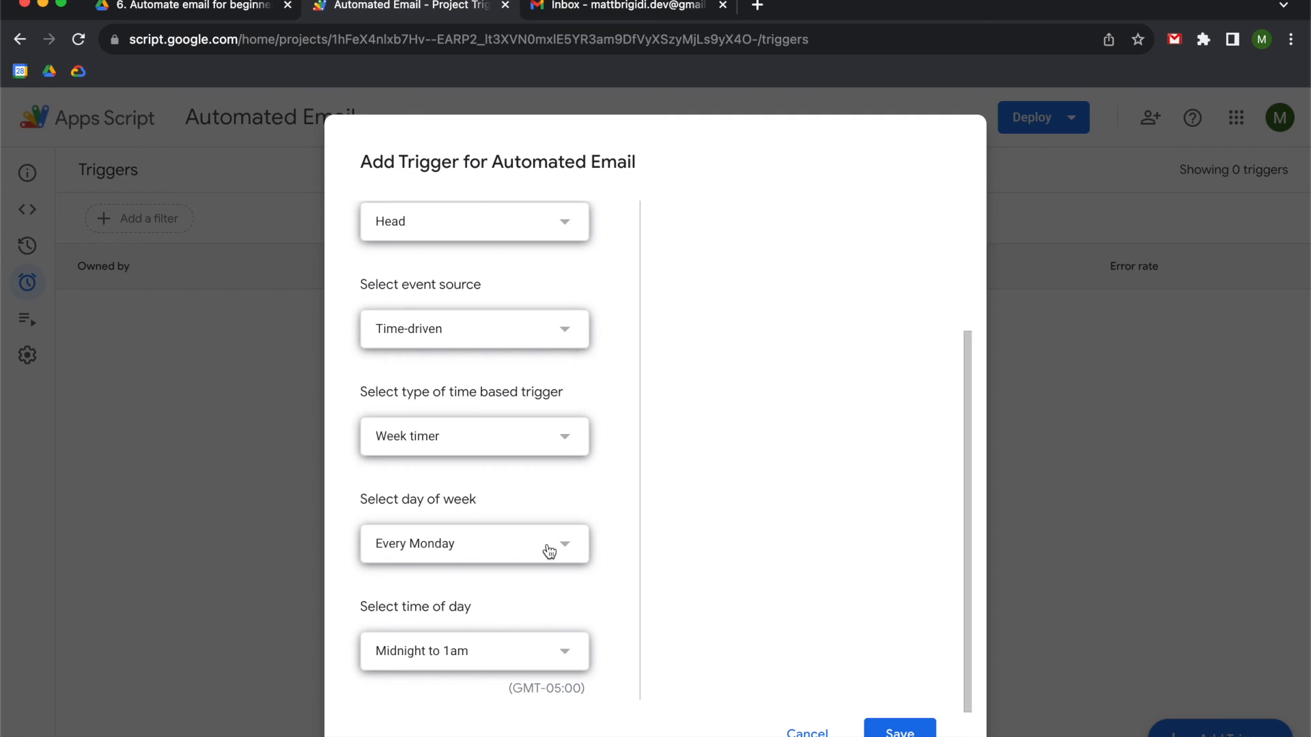
click(474, 544)
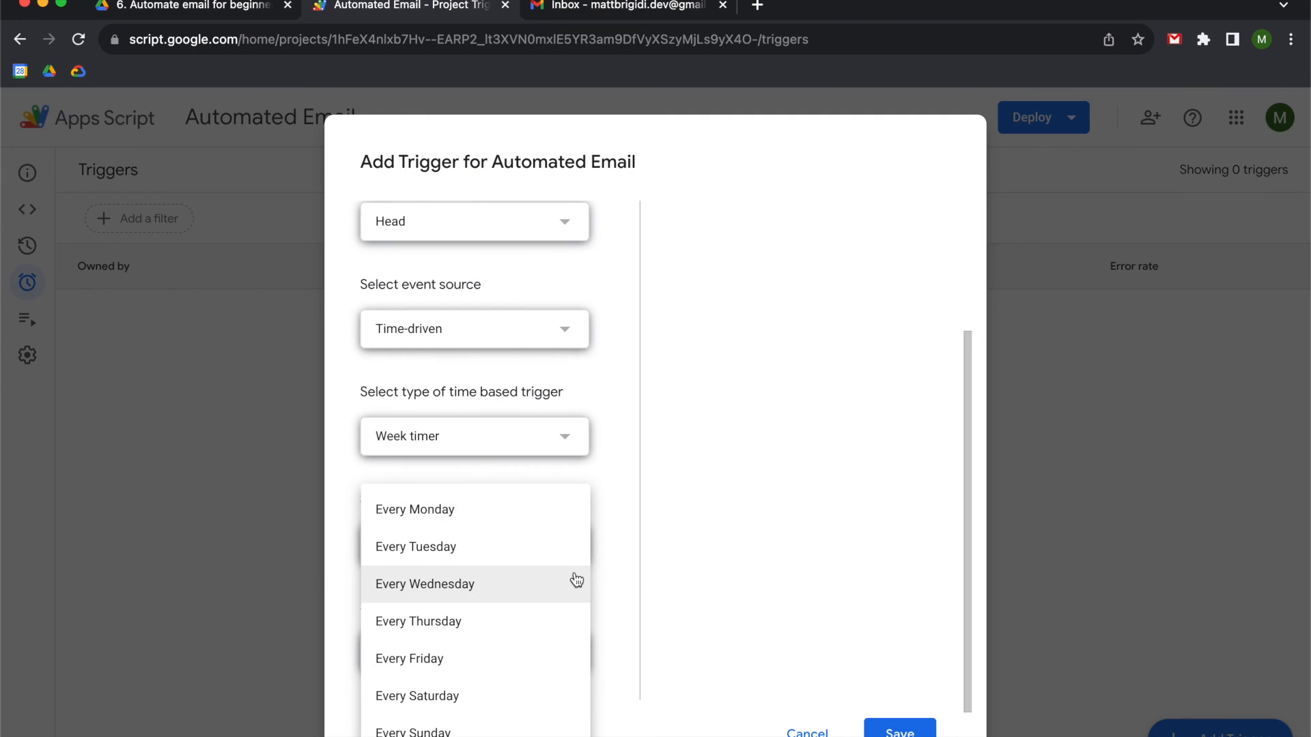
click(415, 509)
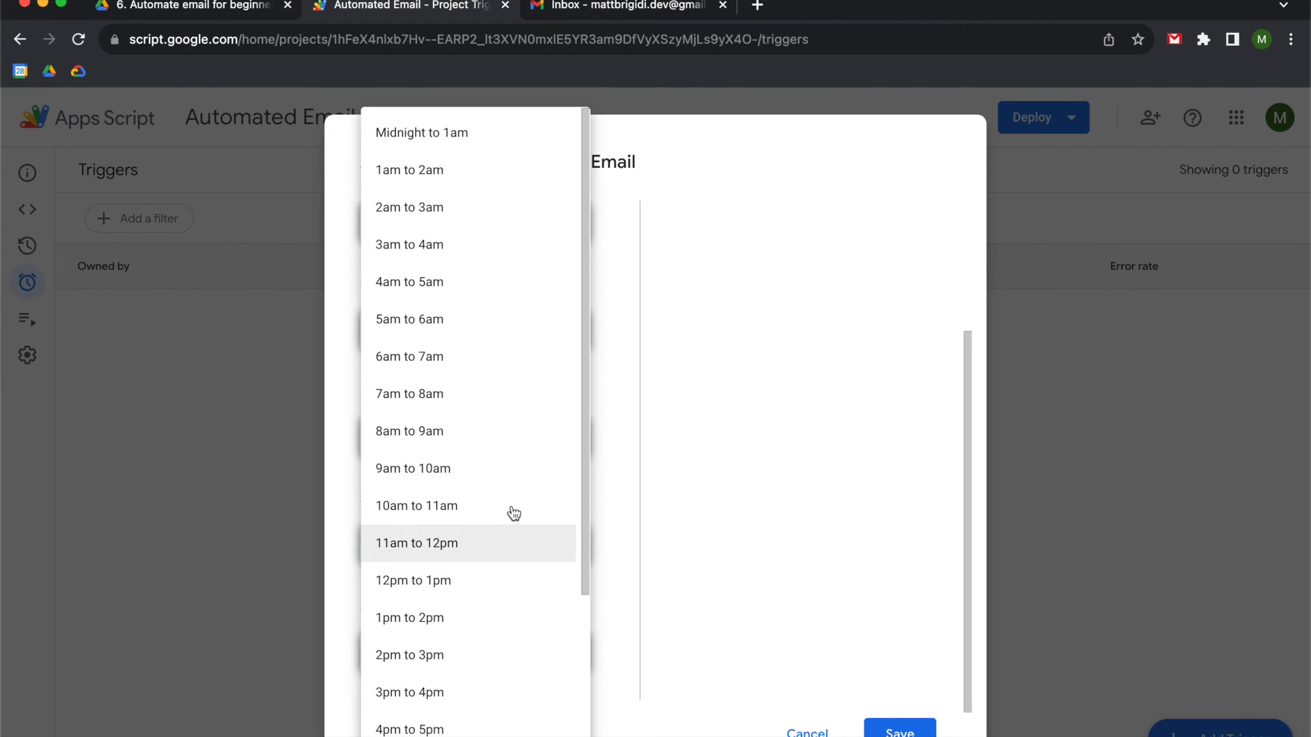
mouse_move(436, 467)
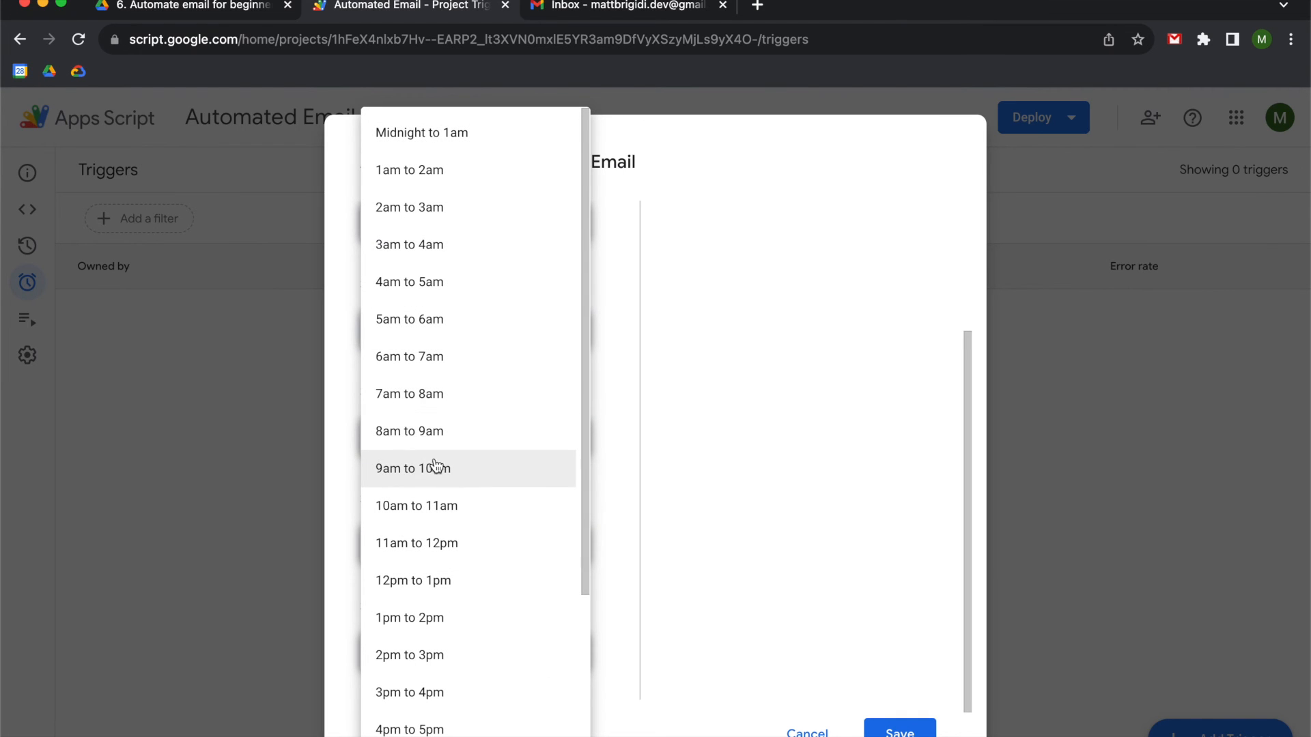
- Switch the trigger to a Month timer, leaving day-of-month on the 1st and time of day unchanged
click(422, 133)
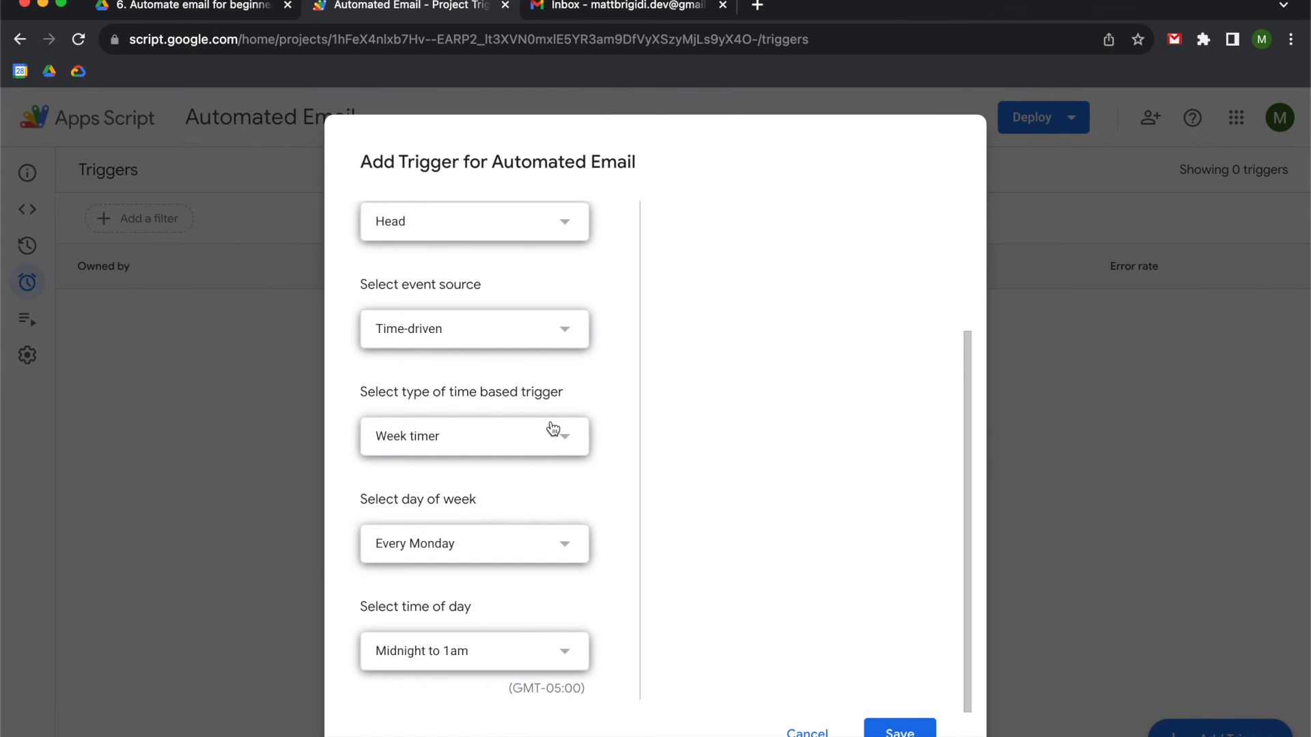
click(474, 436)
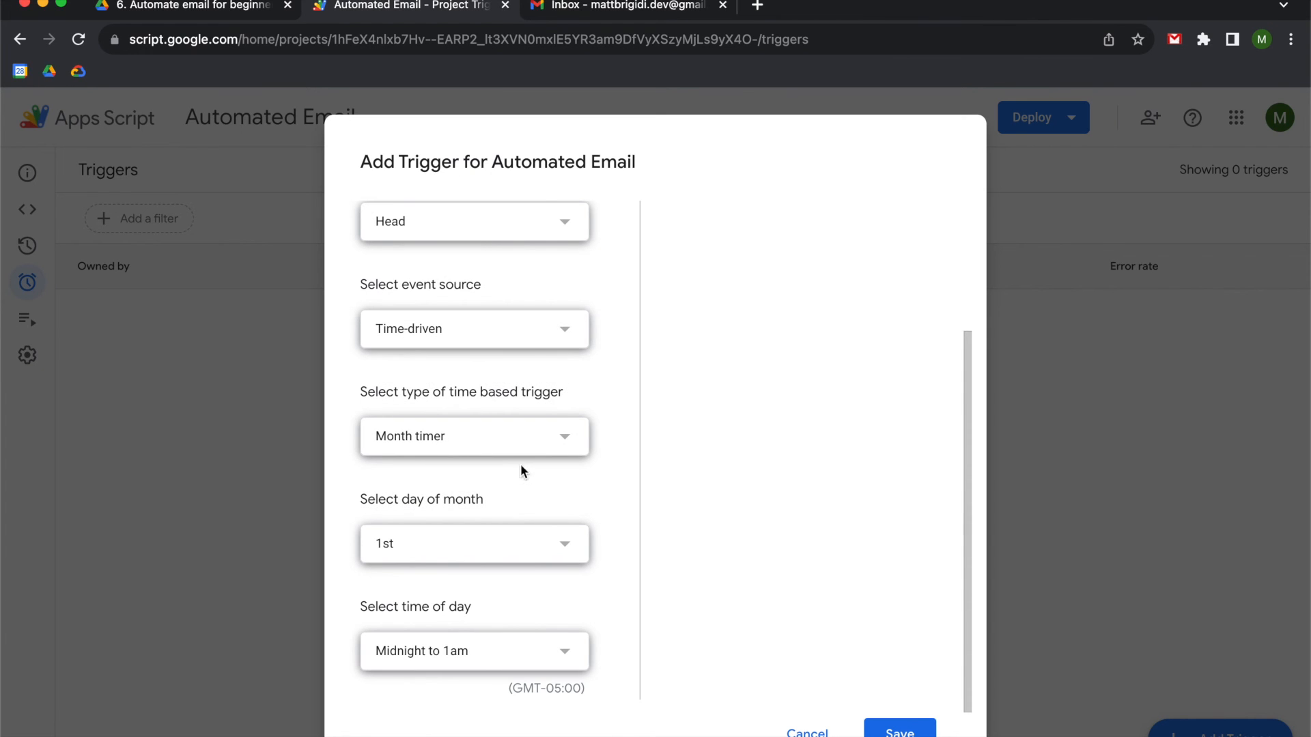
click(473, 543)
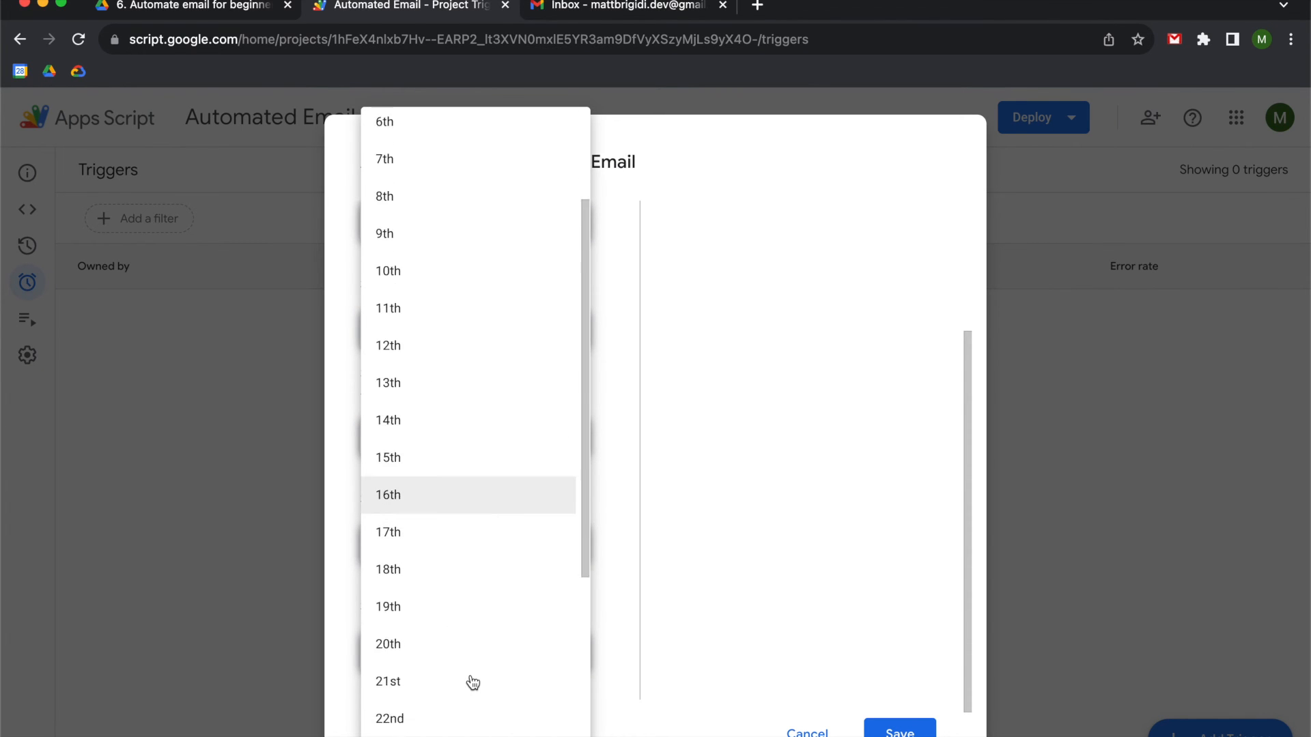
scroll(up, 3)
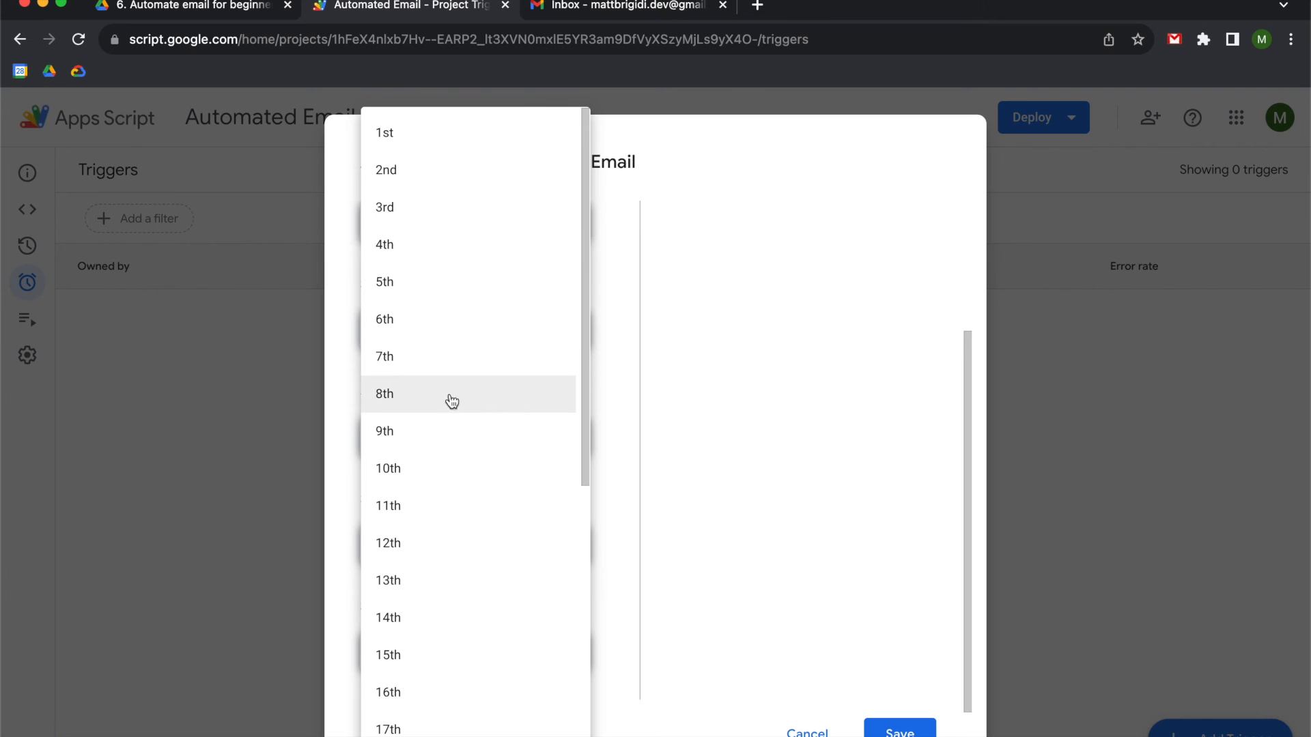
mouse_move(744, 472)
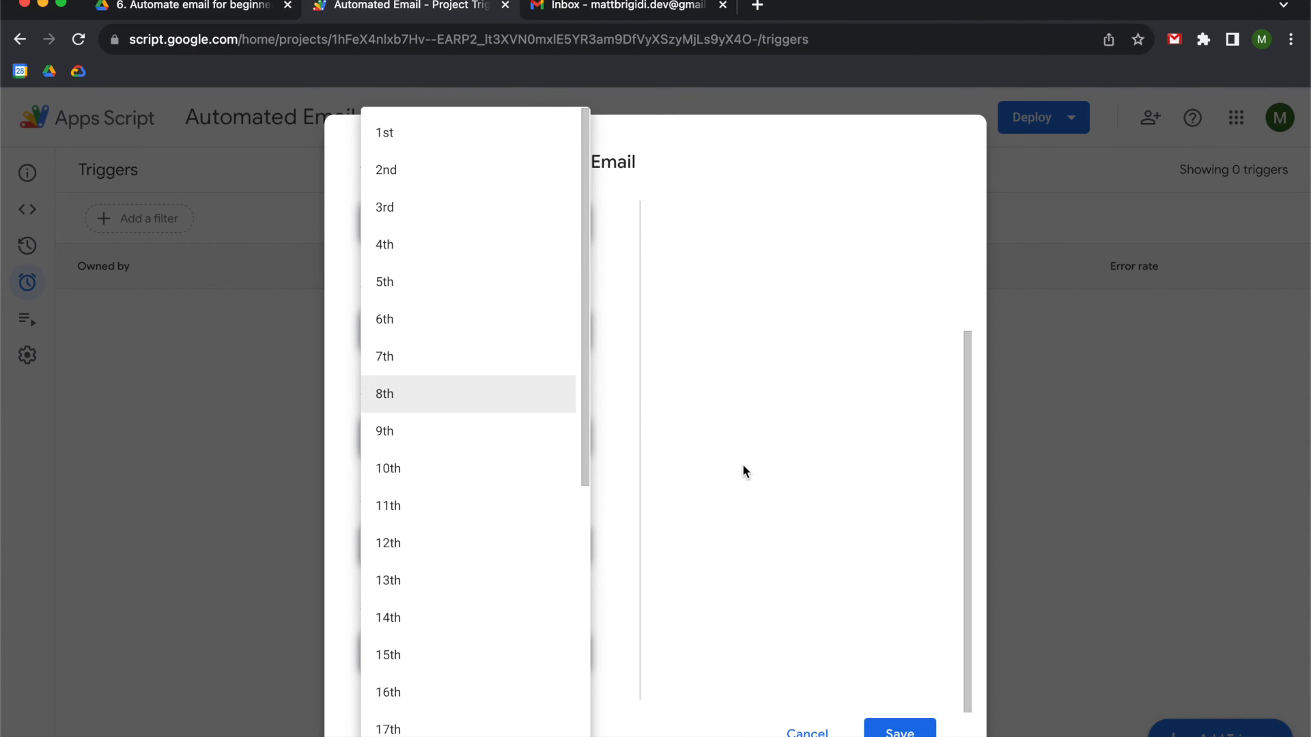
click(384, 133)
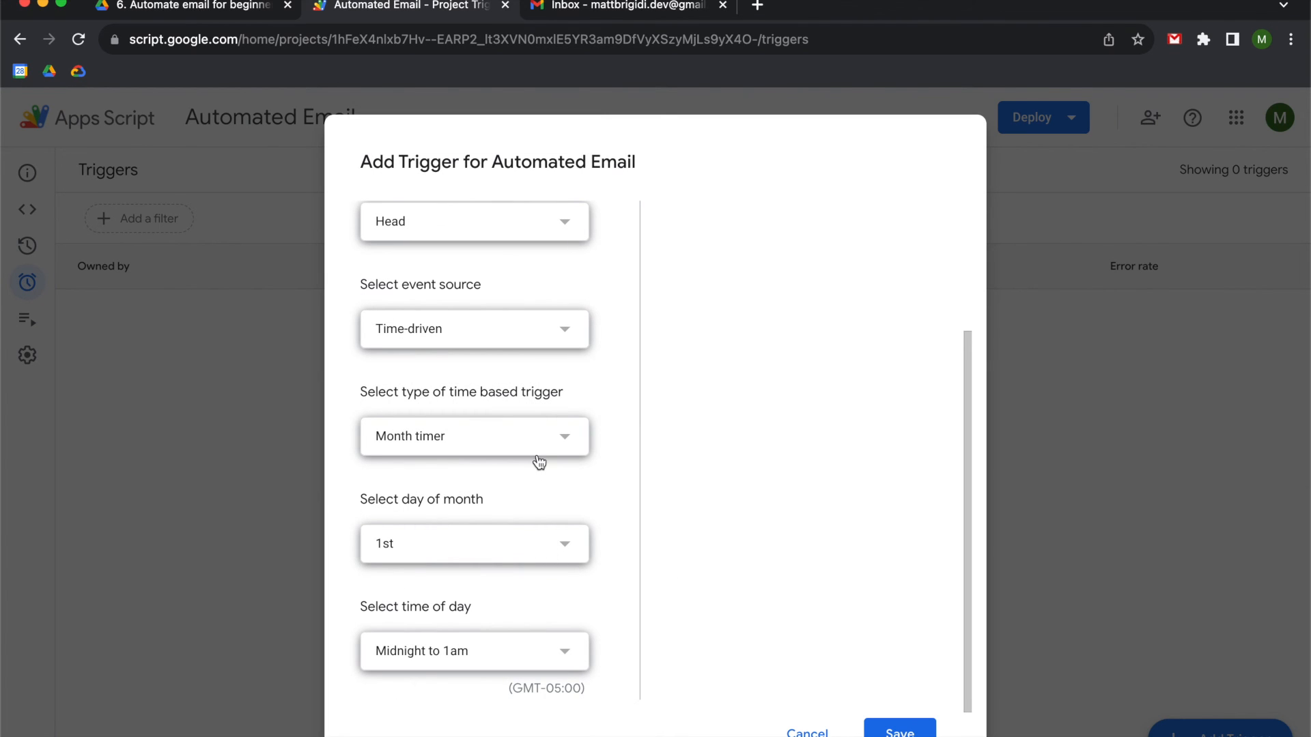
- Set the trigger to a Week timer, every Wednesday, 2pm to 3pm
click(474, 436)
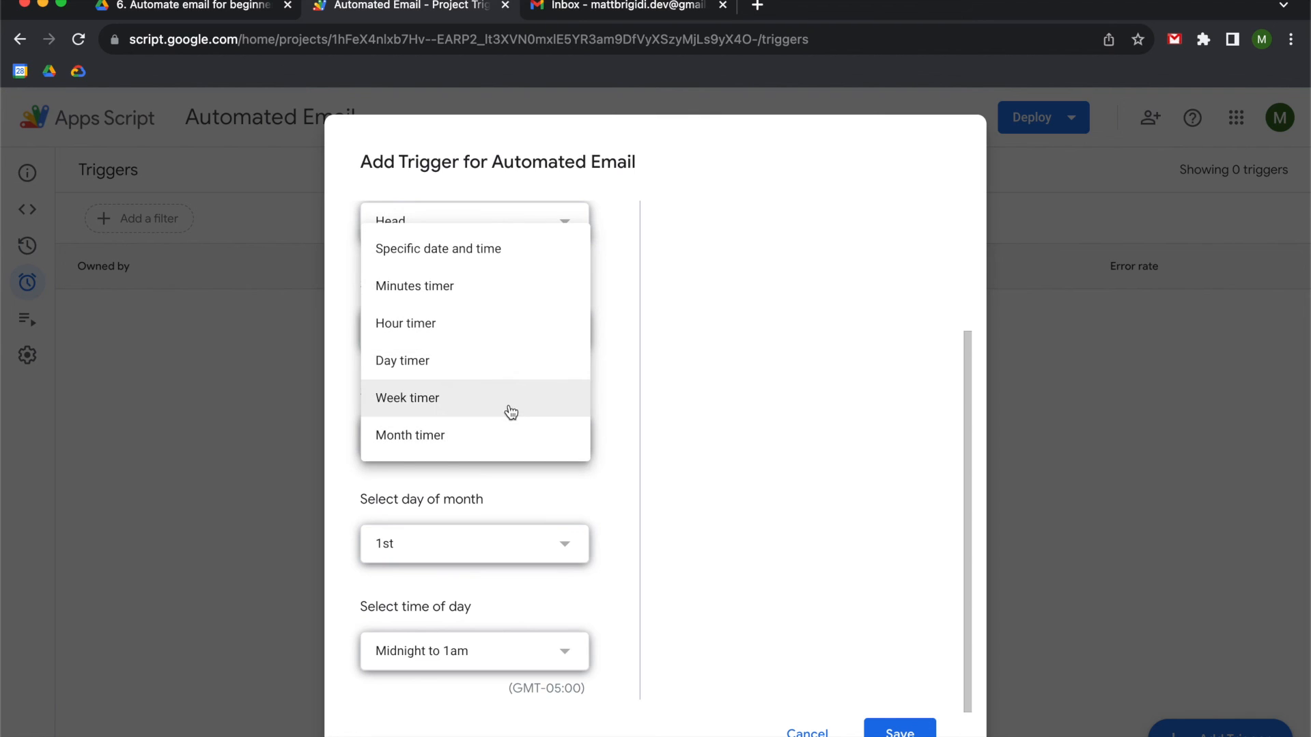
click(407, 398)
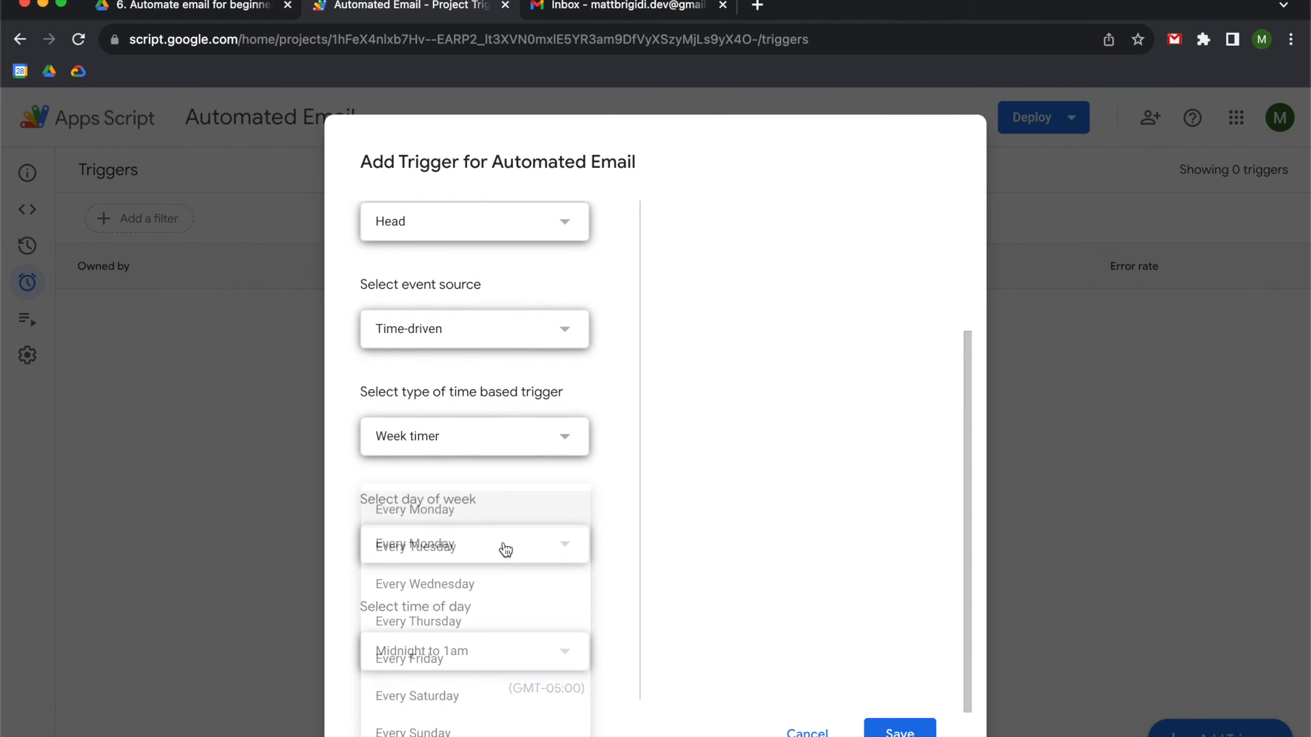
click(423, 583)
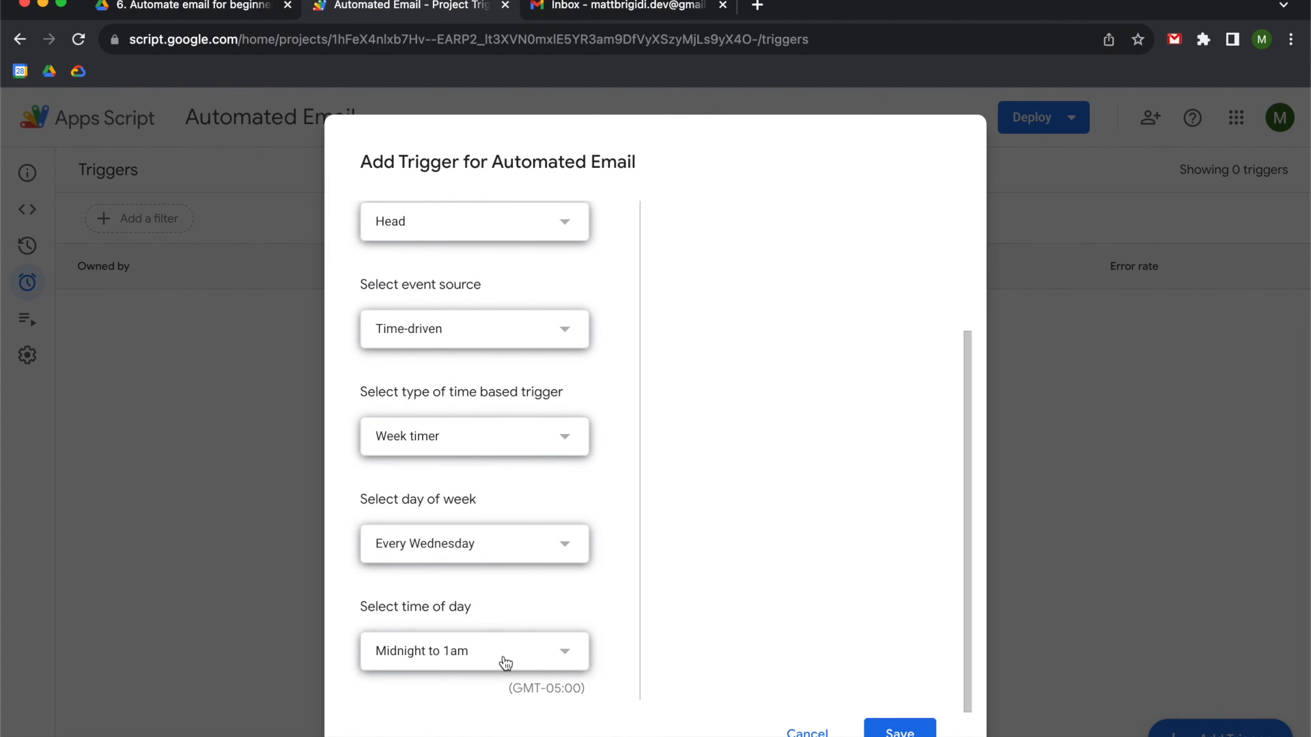
click(474, 651)
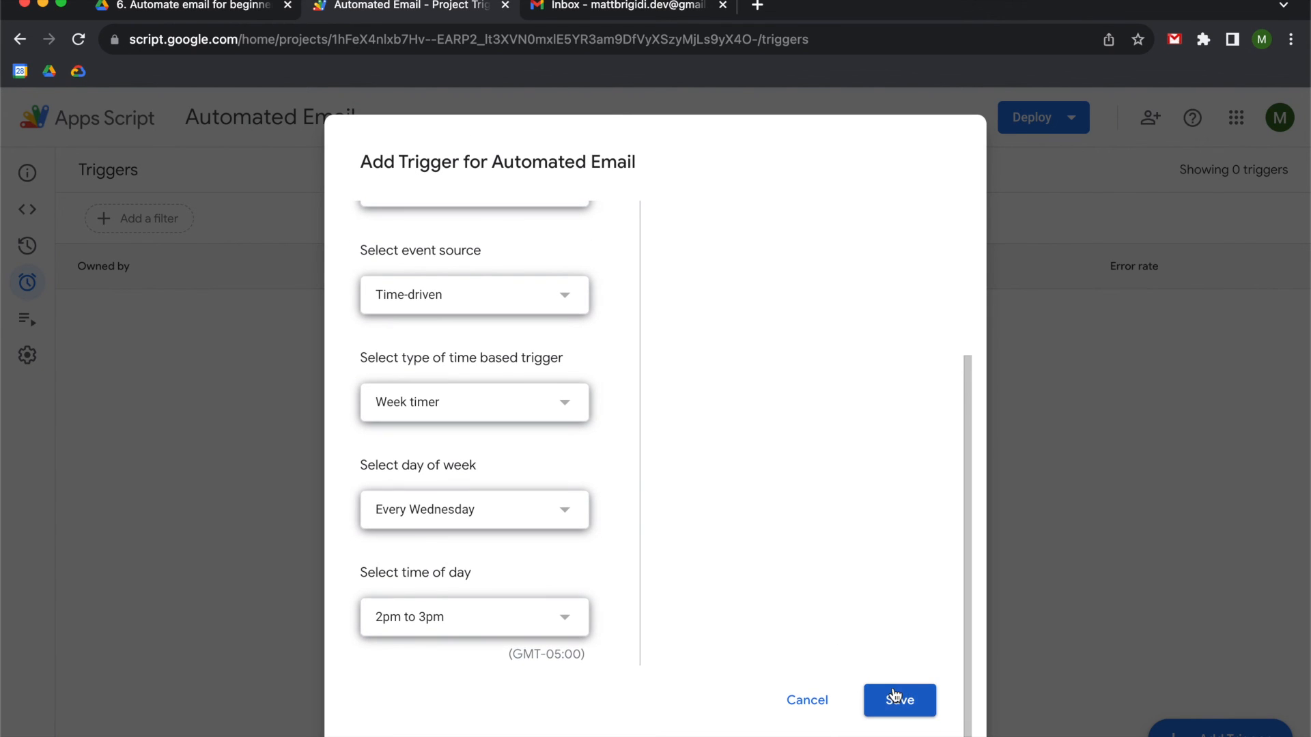
click(900, 700)
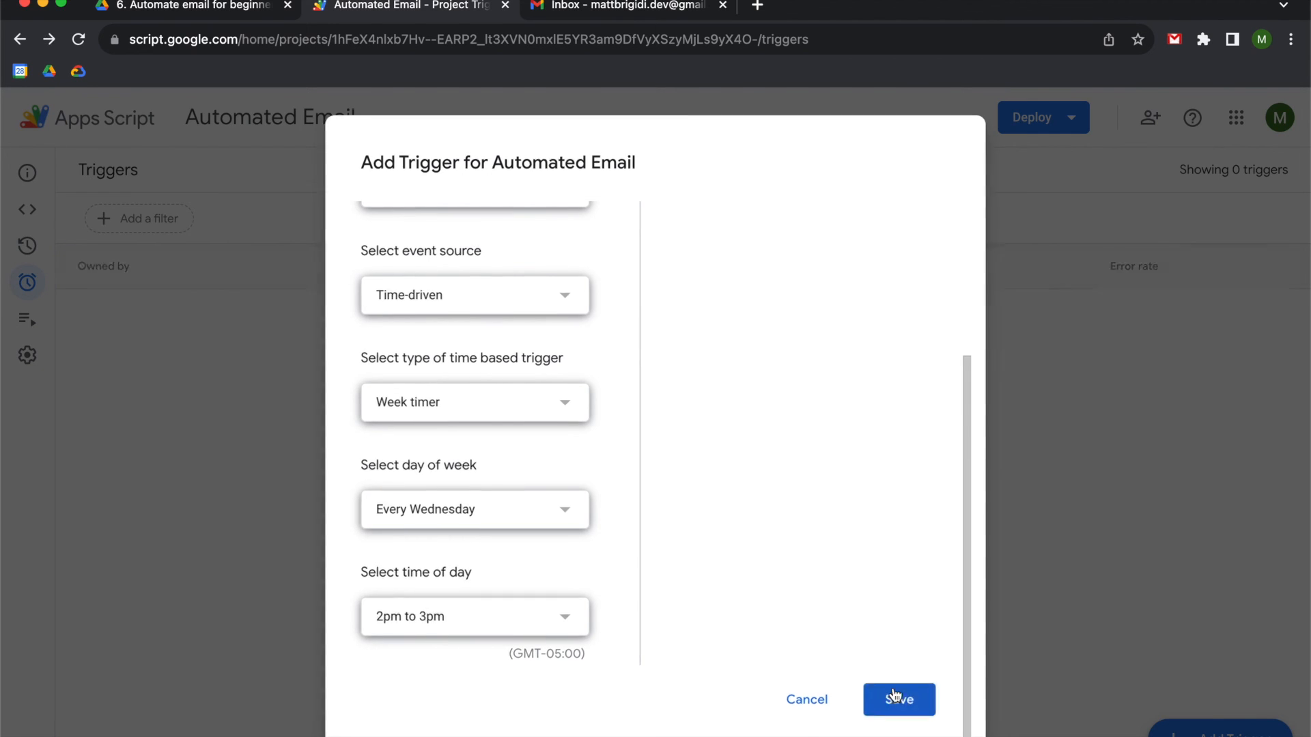
- Save the weekly autoEmail trigger and view the project's Executions history
click(899, 700)
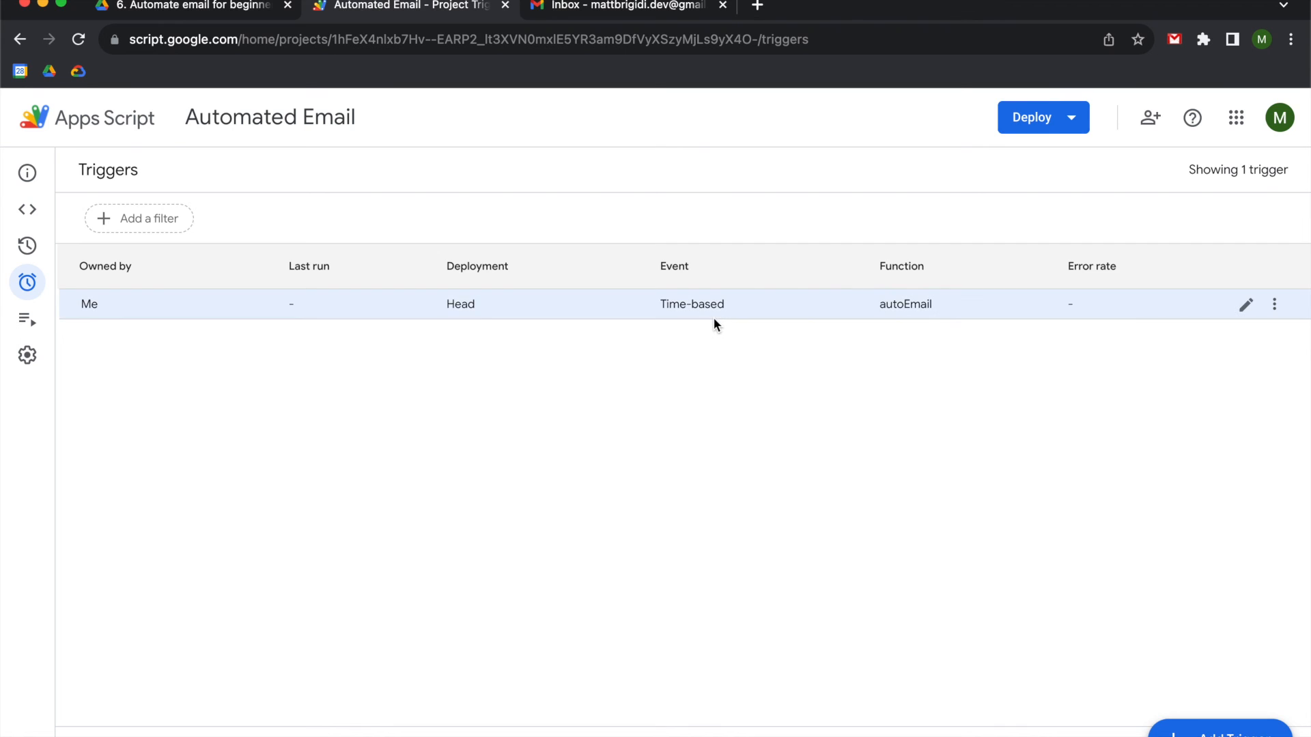
mouse_move(103, 323)
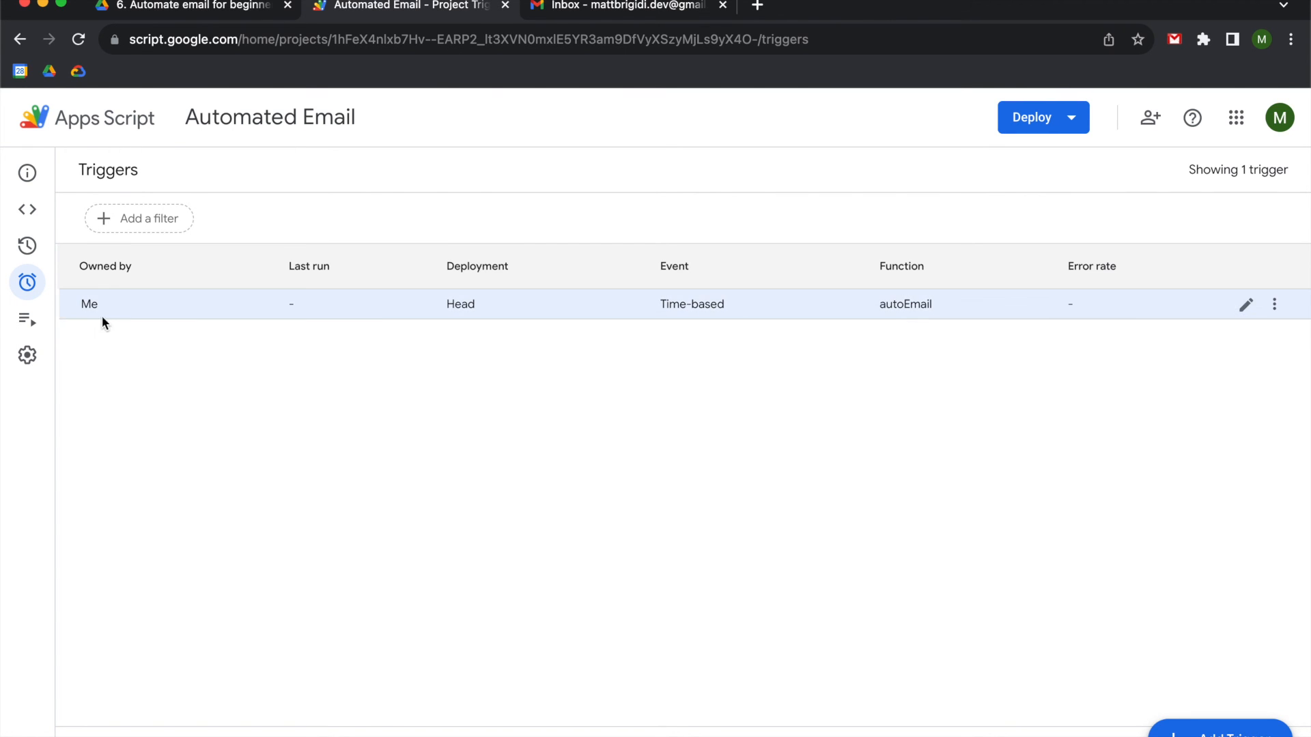
click(27, 320)
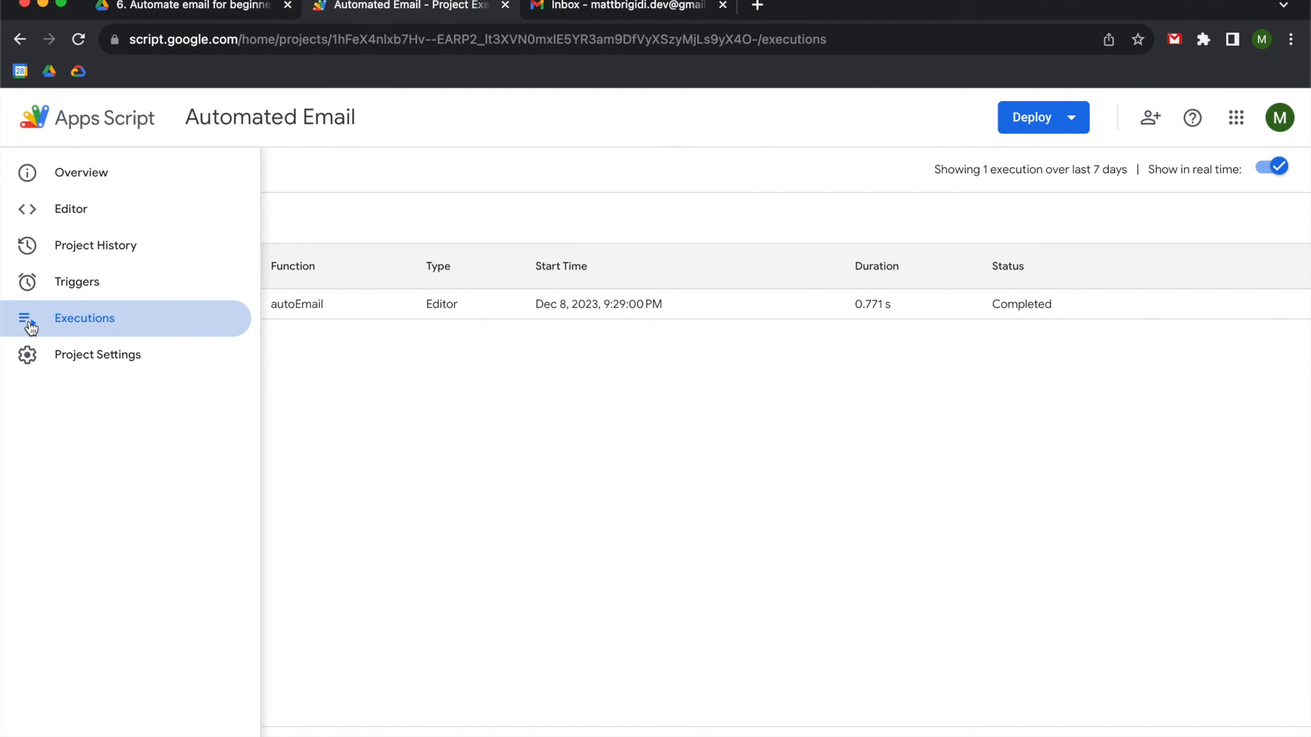
click(27, 318)
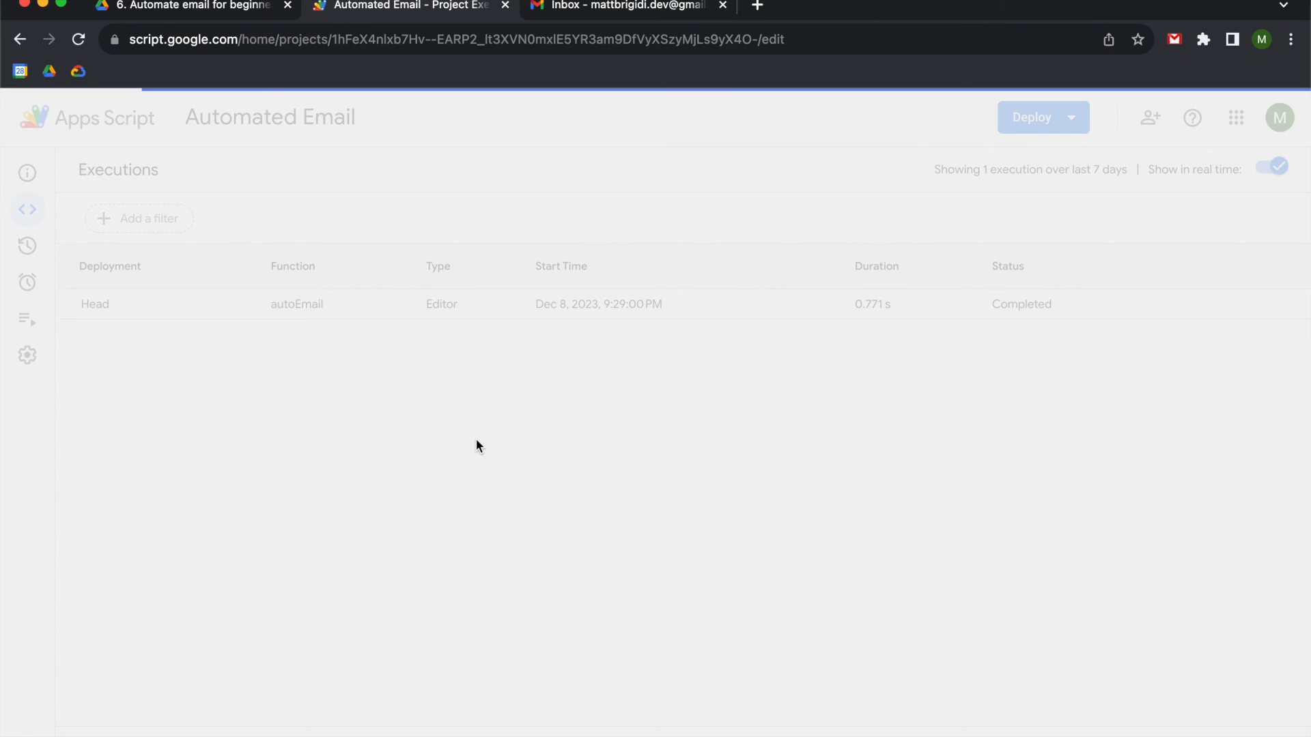
click(27, 209)
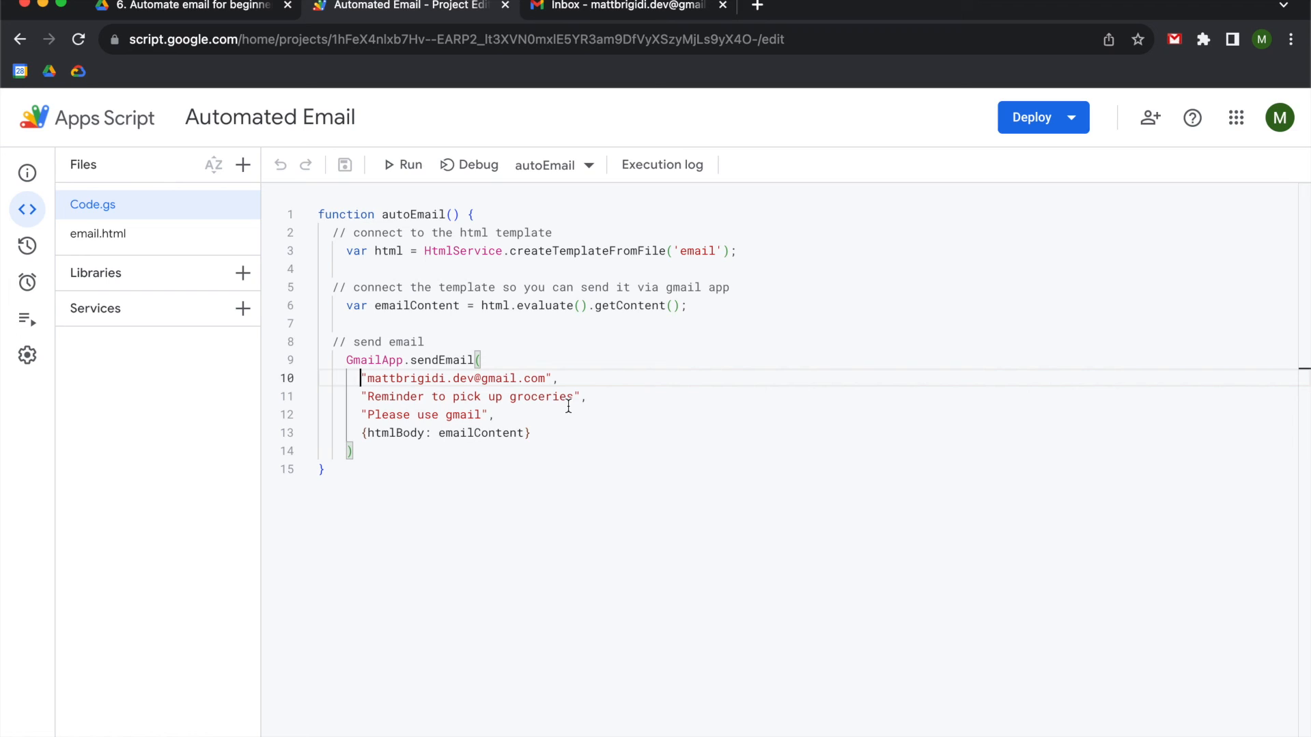
double_click(456, 378)
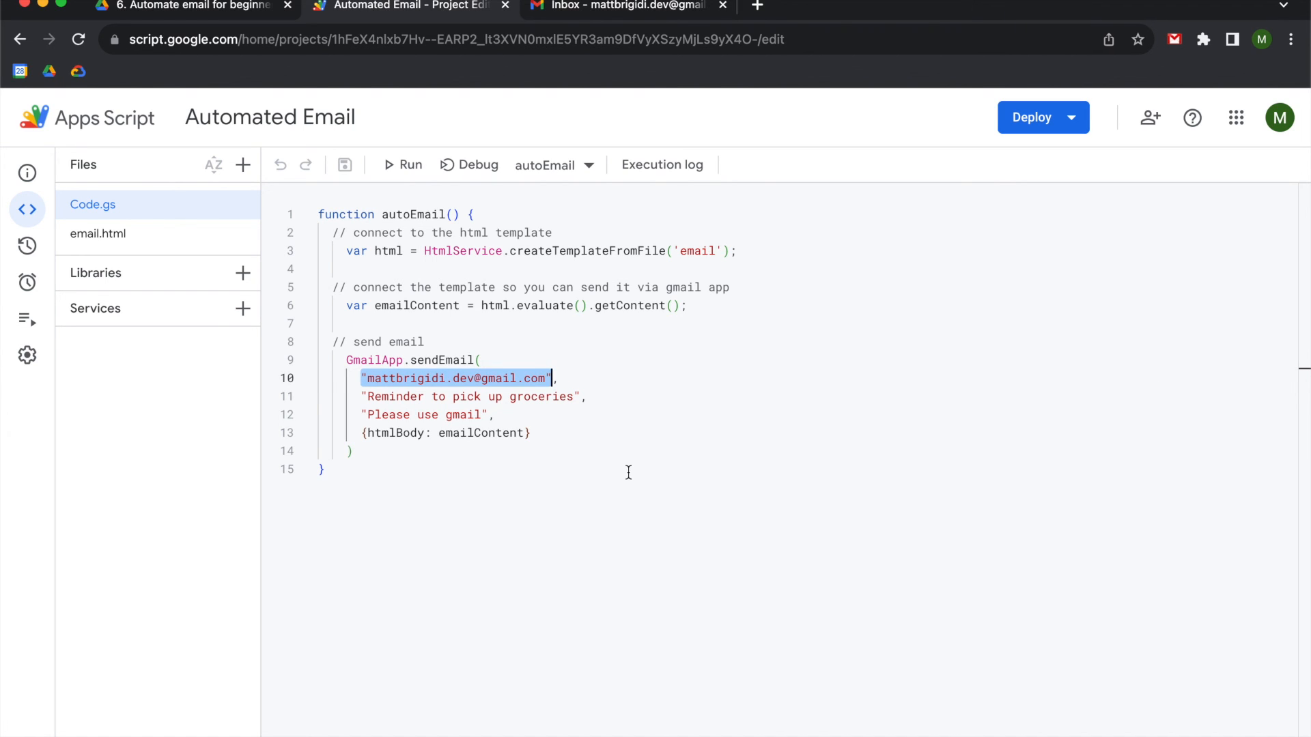
text([)
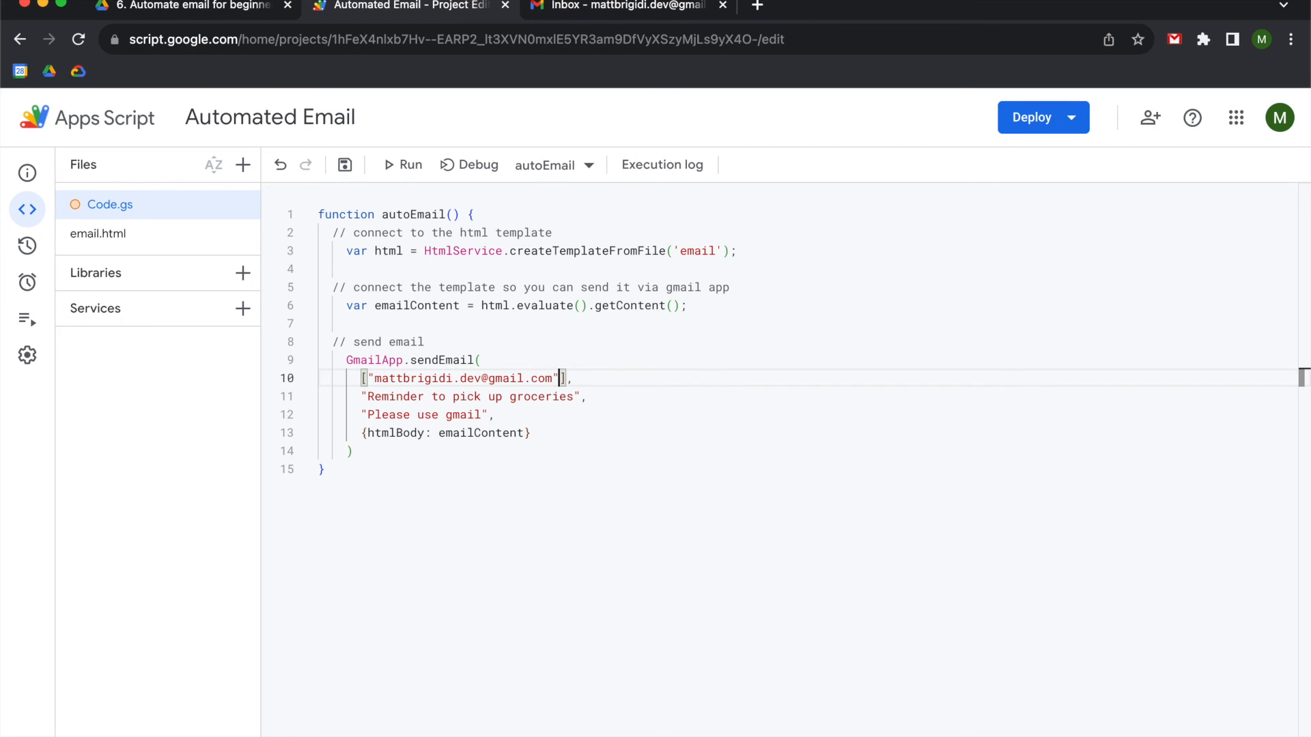
text(, "")
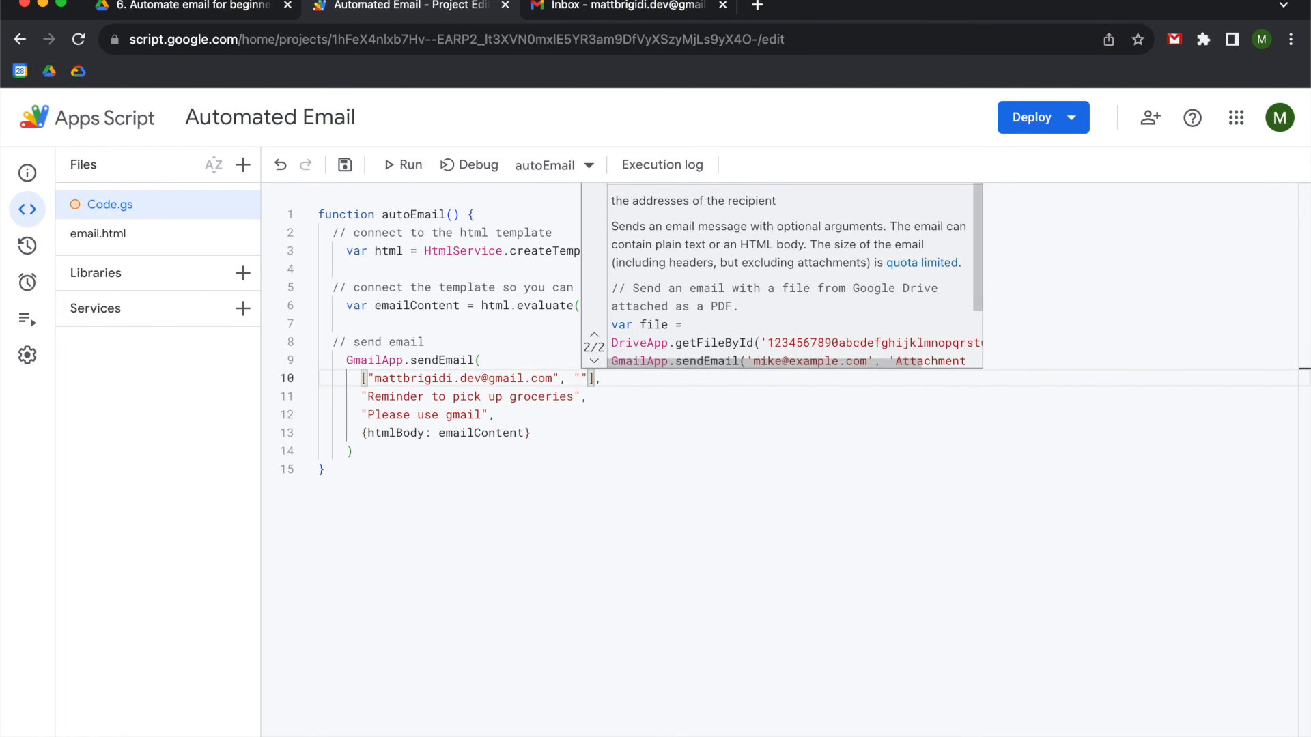
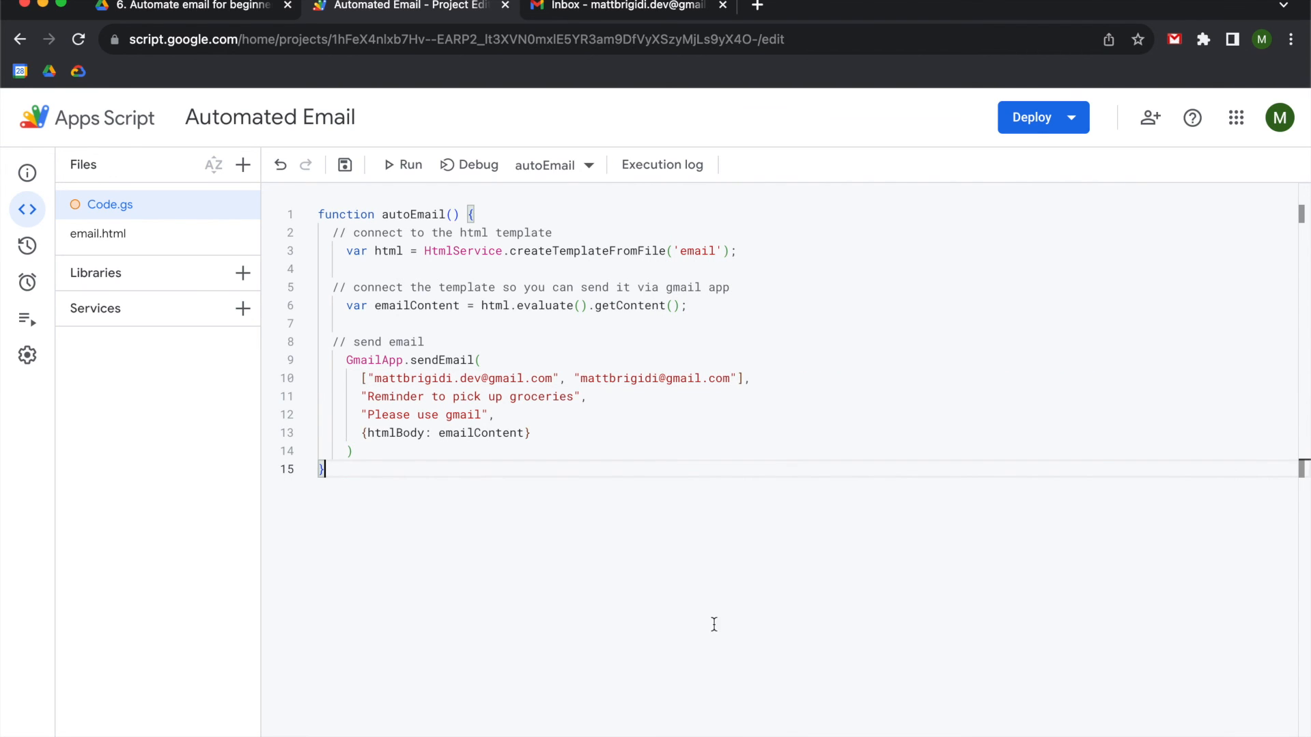
mouse_move(699, 402)
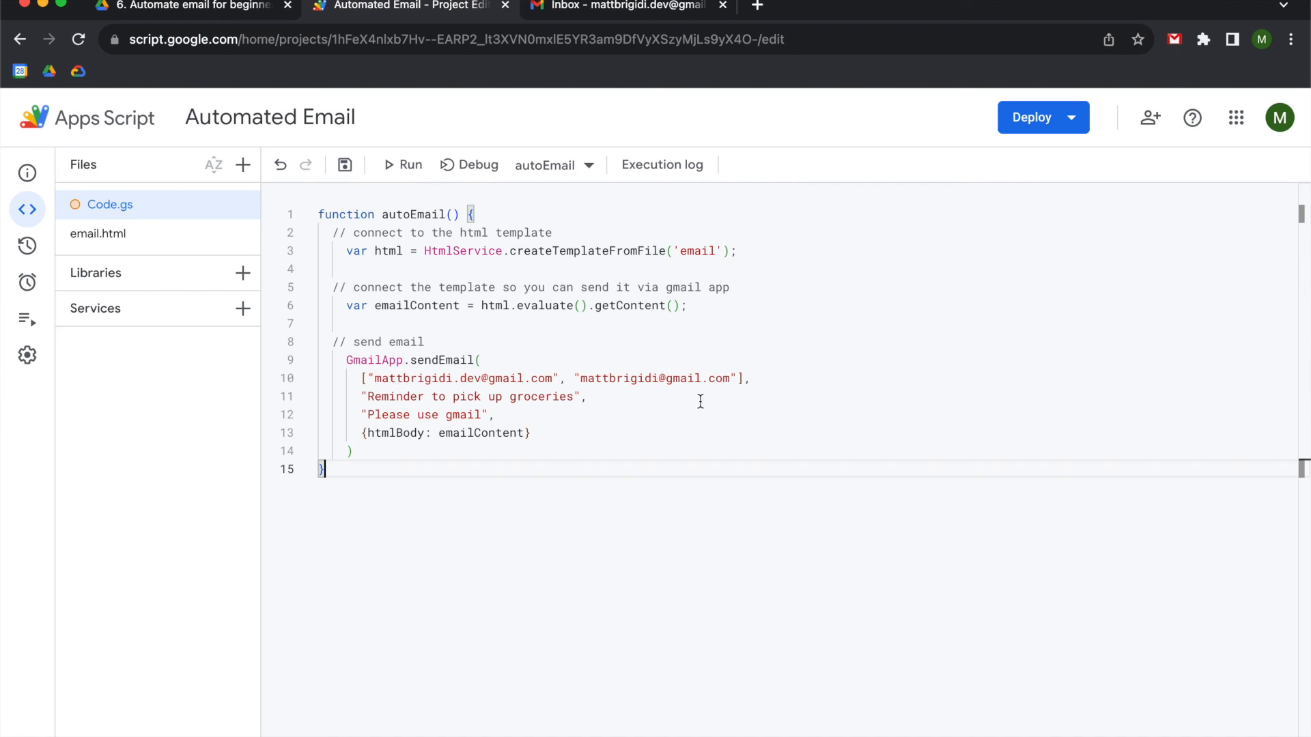
mouse_move(564, 391)
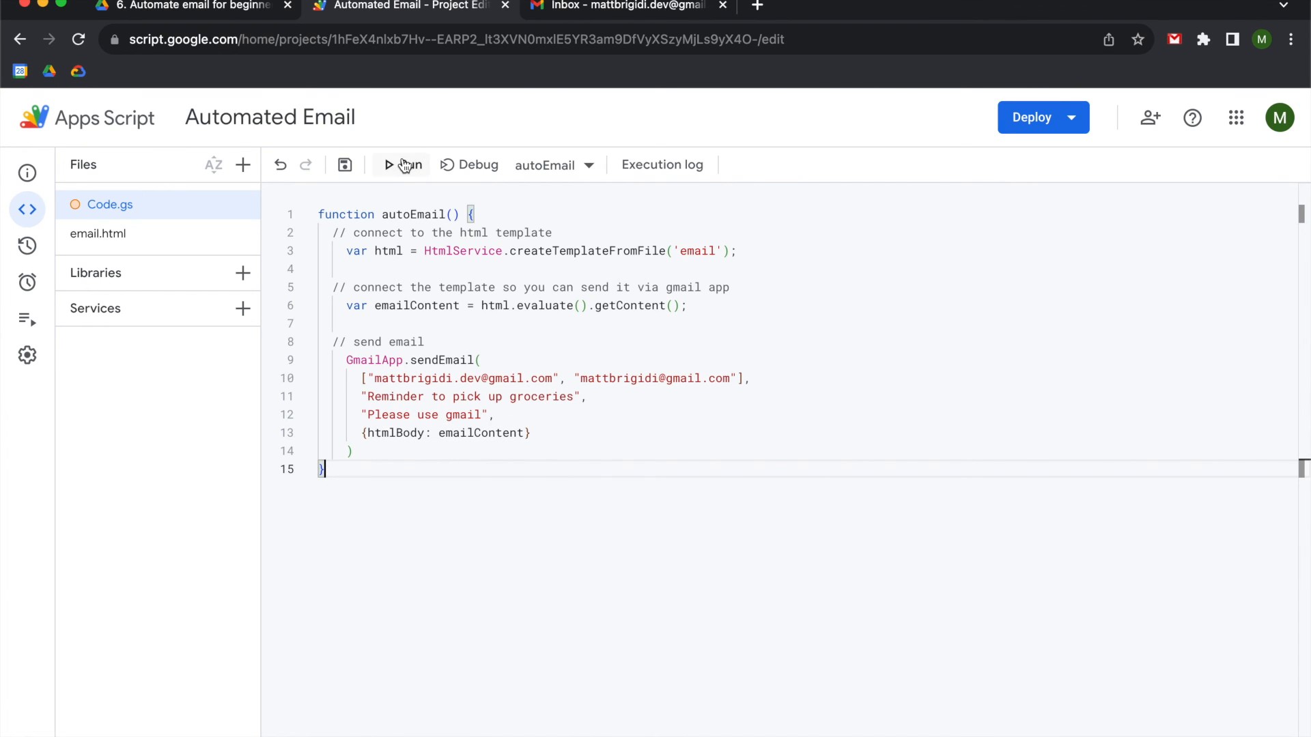
click(389, 165)
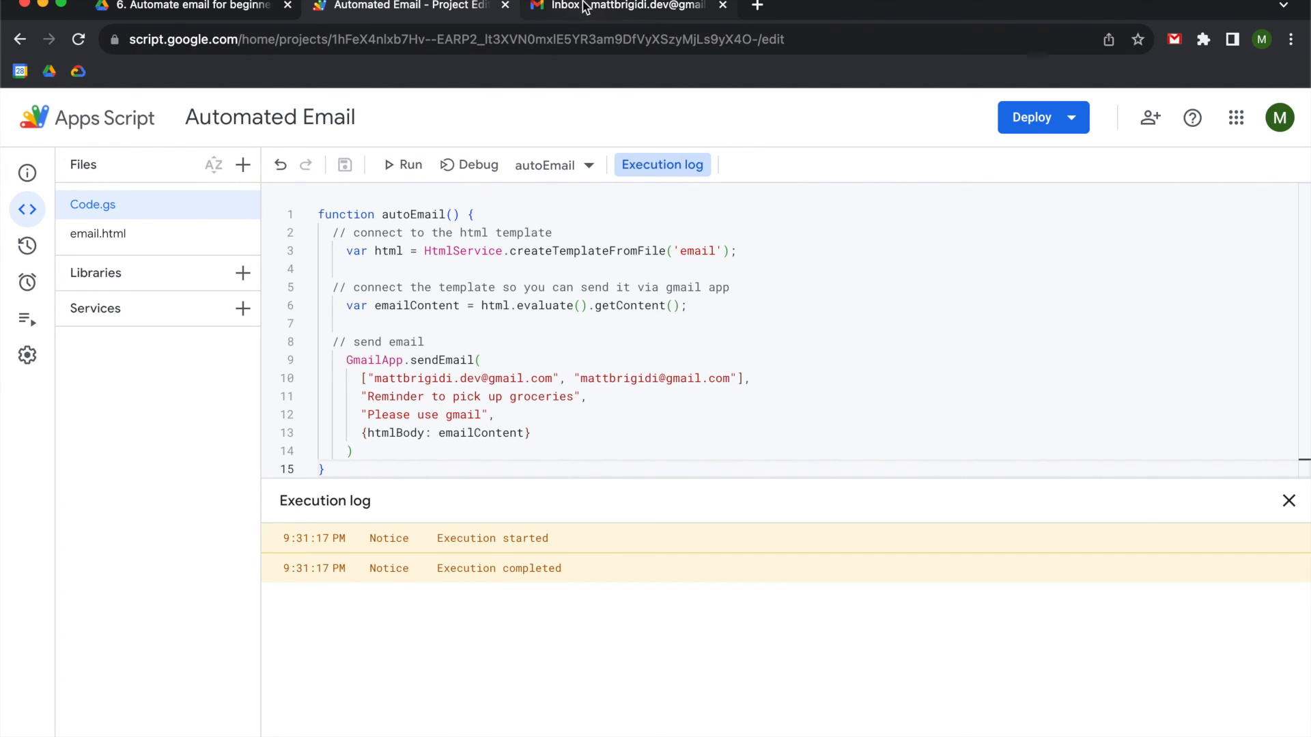
- Refresh the Gmail inbox, open 'Reminder to pick up groceries' and expand its recipient details
click(623, 5)
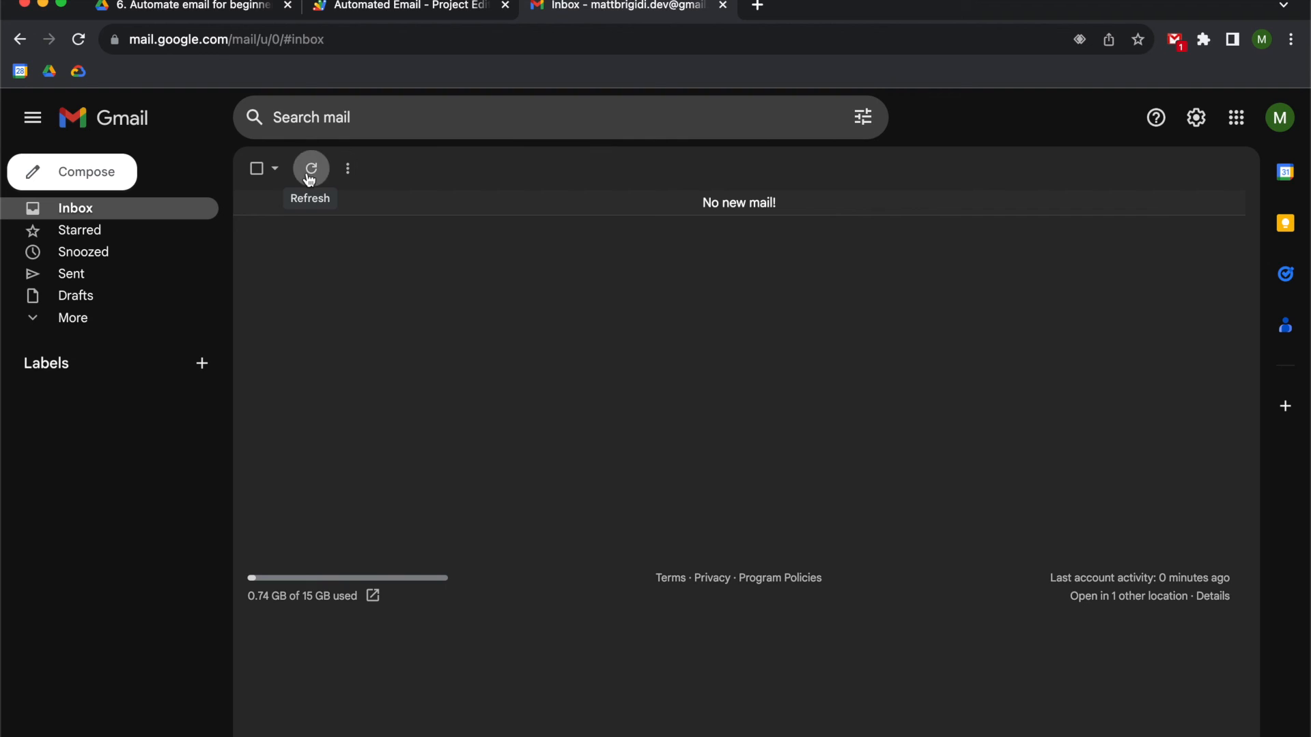
click(310, 168)
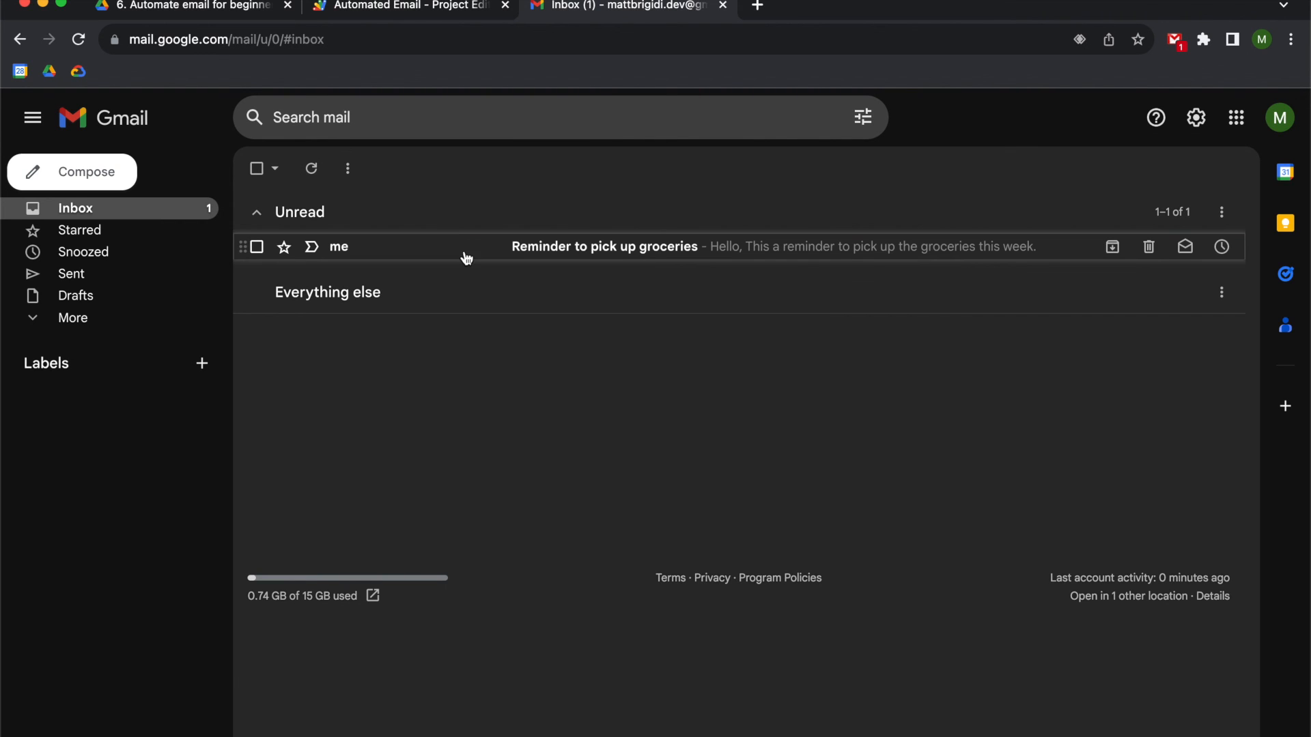
click(604, 246)
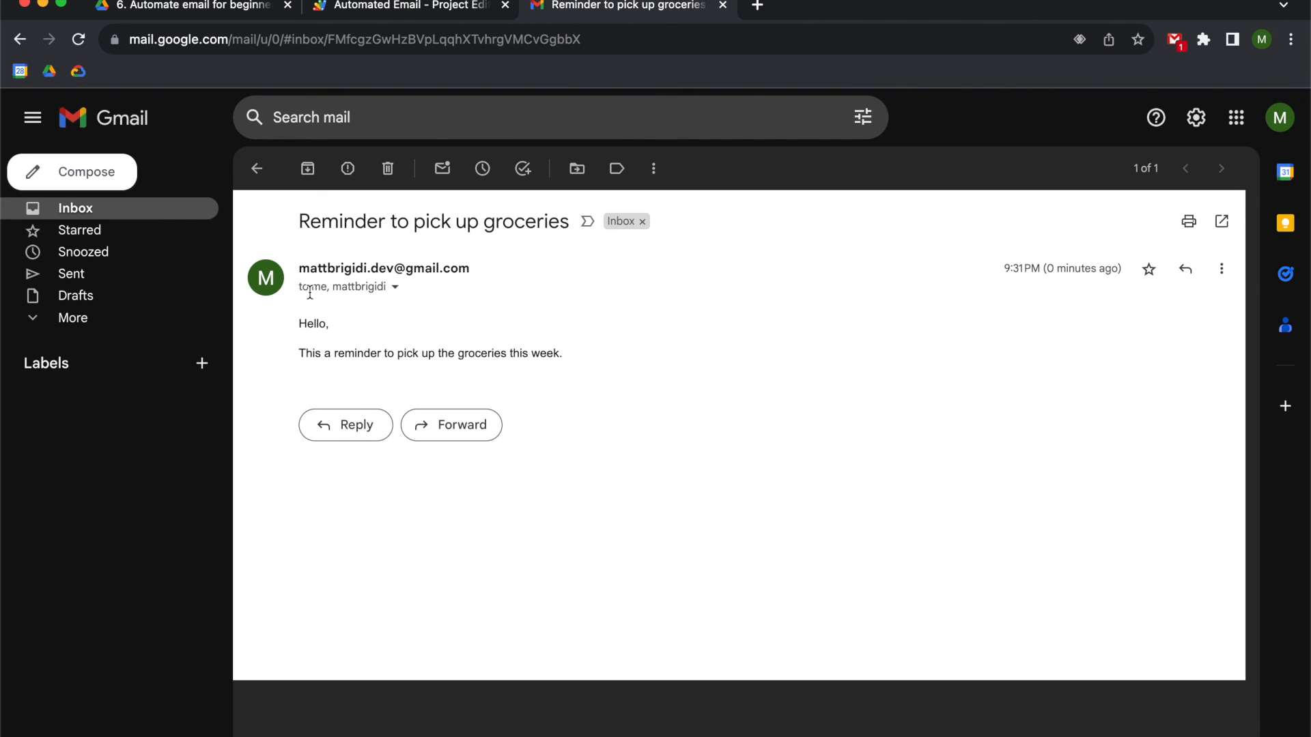
mouse_move(371, 307)
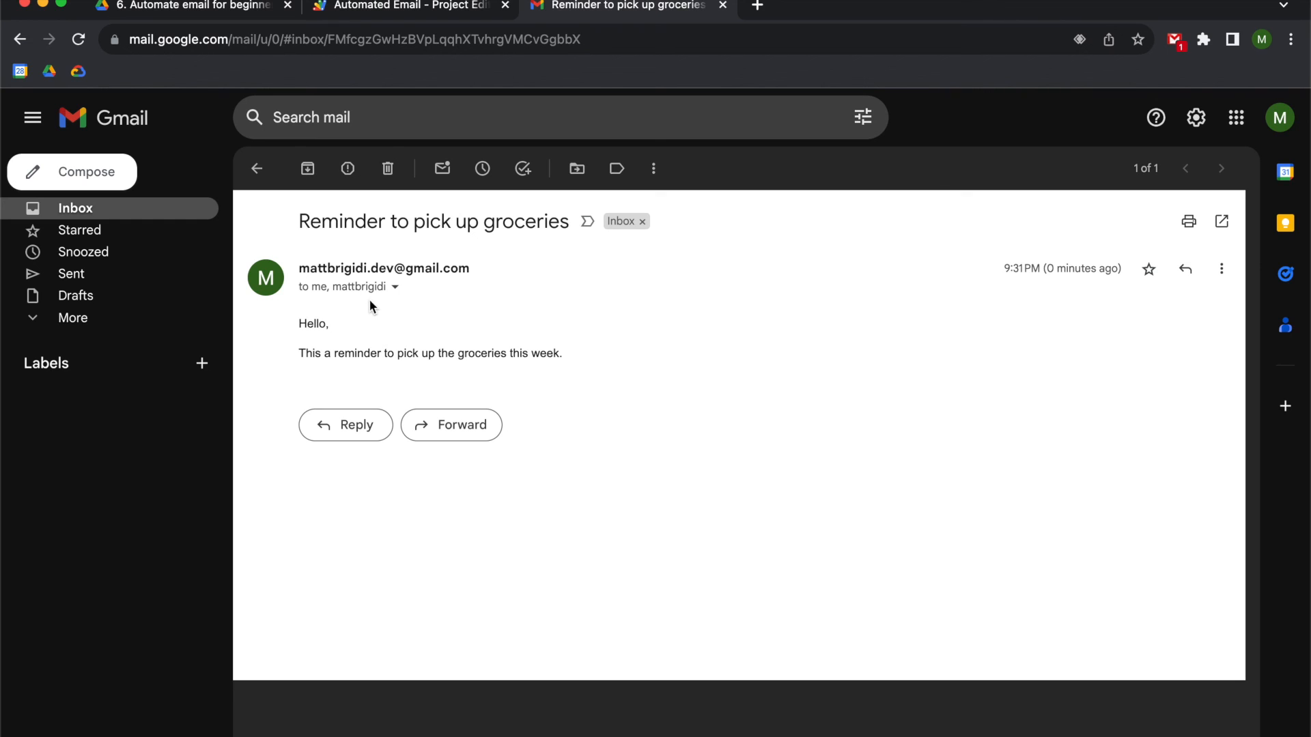
click(386, 168)
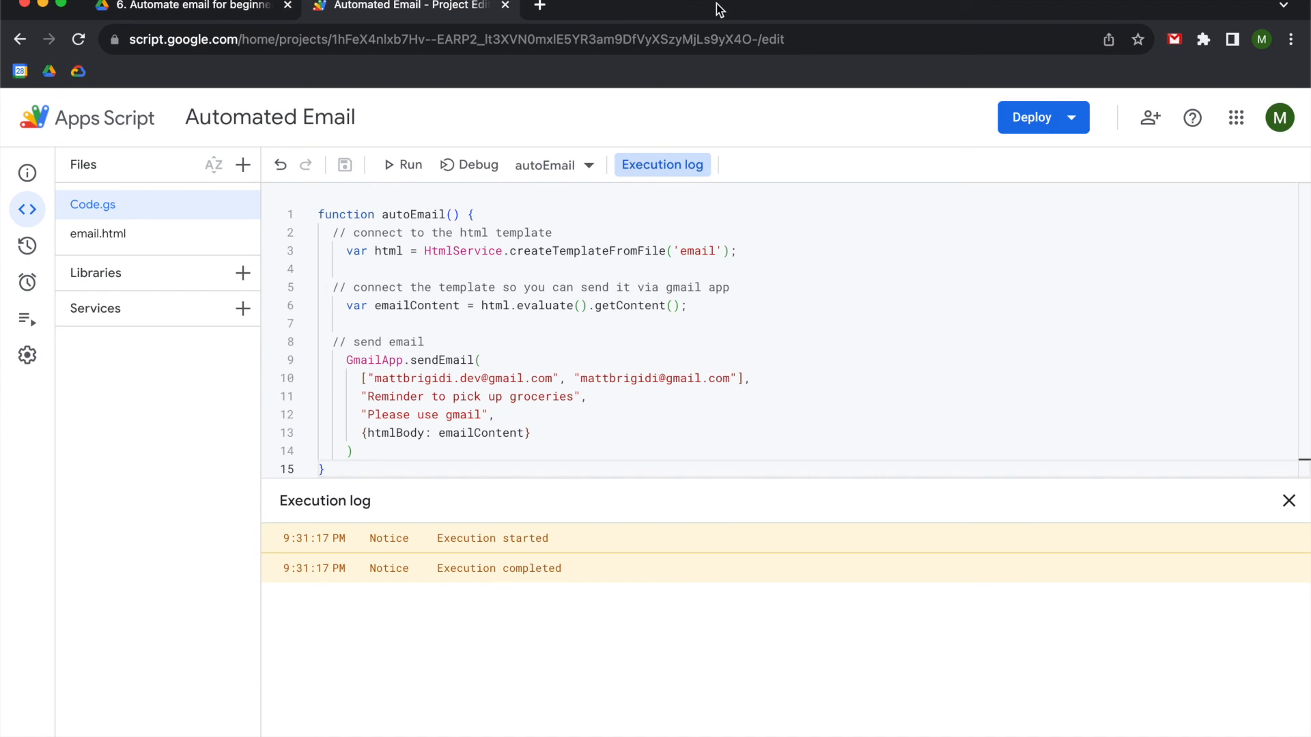
mouse_move(873, 8)
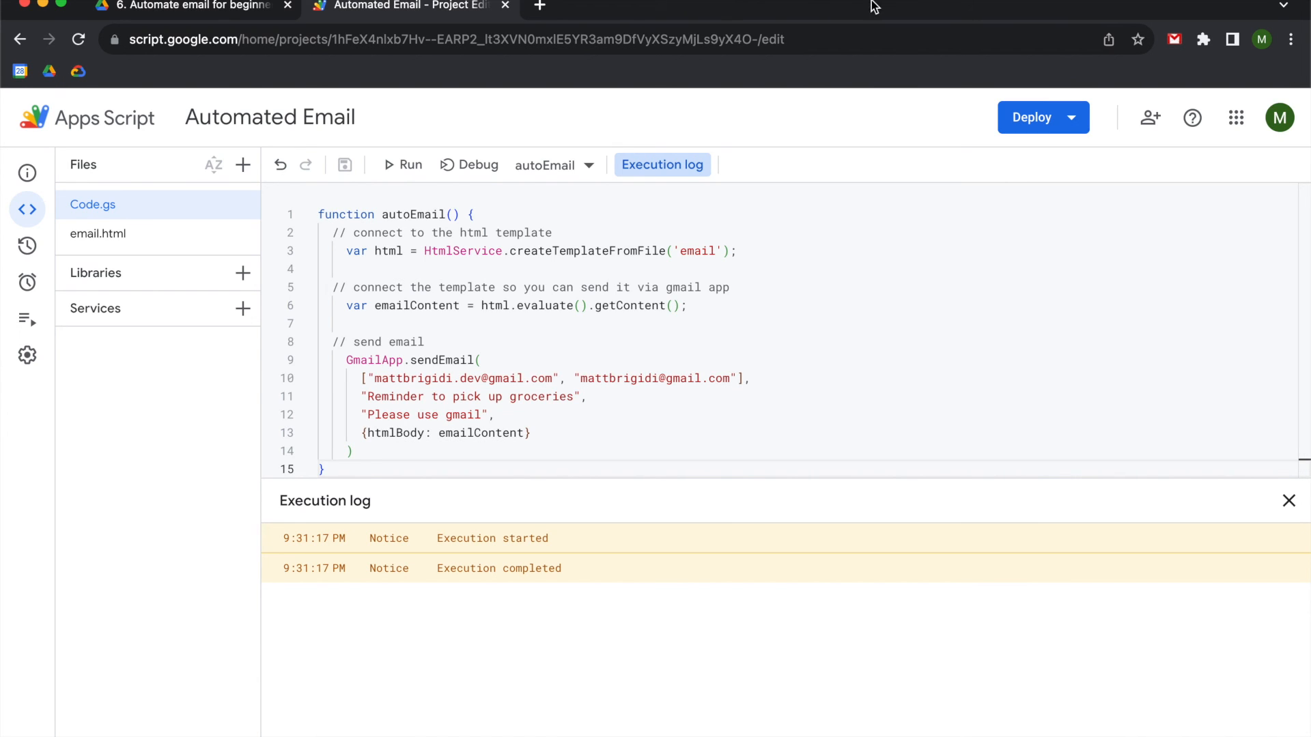